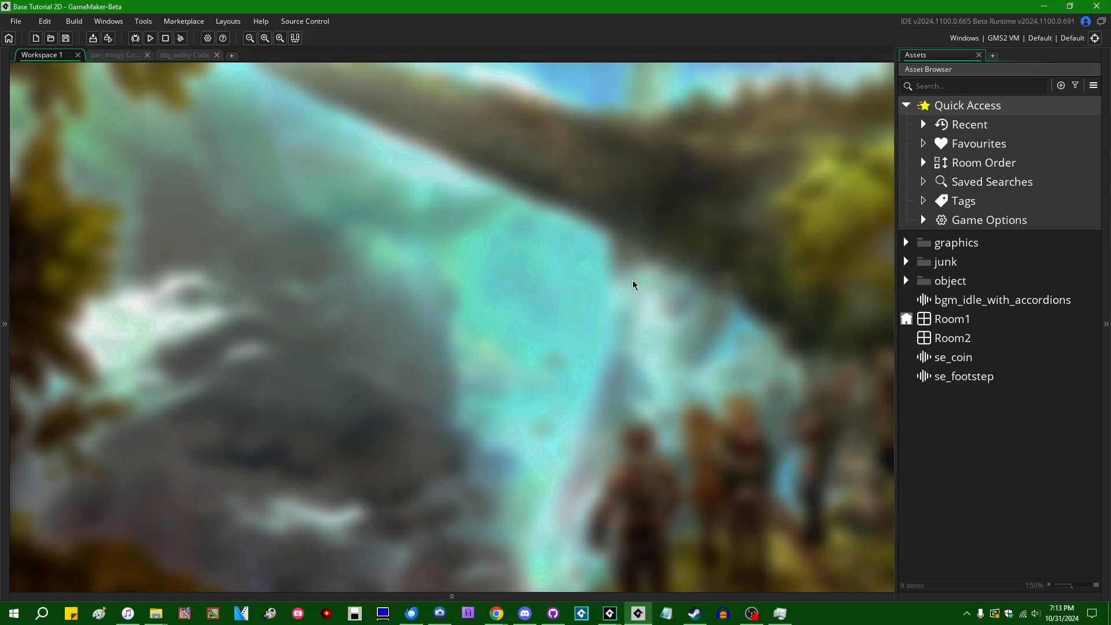
{"action": "mouse_move", "coordinate": [634, 299]}
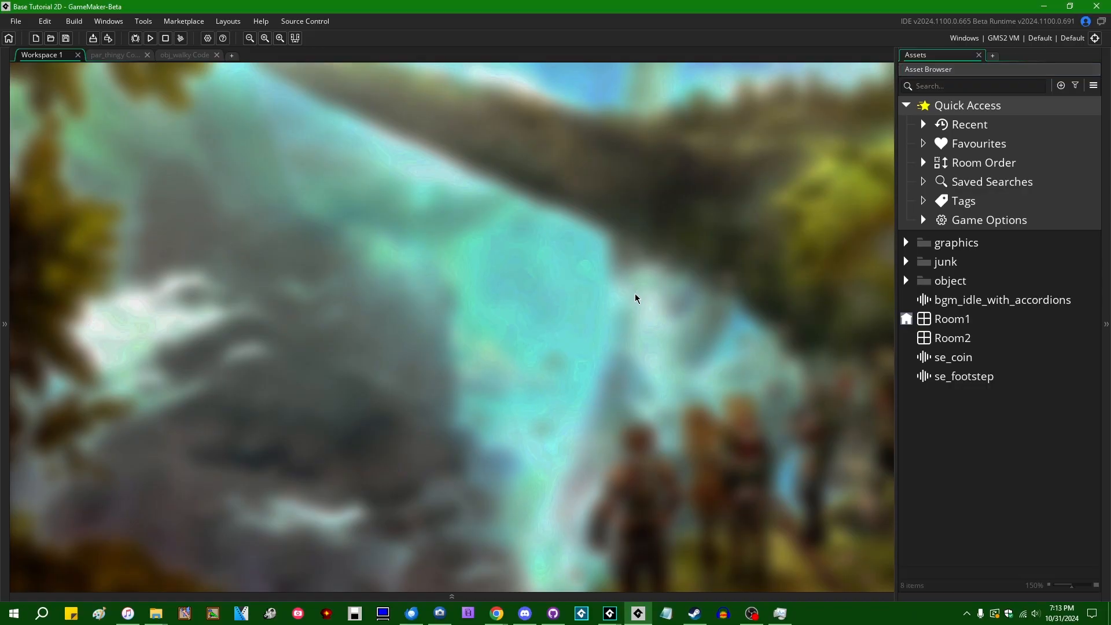
{"action": "mouse_move", "coordinate": [682, 349]}
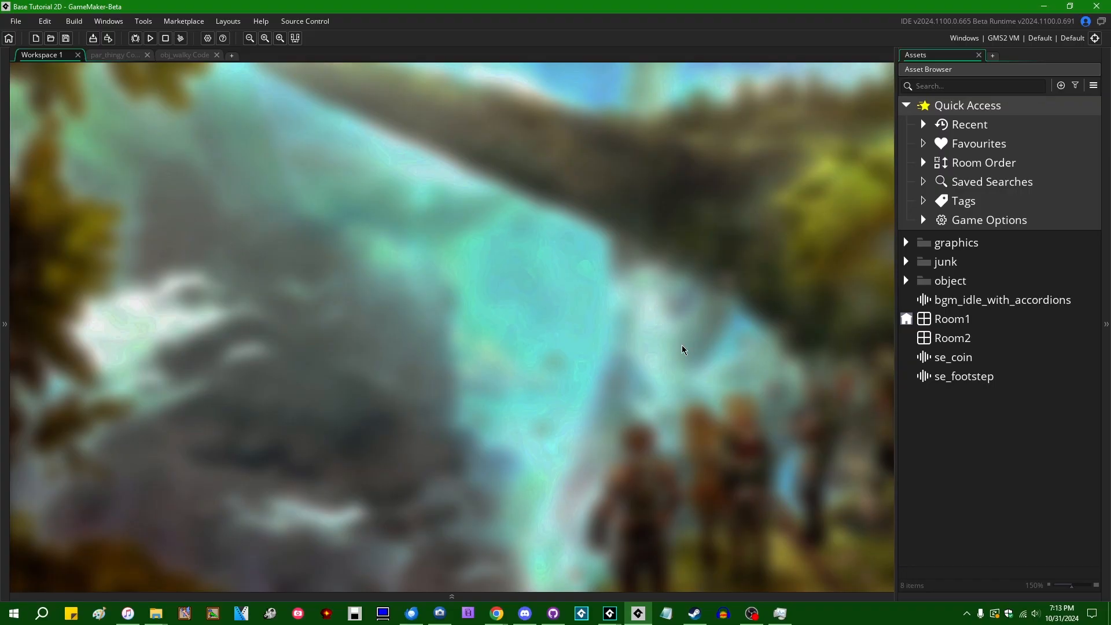
{"action": "mouse_move", "coordinate": [608, 340]}
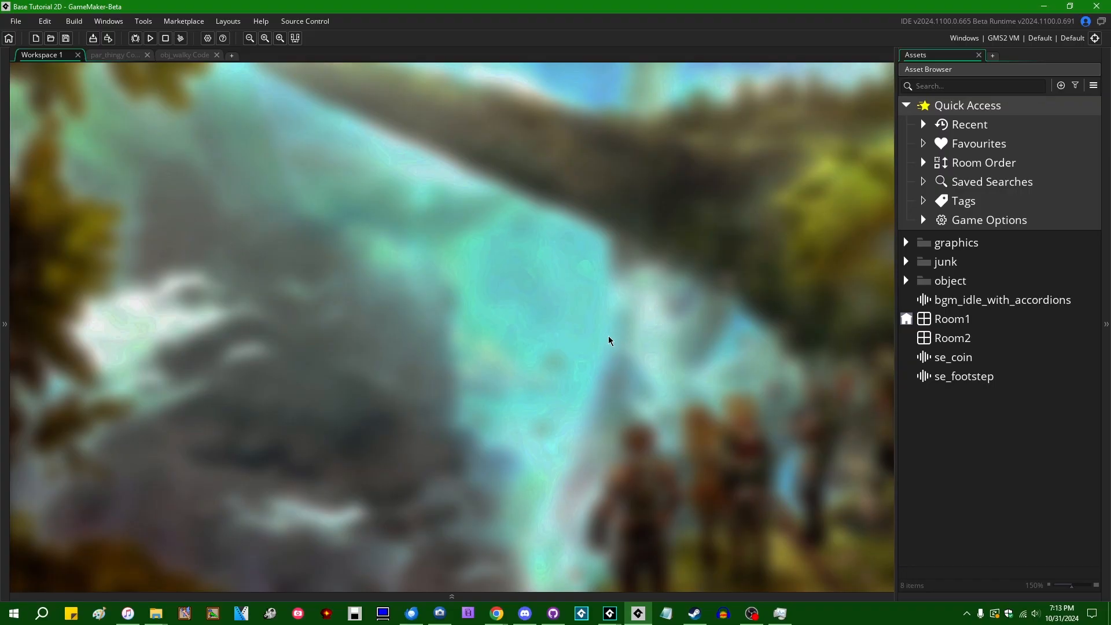
{"action": "mouse_move", "coordinate": [586, 323]}
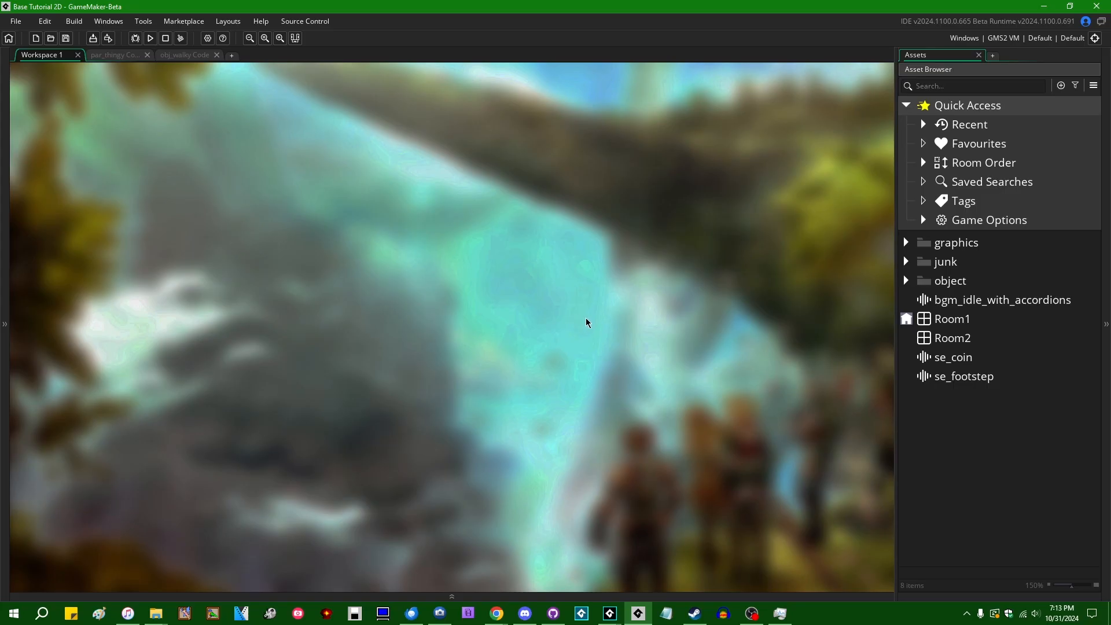
{"action": "mouse_move", "coordinate": [771, 354]}
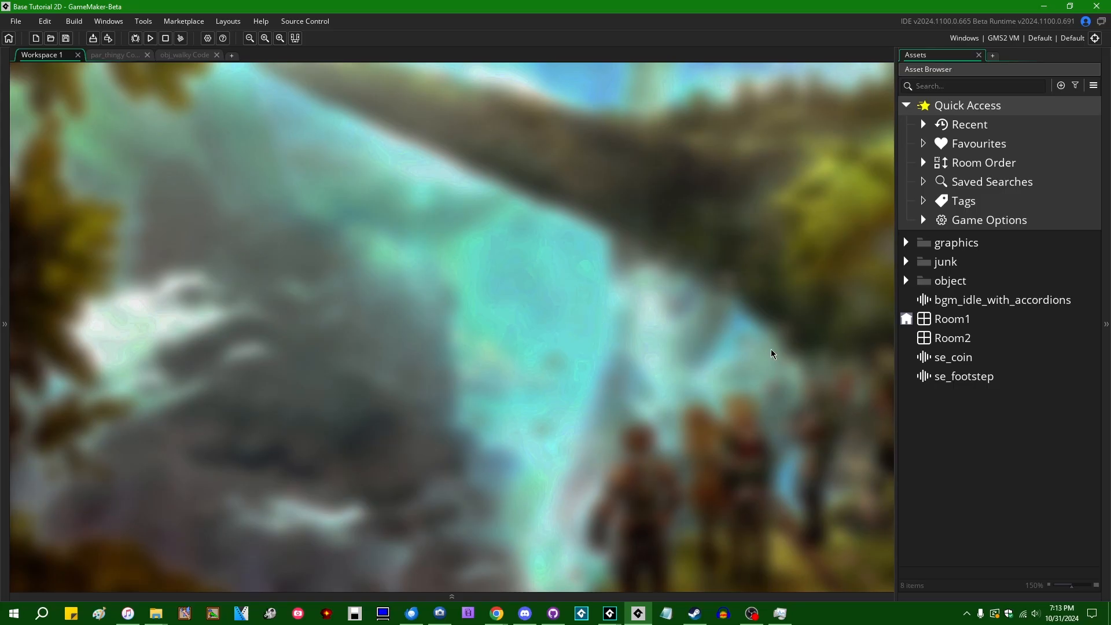
{"action": "mouse_move", "coordinate": [929, 229]}
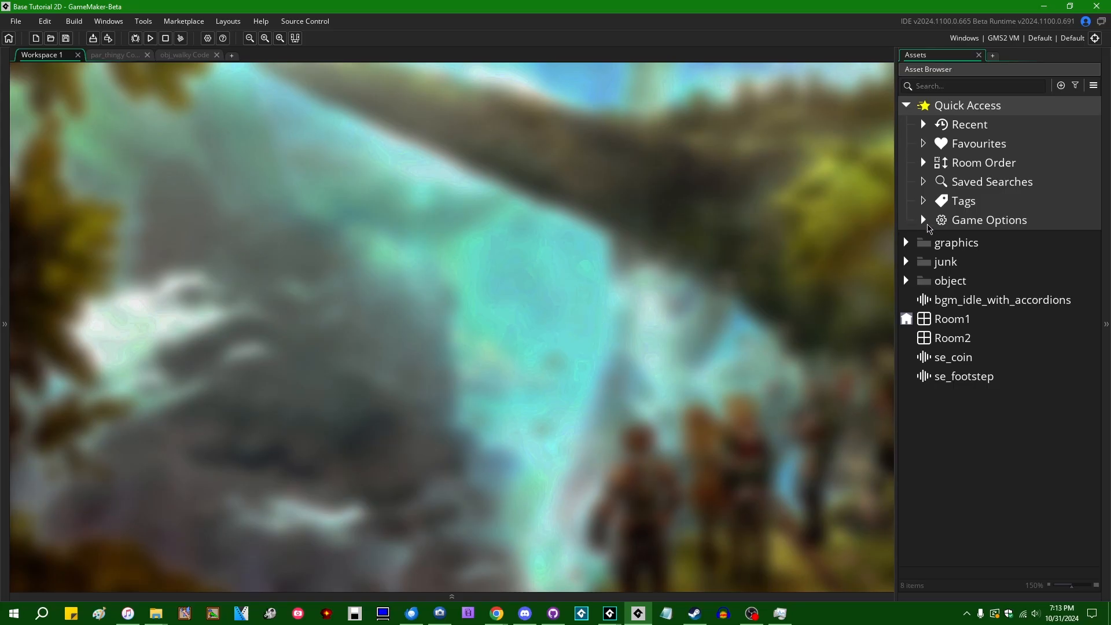
- Open the Main game options window from the Game Options group and move it higher
{"action": "left_click", "coordinate": [923, 220]}
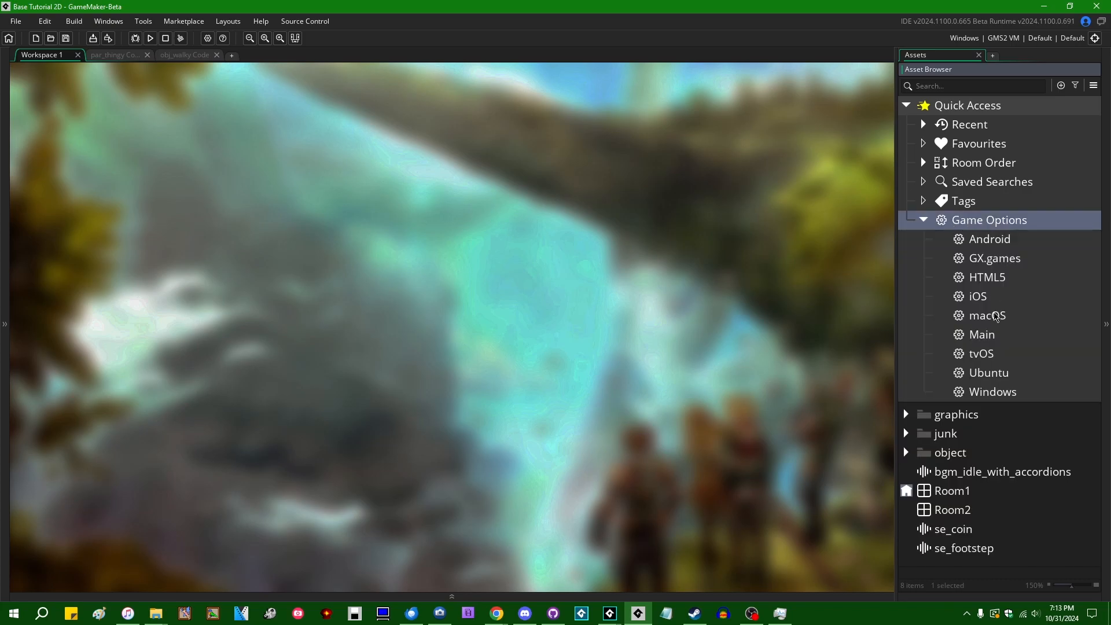
{"action": "double_click", "coordinate": [982, 334]}
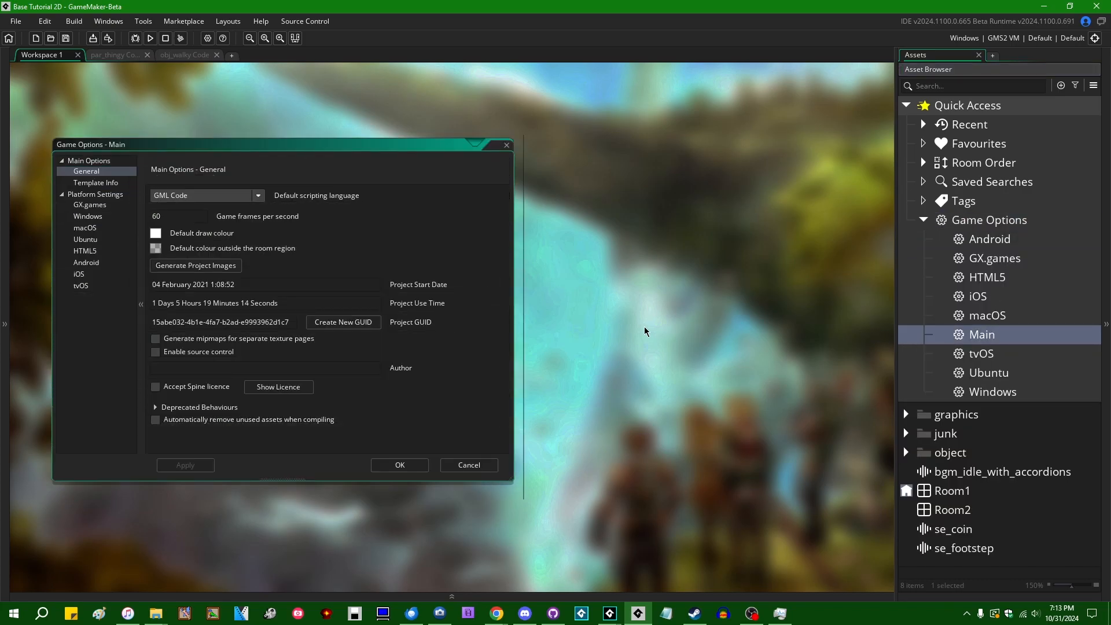
{"action": "mouse_move", "coordinate": [109, 407]}
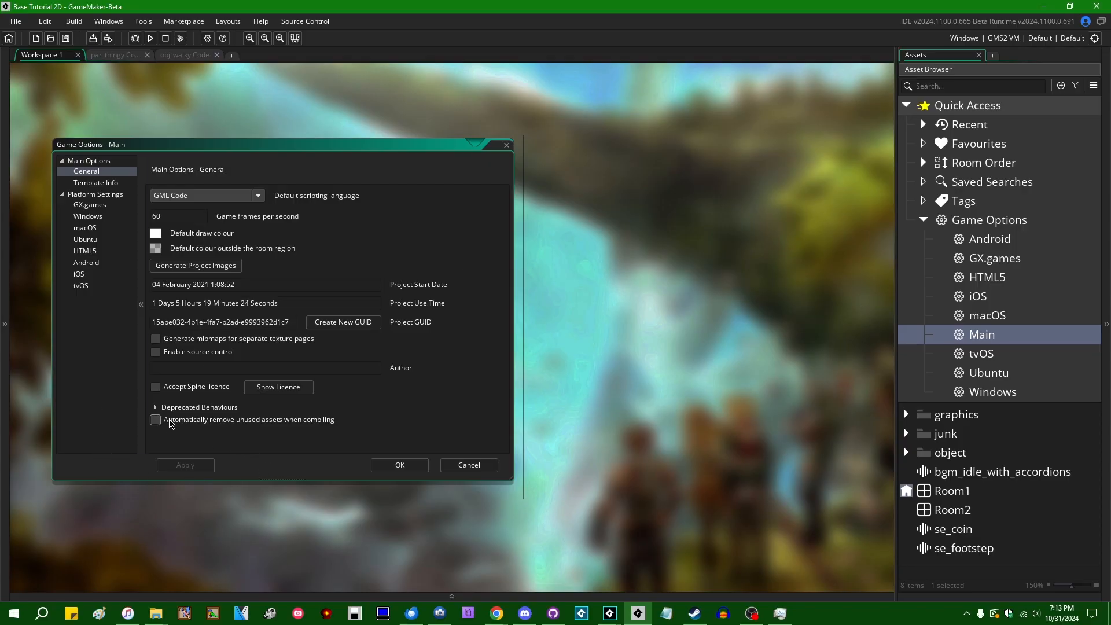
{"action": "mouse_move", "coordinate": [178, 435]}
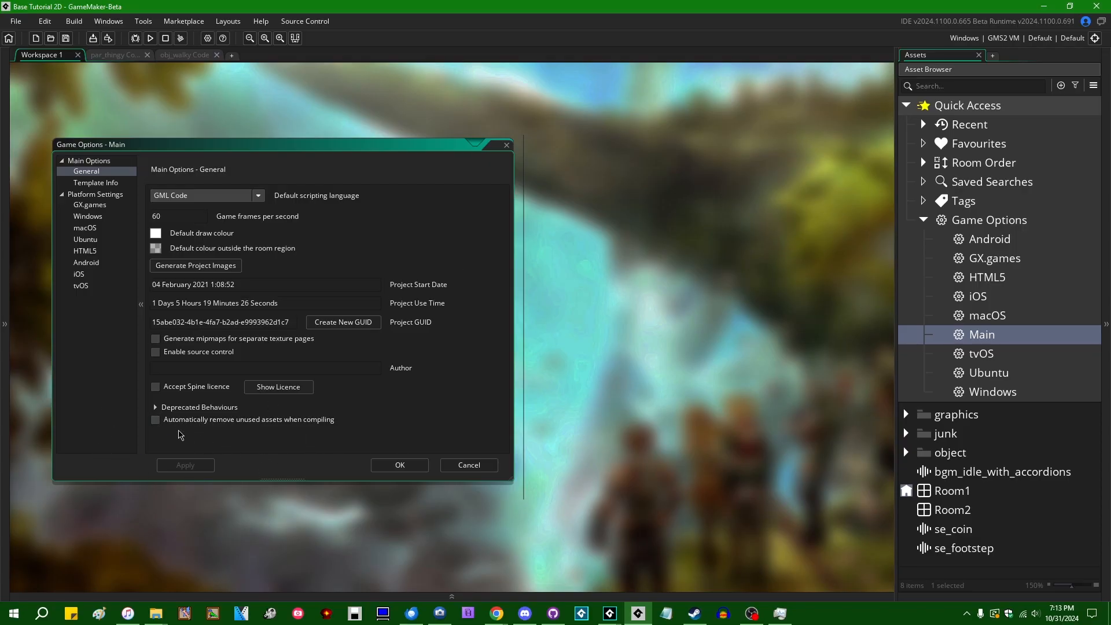
{"action": "mouse_move", "coordinate": [214, 441]}
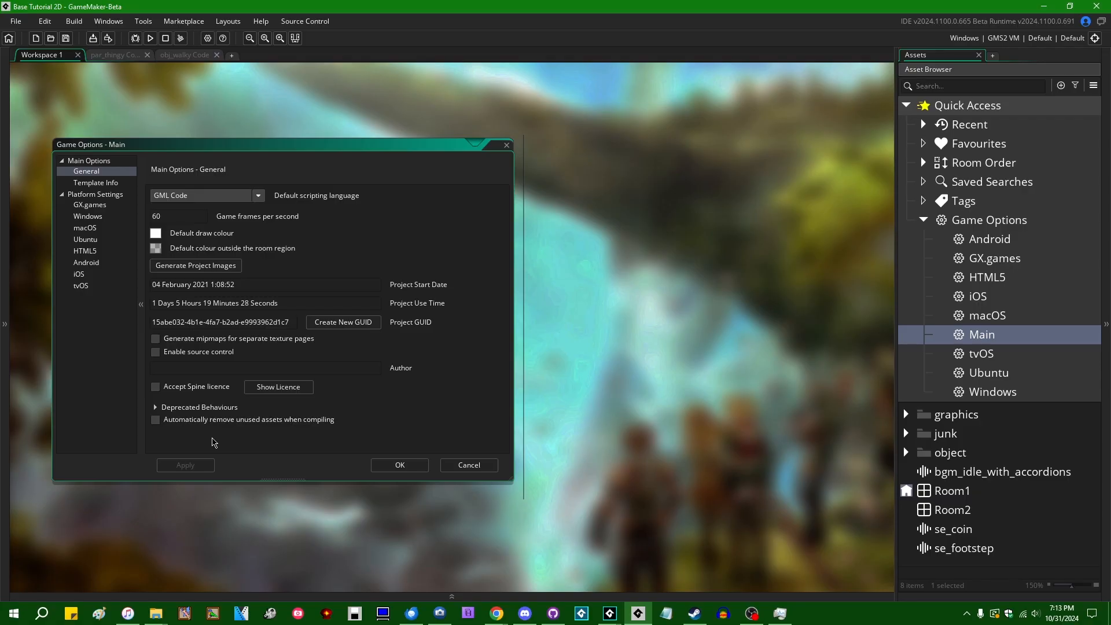
{"action": "mouse_move", "coordinate": [248, 444]}
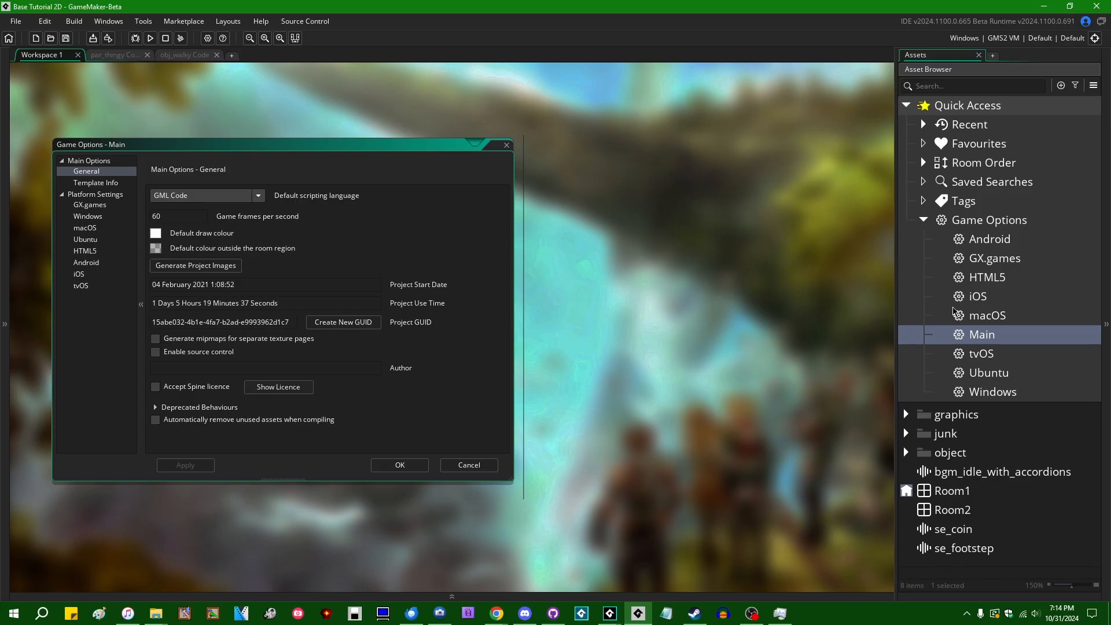
{"action": "mouse_move", "coordinate": [1032, 438]}
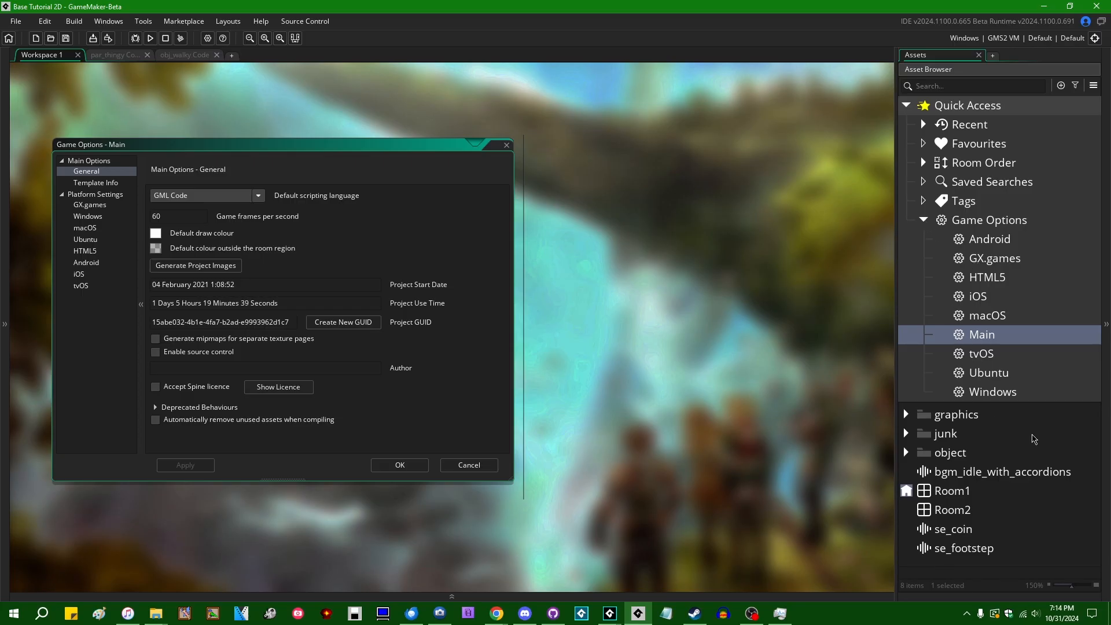
{"action": "mouse_move", "coordinate": [928, 243]}
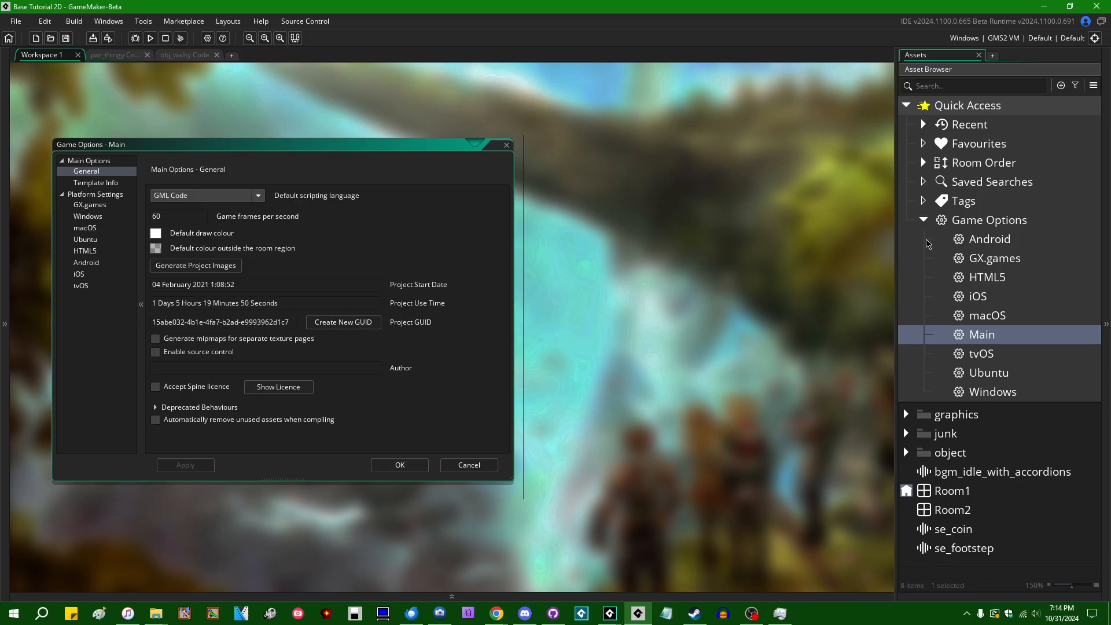
{"action": "left_click", "coordinate": [923, 219]}
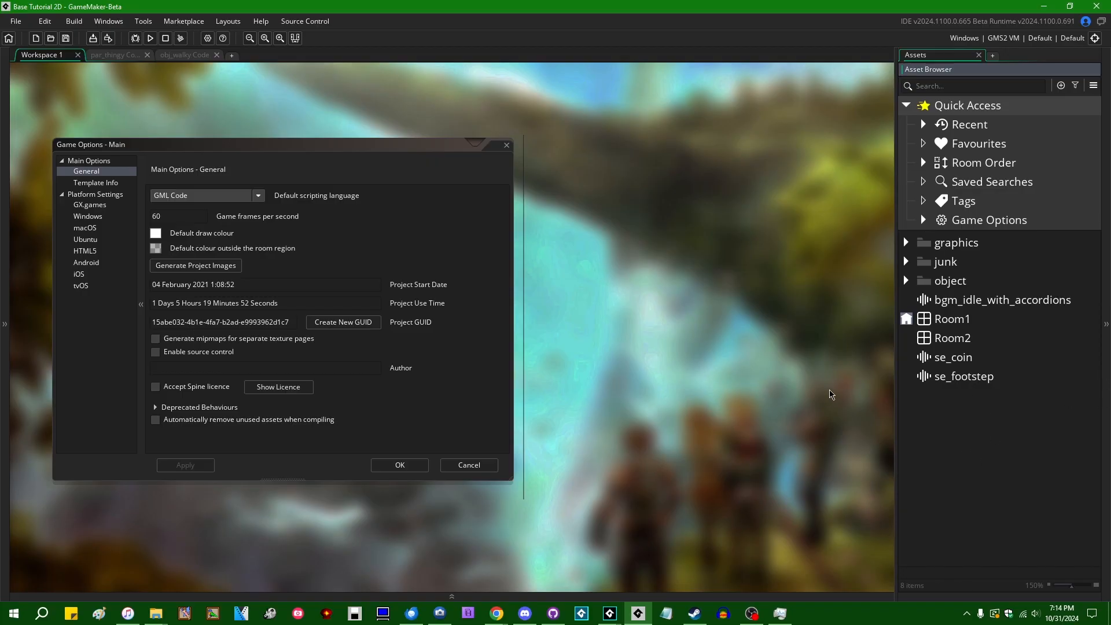
{"action": "mouse_move", "coordinate": [811, 440]}
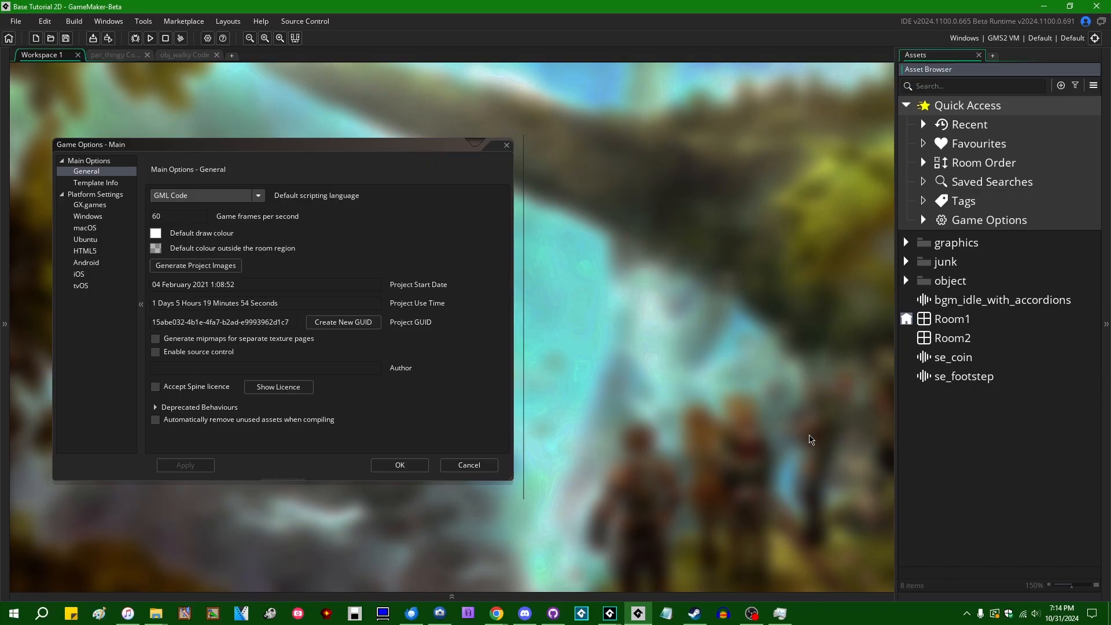
{"action": "mouse_move", "coordinate": [966, 445]}
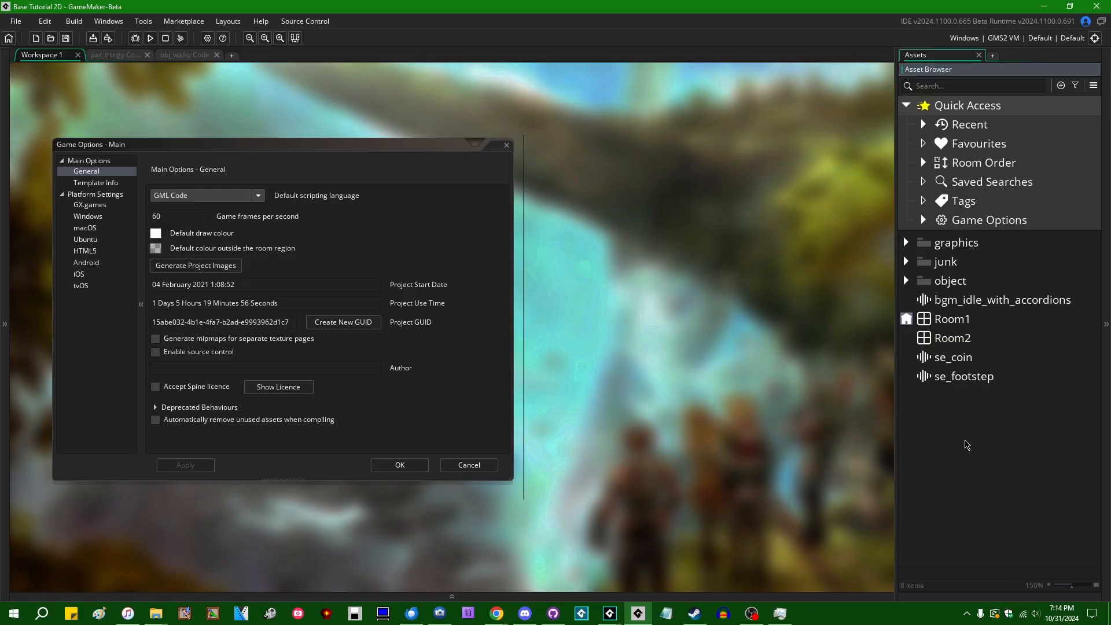
{"action": "left_click_drag", "start_coordinate": [284, 144], "coordinate": [283, 109]}
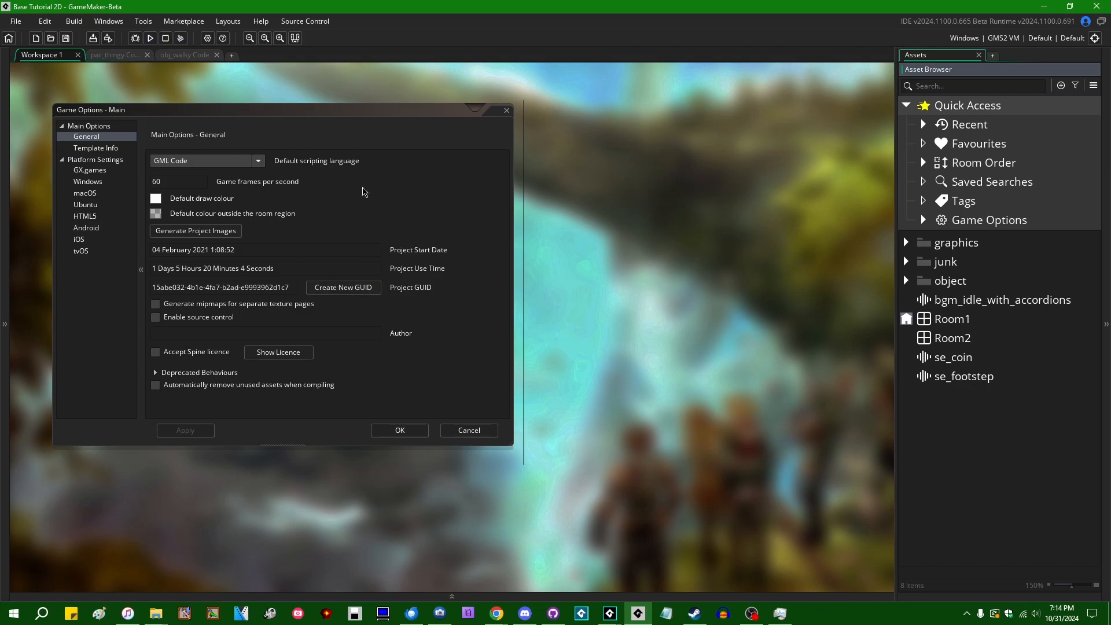
{"action": "mouse_move", "coordinate": [789, 331]}
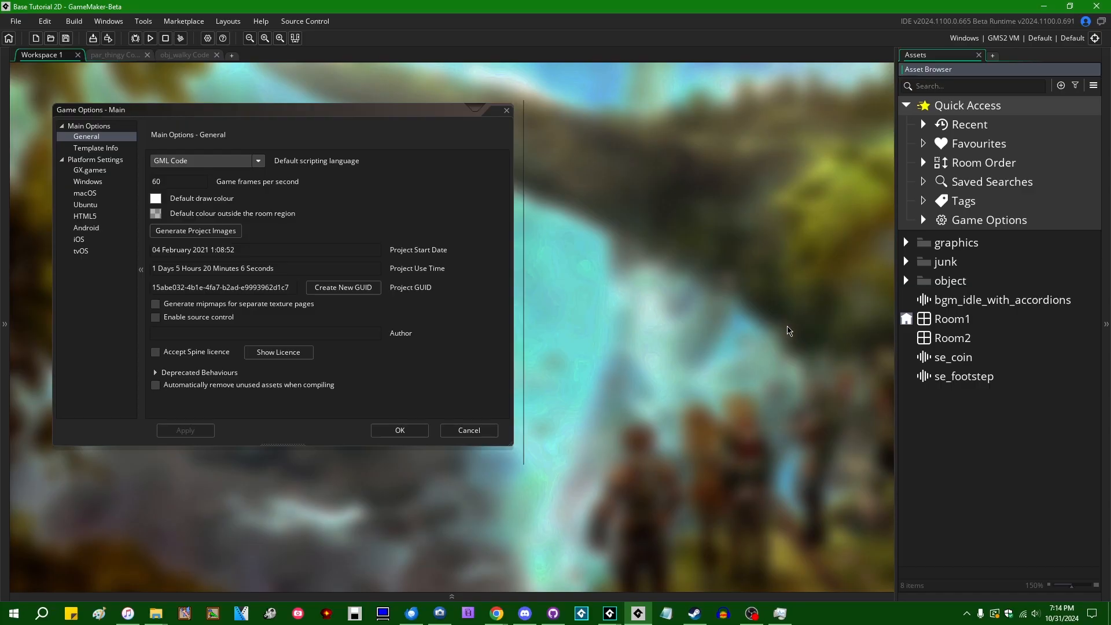
{"action": "mouse_move", "coordinate": [765, 359]}
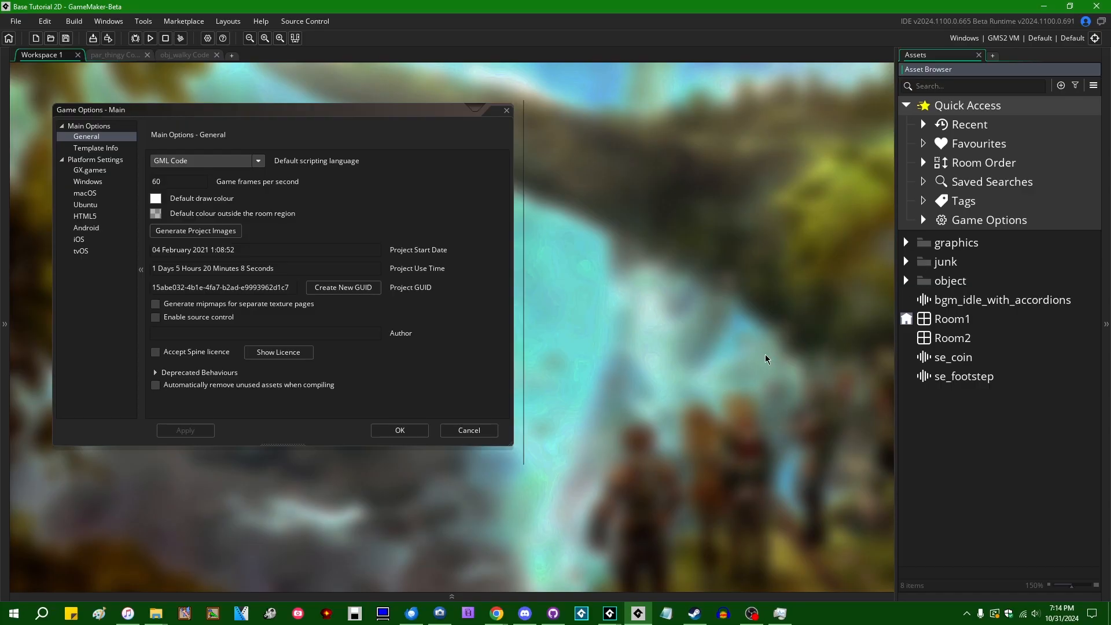
{"action": "mouse_move", "coordinate": [758, 350]}
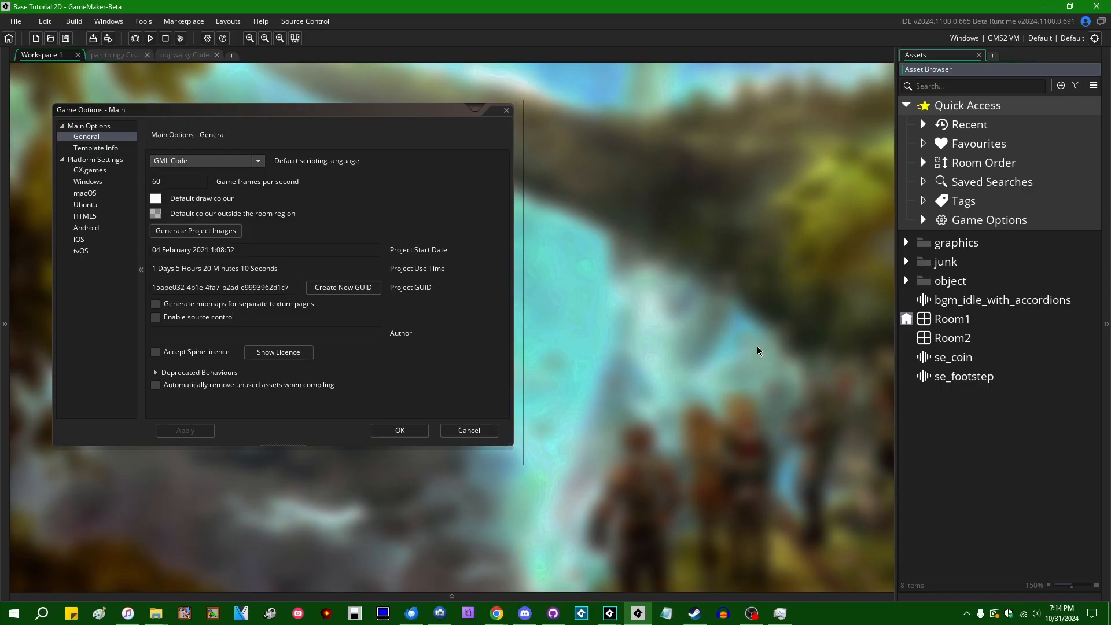
{"action": "mouse_move", "coordinate": [697, 328]}
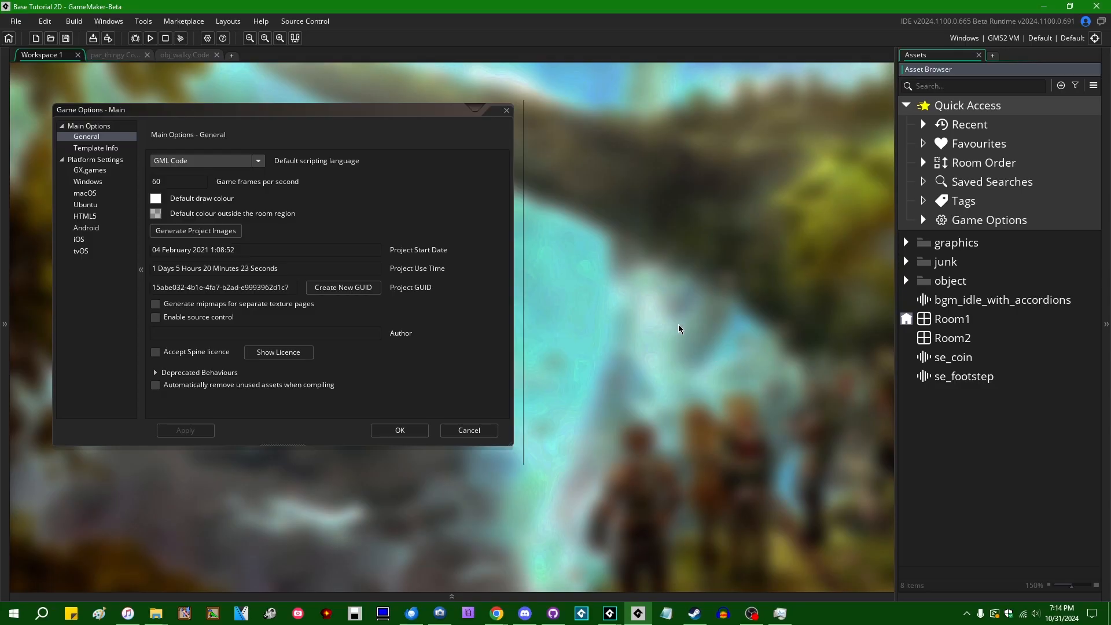
{"action": "mouse_move", "coordinate": [565, 341]}
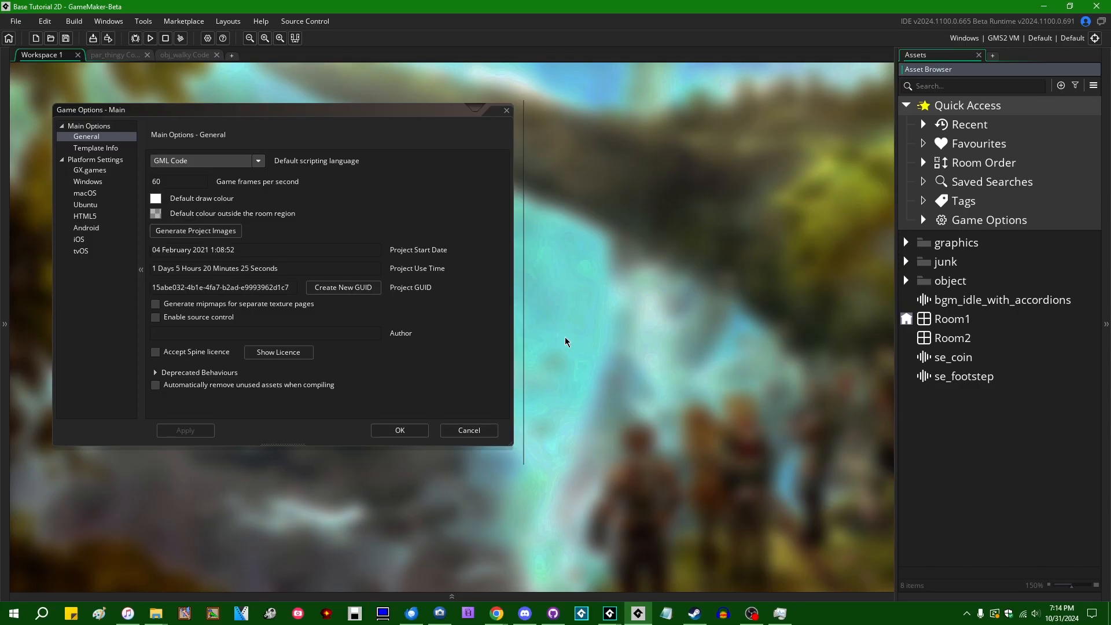
{"action": "mouse_move", "coordinate": [715, 382]}
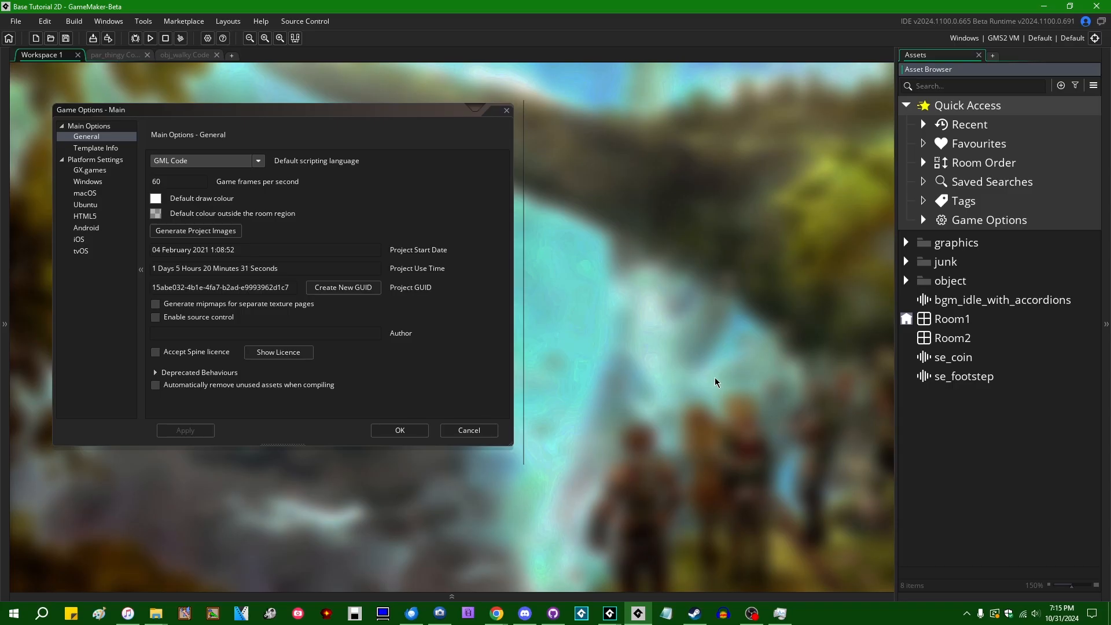
{"action": "mouse_move", "coordinate": [240, 406]}
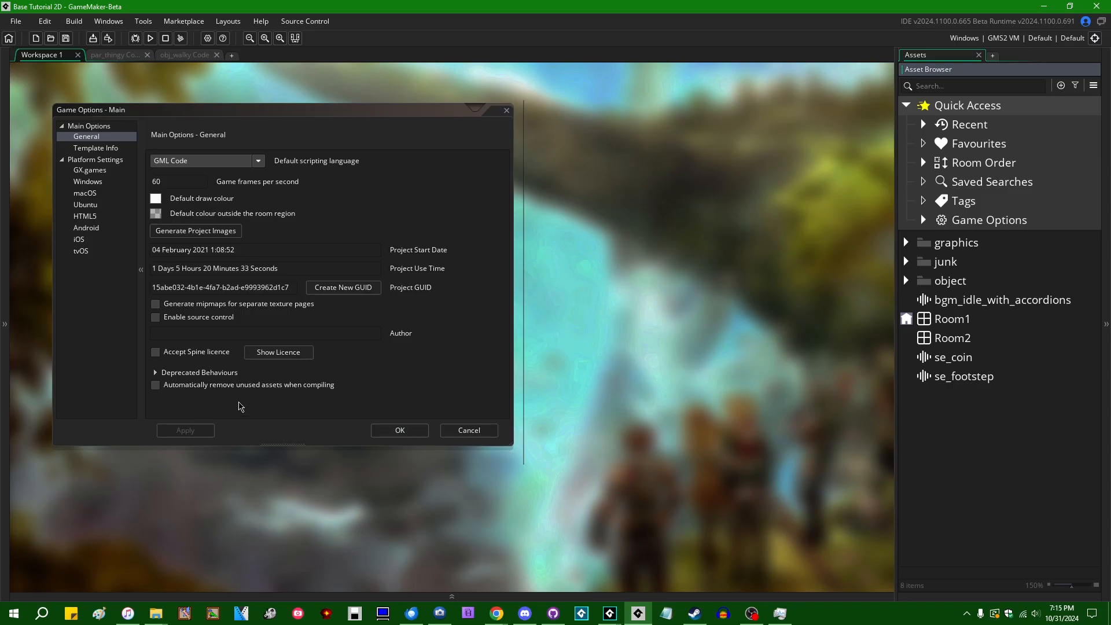
- Toggle 'Automatically remove unused assets when compiling' on, then back off
{"action": "left_click", "coordinate": [155, 384]}
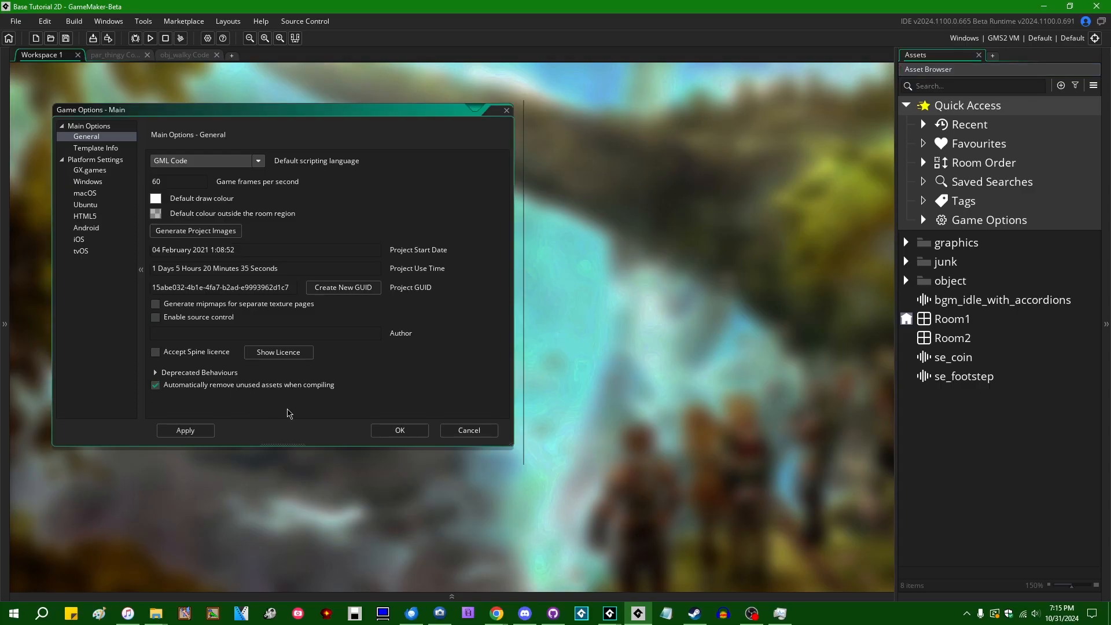
{"action": "mouse_move", "coordinate": [374, 489]}
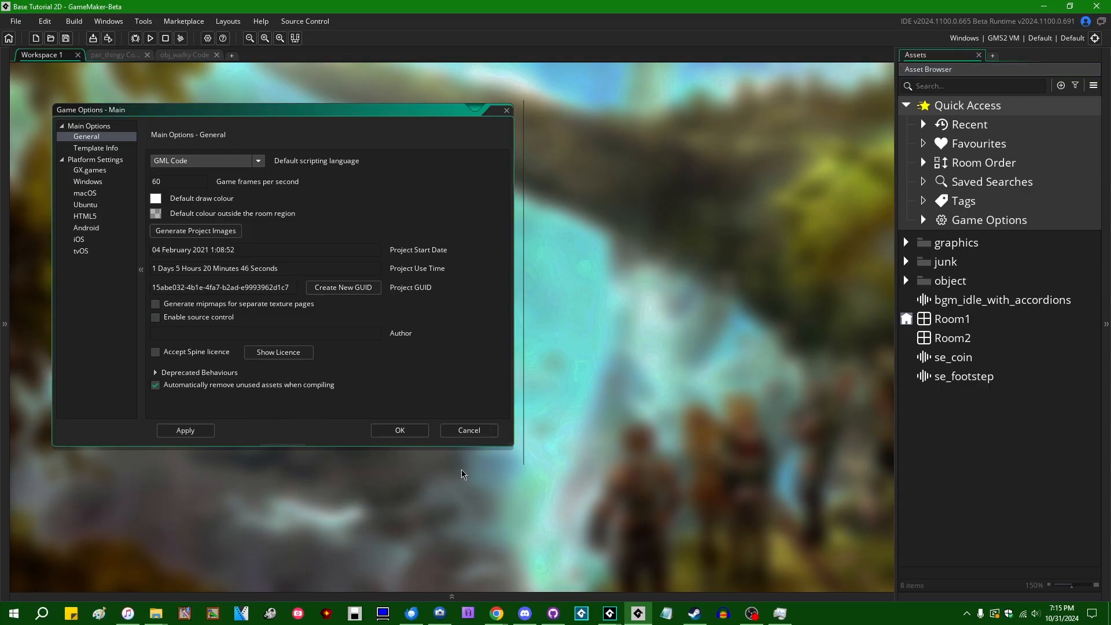
{"action": "mouse_move", "coordinate": [354, 474]}
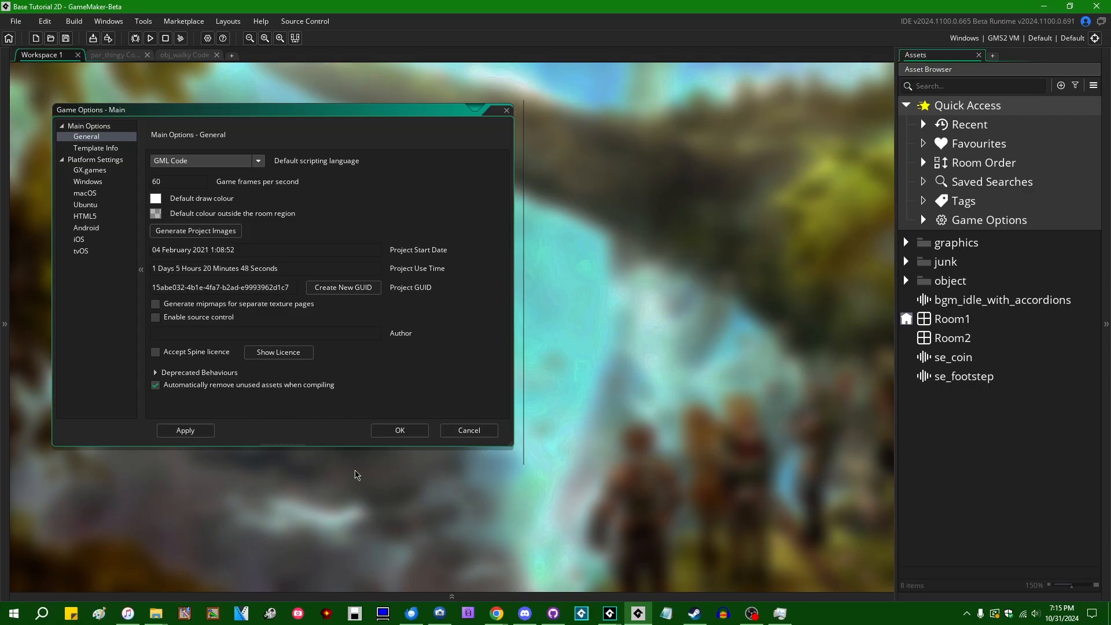
{"action": "mouse_move", "coordinate": [685, 517]}
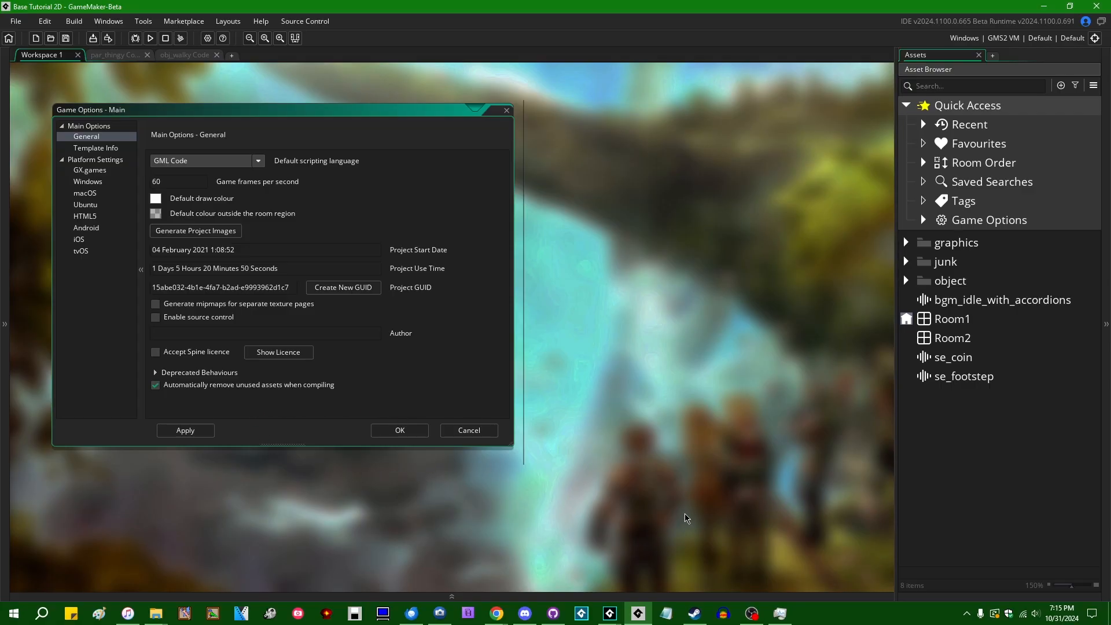
{"action": "mouse_move", "coordinate": [615, 512]}
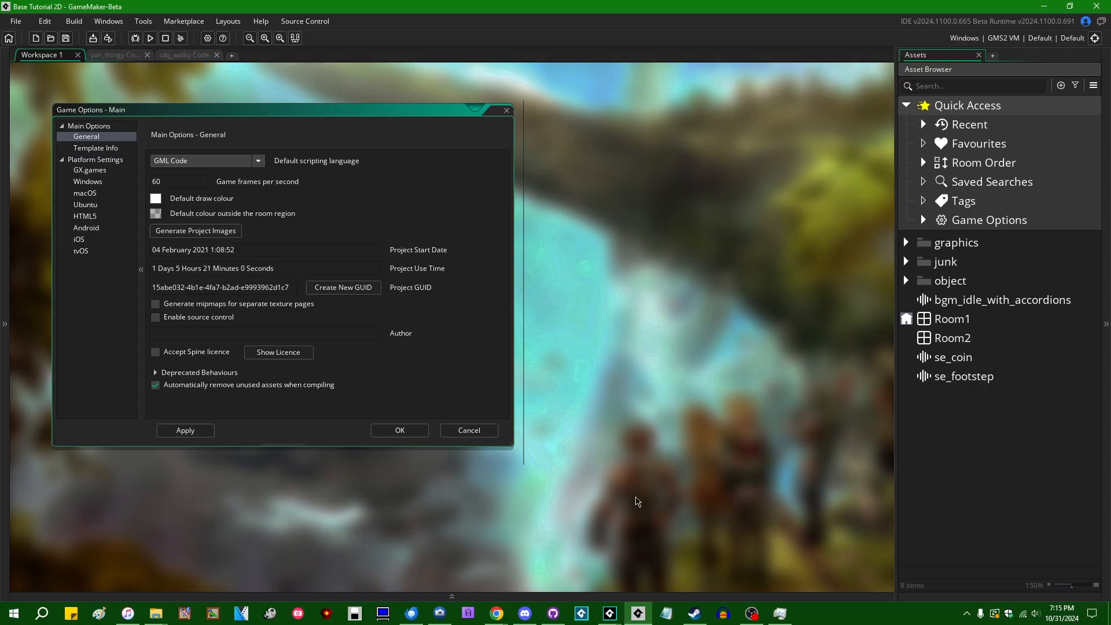
{"action": "mouse_move", "coordinate": [417, 486]}
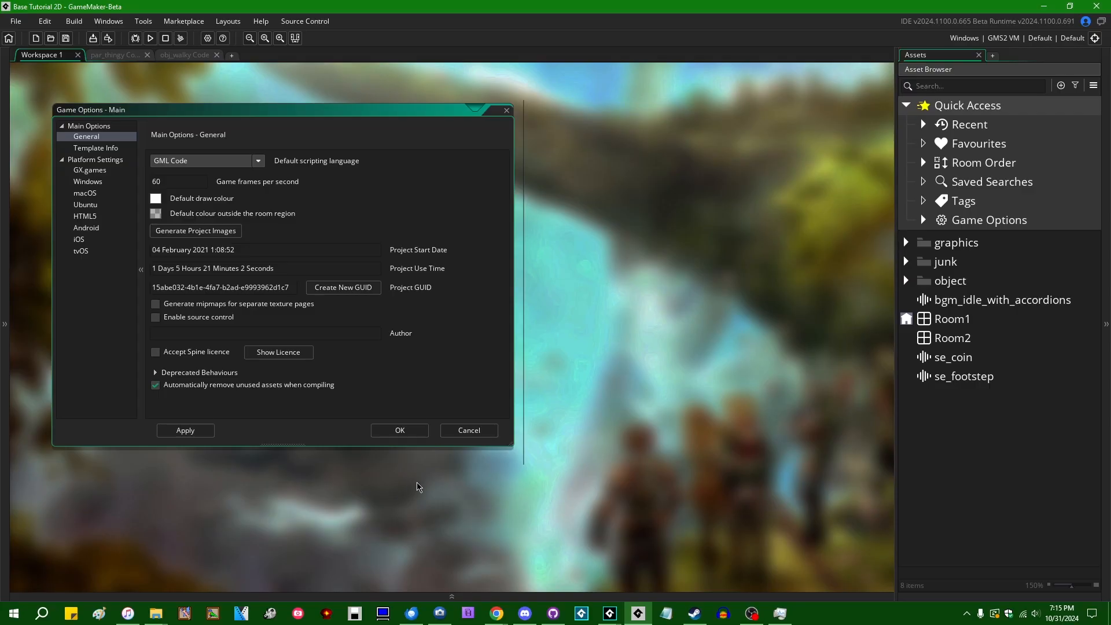
{"action": "mouse_move", "coordinate": [539, 495]}
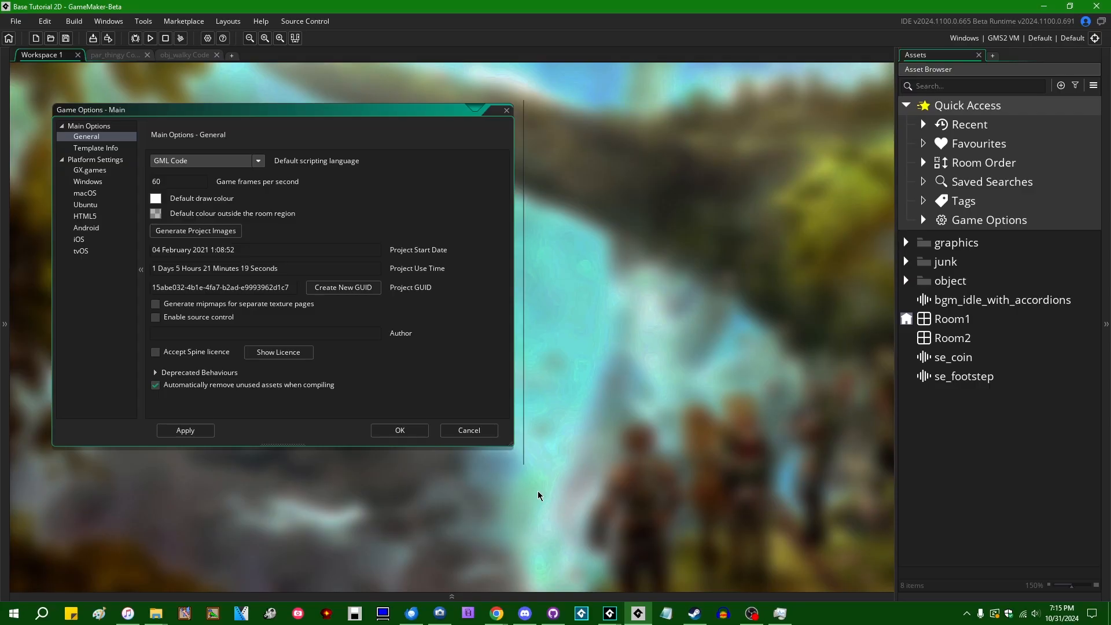
{"action": "mouse_move", "coordinate": [773, 414]}
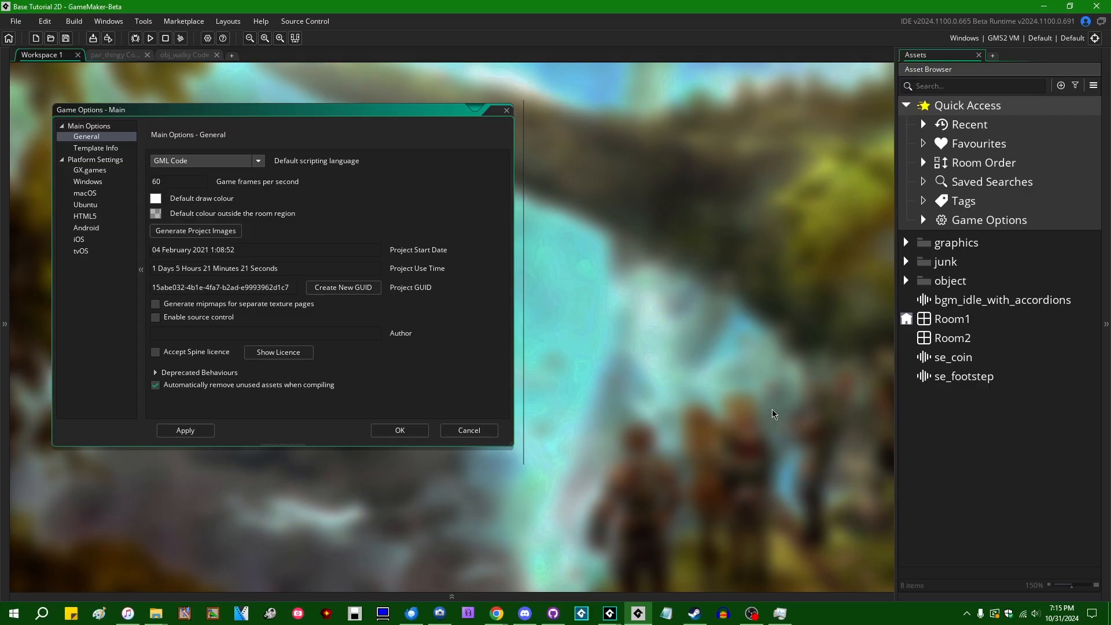
{"action": "left_click", "coordinate": [155, 385]}
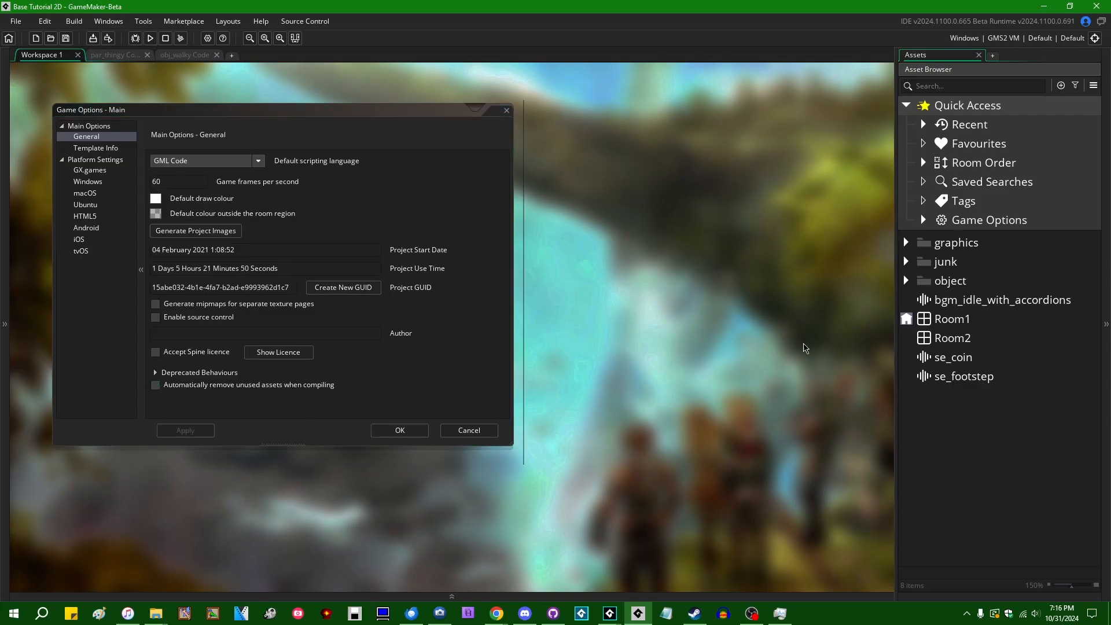
{"action": "mouse_move", "coordinate": [873, 268]}
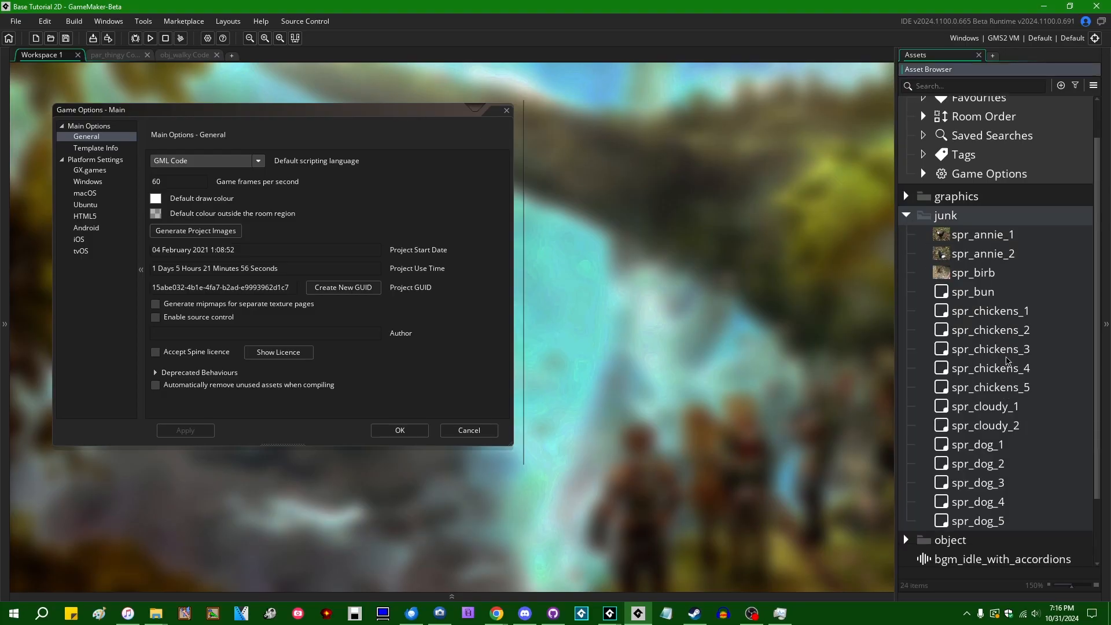
- Open the junk sprites spr_annie_2, spr_birb, spr_bun and spr_dog_1 in sprite editors
{"action": "left_click", "coordinate": [944, 215]}
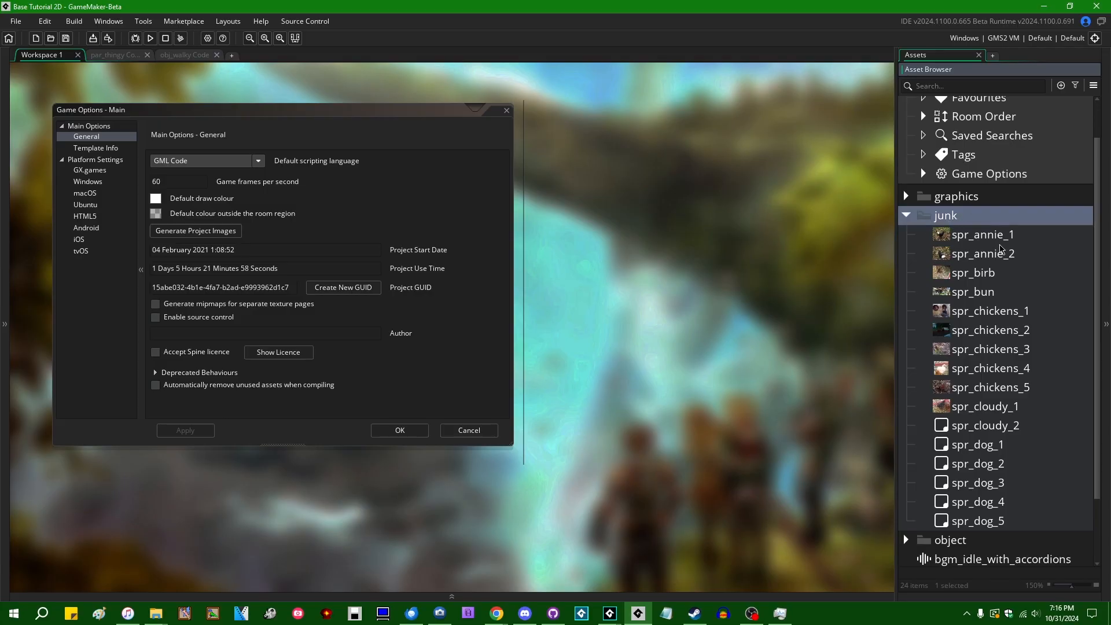
{"action": "double_click", "coordinate": [982, 234]}
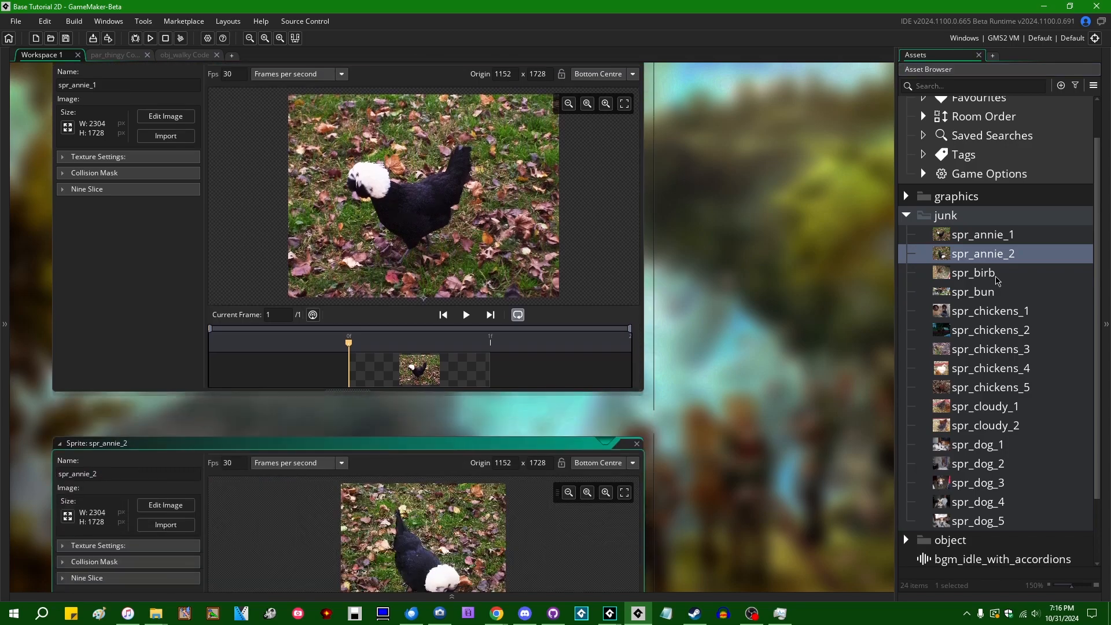
{"action": "double_click", "coordinate": [974, 272]}
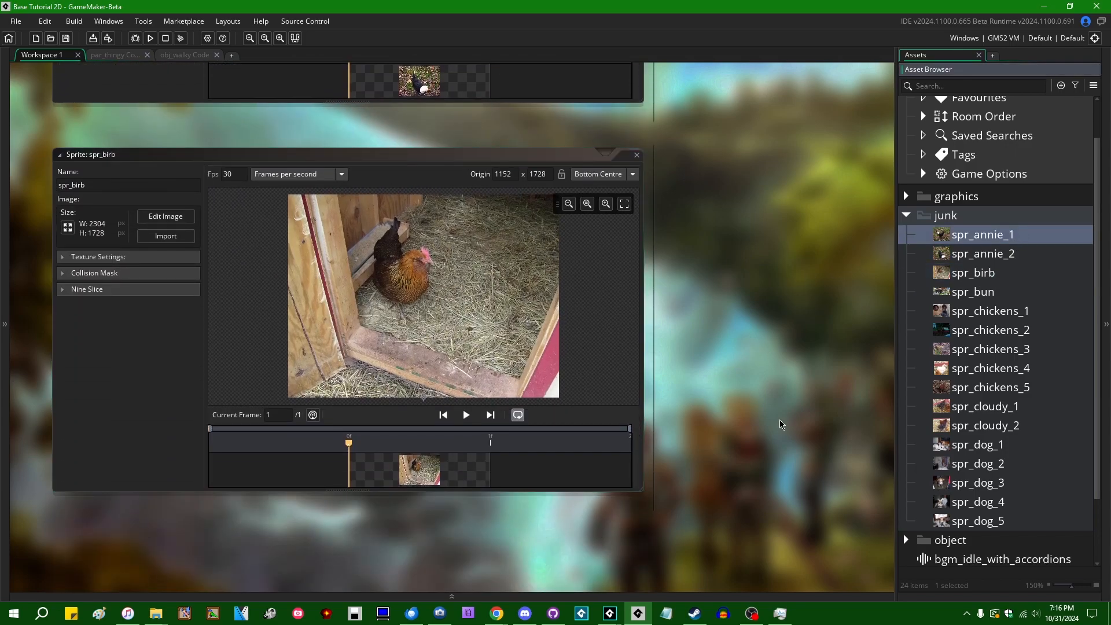
{"action": "mouse_move", "coordinate": [816, 309]}
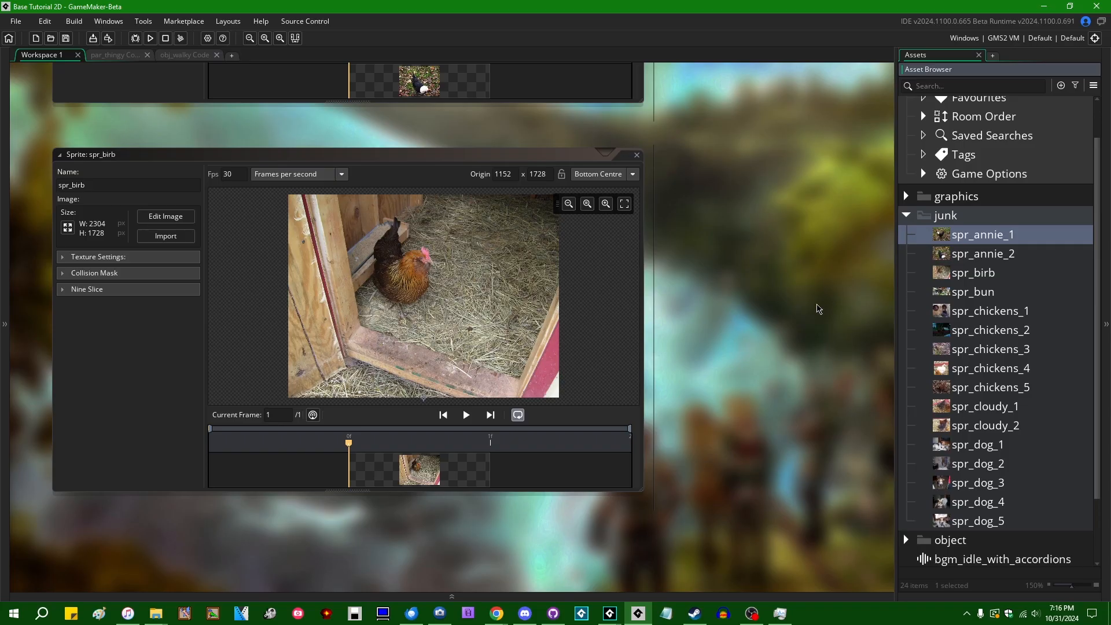
{"action": "double_click", "coordinate": [973, 290]}
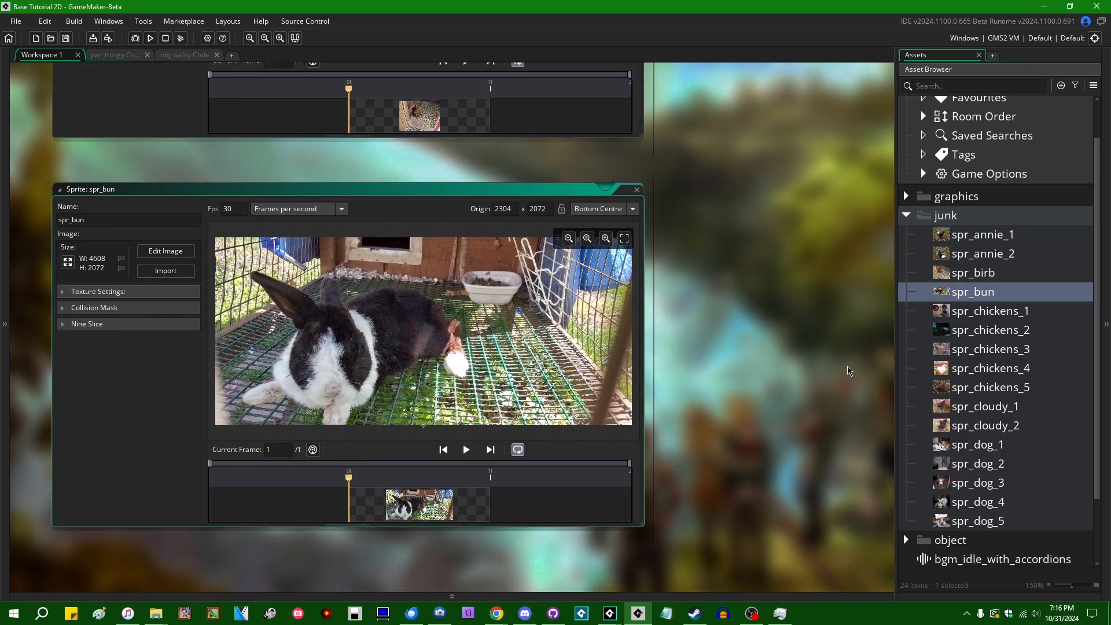
{"action": "left_click", "coordinate": [979, 445]}
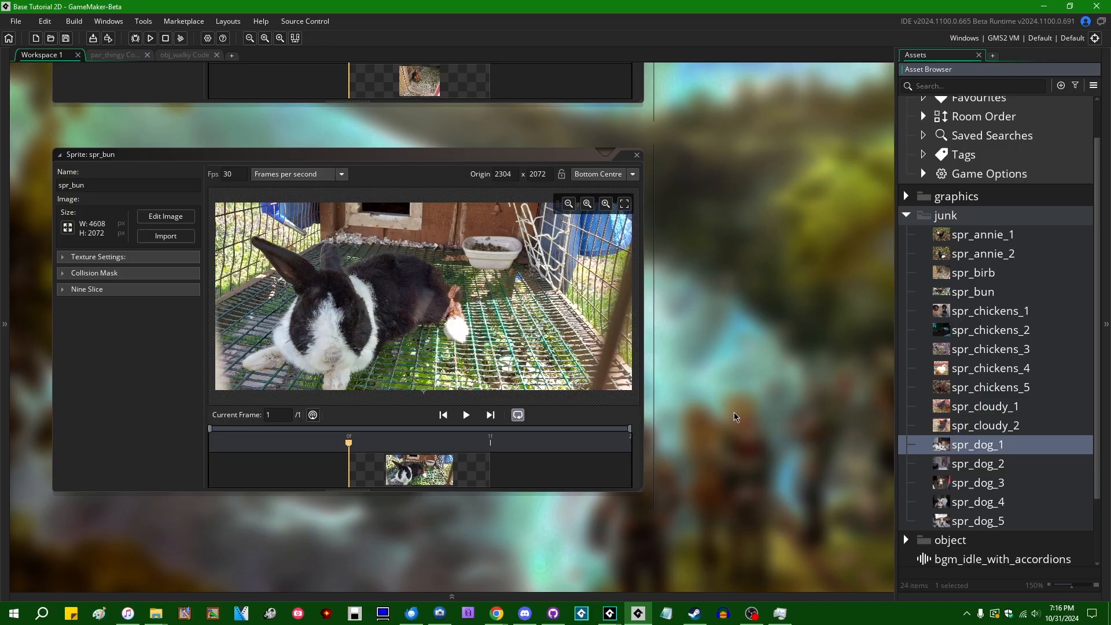
{"action": "double_click", "coordinate": [979, 444]}
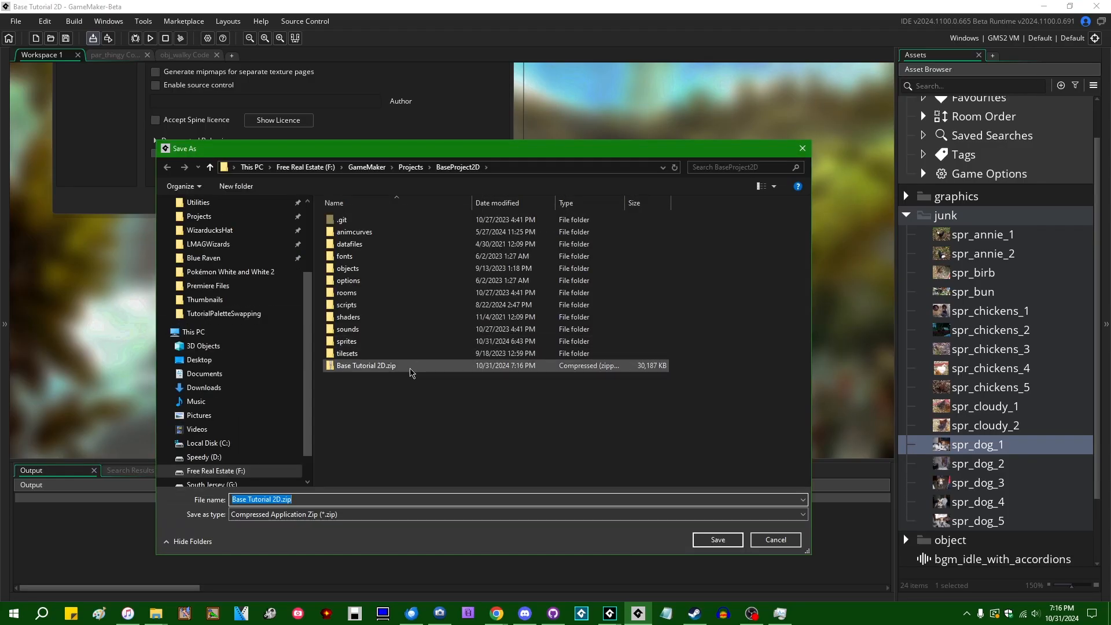
- Save the export as Base Tutorial 2D.zip, confirming replacement of the existing archive
{"action": "left_click", "coordinate": [716, 539]}
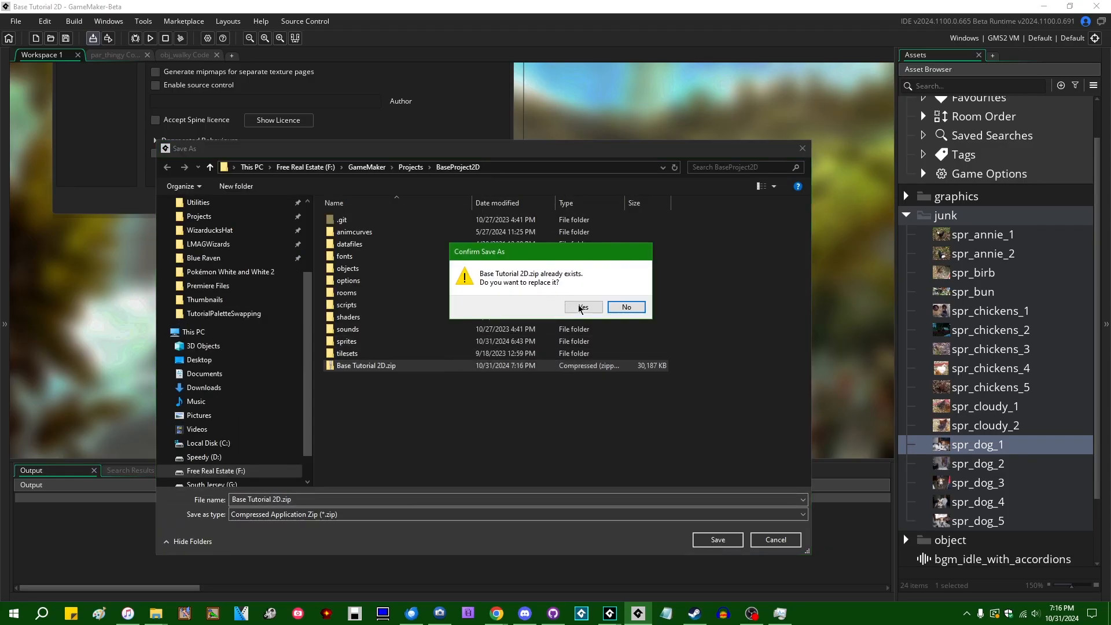
{"action": "left_click", "coordinate": [581, 307]}
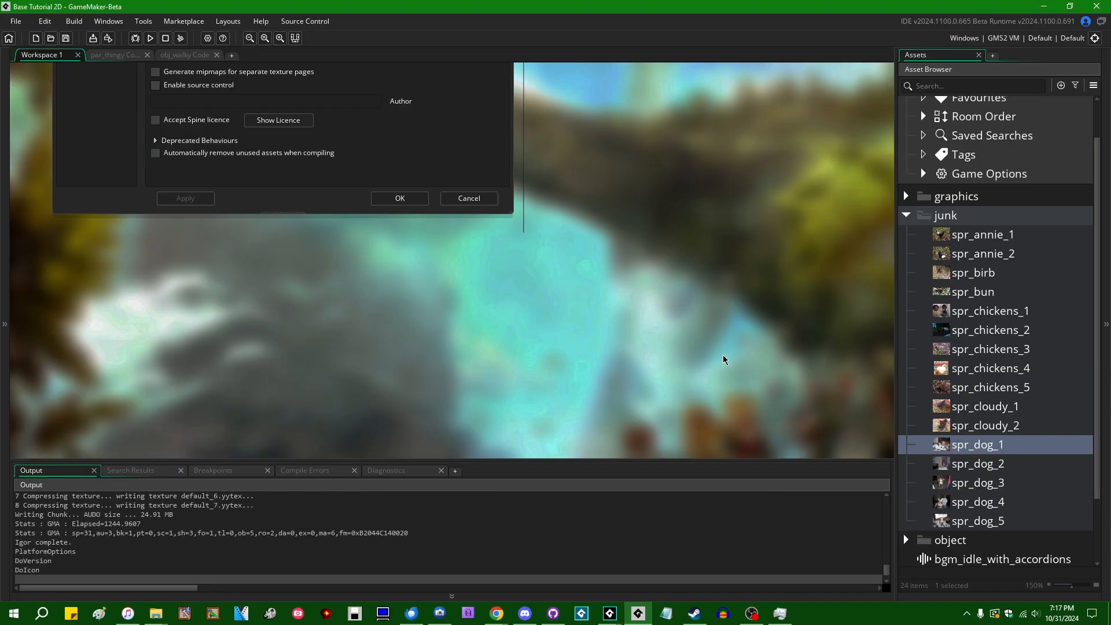
{"action": "mouse_move", "coordinate": [518, 384]}
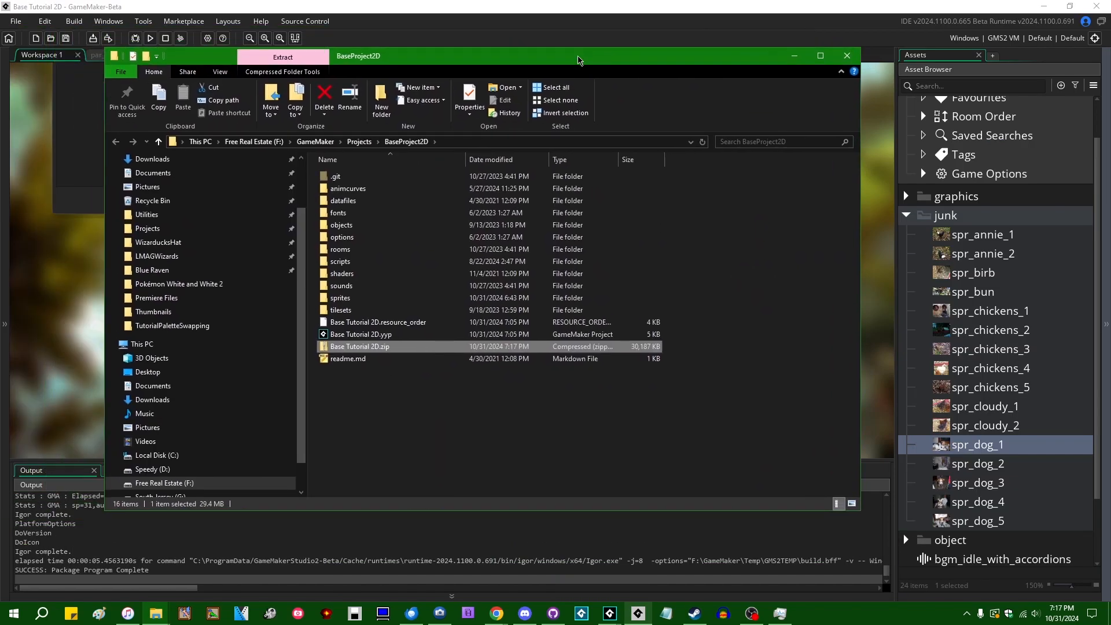
{"action": "mouse_move", "coordinate": [458, 346]}
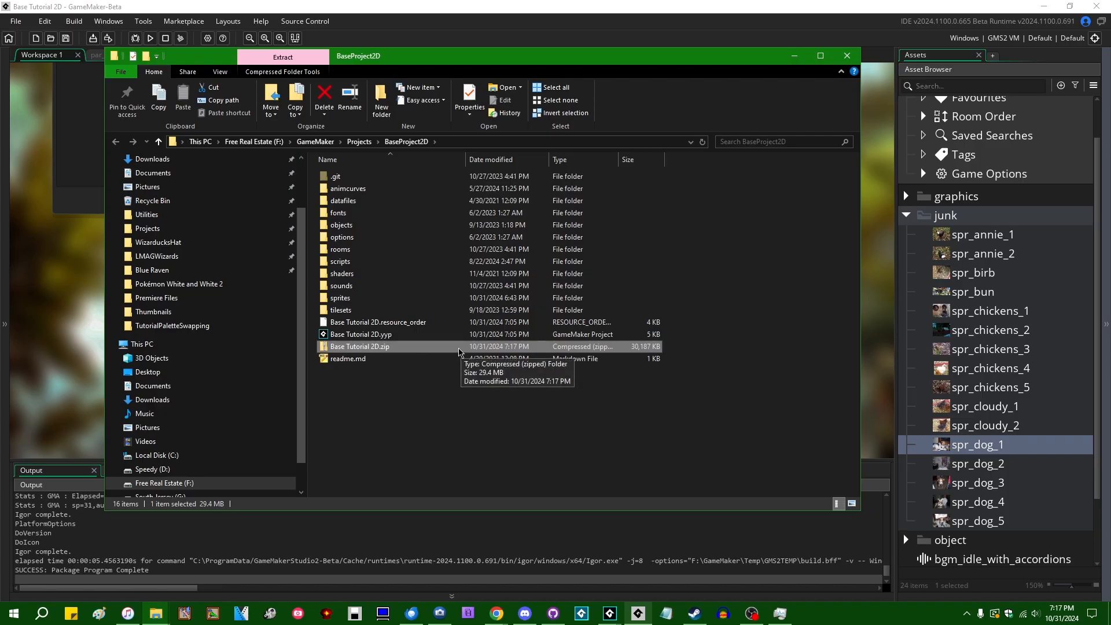
{"action": "mouse_move", "coordinate": [517, 388]}
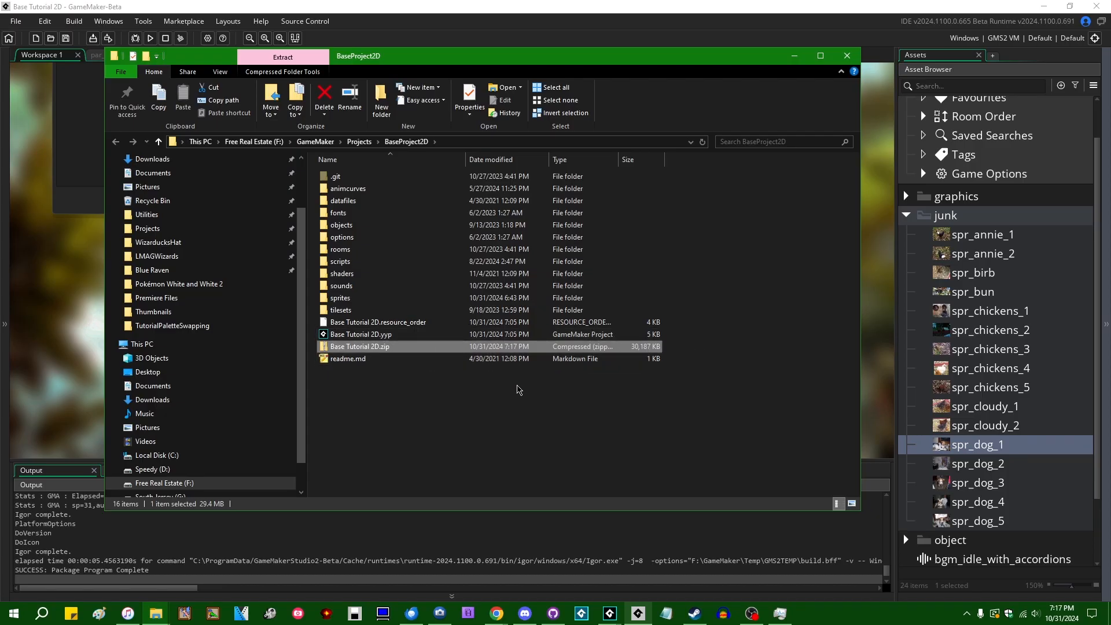
{"action": "mouse_move", "coordinate": [599, 424]}
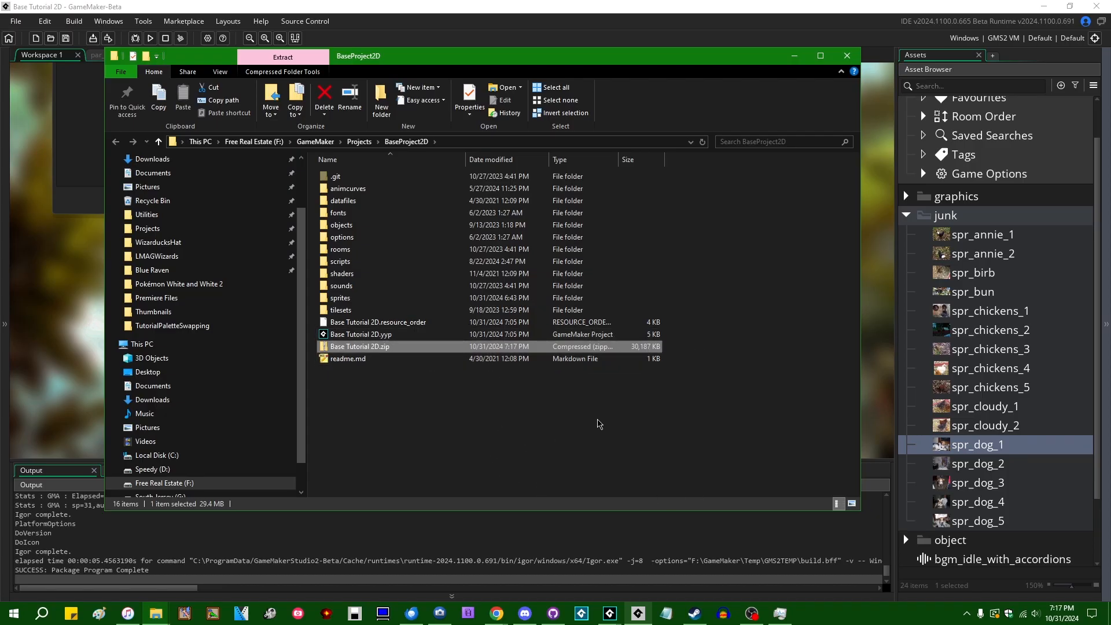
{"action": "mouse_move", "coordinate": [1006, 261]}
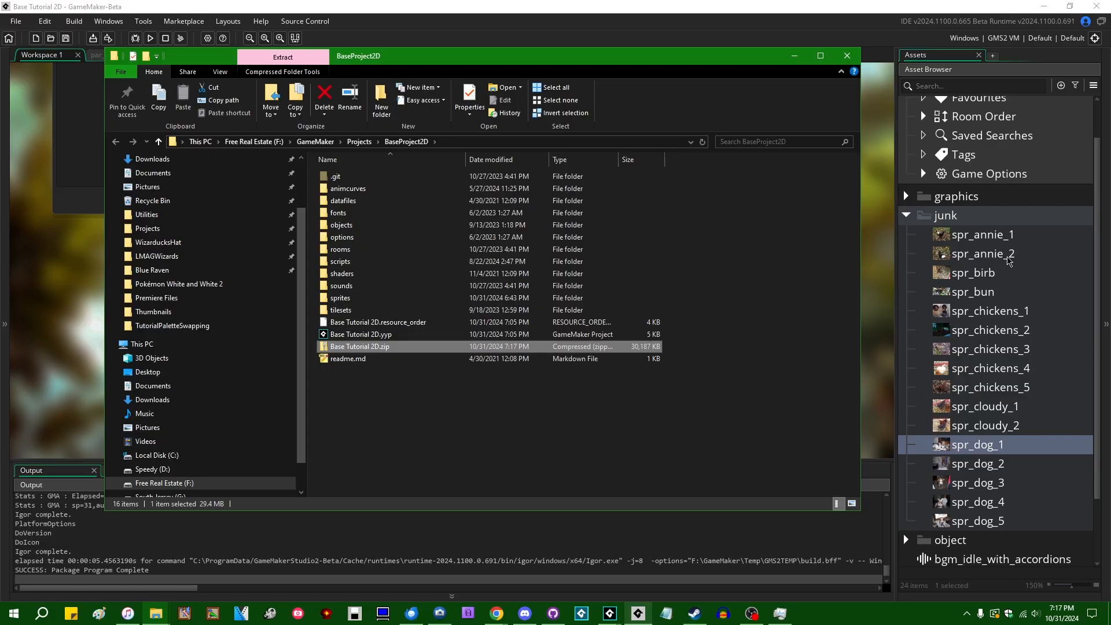
- Scroll the BaseProject2D folder to check Base Tutorial 2D.zip at 7:17 PM, ~30 MB
{"action": "scroll", "scroll_direction": "down", "scroll_amount": 3}
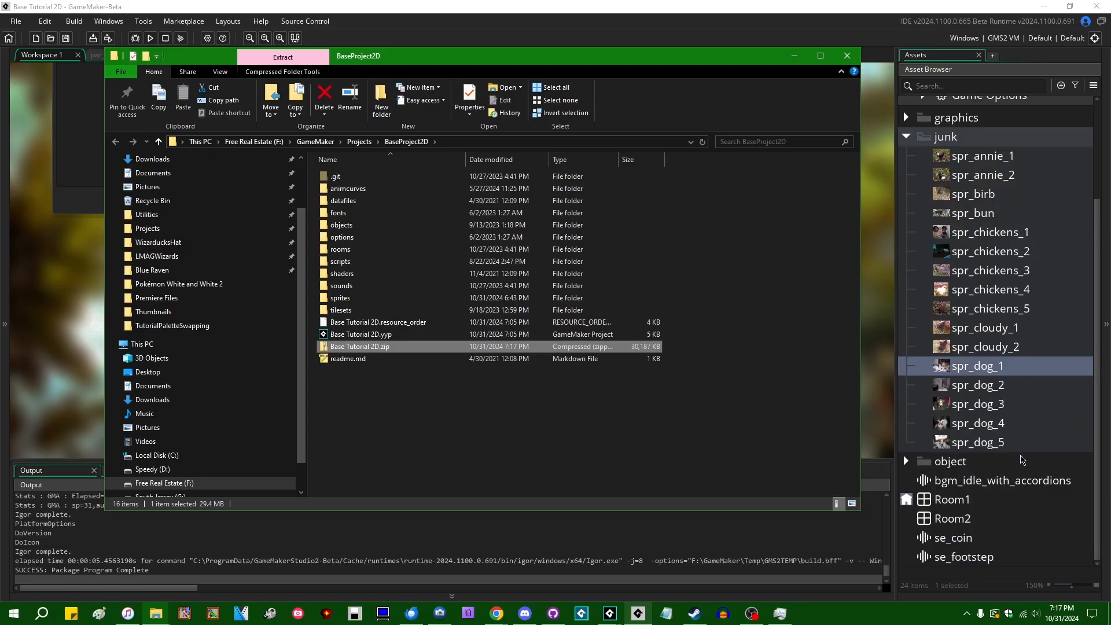
{"action": "mouse_move", "coordinate": [647, 347]}
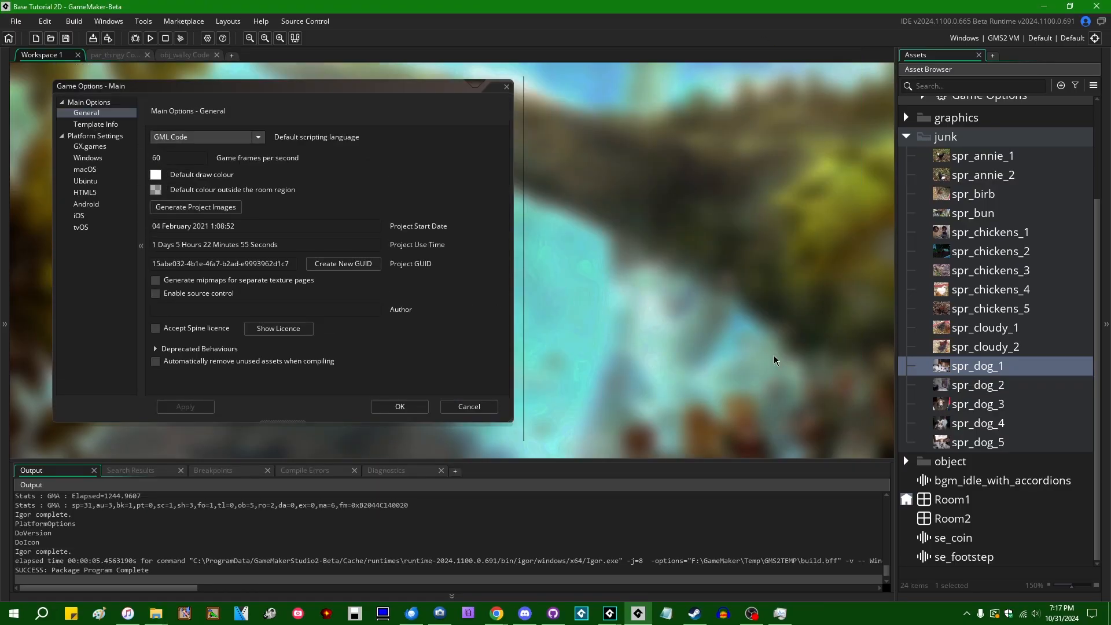
{"action": "mouse_move", "coordinate": [894, 326]}
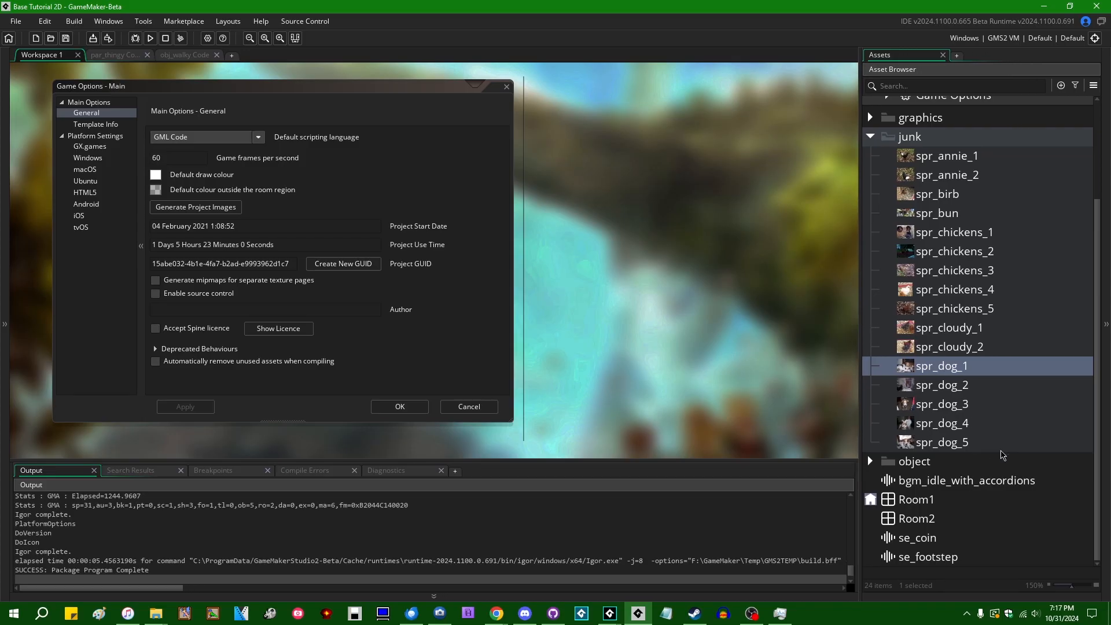
- Select junk sprites spr_annie_2 and spr_bun, then review the General page's unused-asset removal option
{"action": "scroll", "scroll_direction": "up", "scroll_amount": 3}
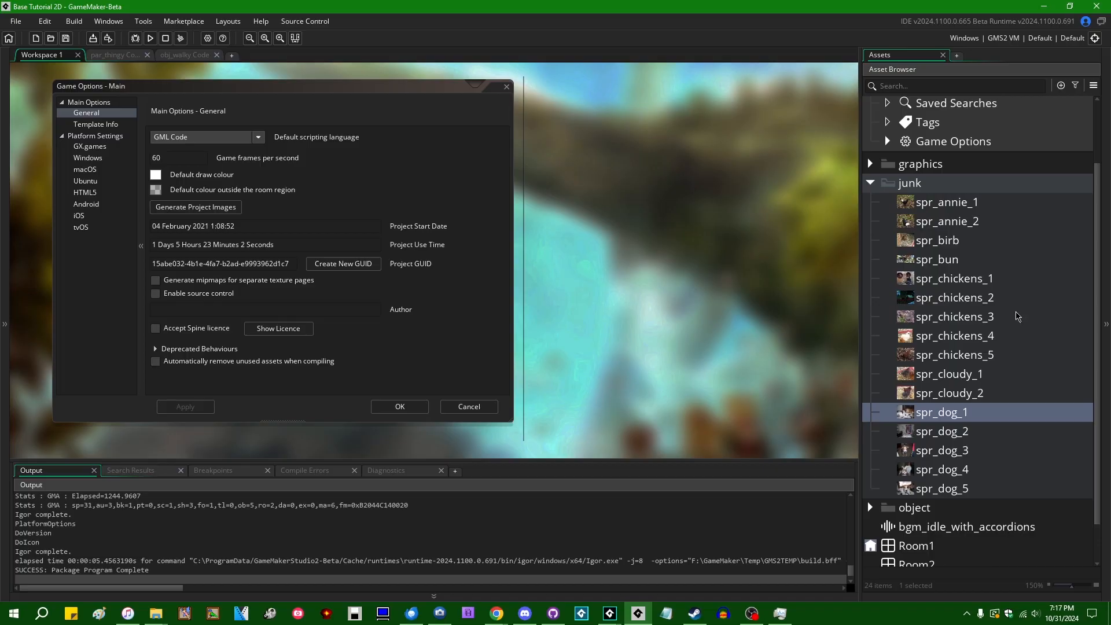
{"action": "mouse_move", "coordinate": [764, 300]}
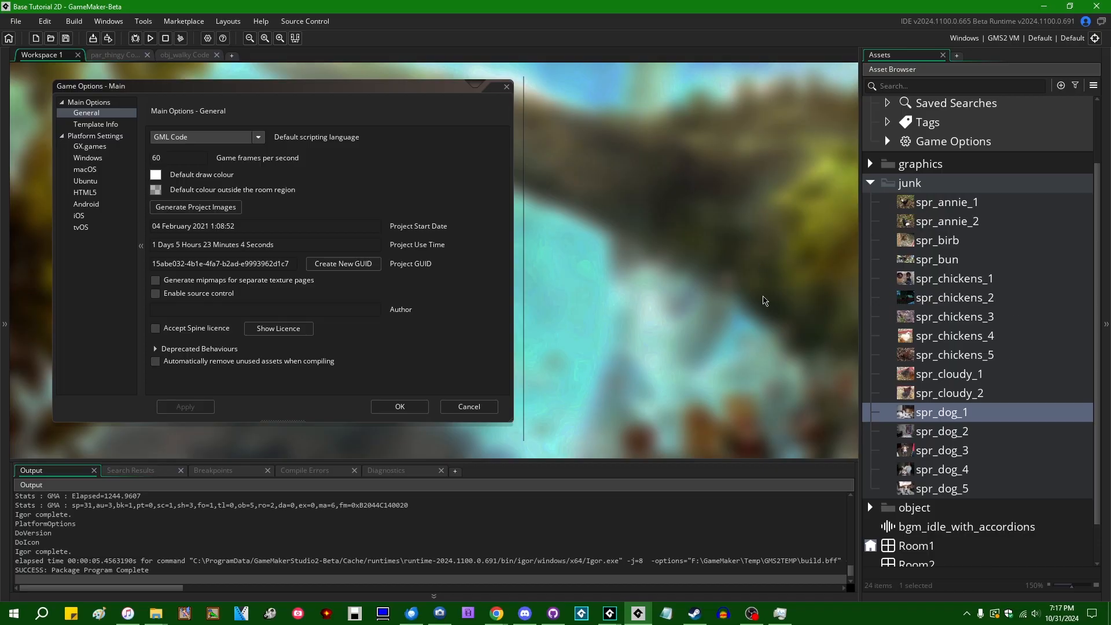
{"action": "mouse_move", "coordinate": [952, 220]}
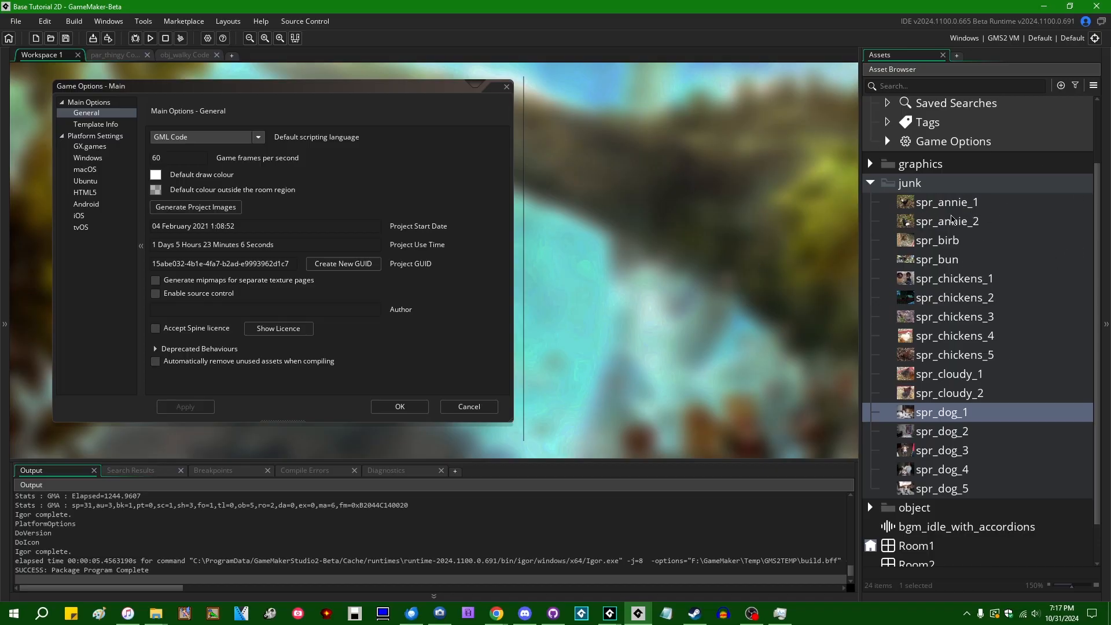
{"action": "mouse_move", "coordinate": [722, 425]}
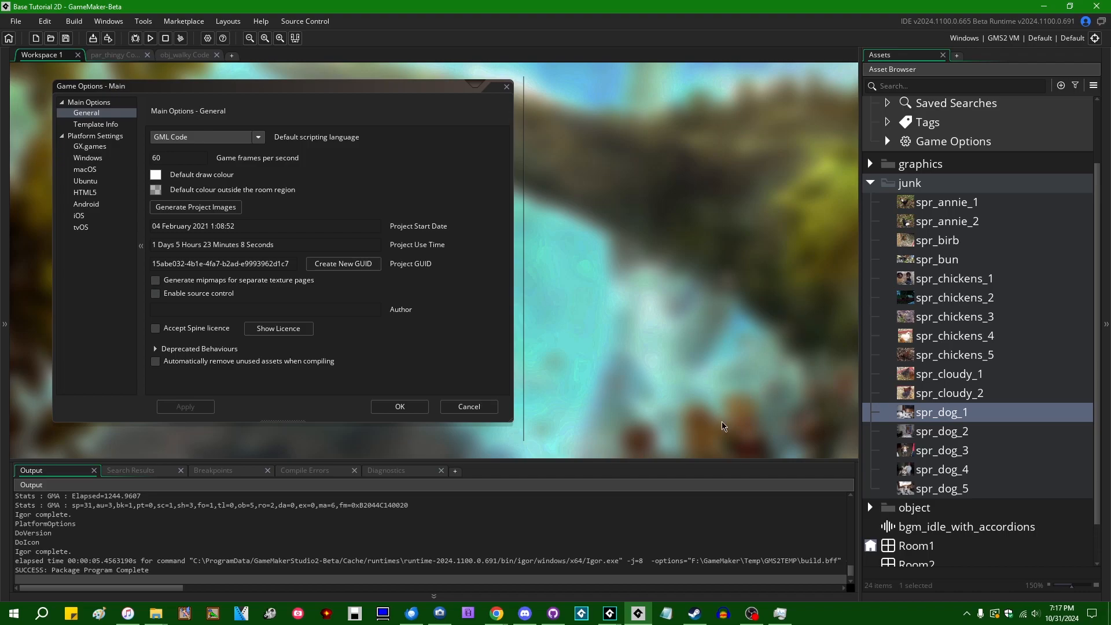
{"action": "mouse_move", "coordinate": [714, 250]}
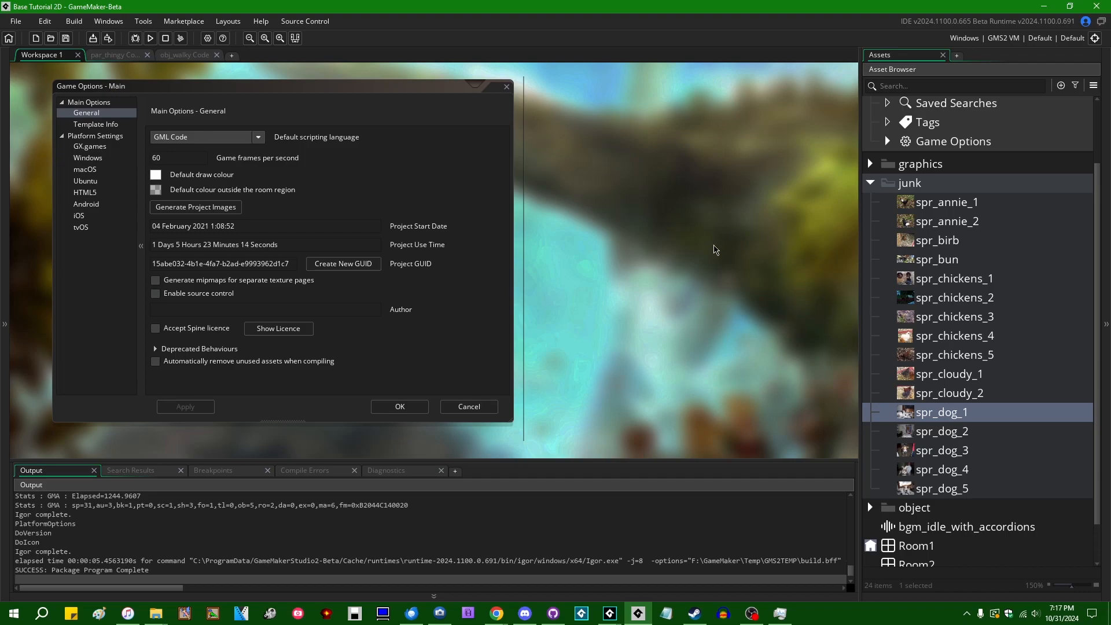
{"action": "mouse_move", "coordinate": [720, 361]}
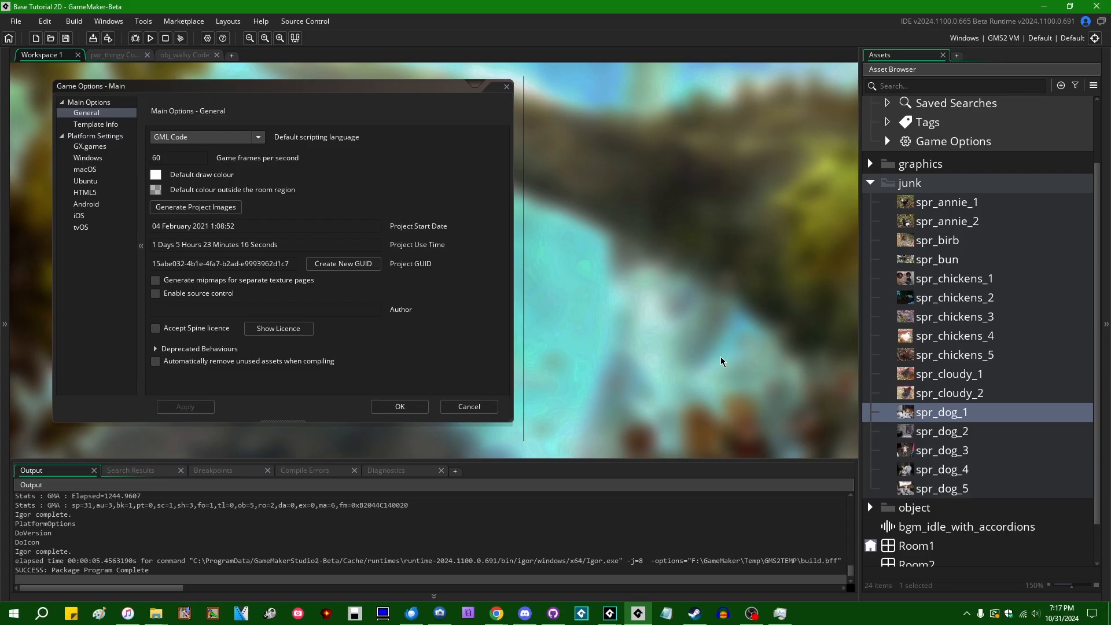
{"action": "mouse_move", "coordinate": [716, 313]}
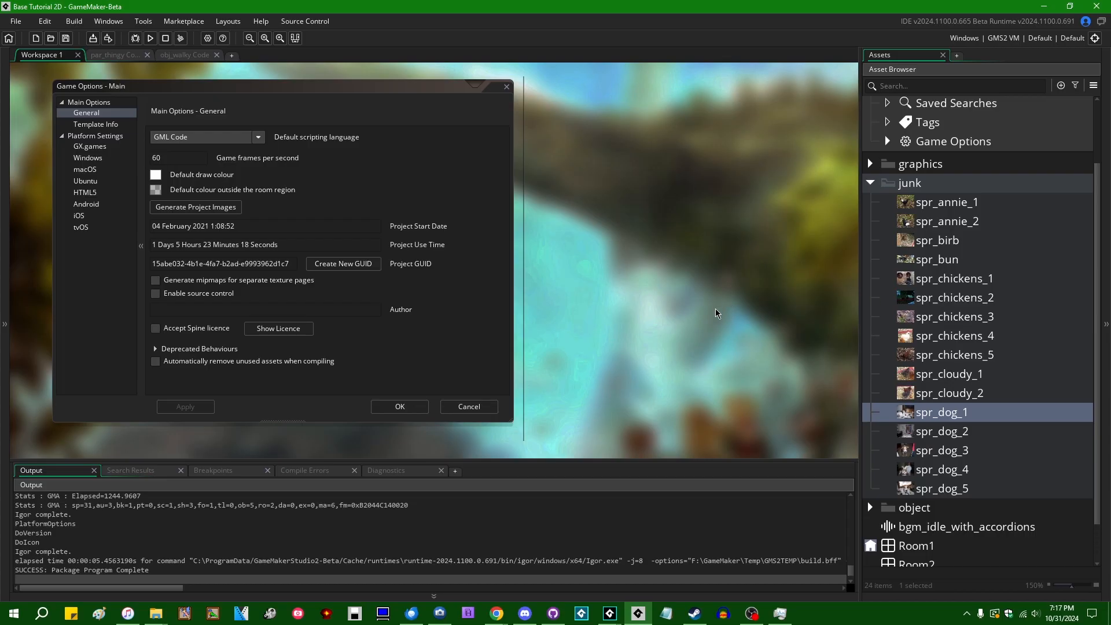
{"action": "mouse_move", "coordinate": [792, 281]}
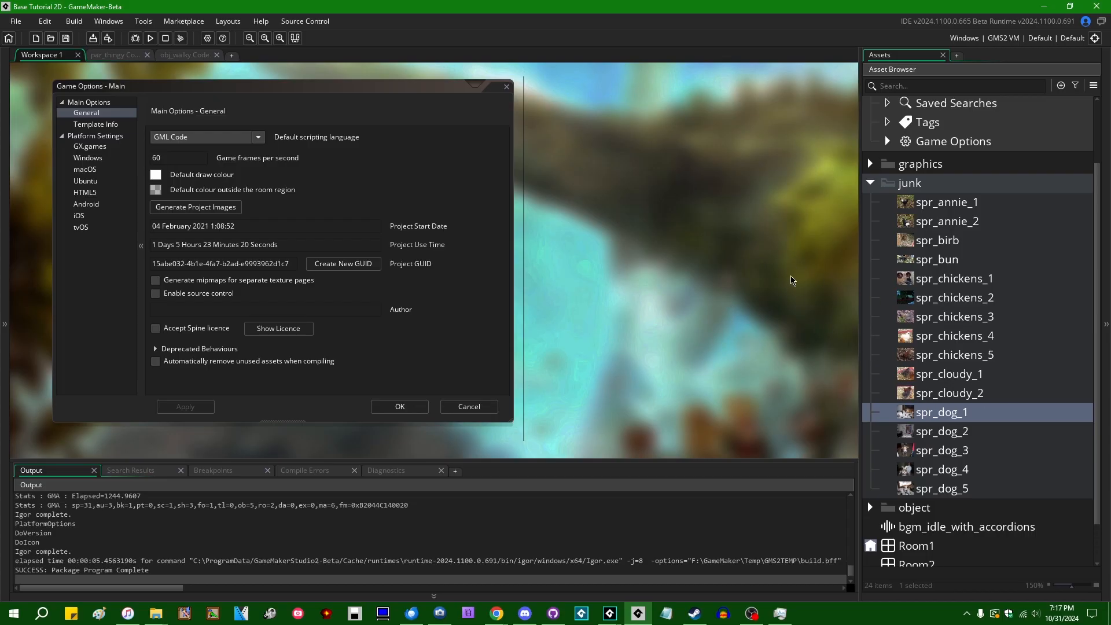
{"action": "mouse_move", "coordinate": [689, 310]}
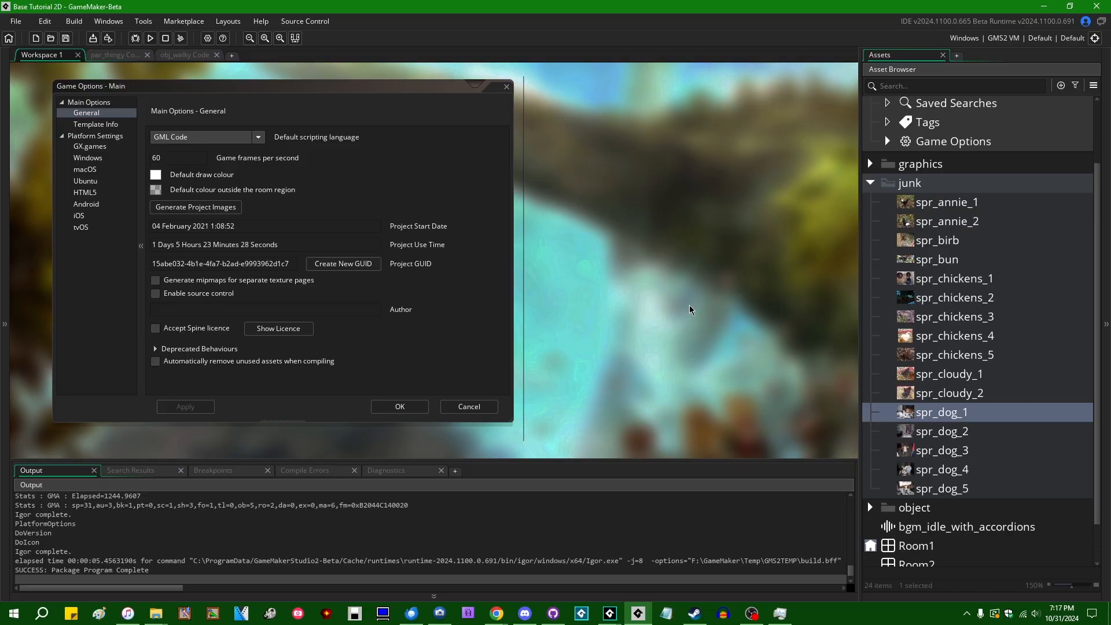
{"action": "mouse_move", "coordinate": [615, 348]}
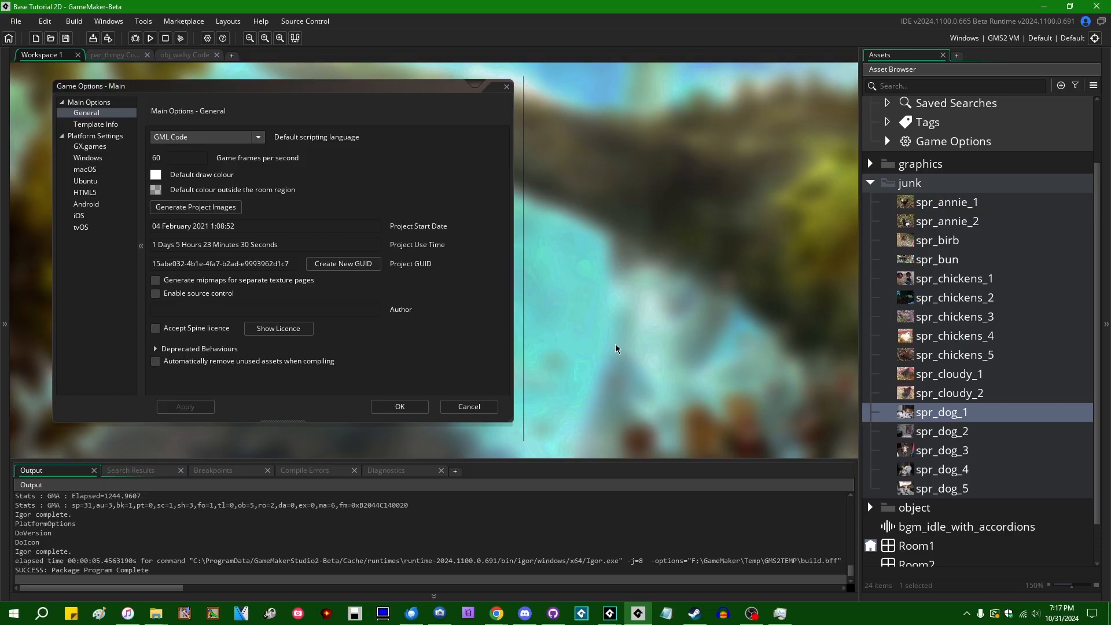
{"action": "mouse_move", "coordinate": [606, 370]}
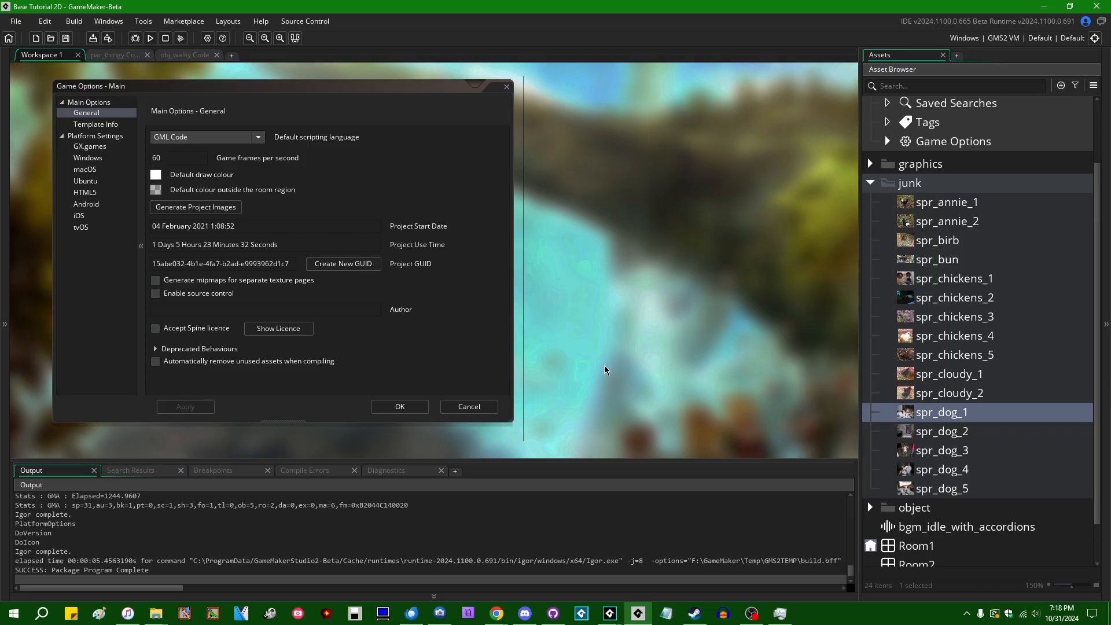
{"action": "mouse_move", "coordinate": [982, 206]}
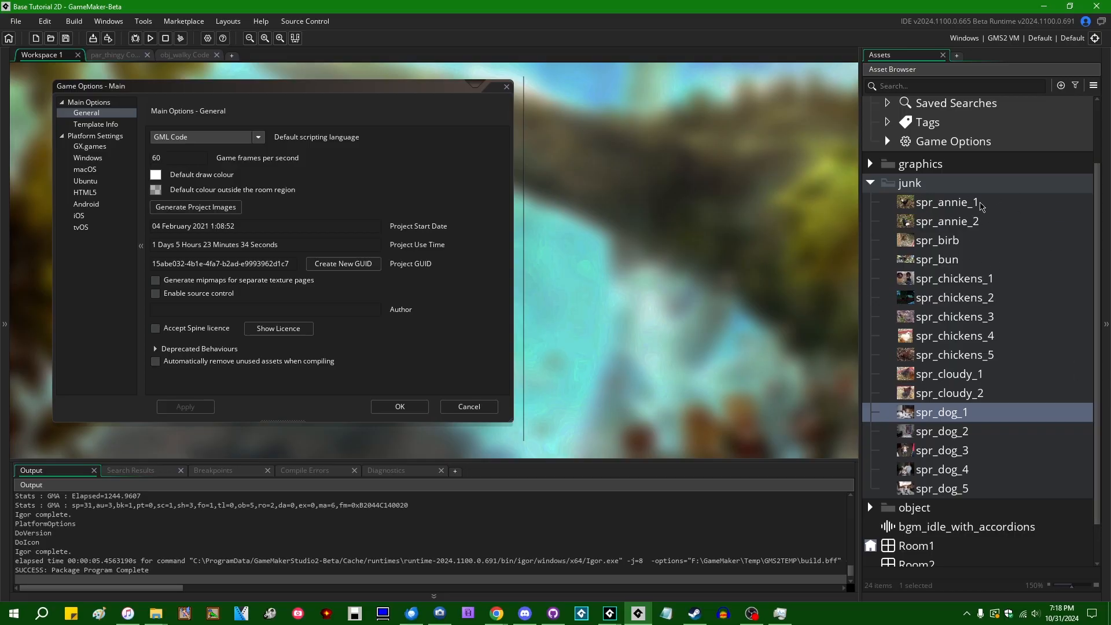
{"action": "mouse_move", "coordinate": [650, 350]}
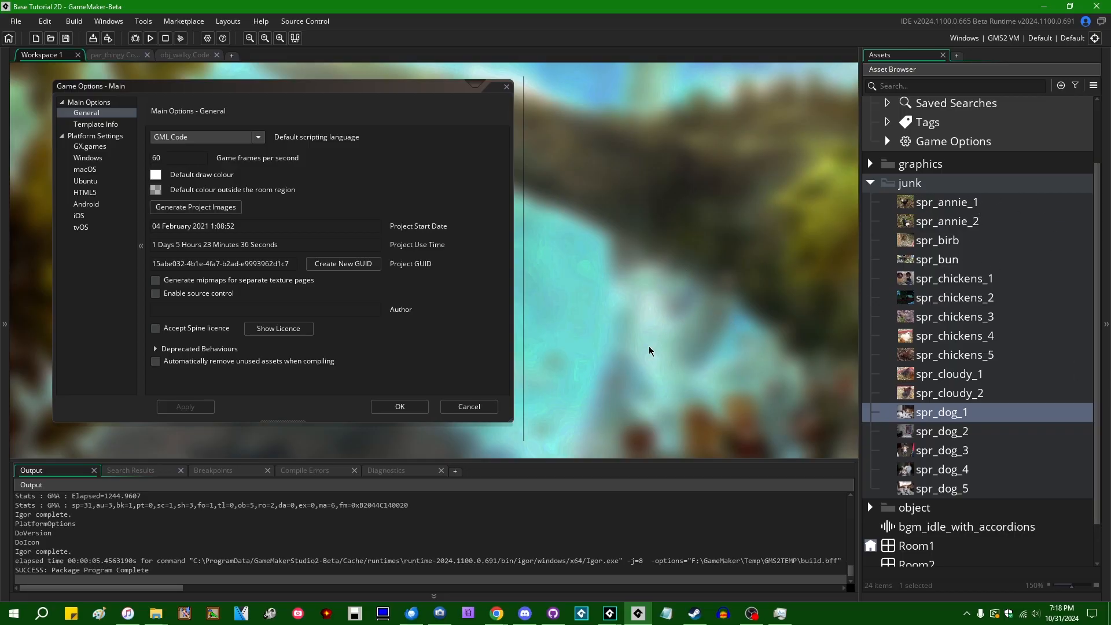
{"action": "left_click", "coordinate": [947, 221]}
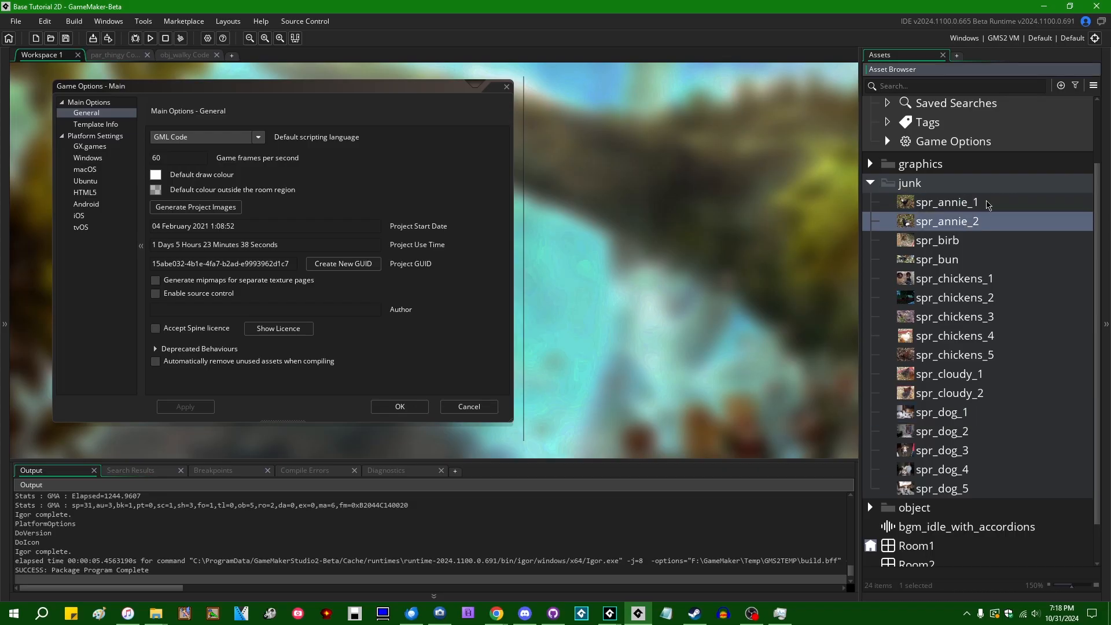
{"action": "left_click", "coordinate": [937, 259]}
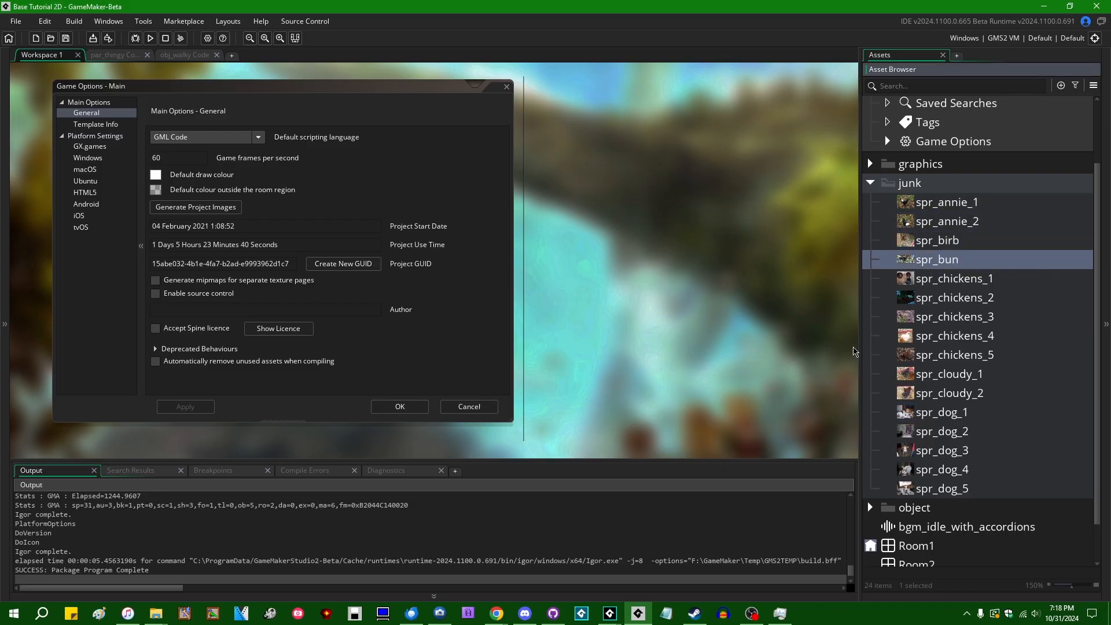
{"action": "mouse_move", "coordinate": [929, 288]}
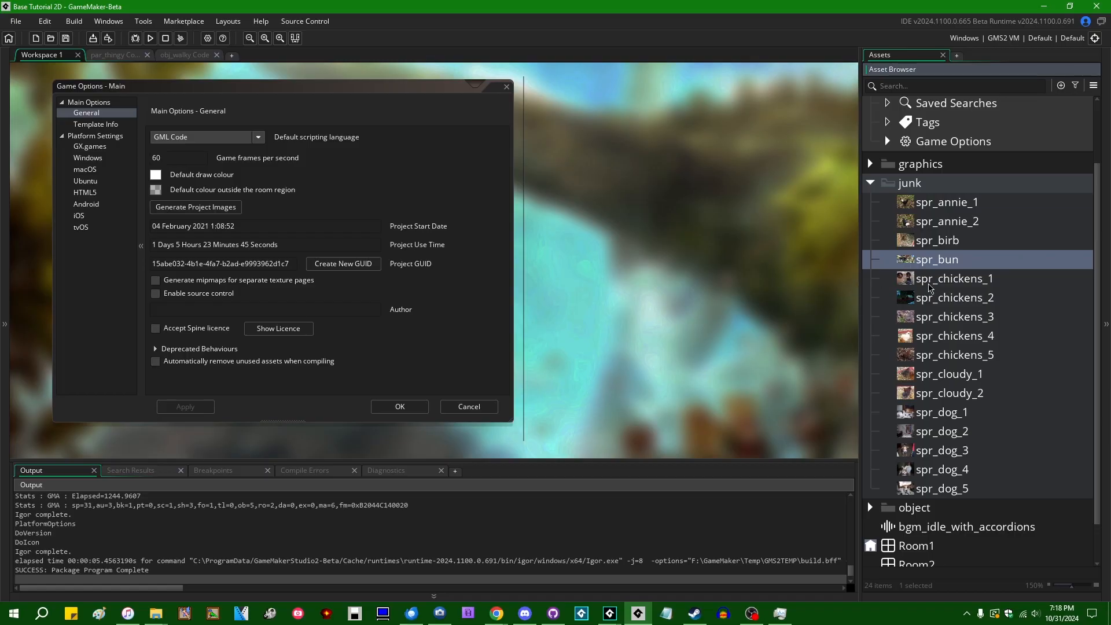
{"action": "mouse_move", "coordinate": [611, 293]}
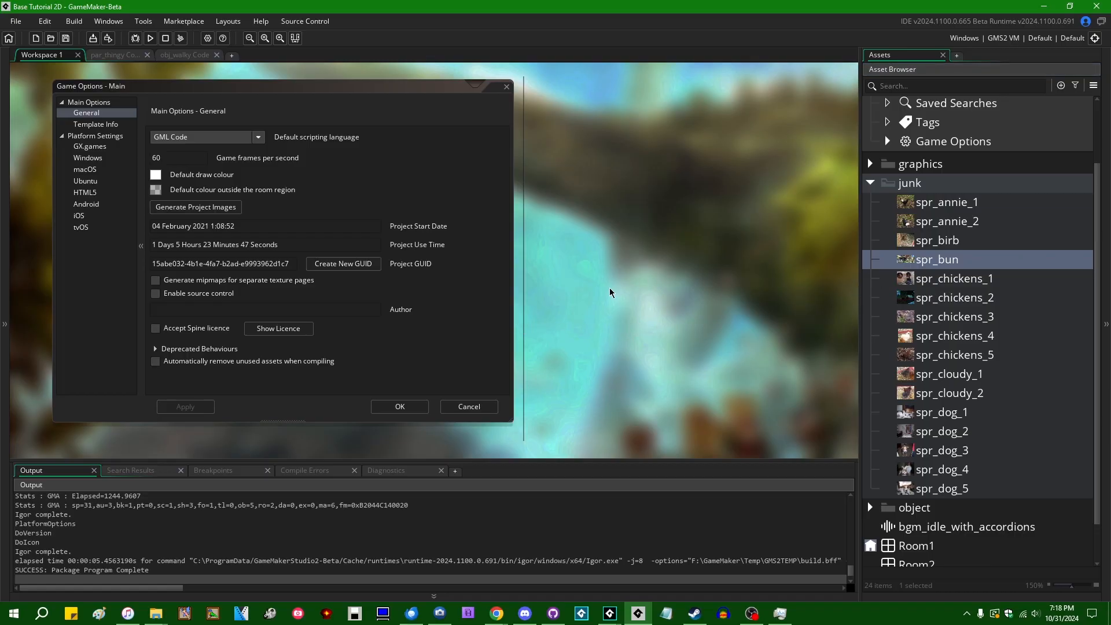
{"action": "left_click", "coordinate": [155, 361]}
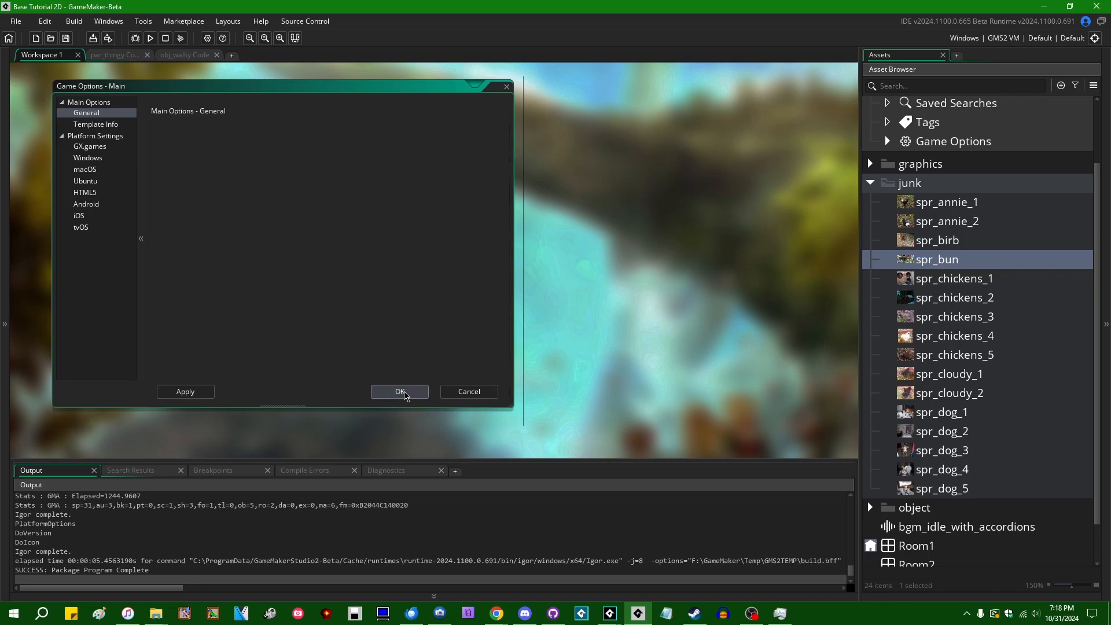
- Confirm Game Options with OK and re-export, replacing Base Tutorial 2D.zip
{"action": "left_click", "coordinate": [399, 391]}
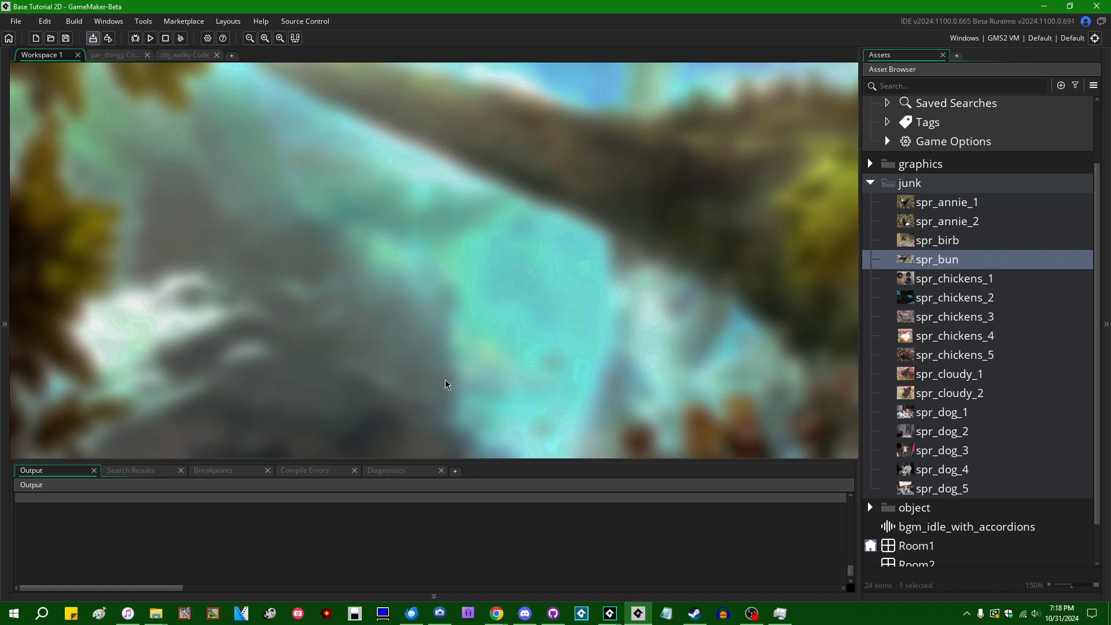
{"action": "left_click", "coordinate": [716, 539]}
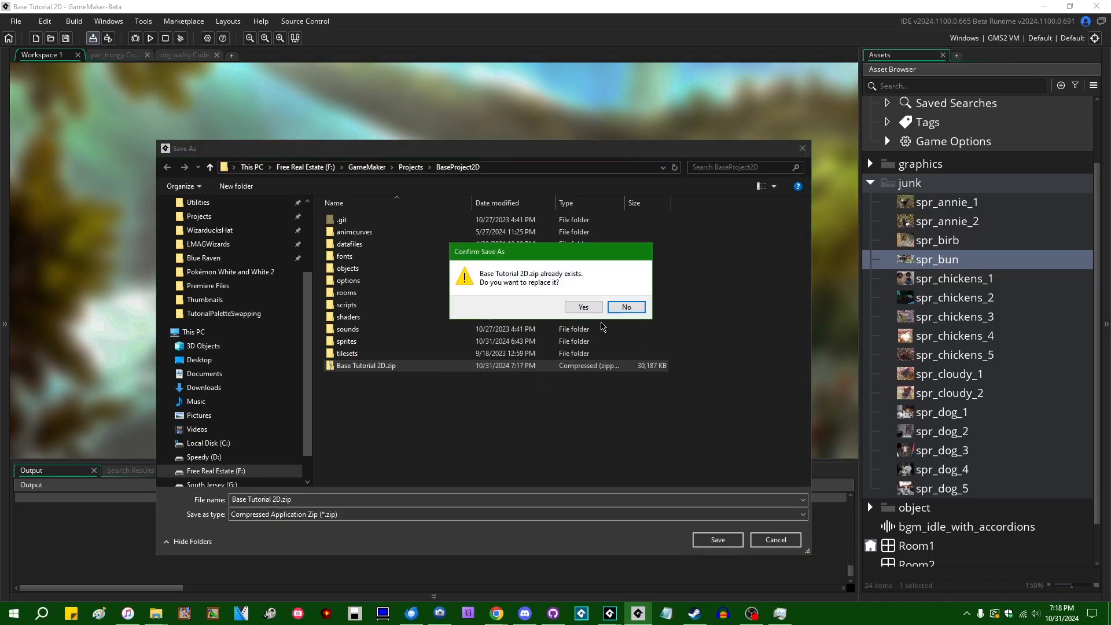
{"action": "left_click", "coordinate": [582, 307]}
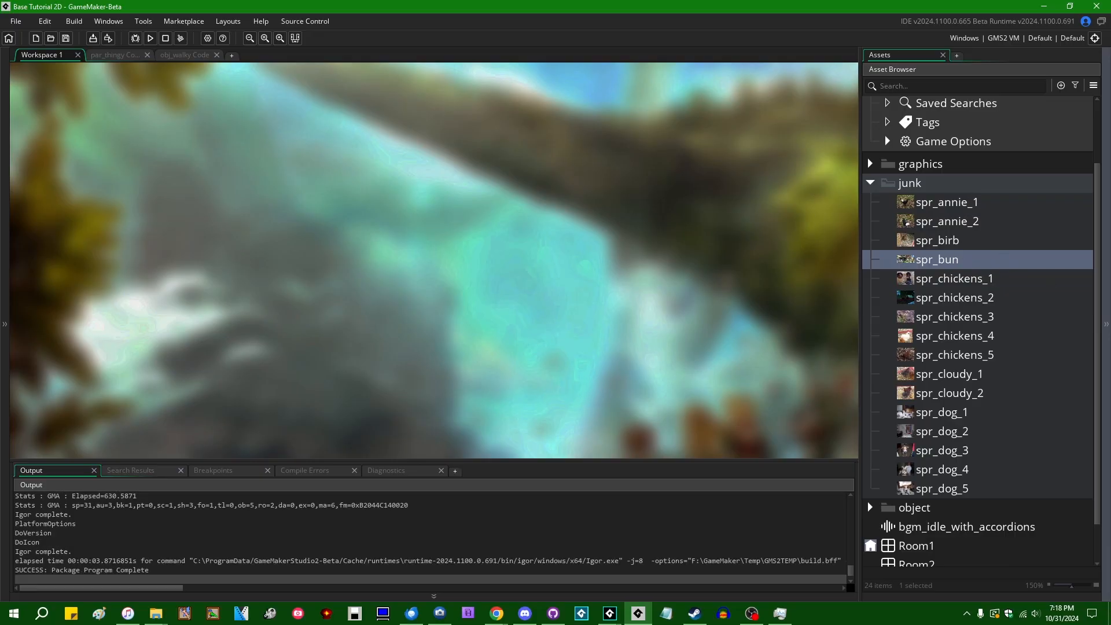
{"action": "left_click", "coordinate": [155, 612]}
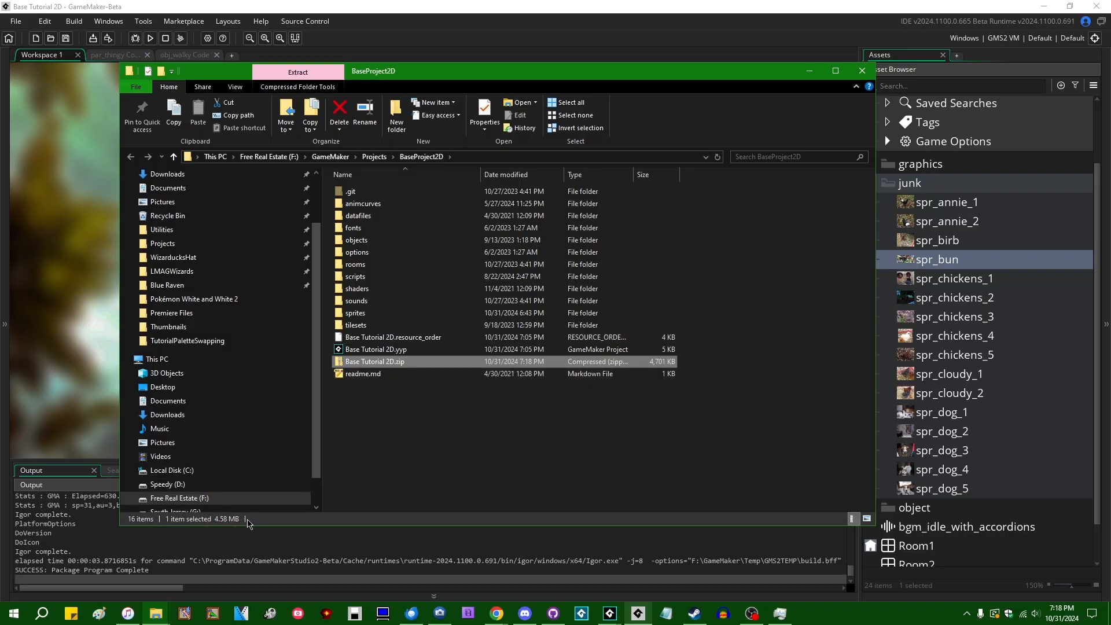
{"action": "mouse_move", "coordinate": [808, 73]}
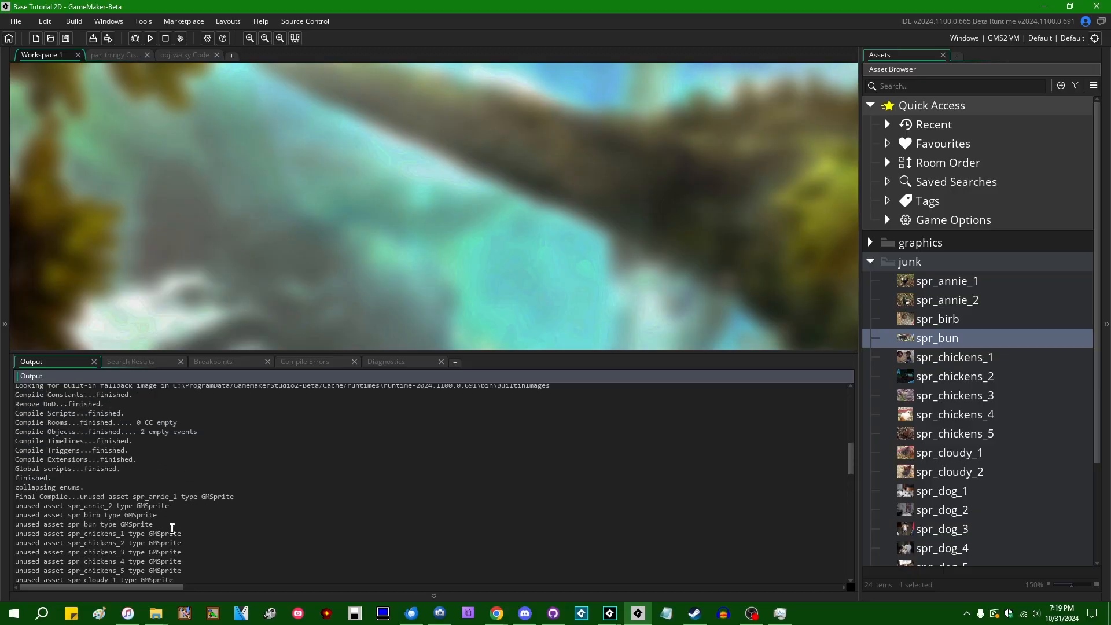
- Select and scroll through the Output log's unused asset lines
{"action": "left_click", "coordinate": [92, 505]}
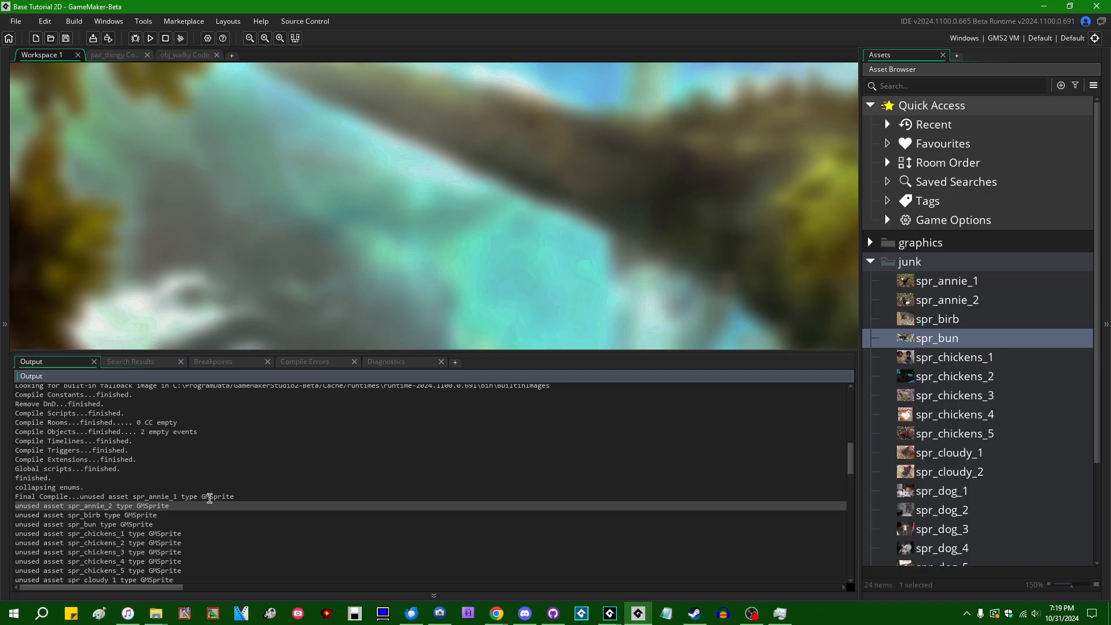
{"action": "scroll", "scroll_direction": "down", "scroll_amount": 3}
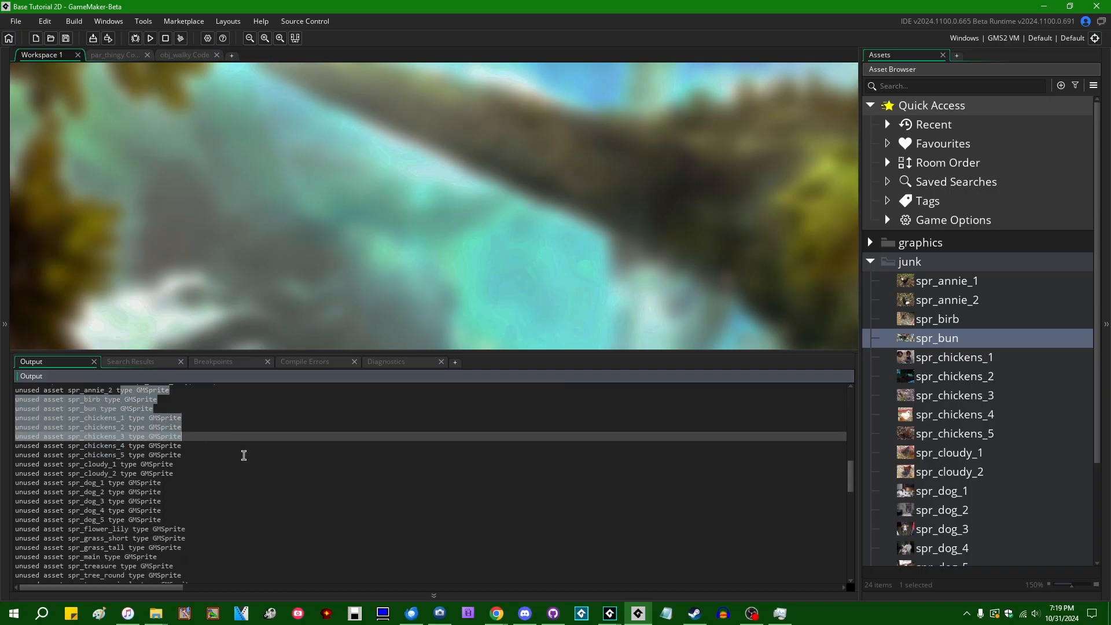
{"action": "scroll", "scroll_direction": "down", "scroll_amount": 3}
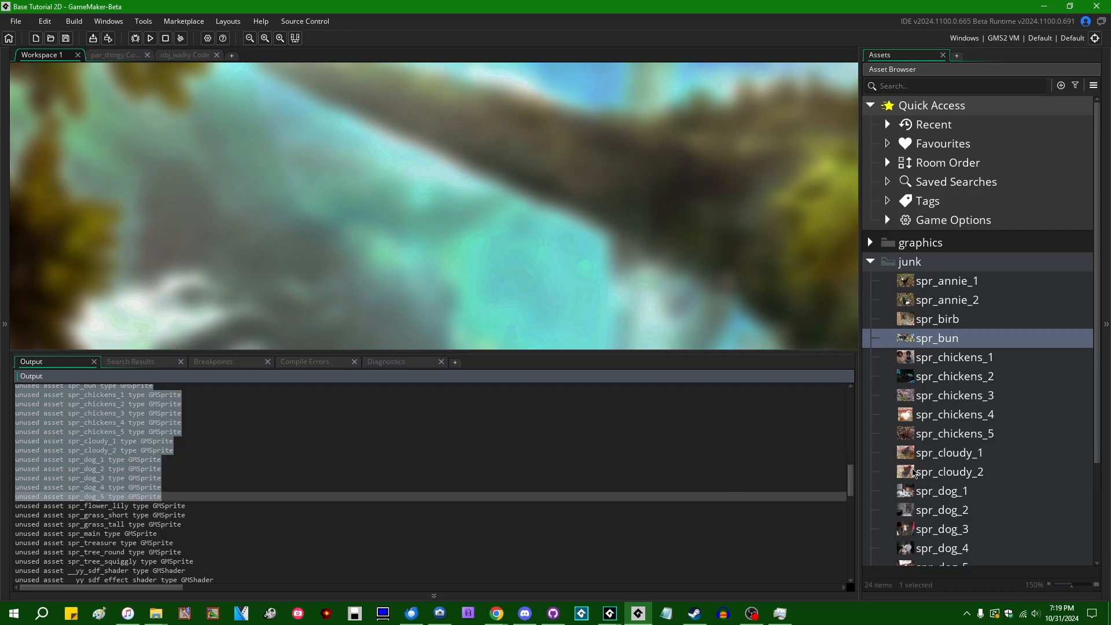
- Expand the graphics folder, open spr_flower_lily, and clear the log selection
{"action": "left_click", "coordinate": [869, 241]}
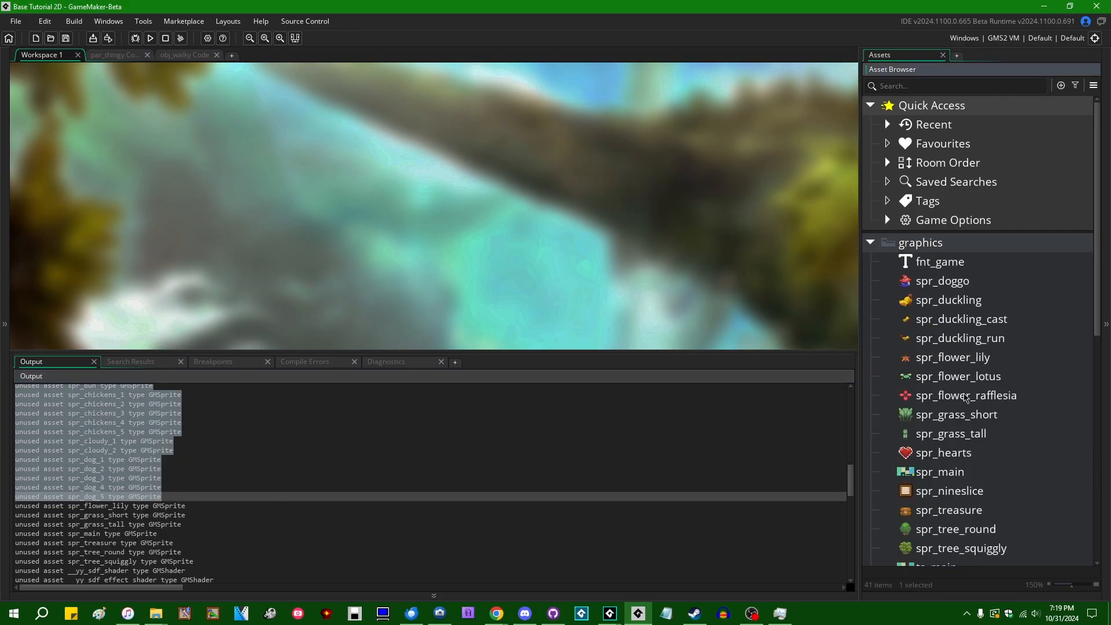
{"action": "mouse_move", "coordinate": [969, 423]}
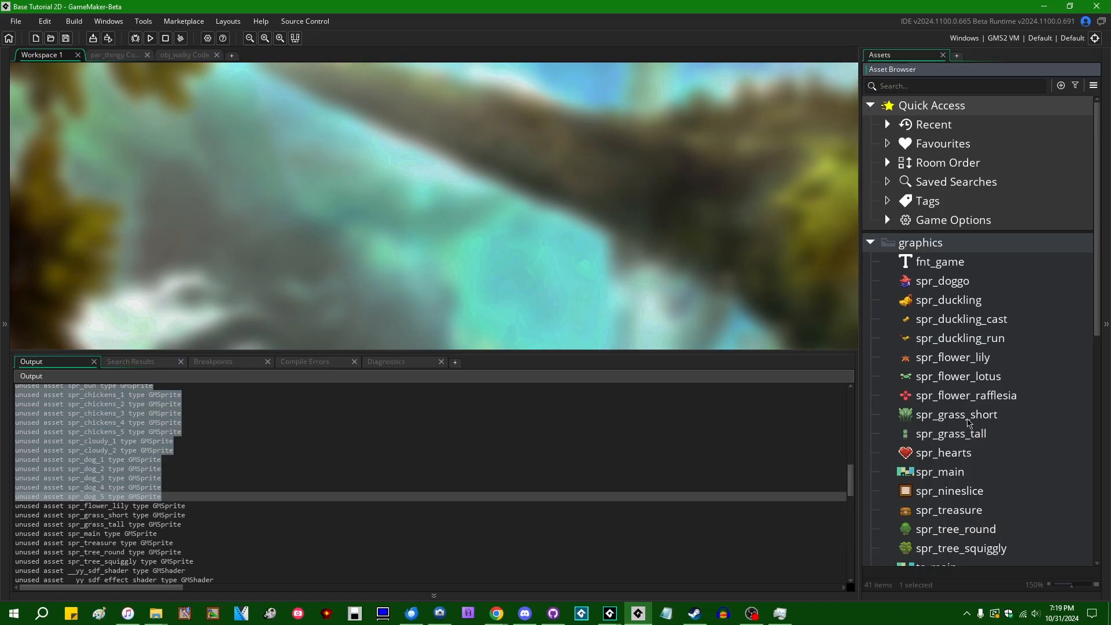
{"action": "double_click", "coordinate": [952, 357]}
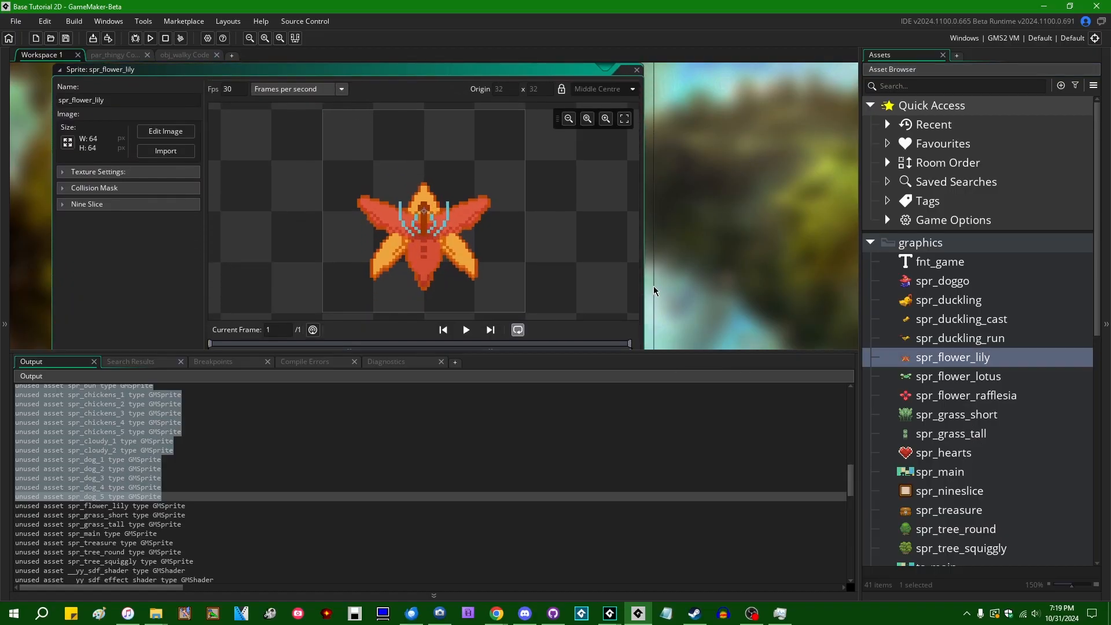
{"action": "mouse_move", "coordinate": [373, 465]}
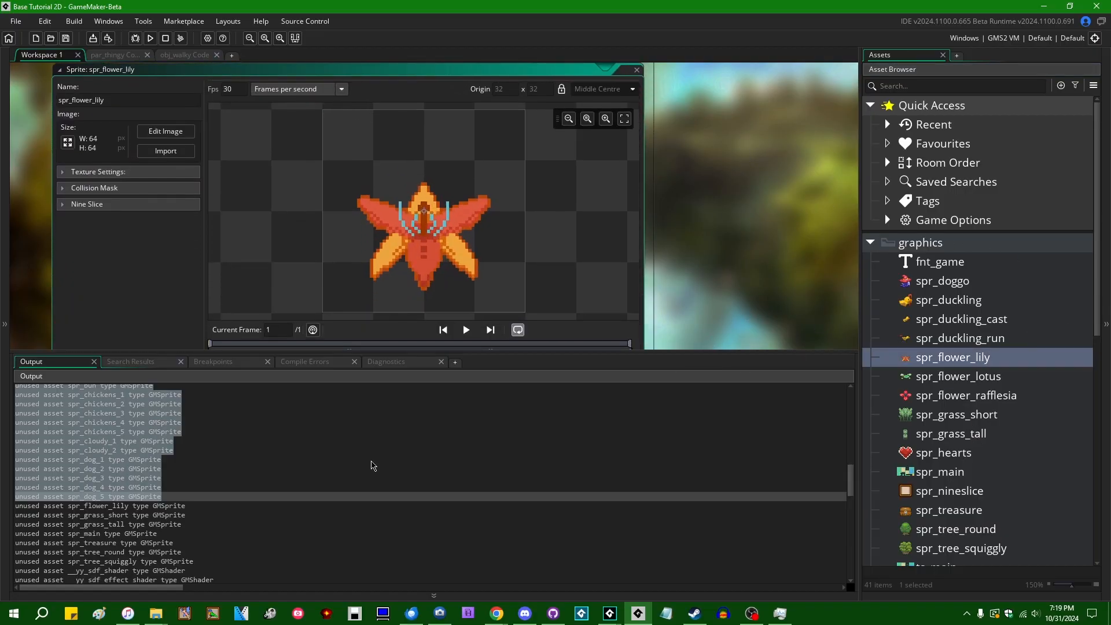
{"action": "left_click", "coordinate": [205, 542]}
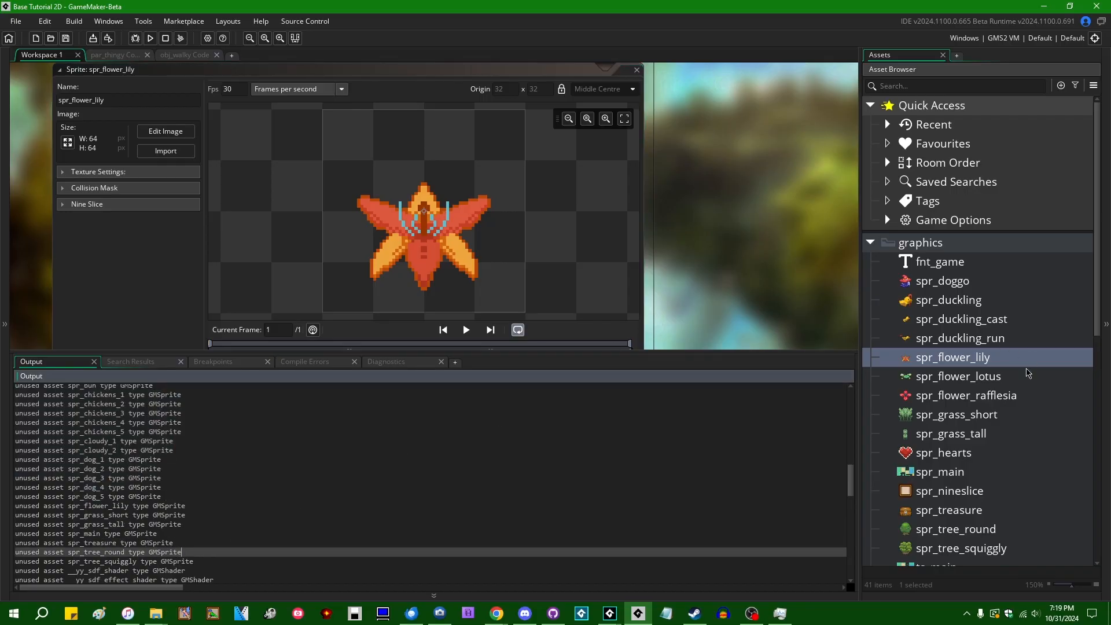
{"action": "scroll", "scroll_direction": "down", "scroll_amount": 3}
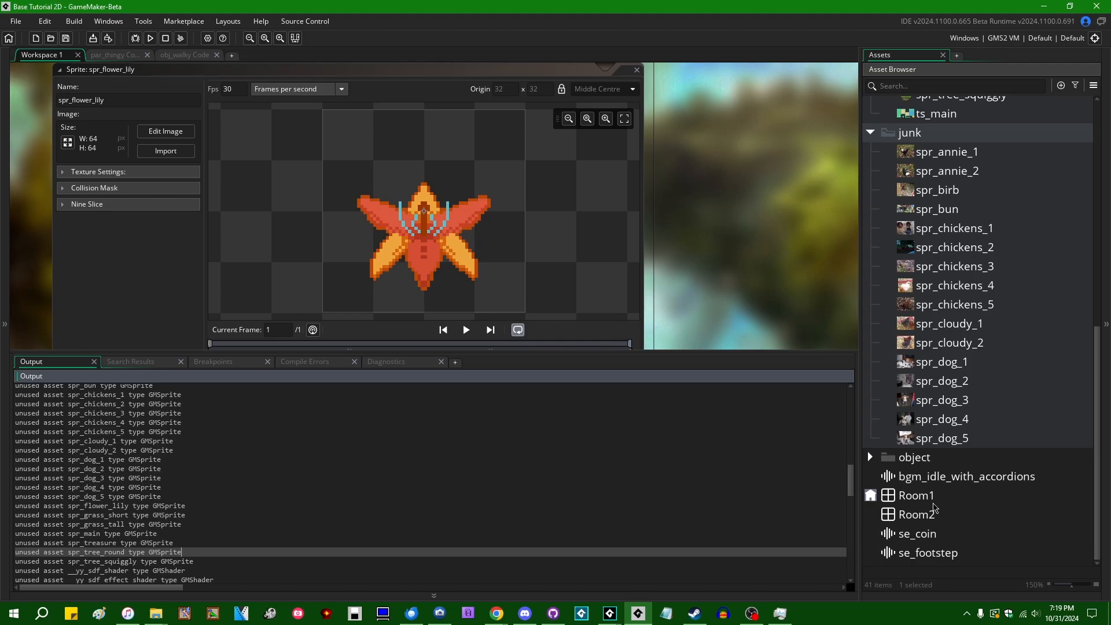
{"action": "double_click", "coordinate": [914, 495]}
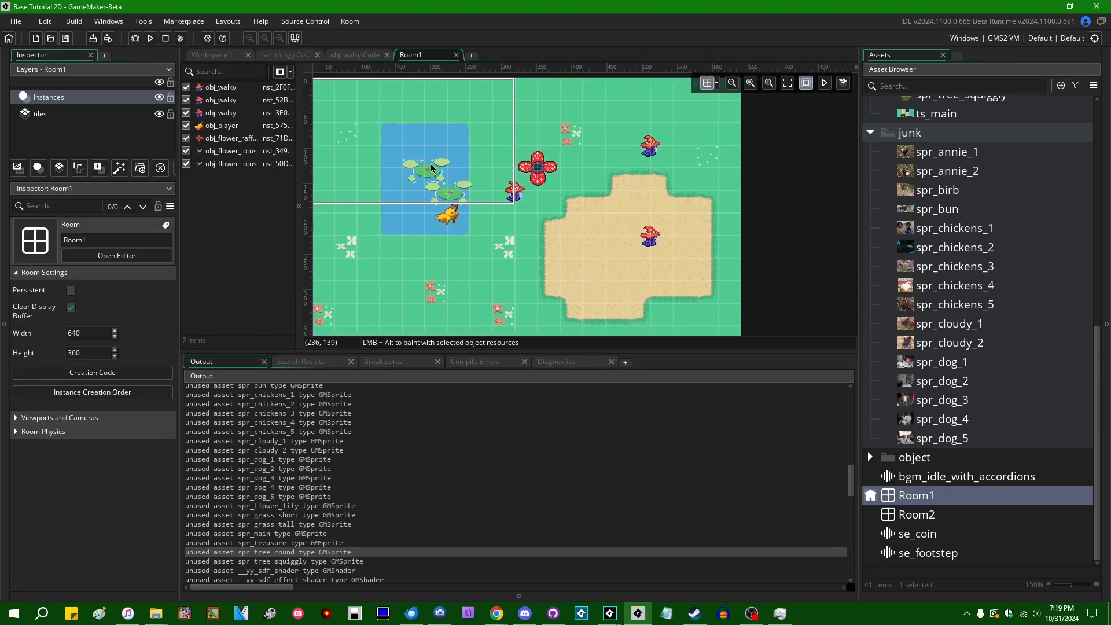
{"action": "double_click", "coordinate": [916, 514]}
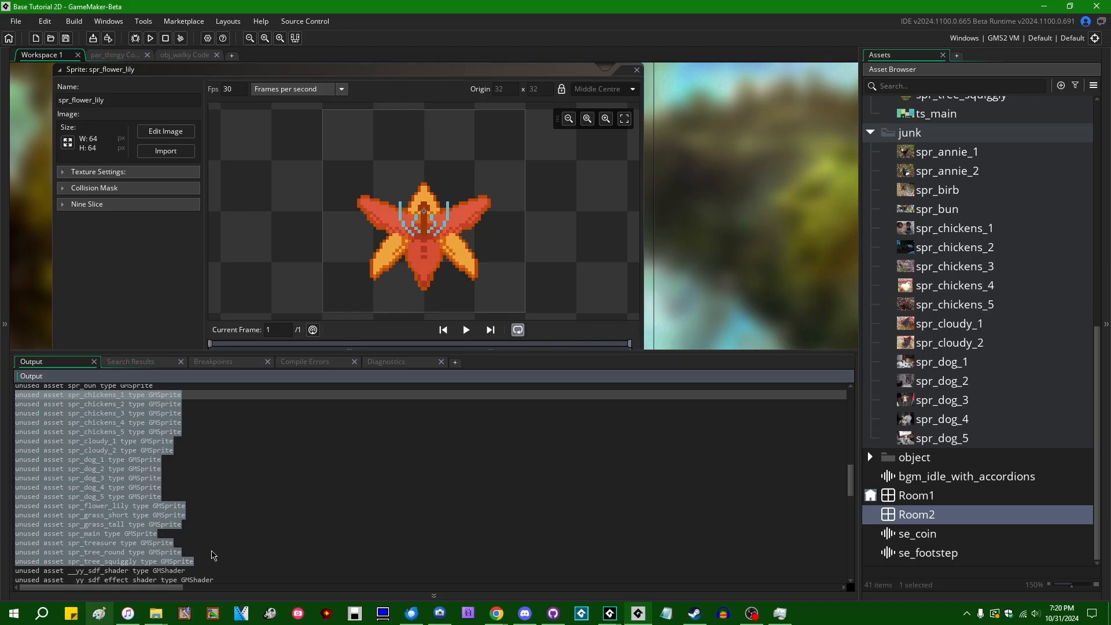
{"action": "mouse_move", "coordinate": [199, 563]}
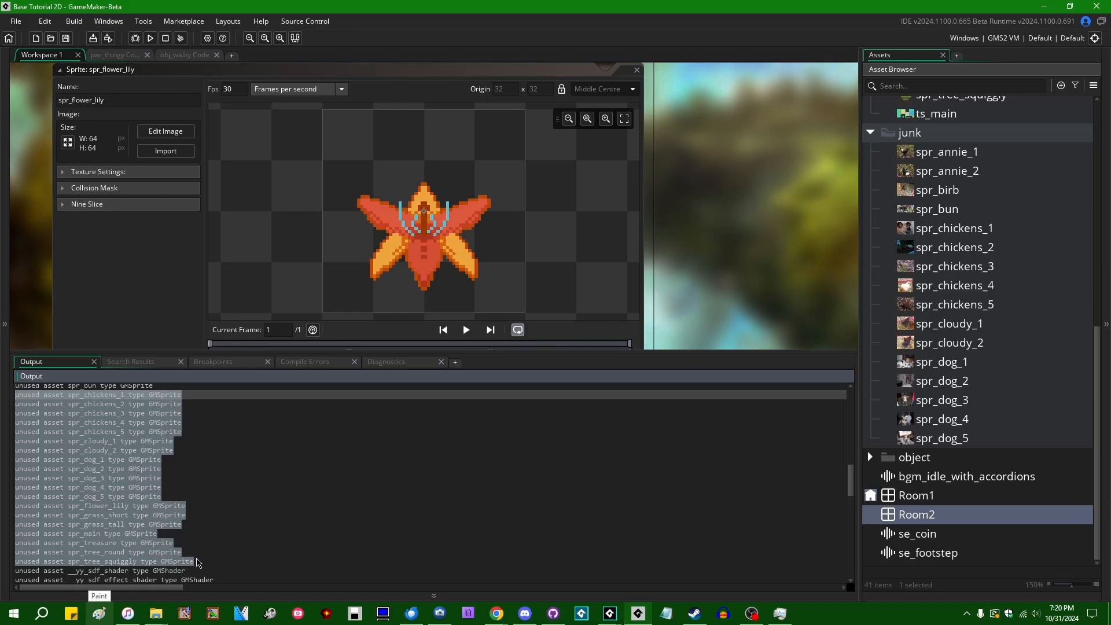
{"action": "scroll", "scroll_direction": "up", "scroll_amount": 3}
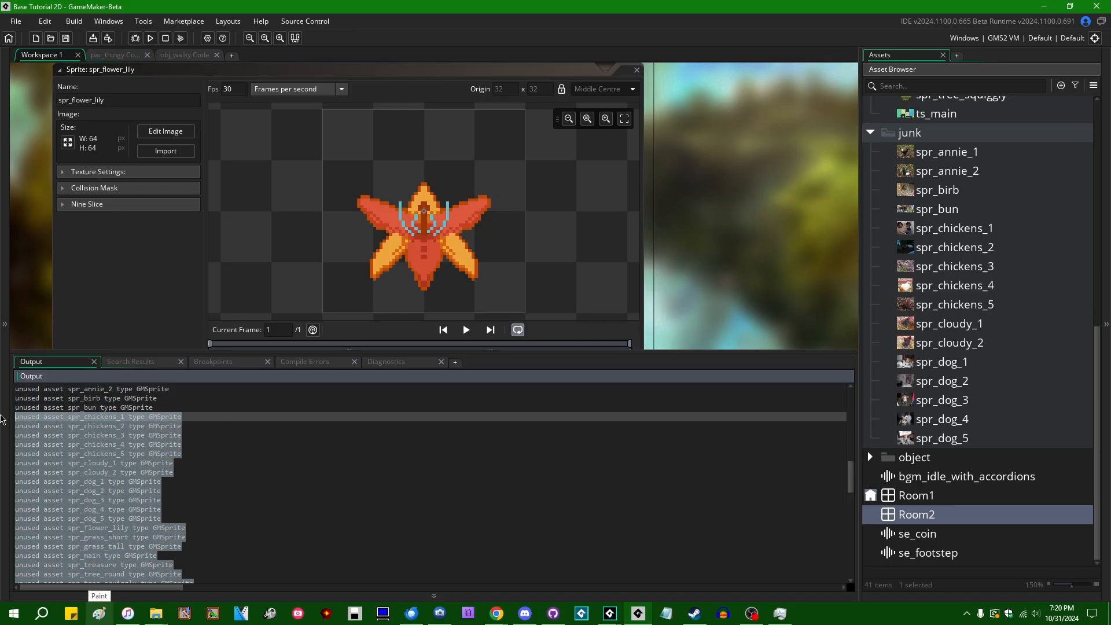
{"action": "scroll", "scroll_direction": "down", "scroll_amount": 3}
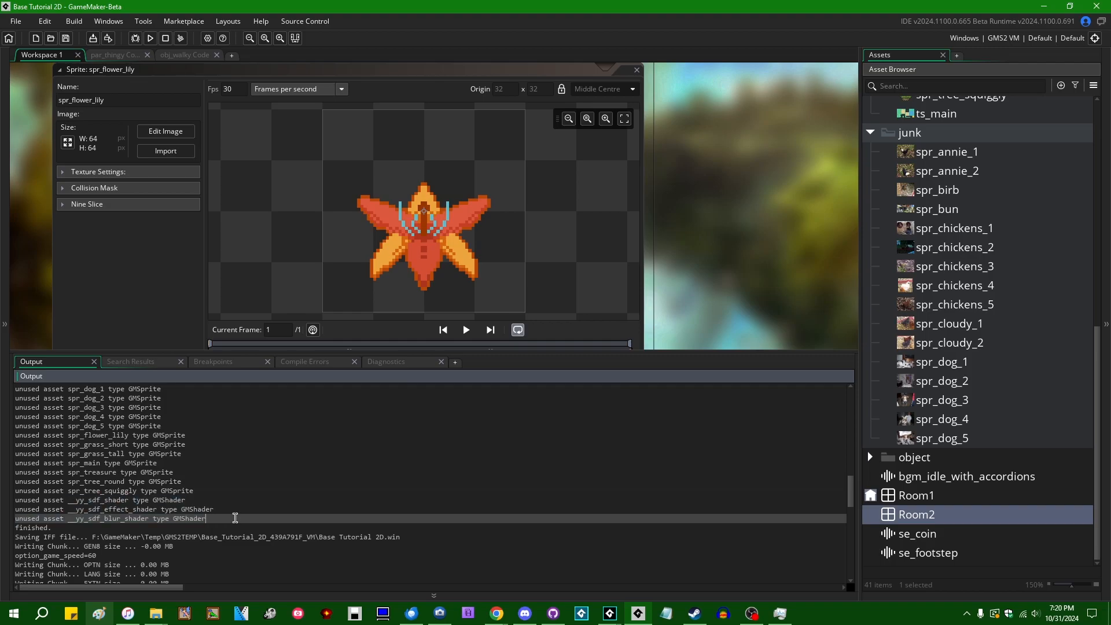
{"action": "mouse_move", "coordinate": [259, 499]}
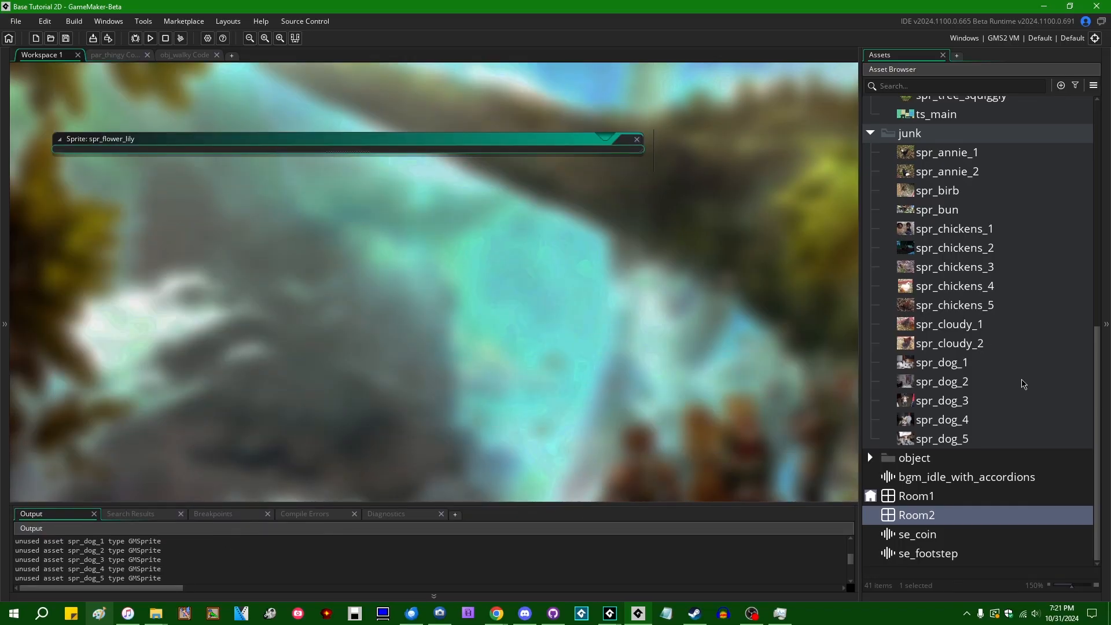
- Close spr_flower_lily, select the junk folder sprites, and expand the object folder
{"action": "left_click", "coordinate": [635, 139]}
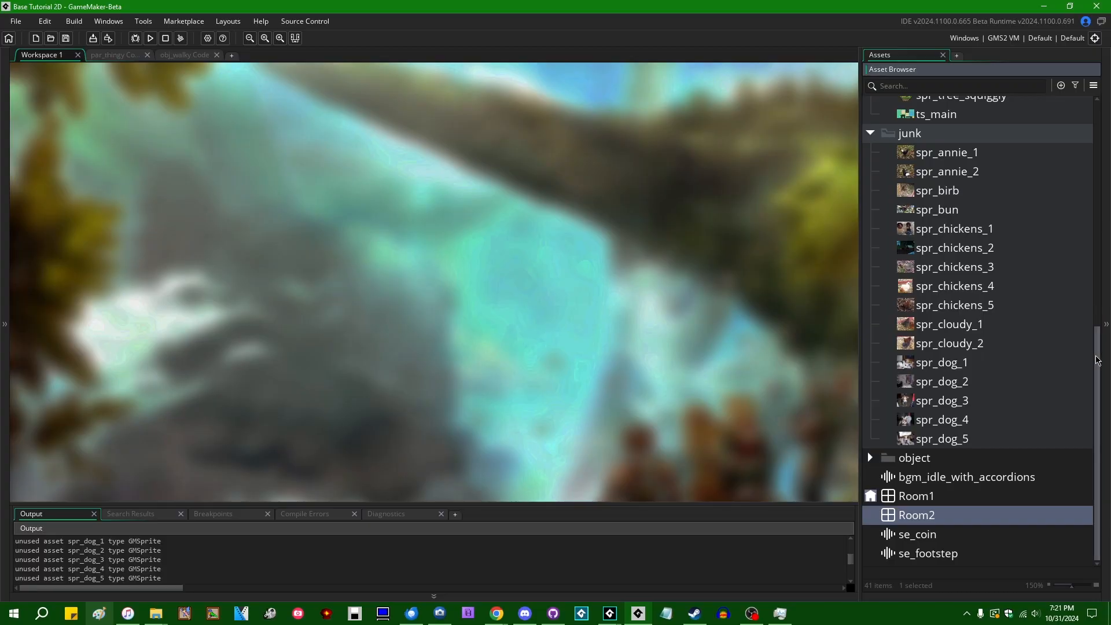
{"action": "left_click", "coordinate": [946, 168]}
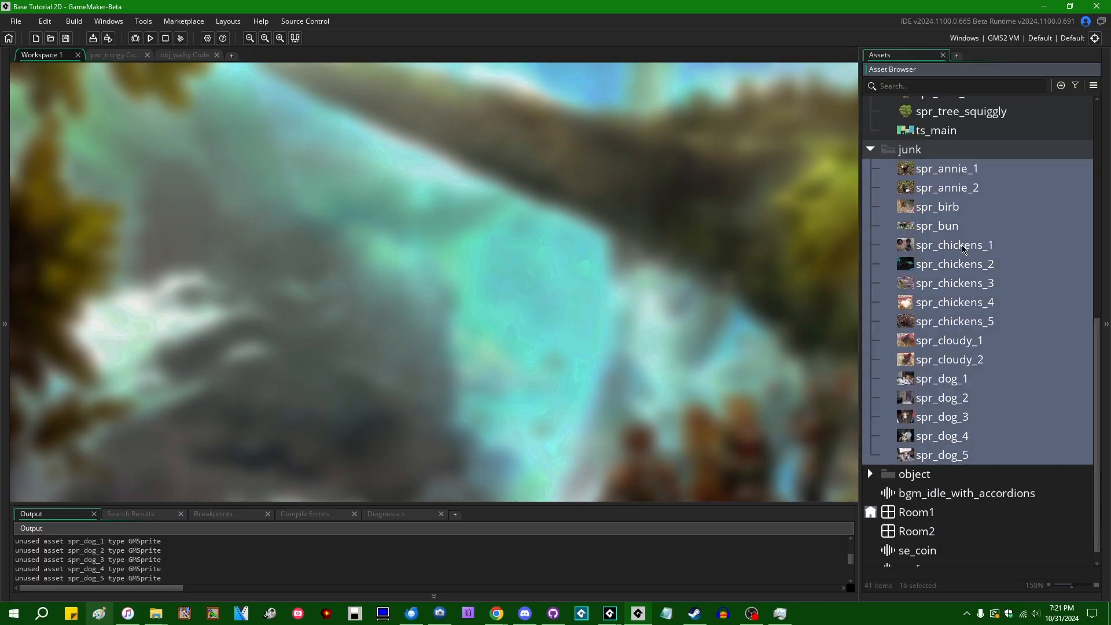
{"action": "left_click", "coordinate": [947, 168]}
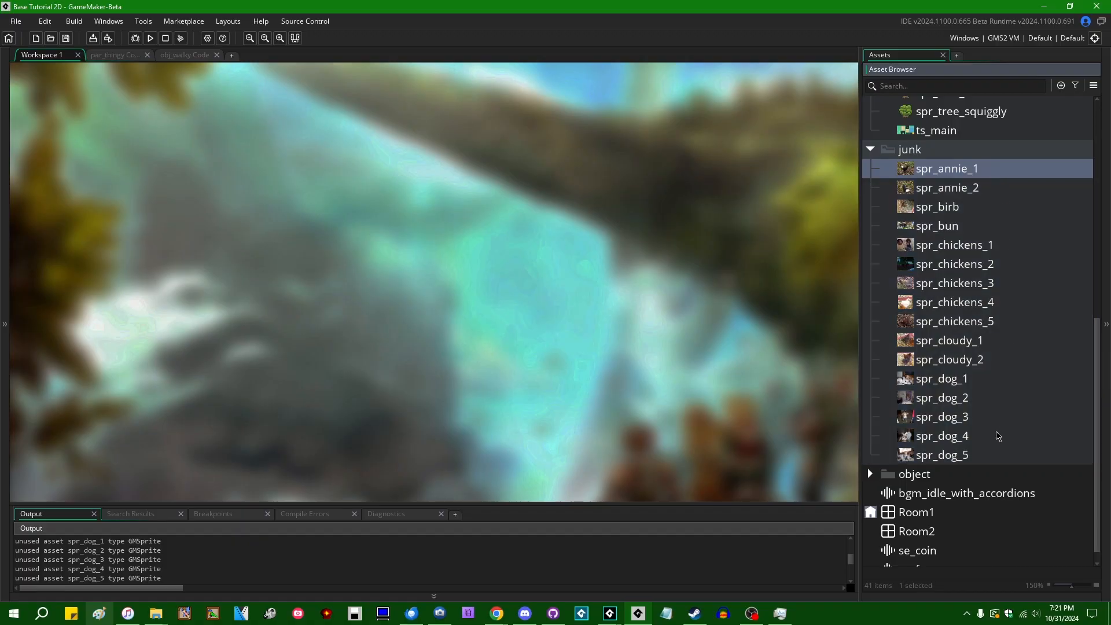
{"action": "mouse_move", "coordinate": [973, 485]}
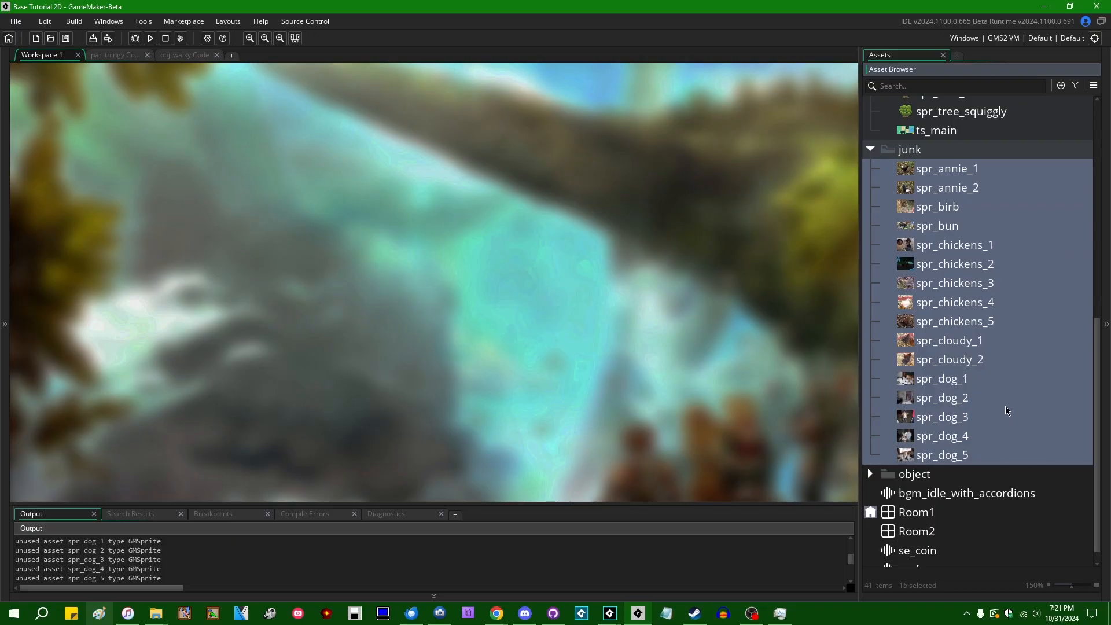
{"action": "mouse_move", "coordinate": [949, 282]}
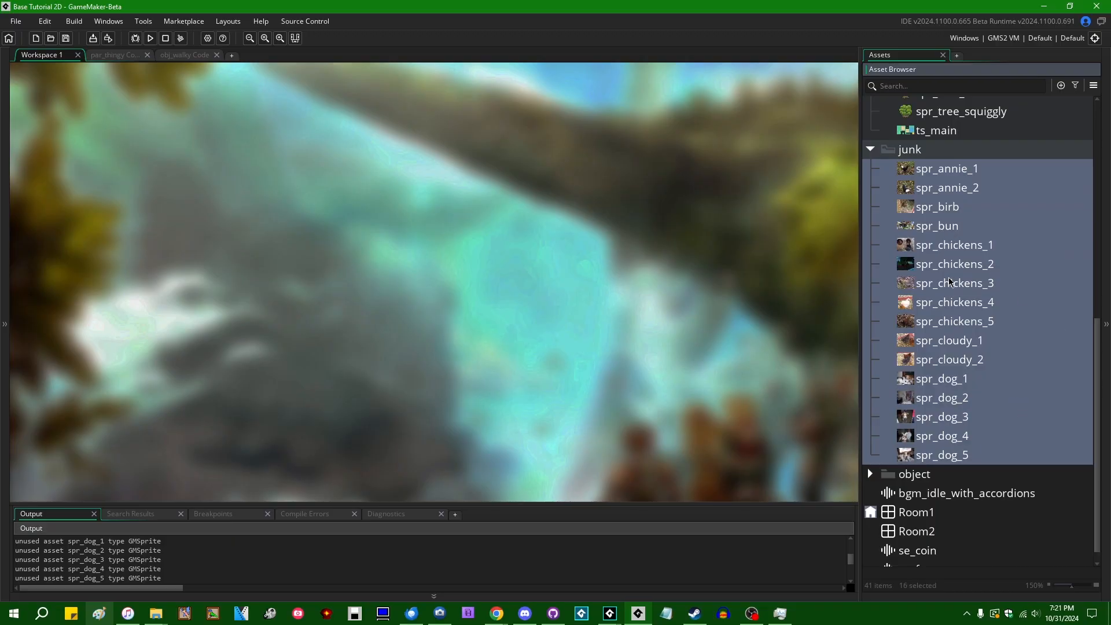
{"action": "scroll", "scroll_direction": "down", "scroll_amount": 3}
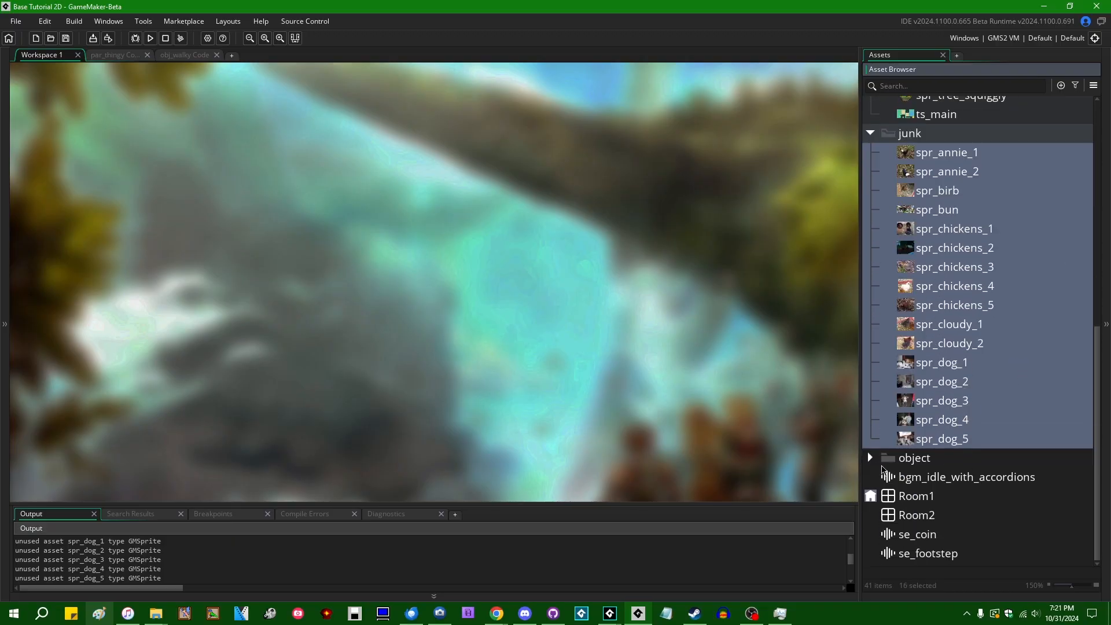
{"action": "left_click", "coordinate": [870, 457]}
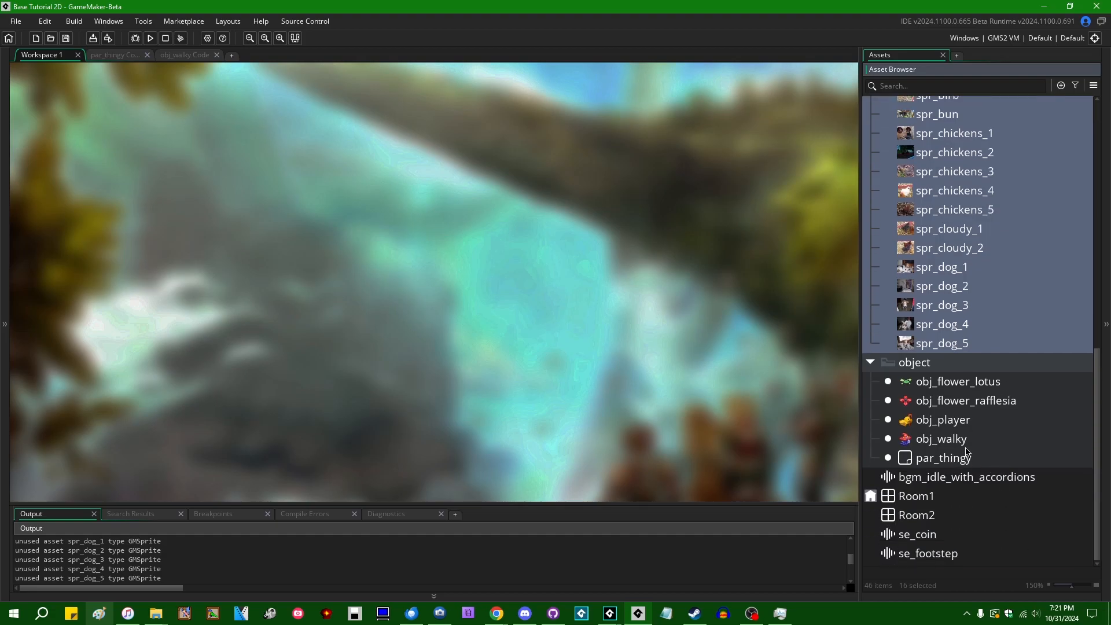
- Open obj_player's code and set the code editor zoom to 200%
{"action": "double_click", "coordinate": [941, 420]}
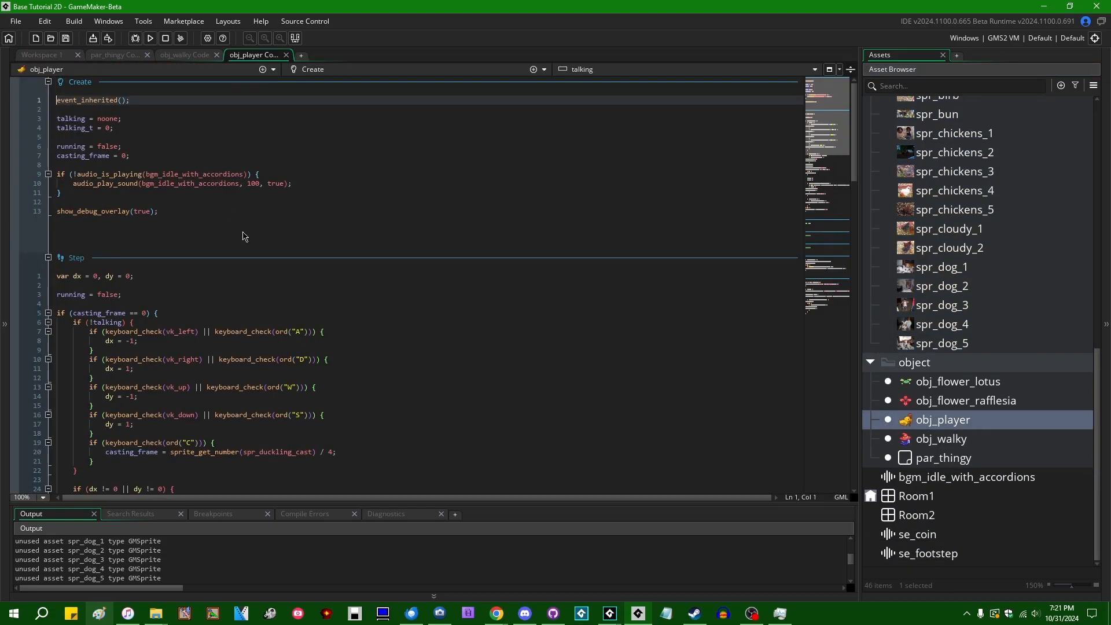
{"action": "left_click", "coordinate": [25, 496]}
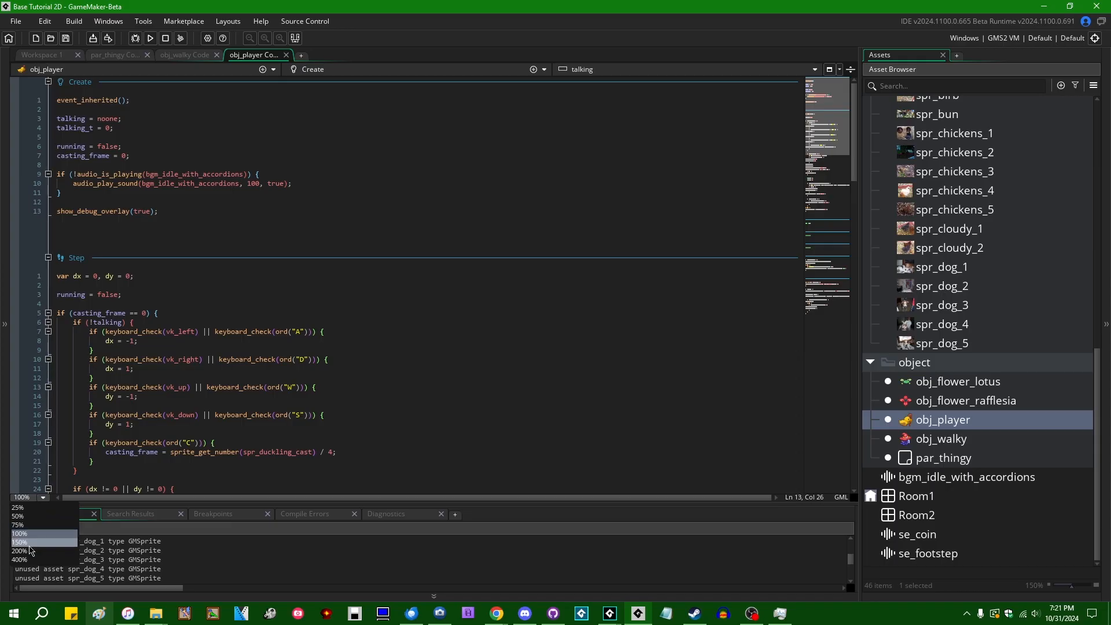
{"action": "left_click", "coordinate": [11, 542]}
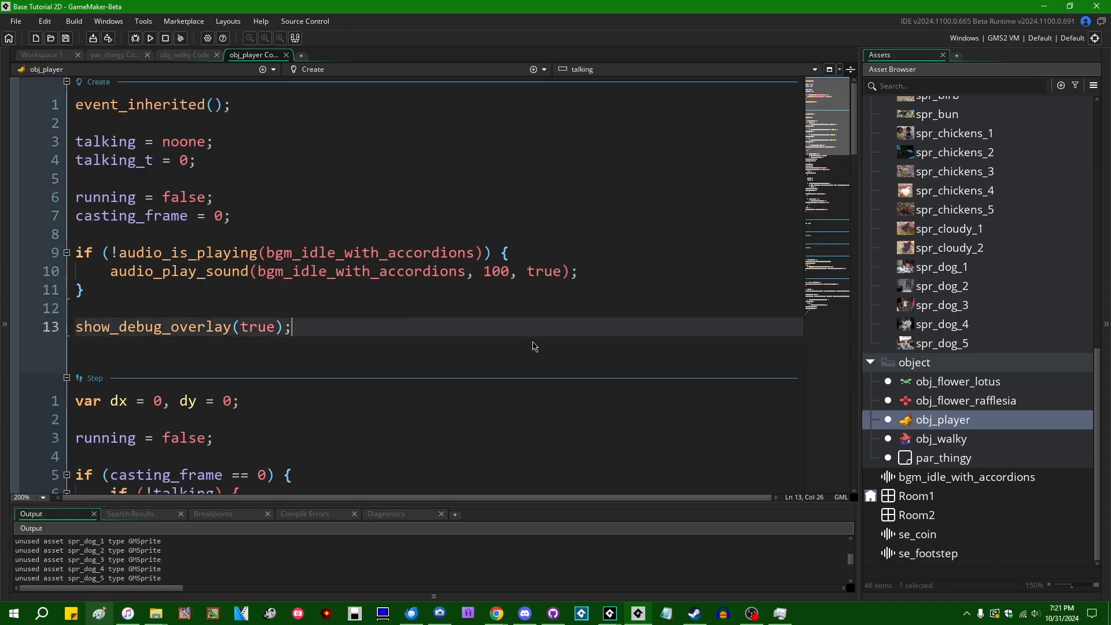
{"action": "mouse_move", "coordinate": [549, 411]}
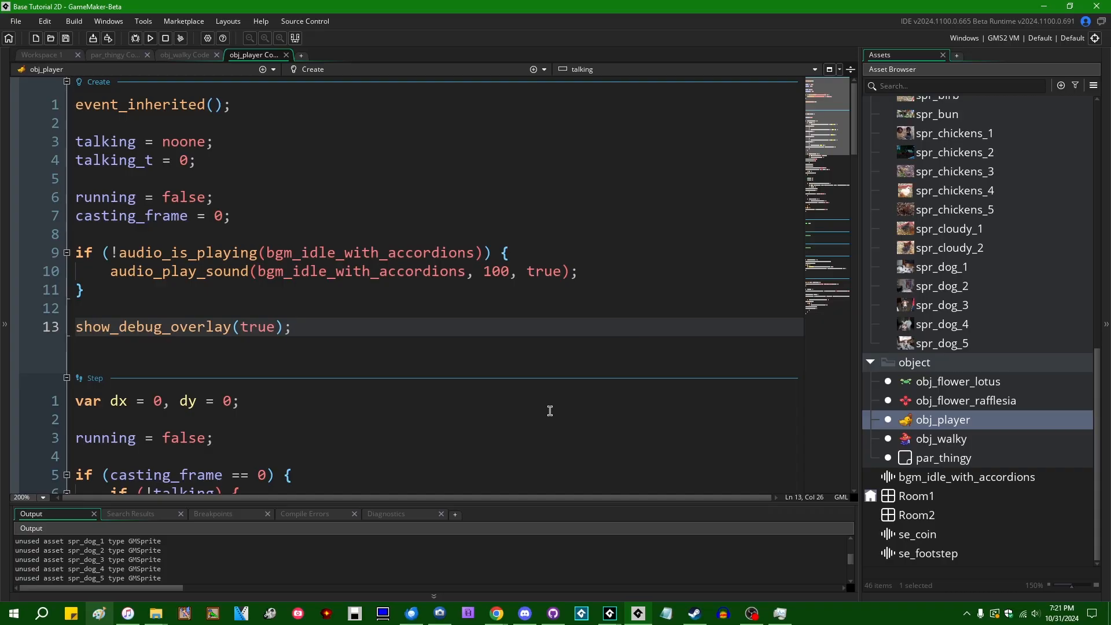
- Below show_debug_overlay(true); write if (false) { do_some_stuff(); } in obj_player's Create code
{"action": "key", "text": "enter"}
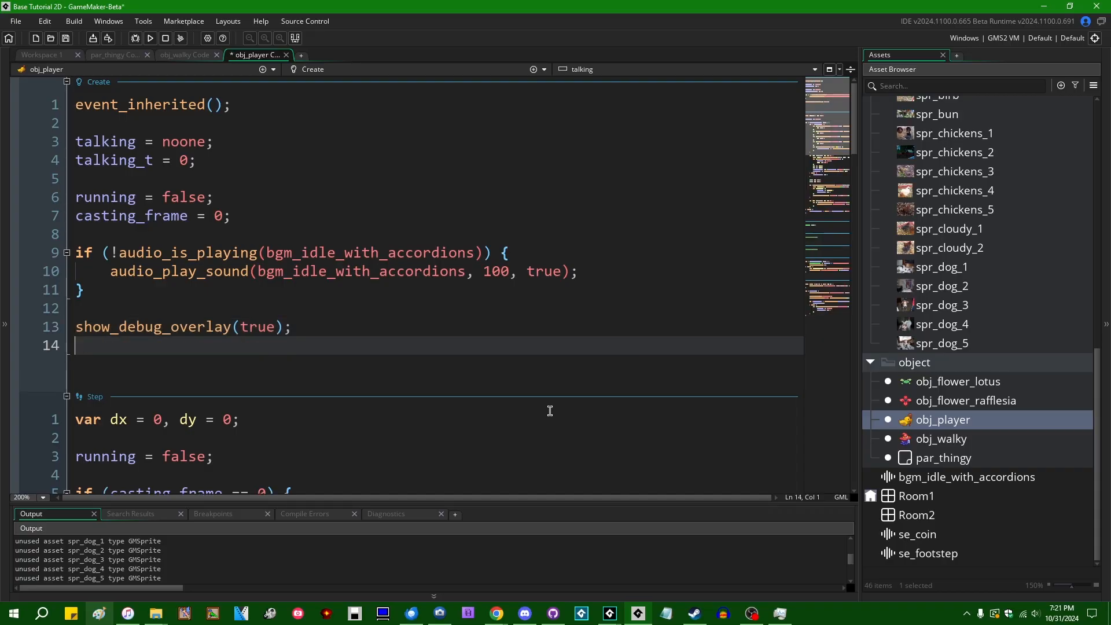
{"action": "type", "text": "if ("}
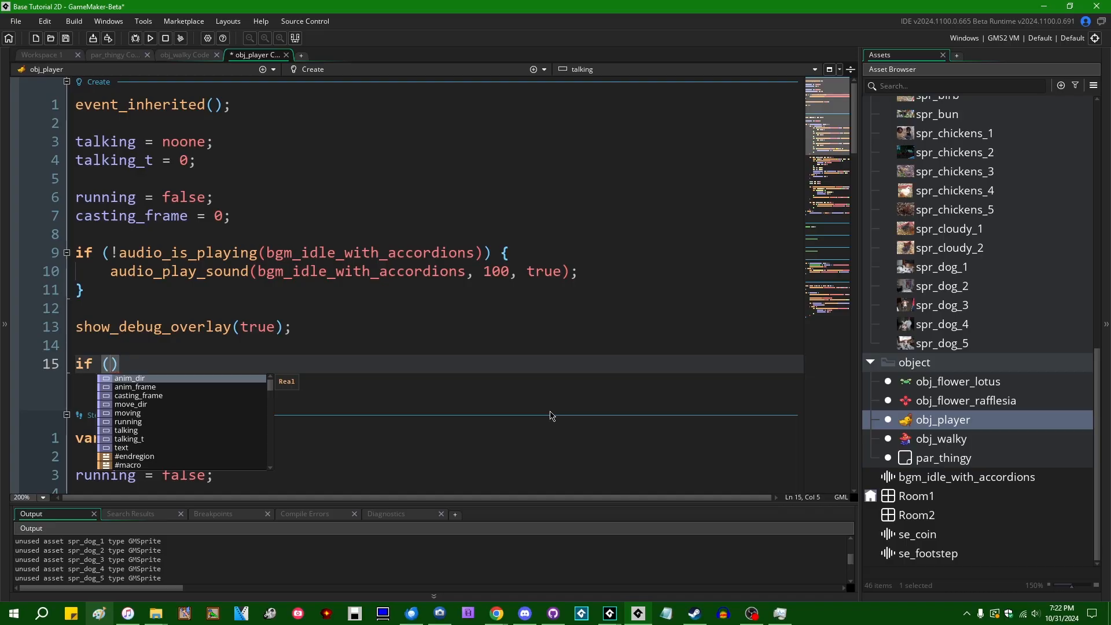
{"action": "type", "text": "f"}
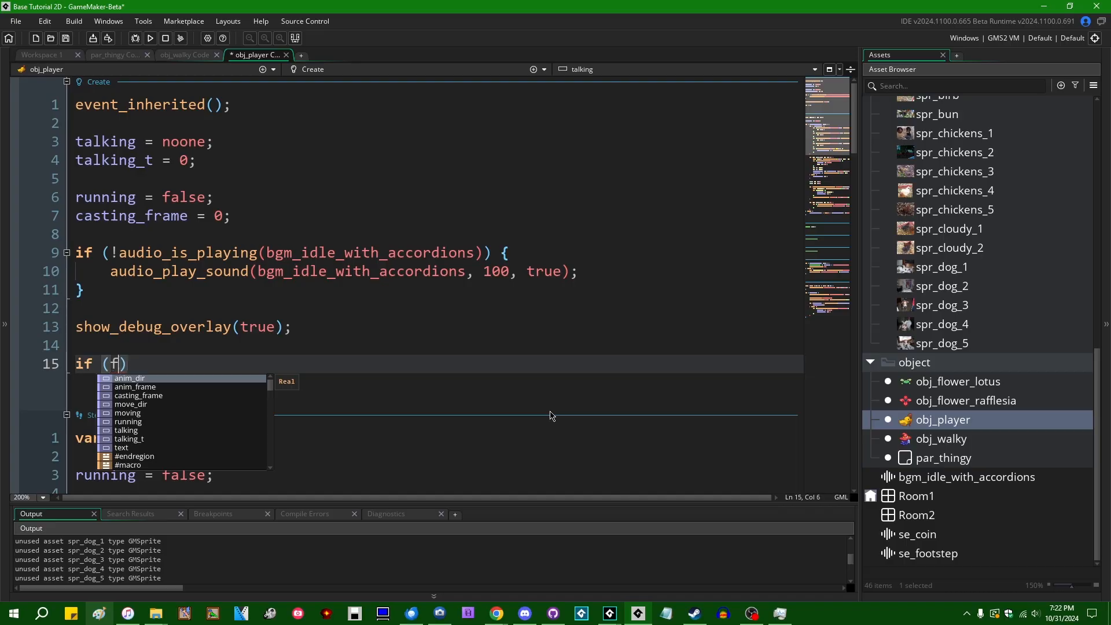
{"action": "type", "text": "alse) {"}
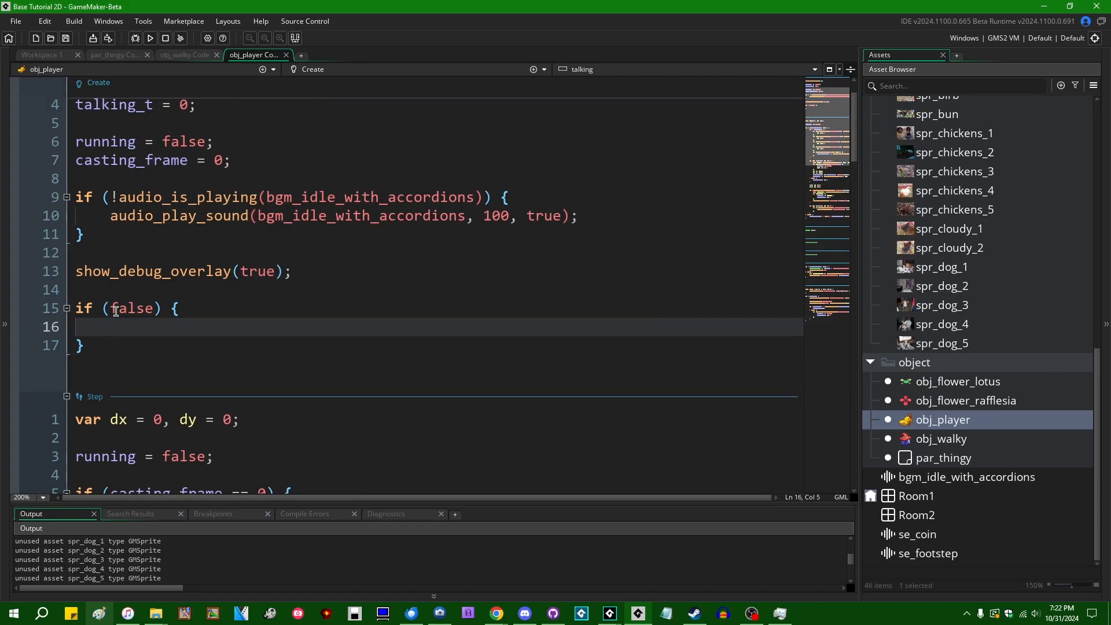
{"action": "left_click", "coordinate": [177, 308]}
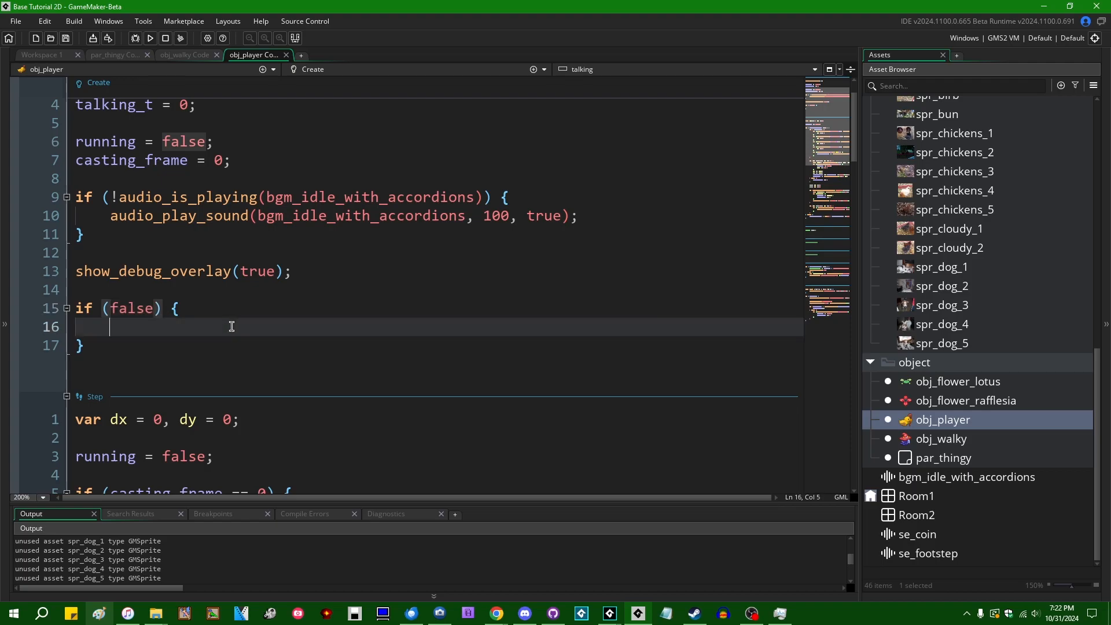
{"action": "mouse_move", "coordinate": [179, 331]}
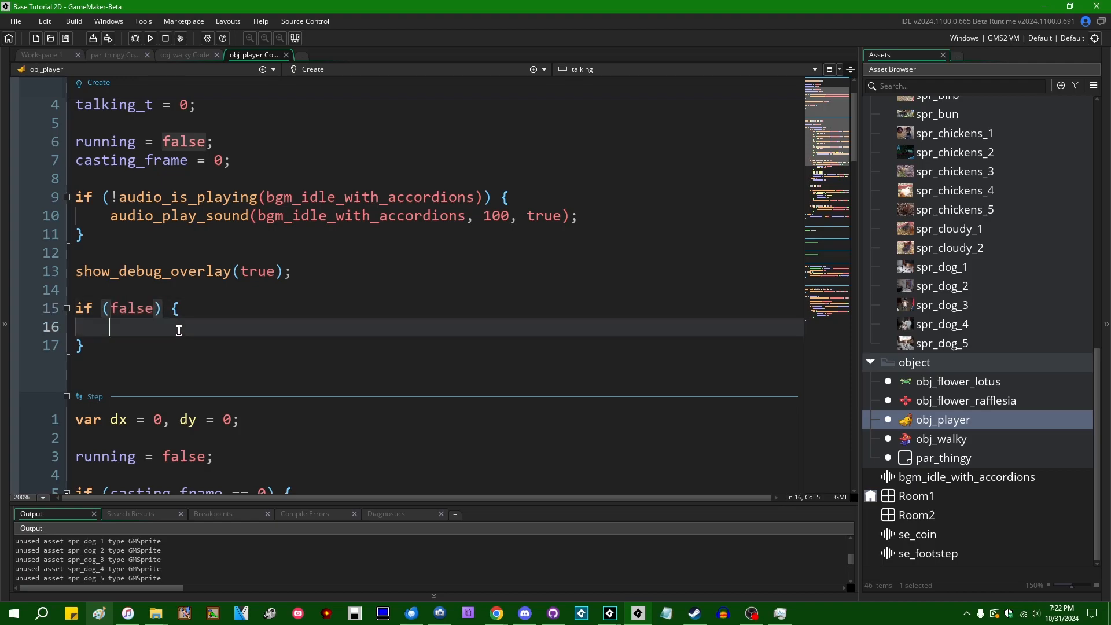
{"action": "mouse_move", "coordinate": [319, 312]}
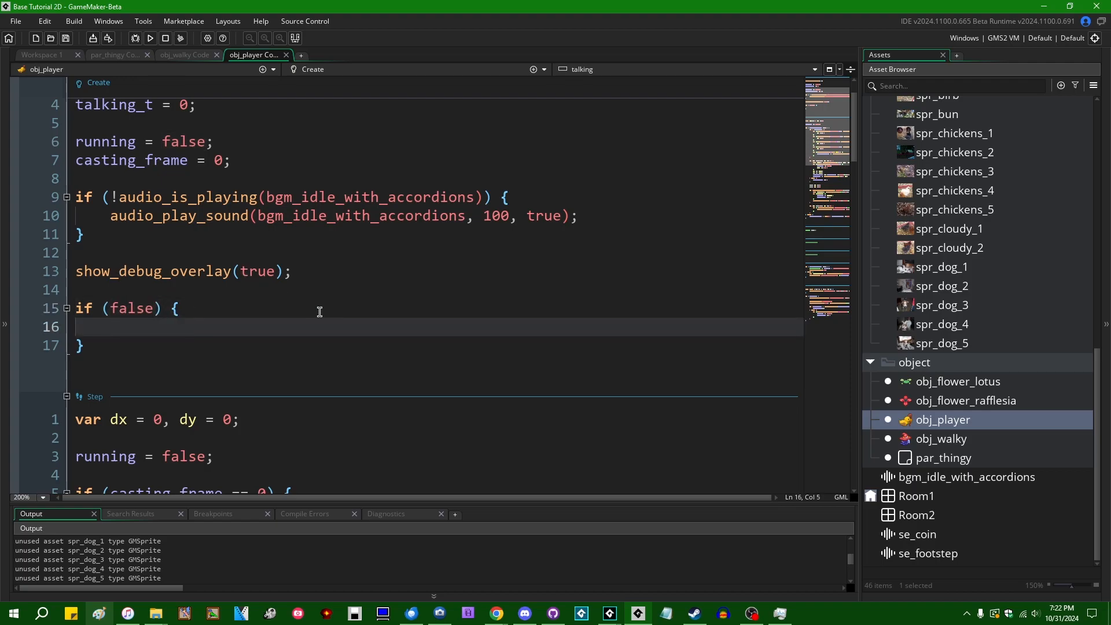
{"action": "type", "text": "do_some"}
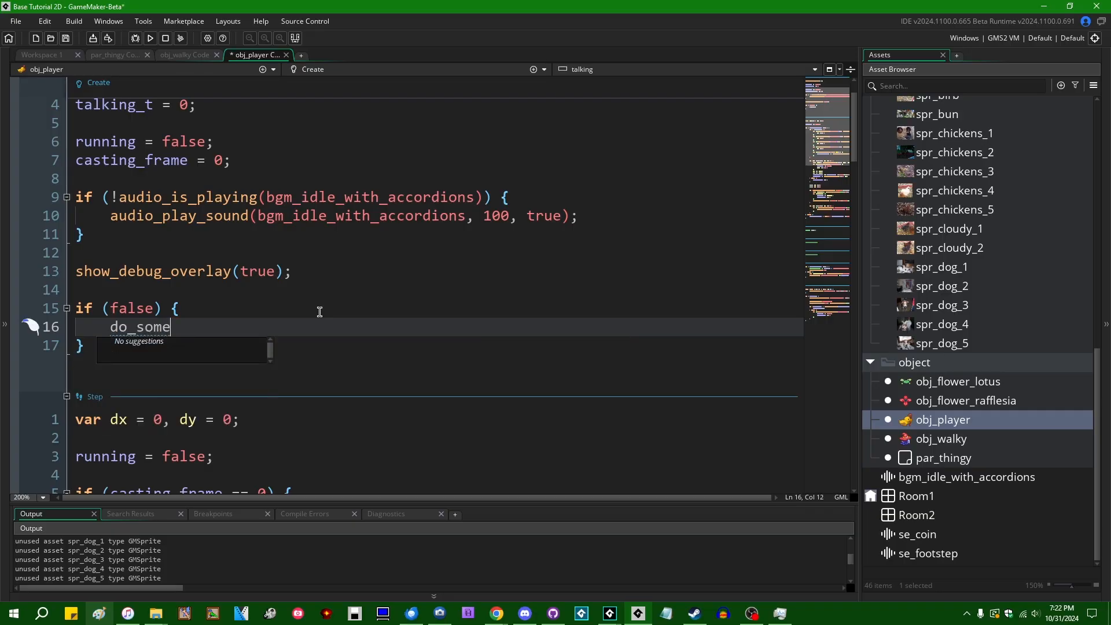
{"action": "type", "text": "_stuff();"}
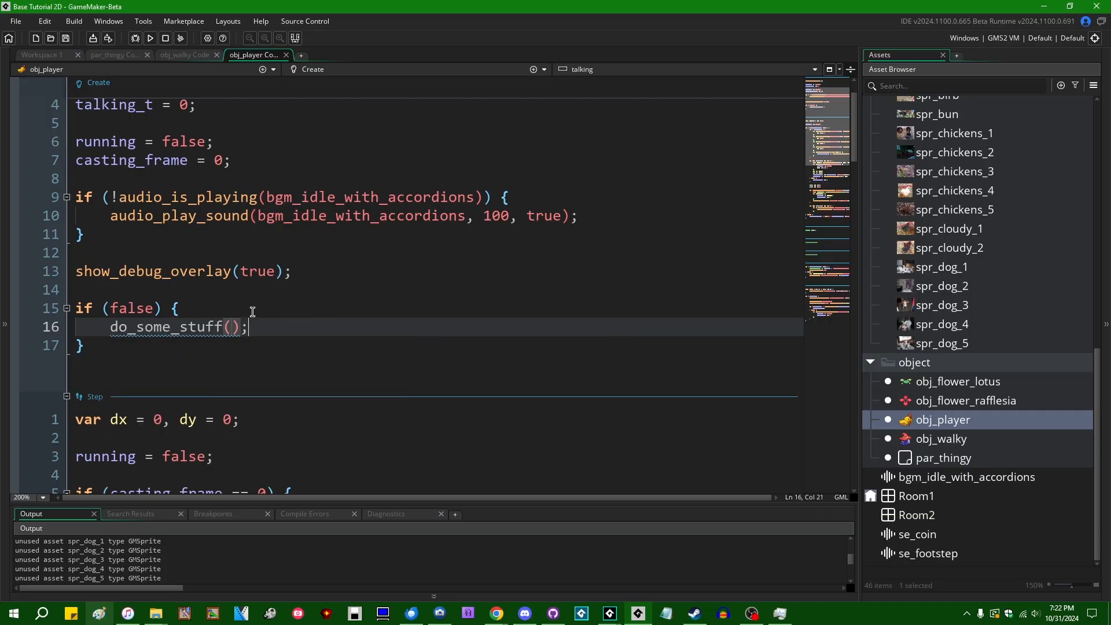
{"action": "mouse_move", "coordinate": [252, 294]}
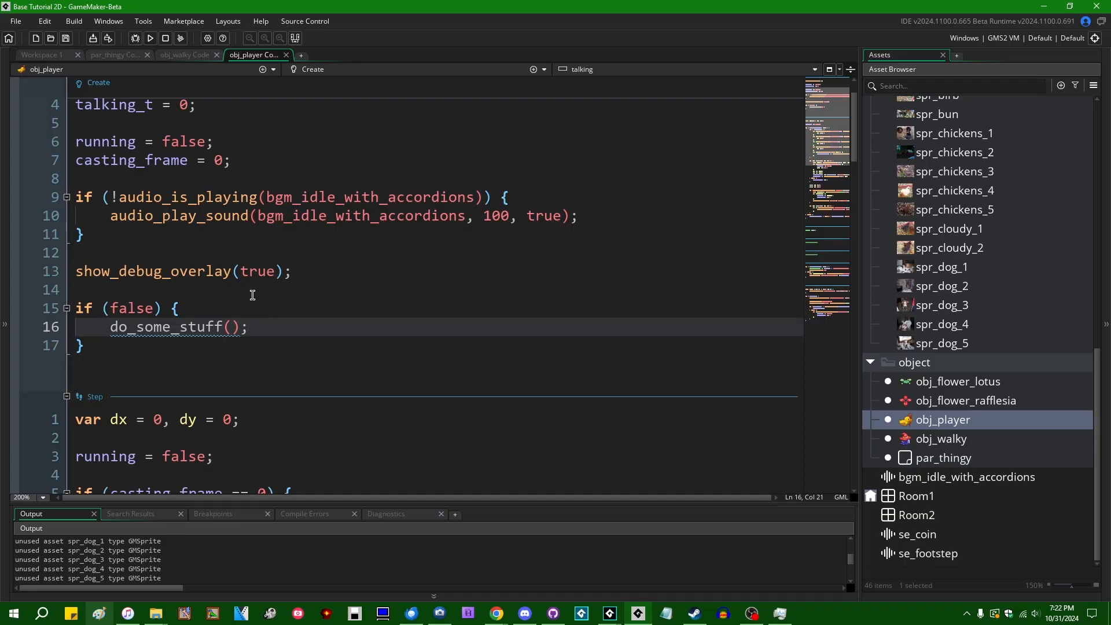
{"action": "left_click", "coordinate": [82, 346]}
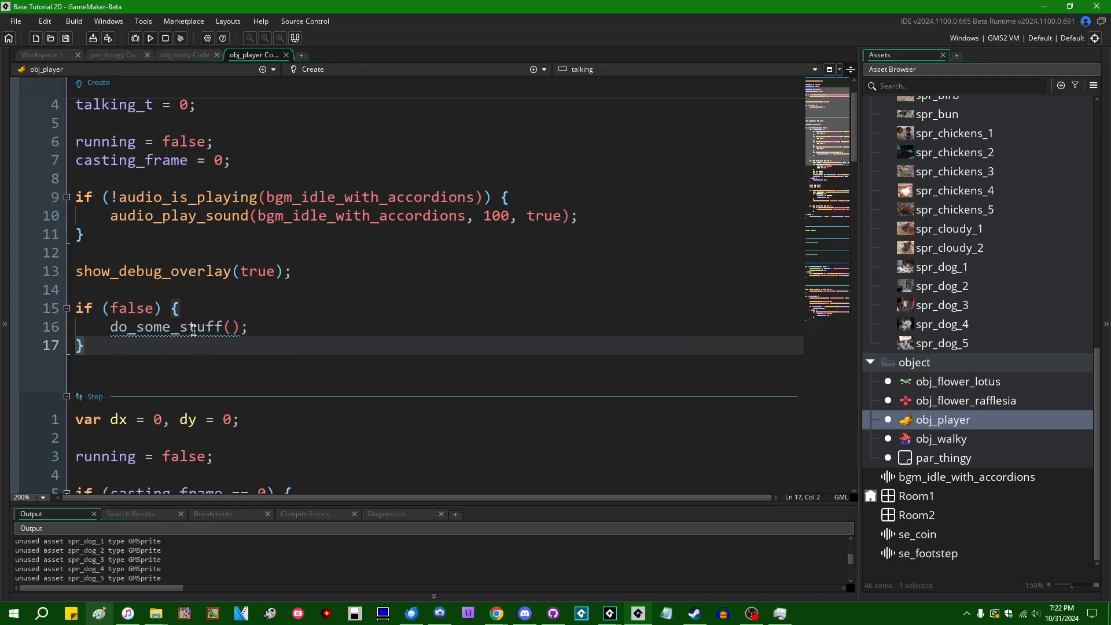
{"action": "double_click", "coordinate": [167, 327]}
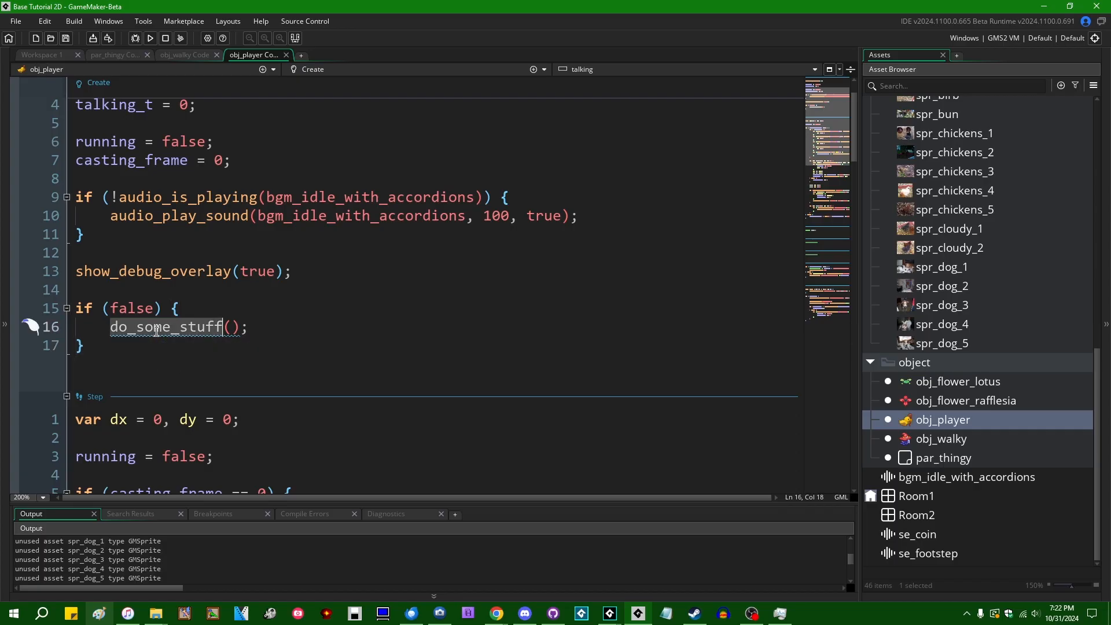
{"action": "left_click", "coordinate": [81, 345]}
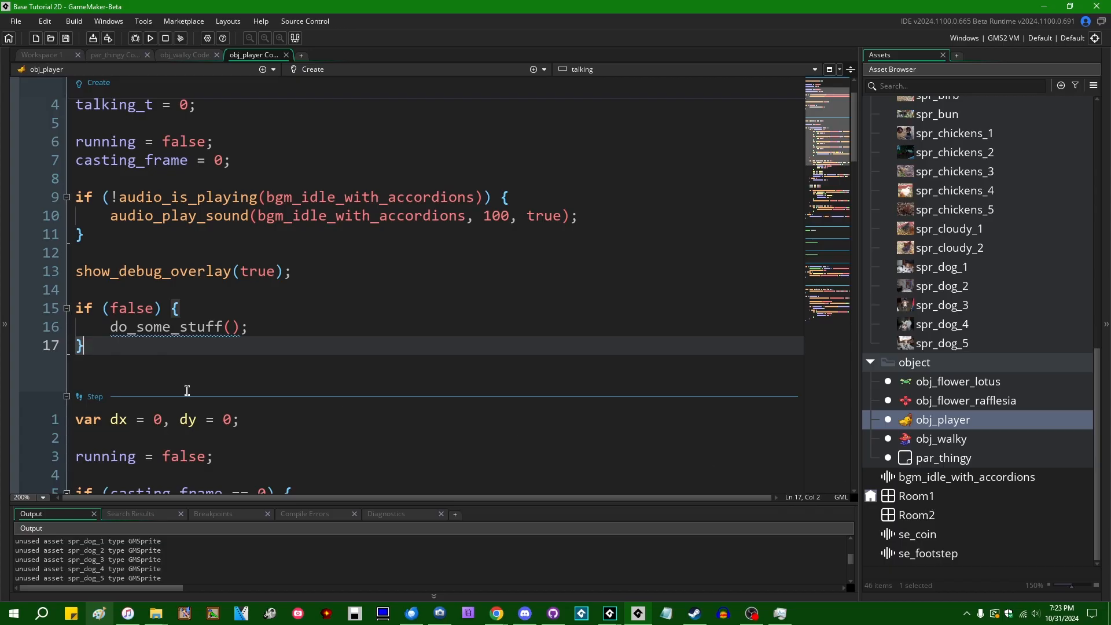
{"action": "mouse_move", "coordinate": [350, 337]}
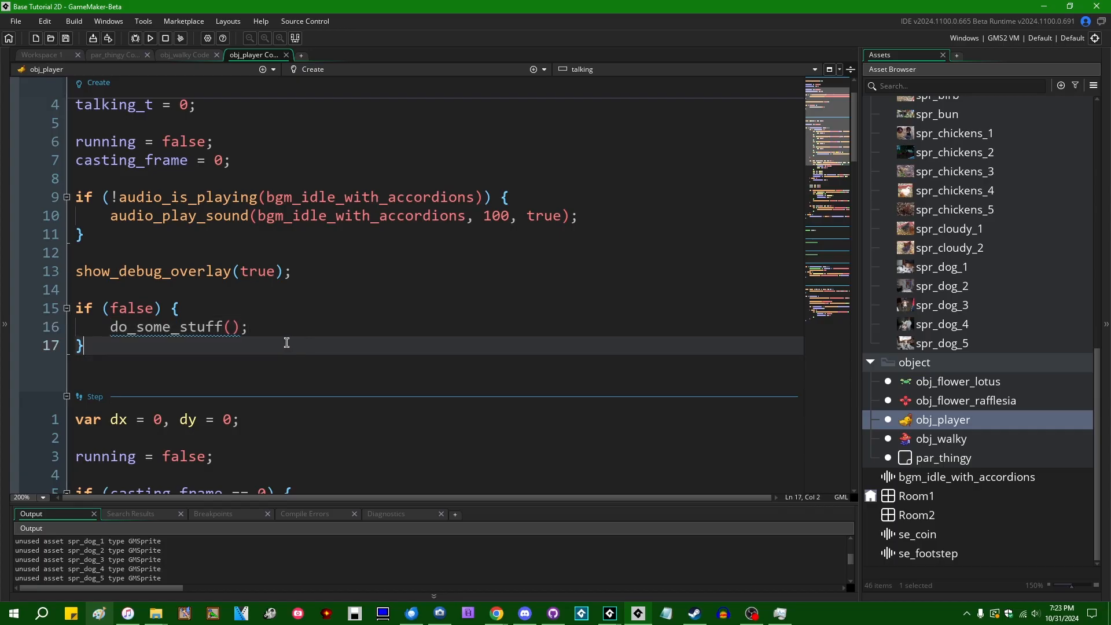
{"action": "mouse_move", "coordinate": [239, 375]}
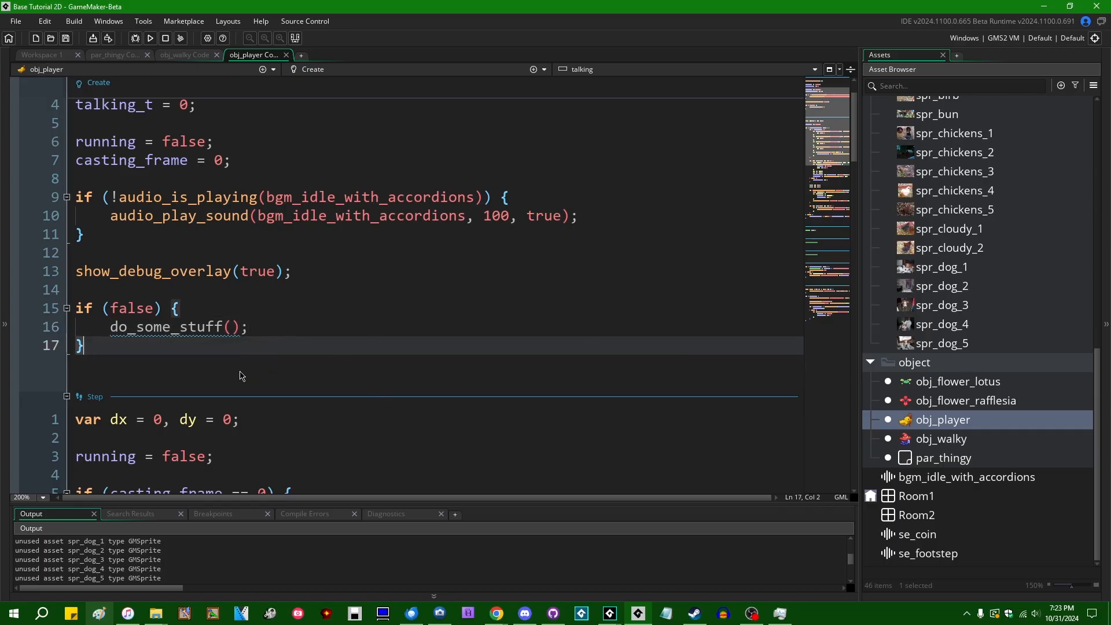
{"action": "mouse_move", "coordinate": [328, 364]}
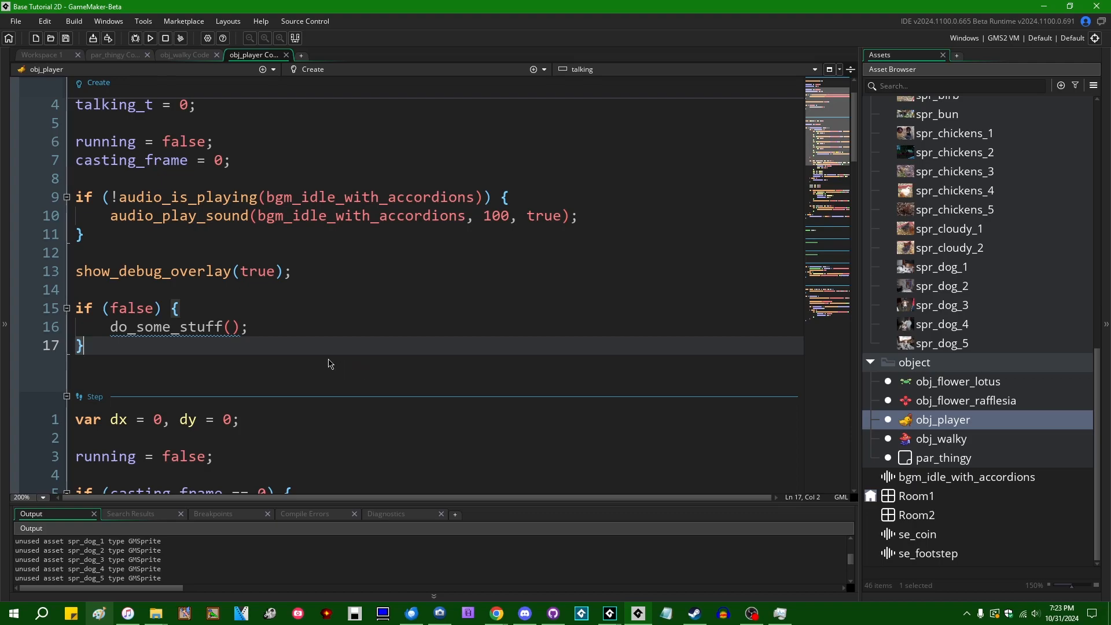
{"action": "mouse_move", "coordinate": [303, 343]}
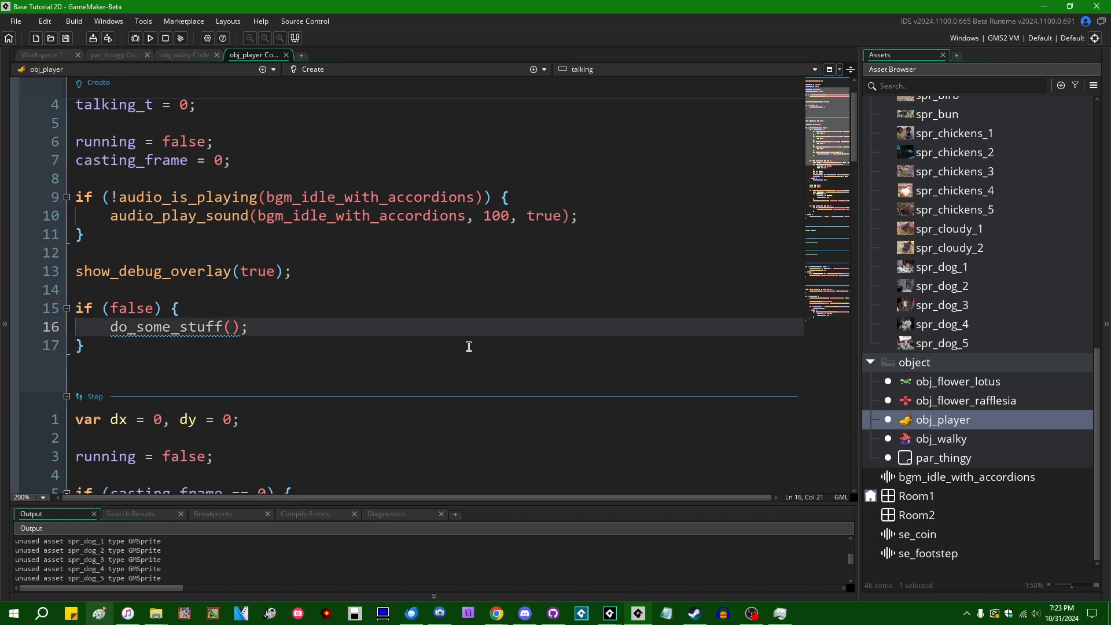
- Replace do_some_stuff() with draw_sprite calls for spr_chickens_1 to spr_chickens_5, then save
{"action": "type", "text": "draw_sprite(spr_chickens_1,"}
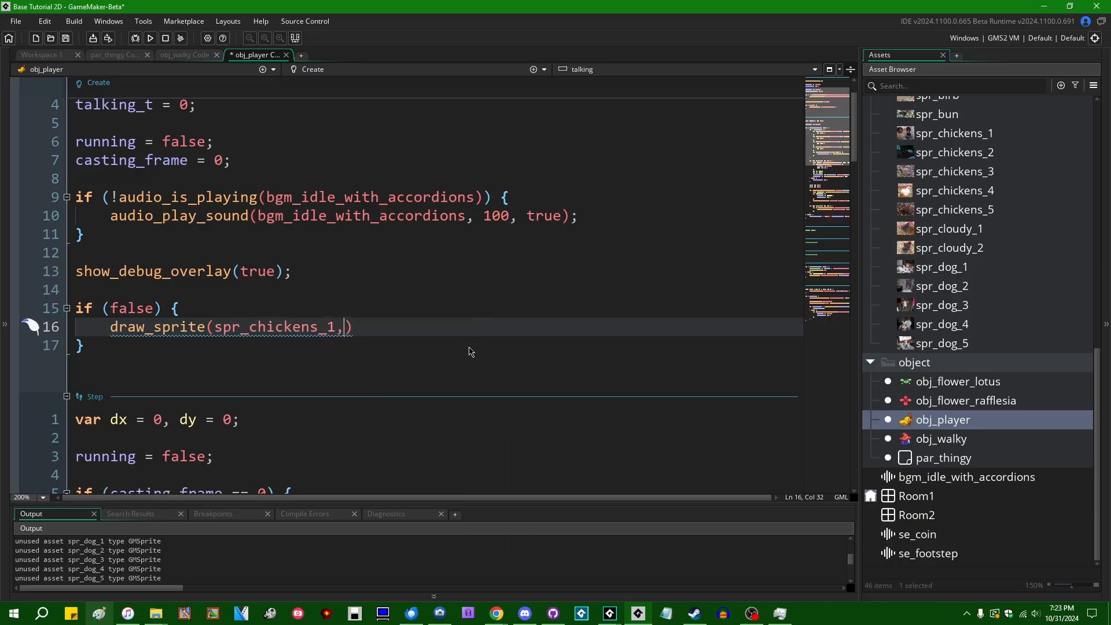
{"action": "type", "text": "0, 0, 0"}
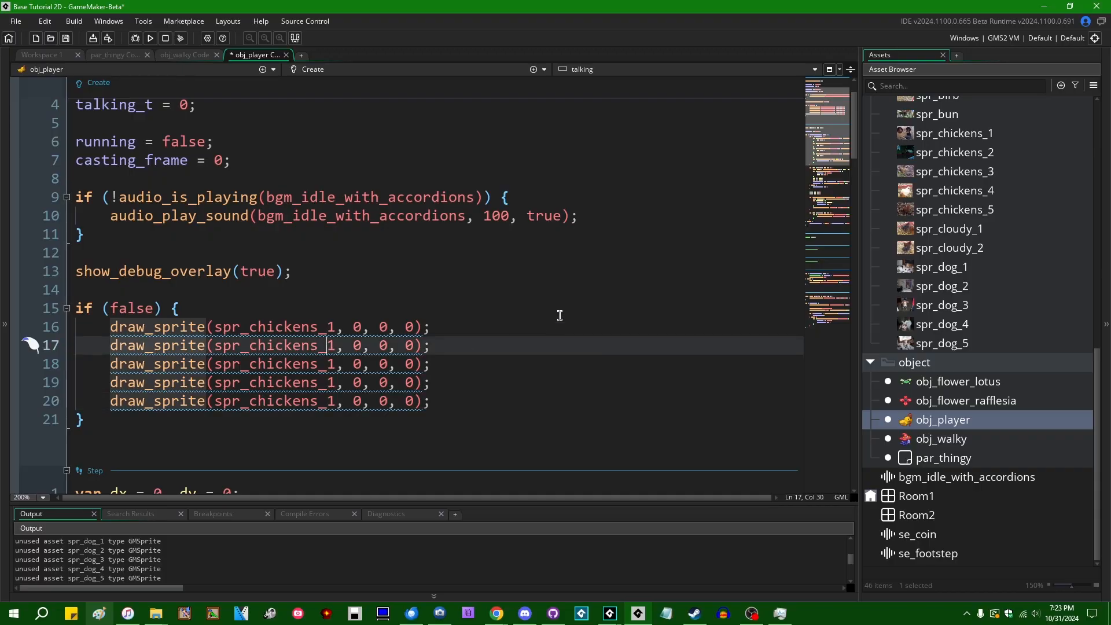
{"action": "type", "text": "2"}
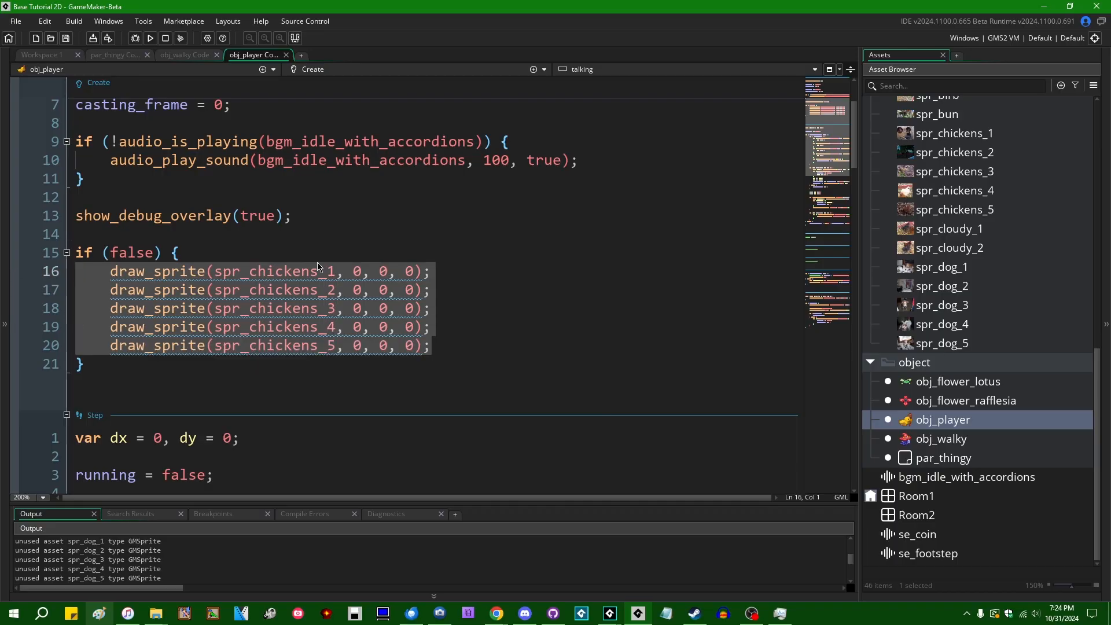
{"action": "left_click", "coordinate": [219, 233]}
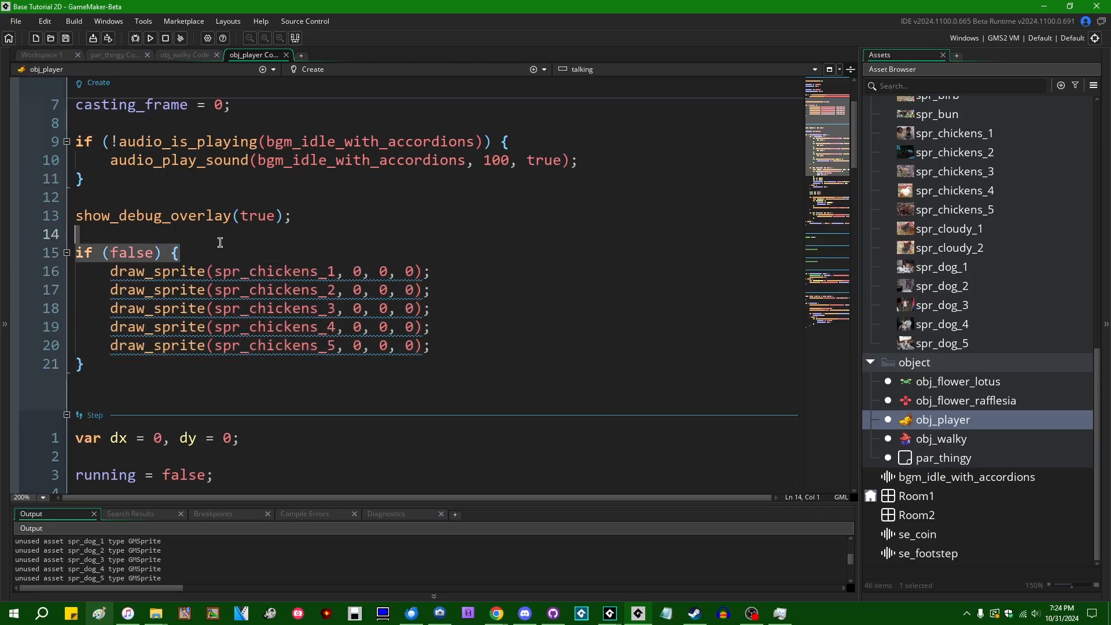
{"action": "left_click", "coordinate": [294, 253]}
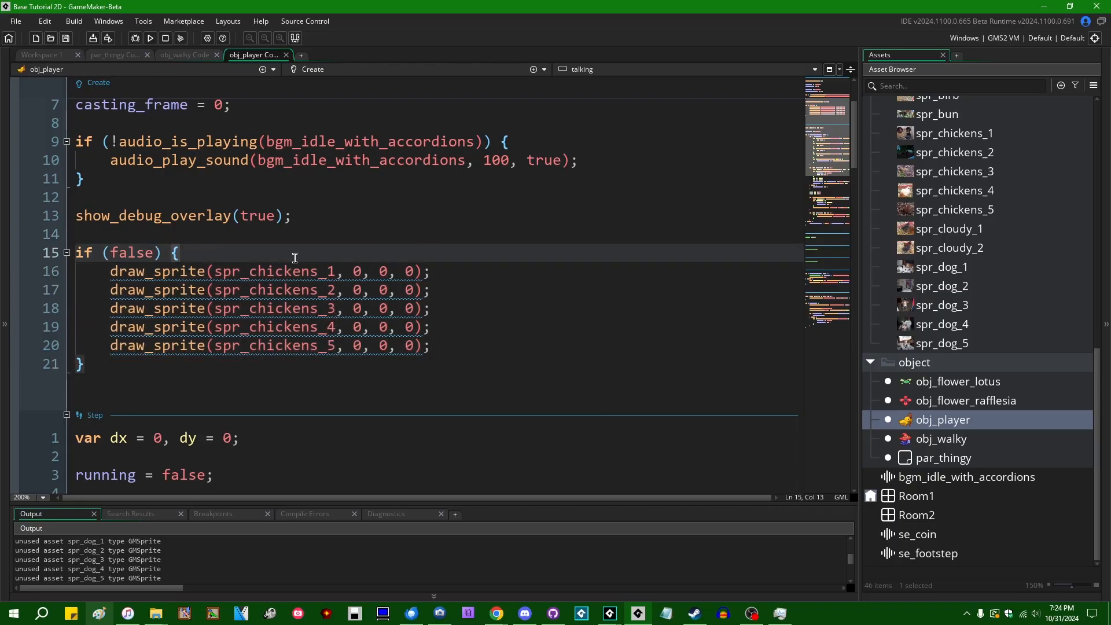
{"action": "left_click", "coordinate": [305, 307]}
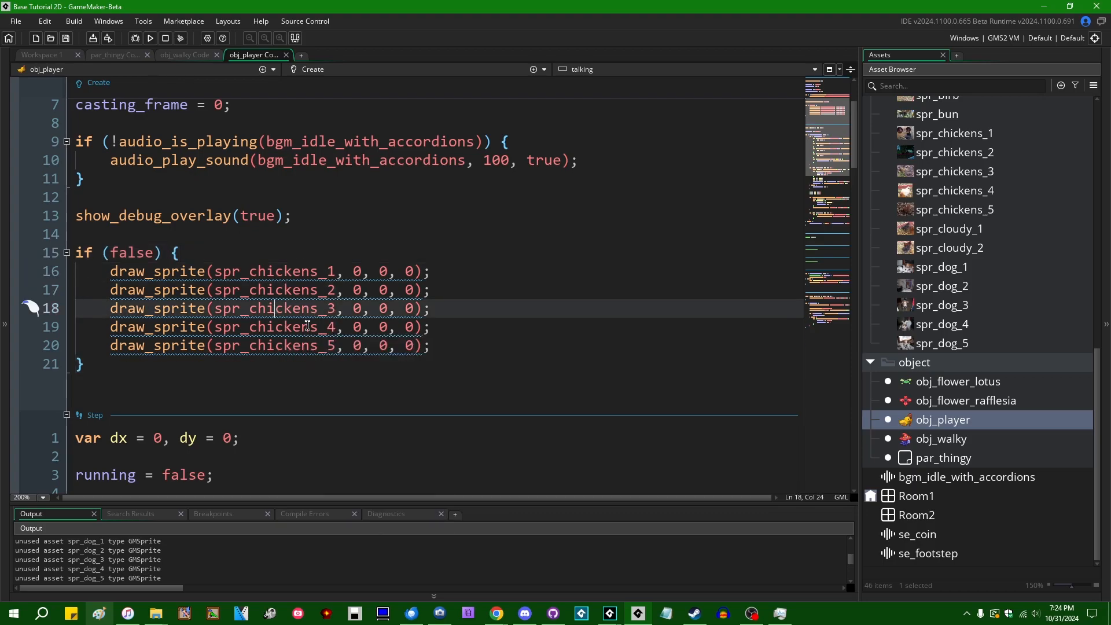
{"action": "left_click", "coordinate": [82, 363]}
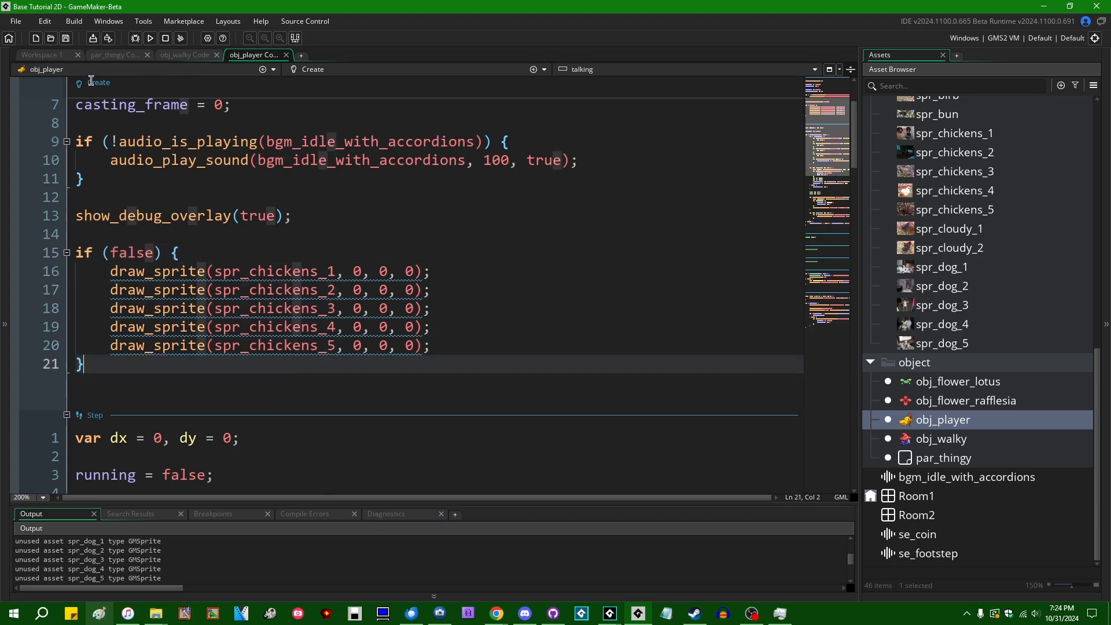
- Return to Workspace 1 and expand Game Options, choosing the Main platform
{"action": "scroll", "scroll_direction": "up", "scroll_amount": 3}
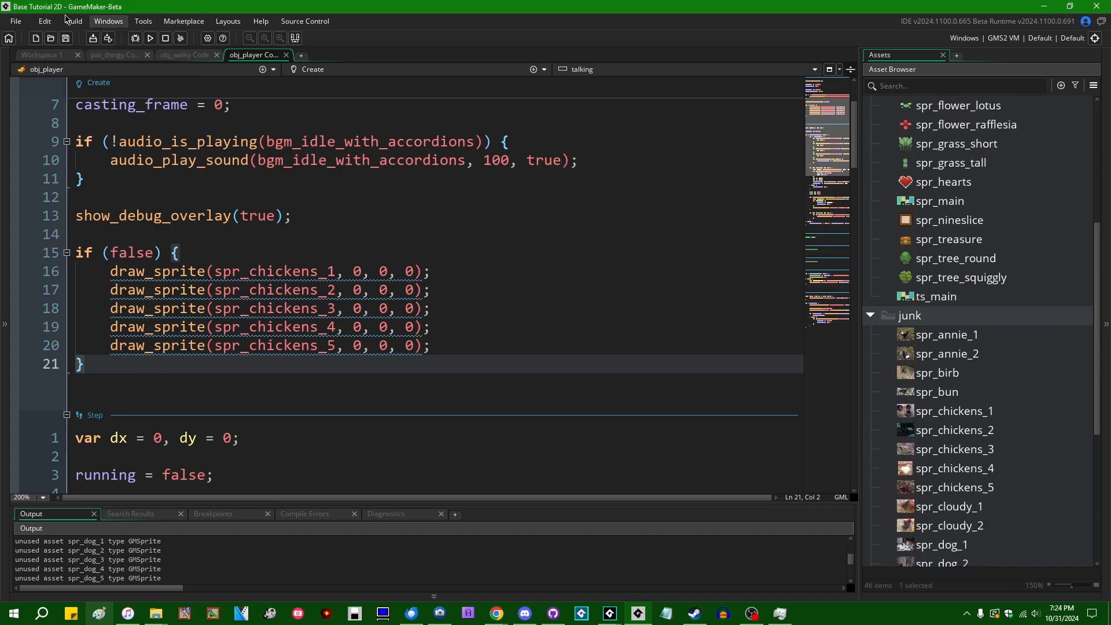
{"action": "left_click", "coordinate": [42, 54]}
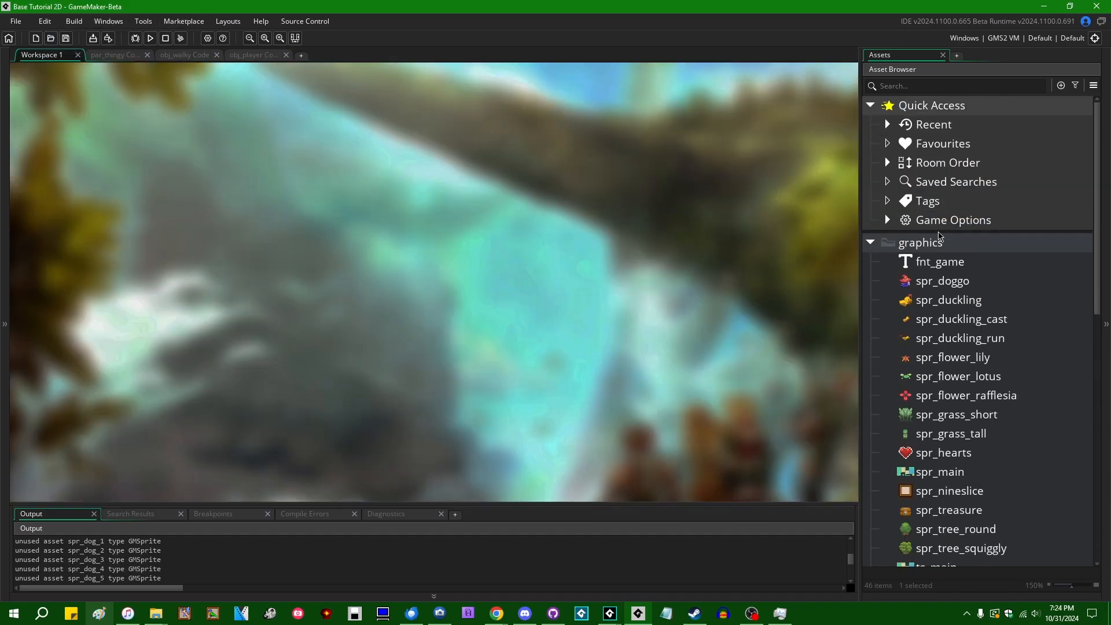
{"action": "double_click", "coordinate": [953, 220]}
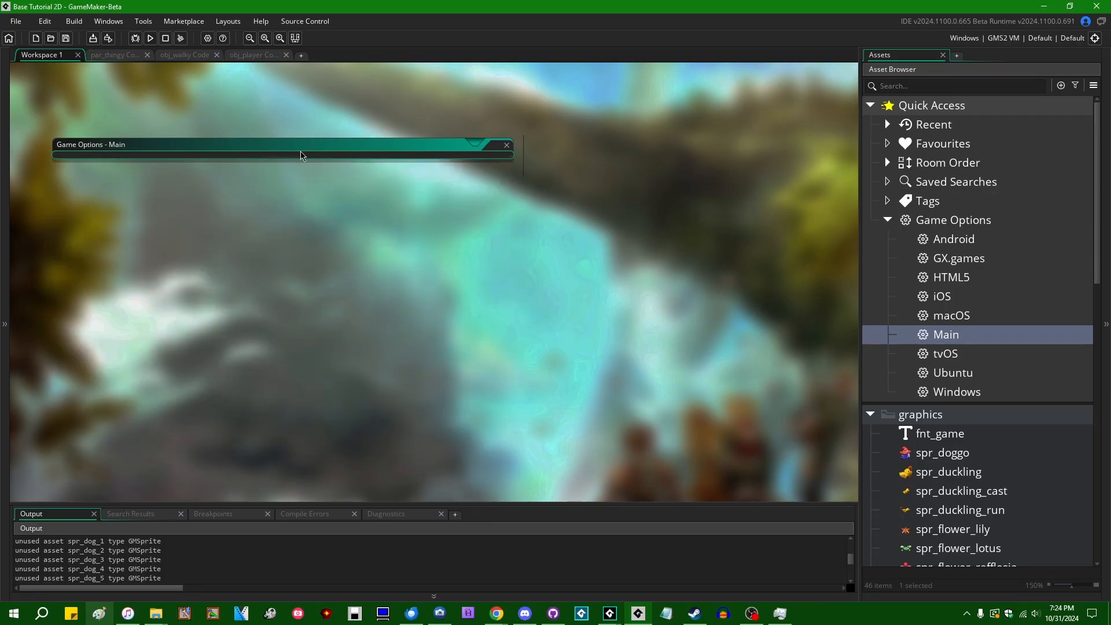
{"action": "left_click", "coordinate": [506, 144]}
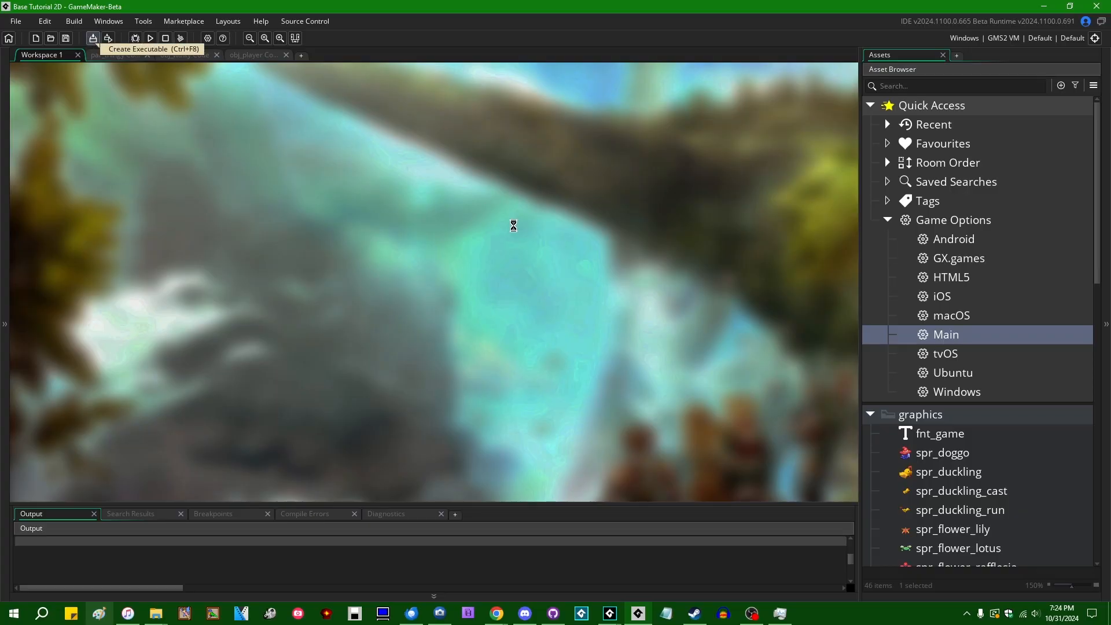
- Export the game as Base Tutorial 2D.zip and check the zip in File Explorer
{"action": "left_click", "coordinate": [92, 38]}
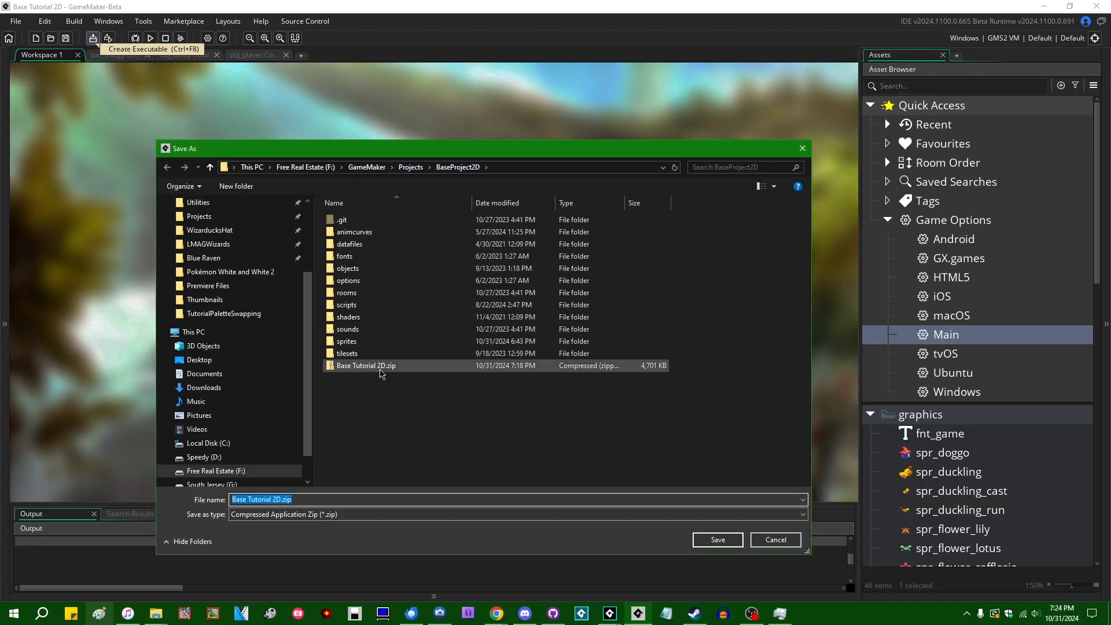
{"action": "left_click", "coordinate": [716, 539]}
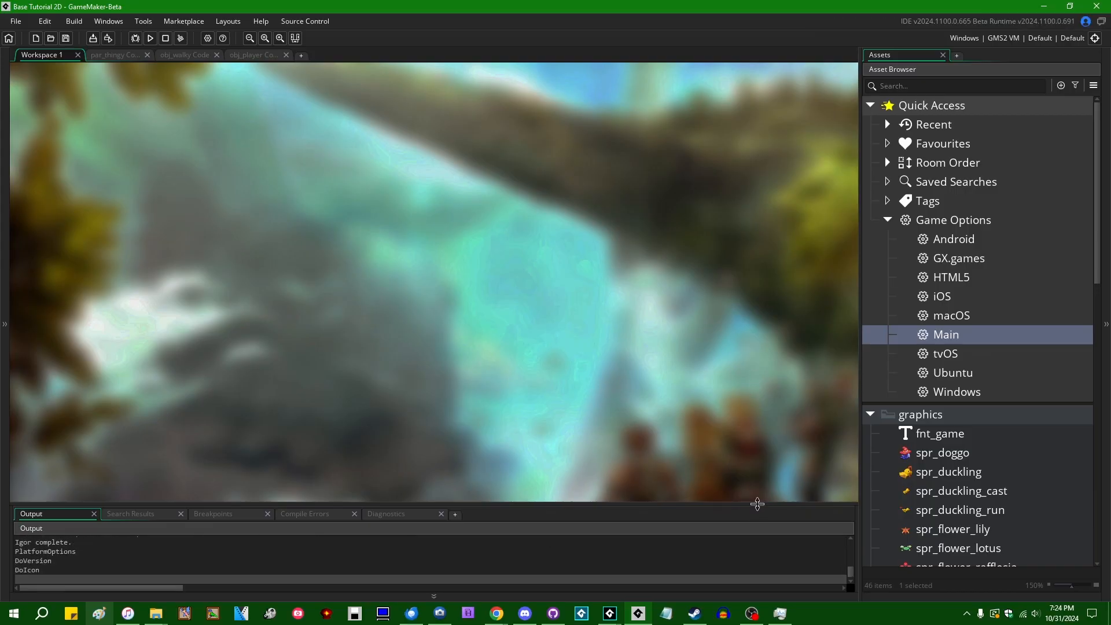
{"action": "mouse_move", "coordinate": [761, 503]}
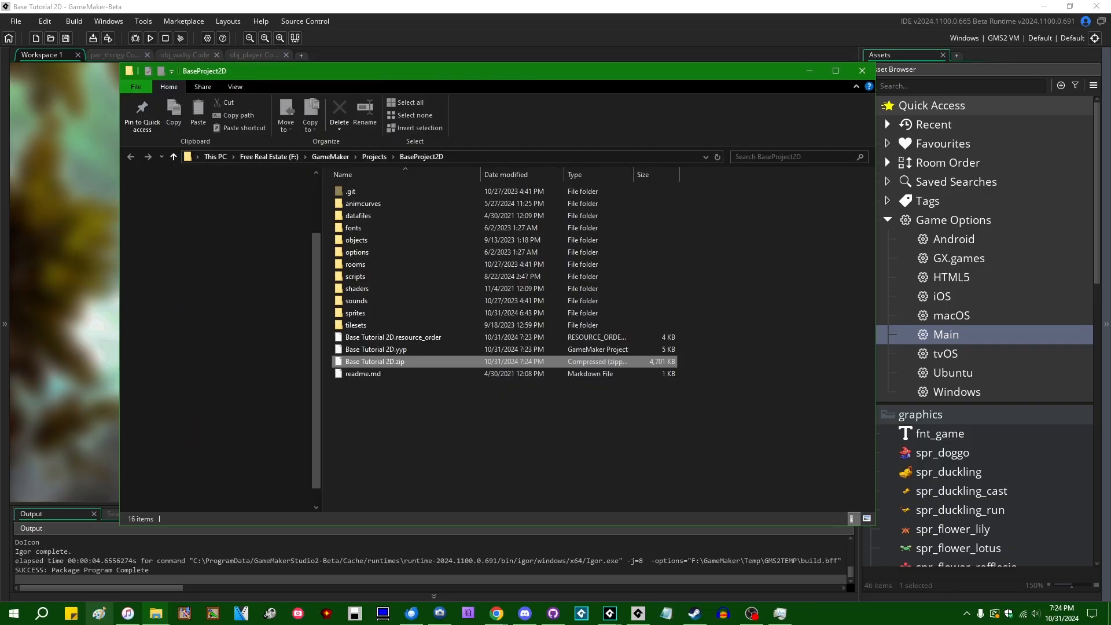
{"action": "left_click", "coordinate": [374, 361]}
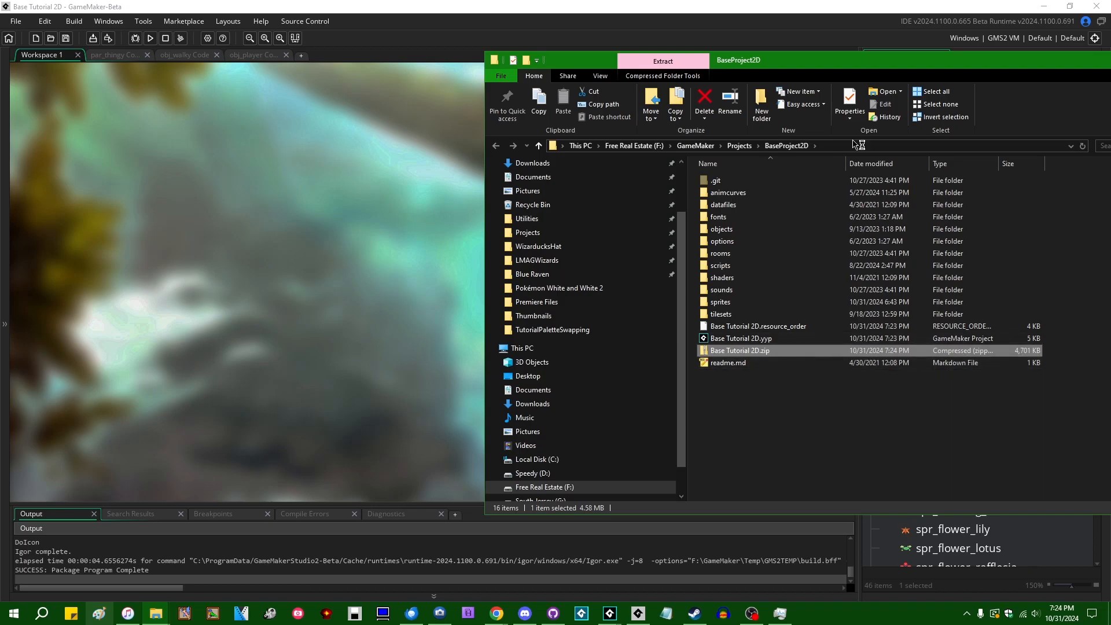
{"action": "double_click", "coordinate": [740, 350]}
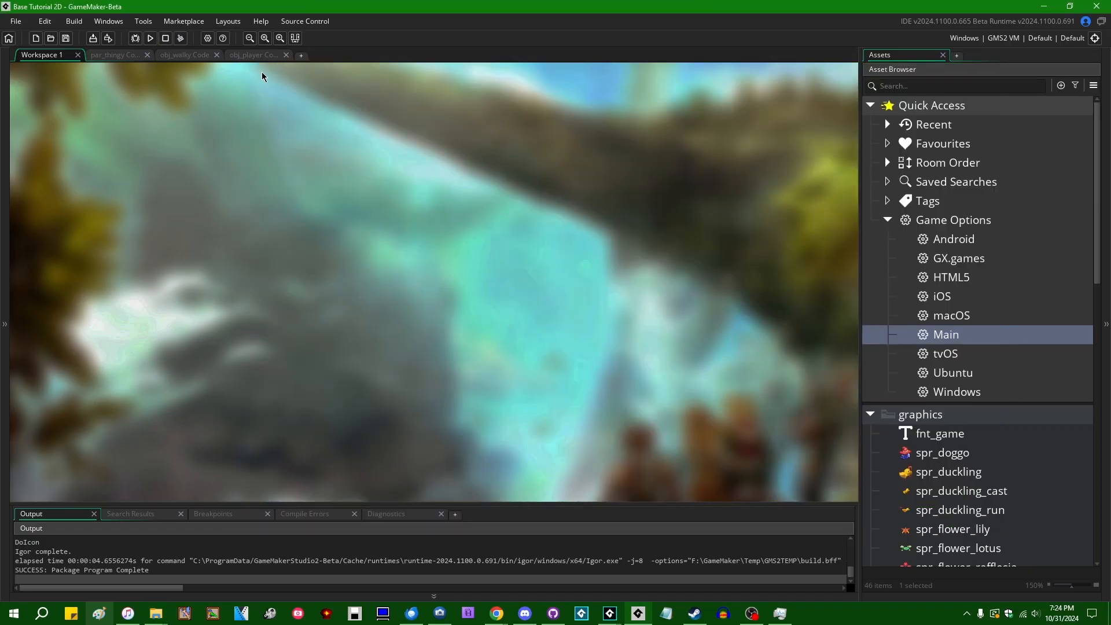
- Compare the spr_chickens draw_sprite lines against the output's unused spr_dog_1–5 entries
{"action": "left_click", "coordinate": [253, 54]}
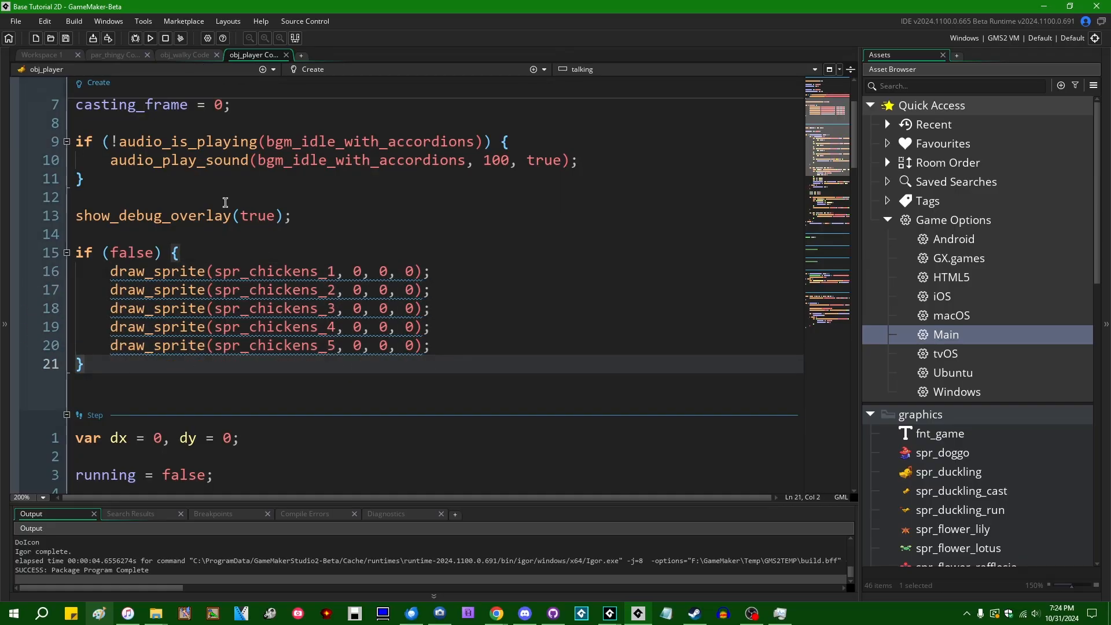
{"action": "left_click", "coordinate": [43, 55]}
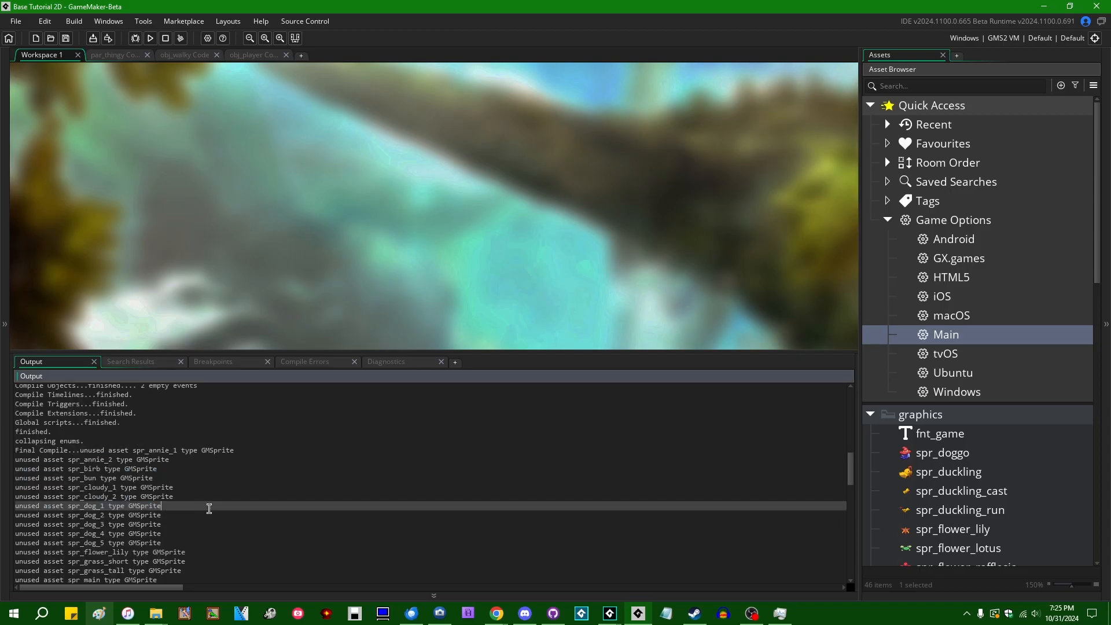
{"action": "scroll", "scroll_direction": "down", "scroll_amount": 3}
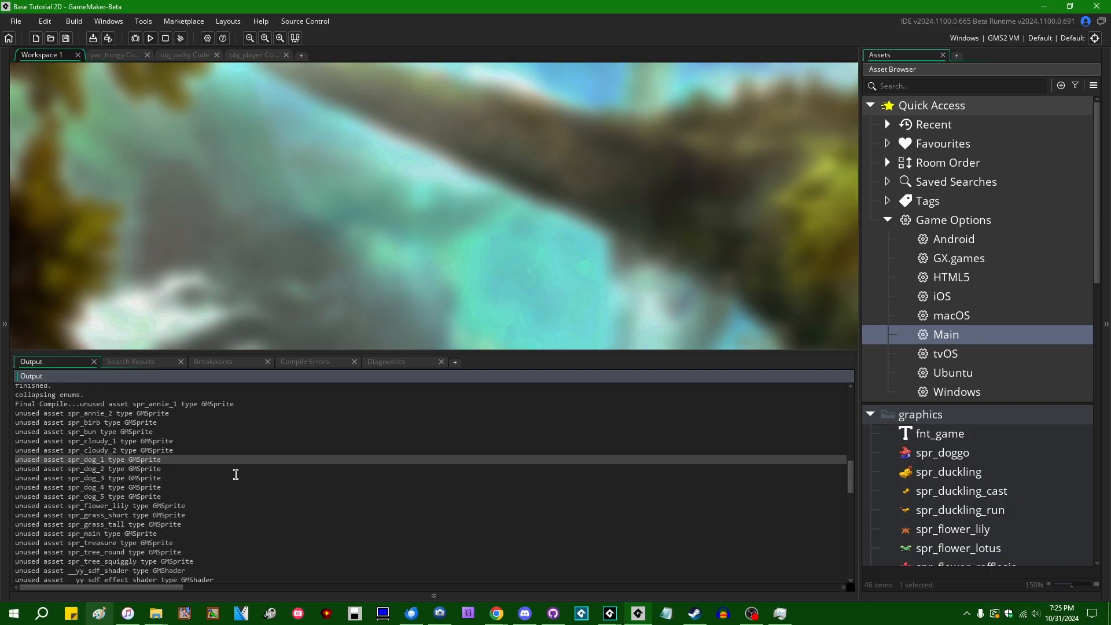
{"action": "mouse_move", "coordinate": [396, 417]}
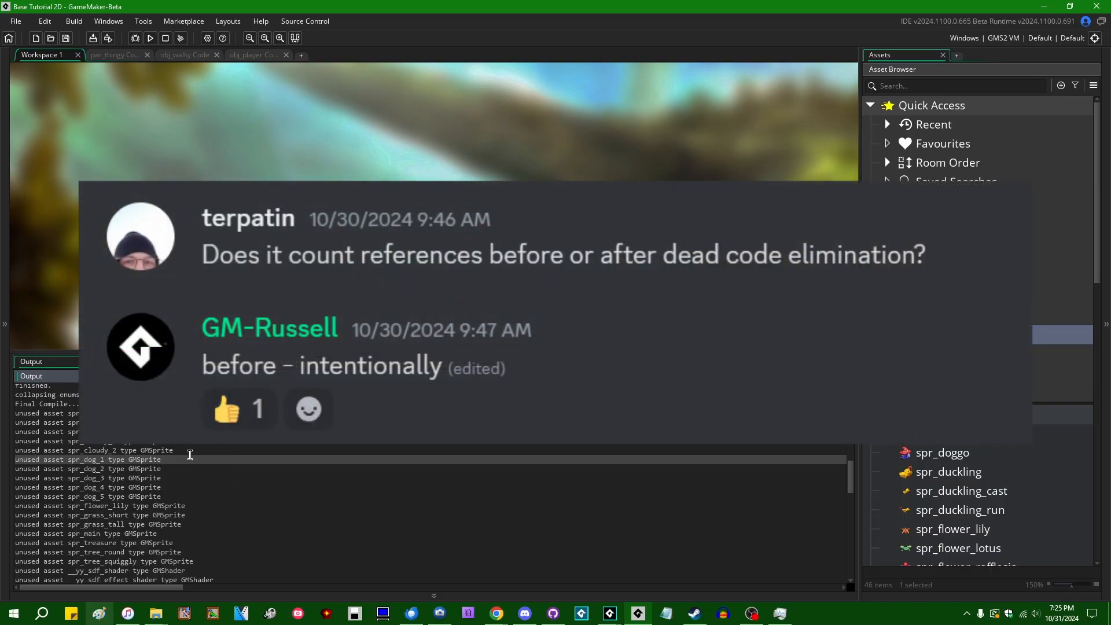
{"action": "left_click", "coordinate": [255, 55]}
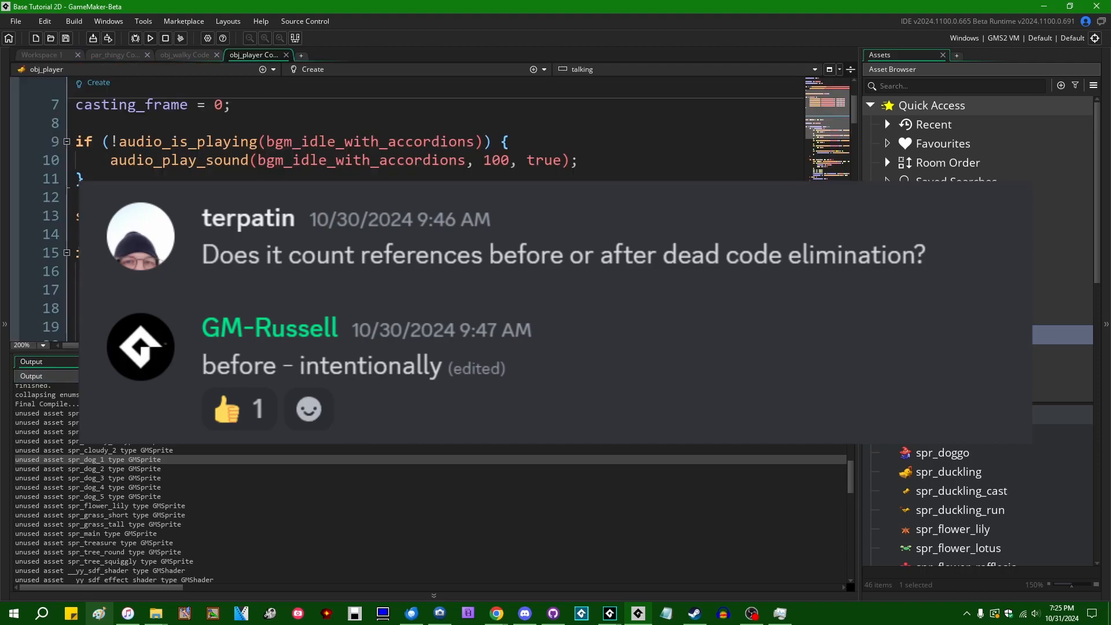
{"action": "scroll", "scroll_direction": "down", "scroll_amount": 3}
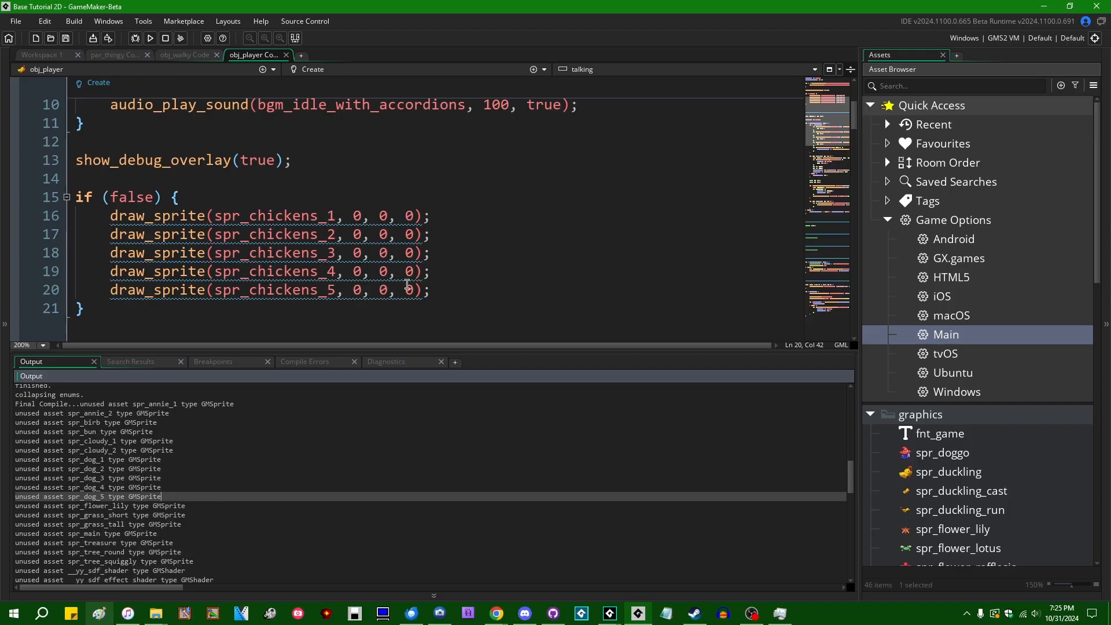
{"action": "mouse_move", "coordinate": [313, 259]}
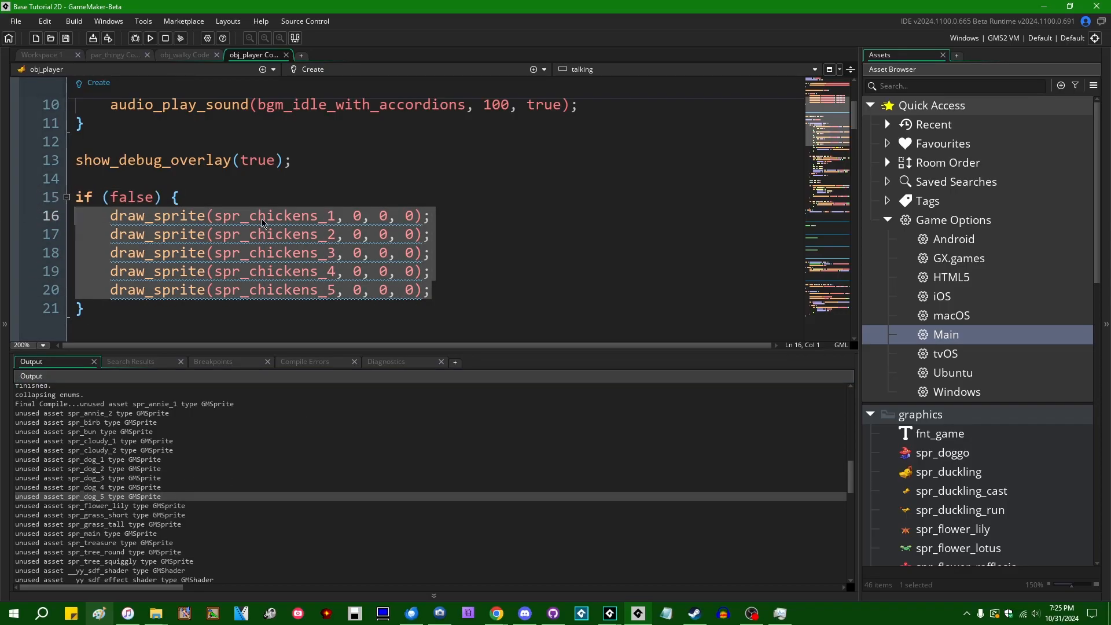
{"action": "left_click", "coordinate": [467, 290]}
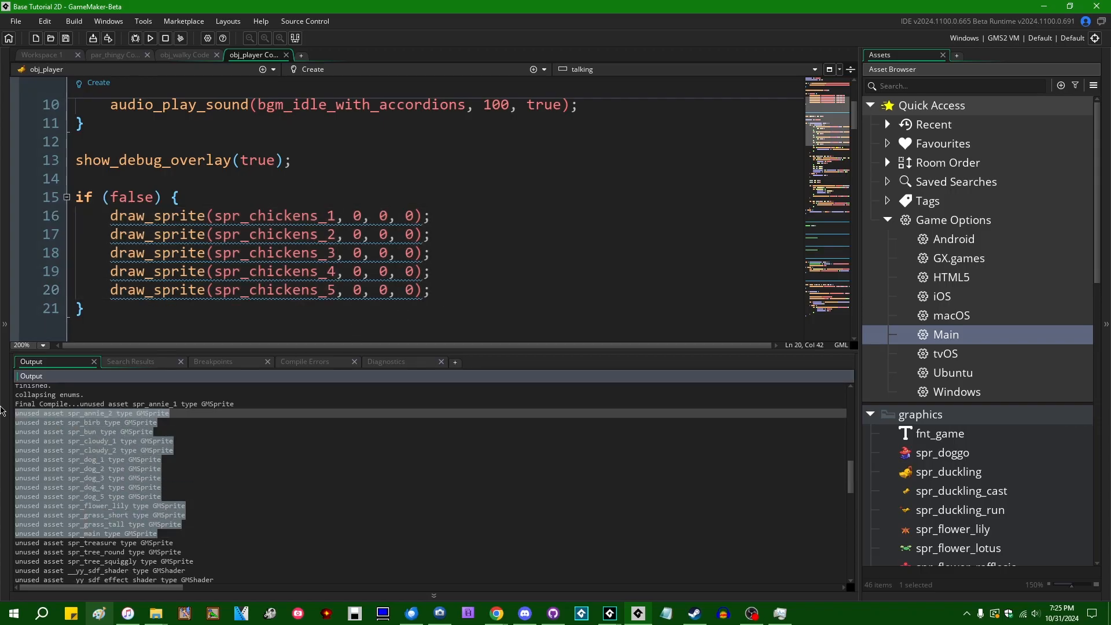
{"action": "left_click", "coordinate": [450, 272]}
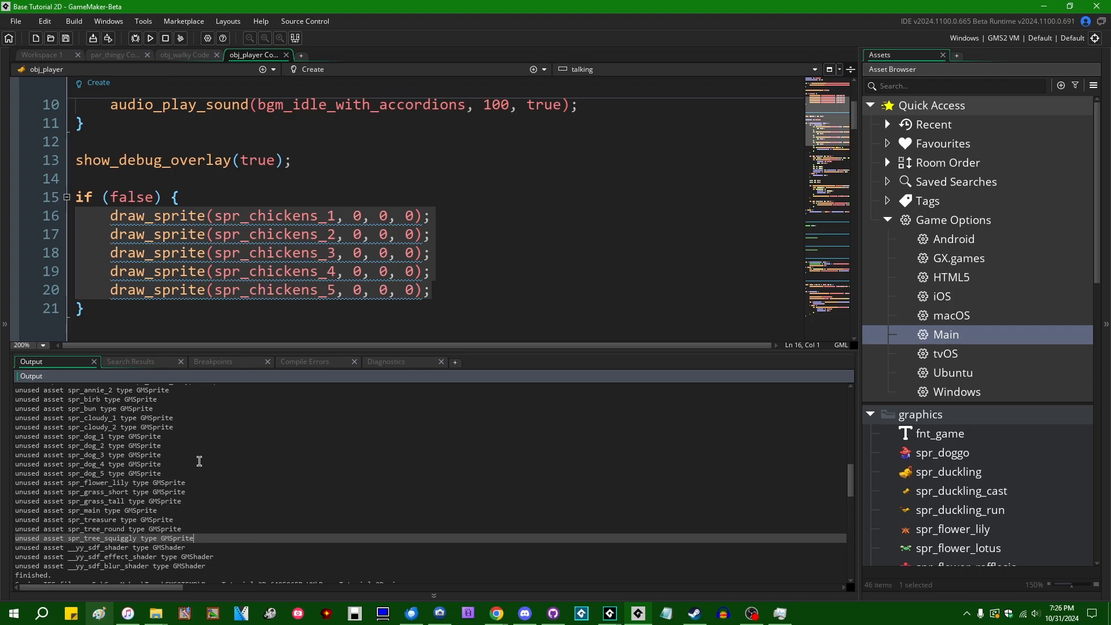
{"action": "mouse_move", "coordinate": [214, 455]}
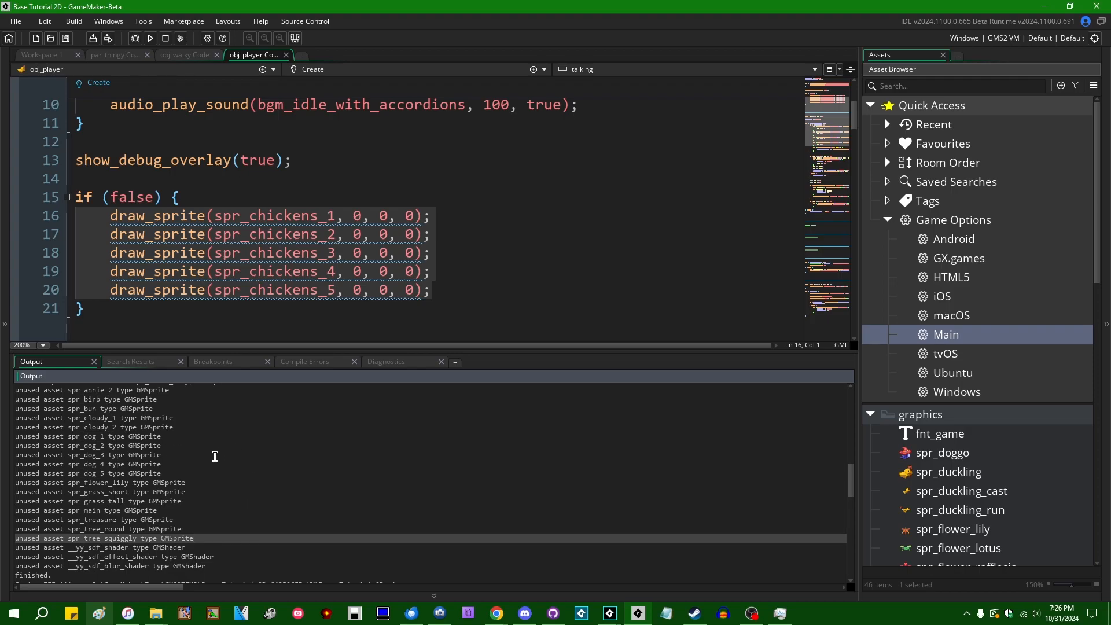
{"action": "mouse_move", "coordinate": [188, 457]}
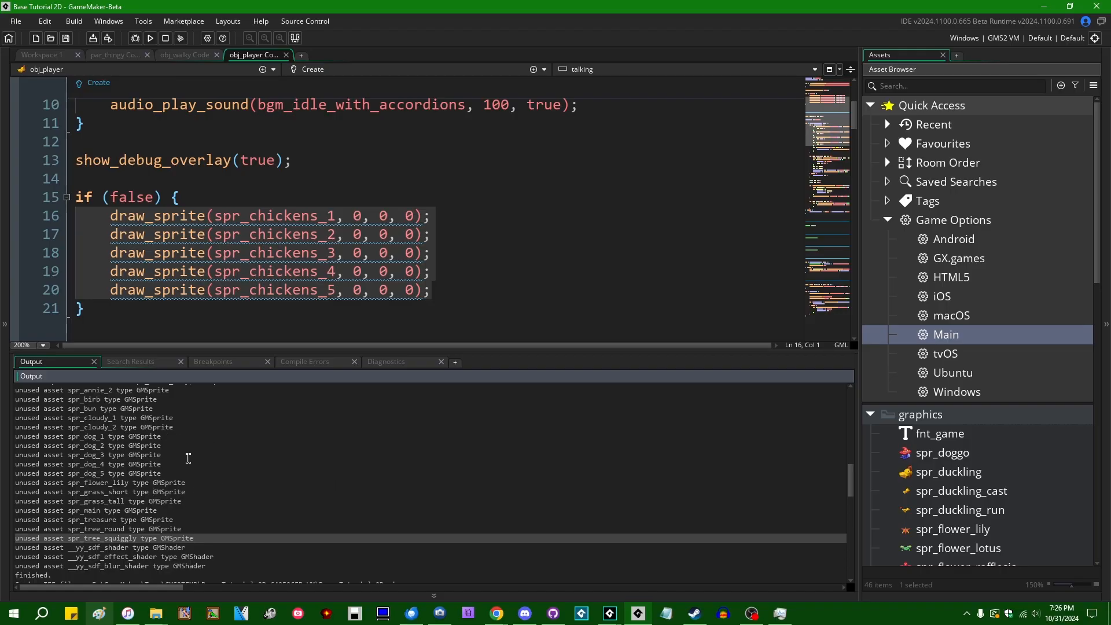
{"action": "mouse_move", "coordinate": [232, 463]}
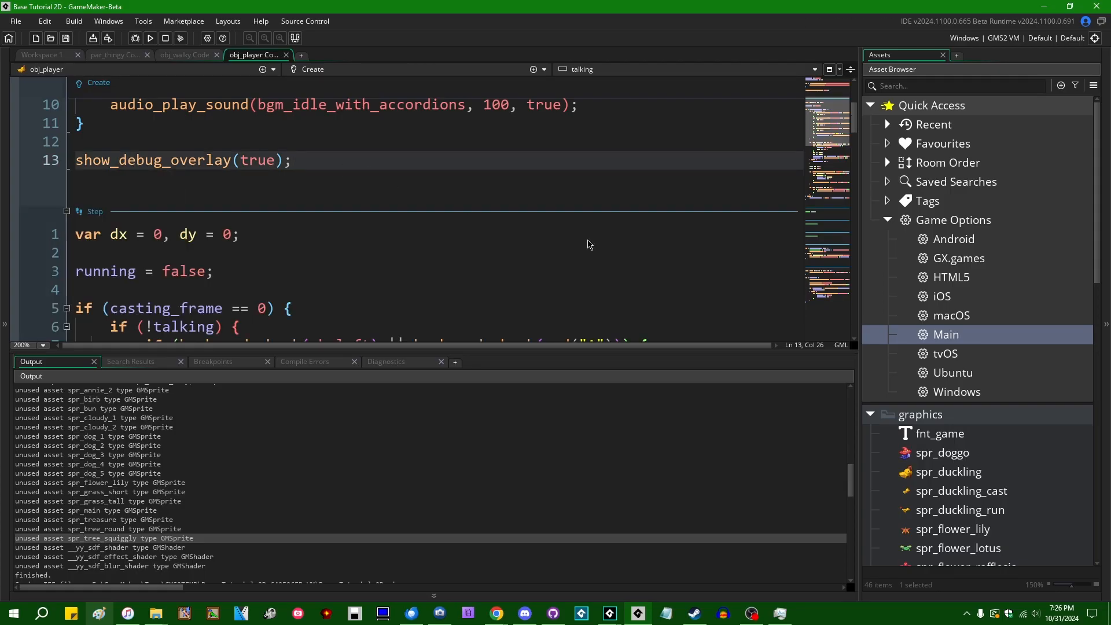
- Type room_goto_ on line 17 and accept room_goto_previous() from autocomplete
{"action": "scroll", "scroll_direction": "down", "scroll_amount": 3}
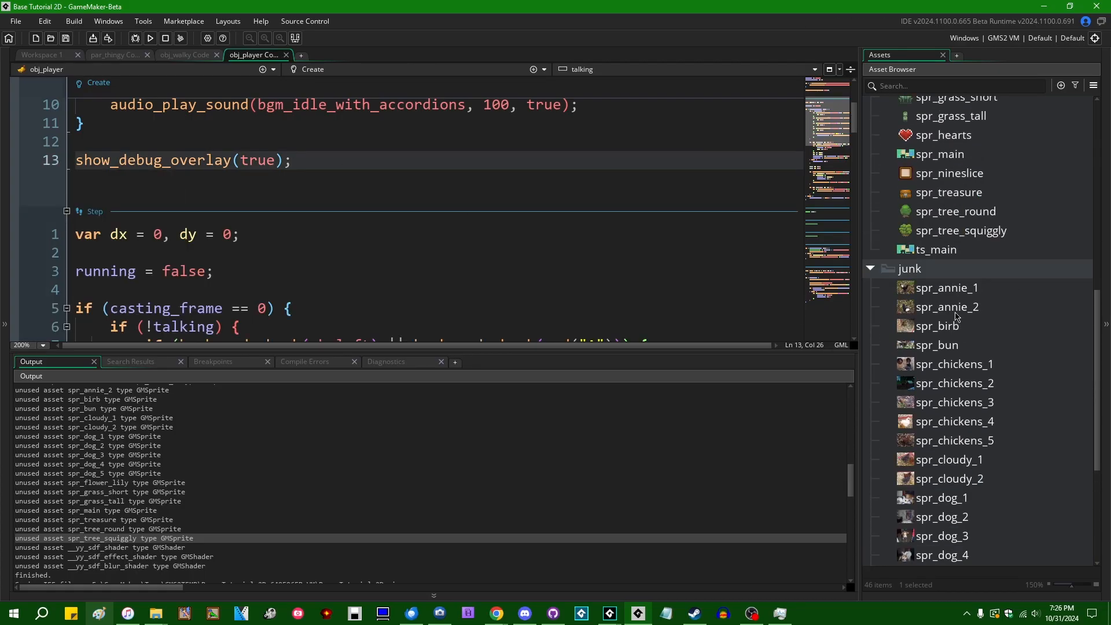
{"action": "scroll", "scroll_direction": "up", "scroll_amount": 3}
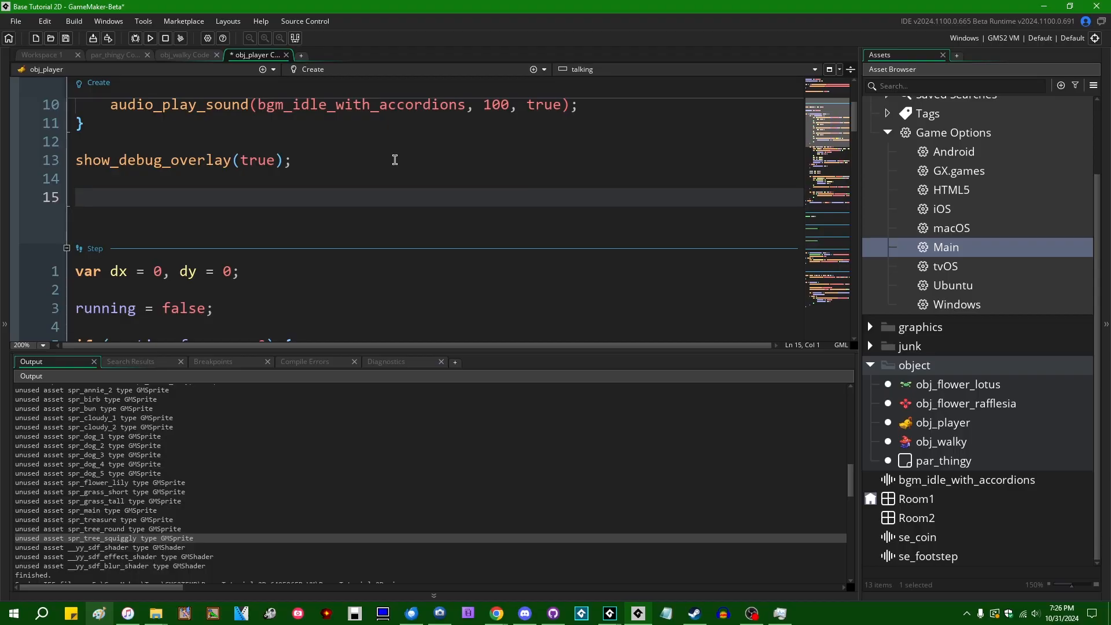
{"action": "type", "text": "room_goto_next("}
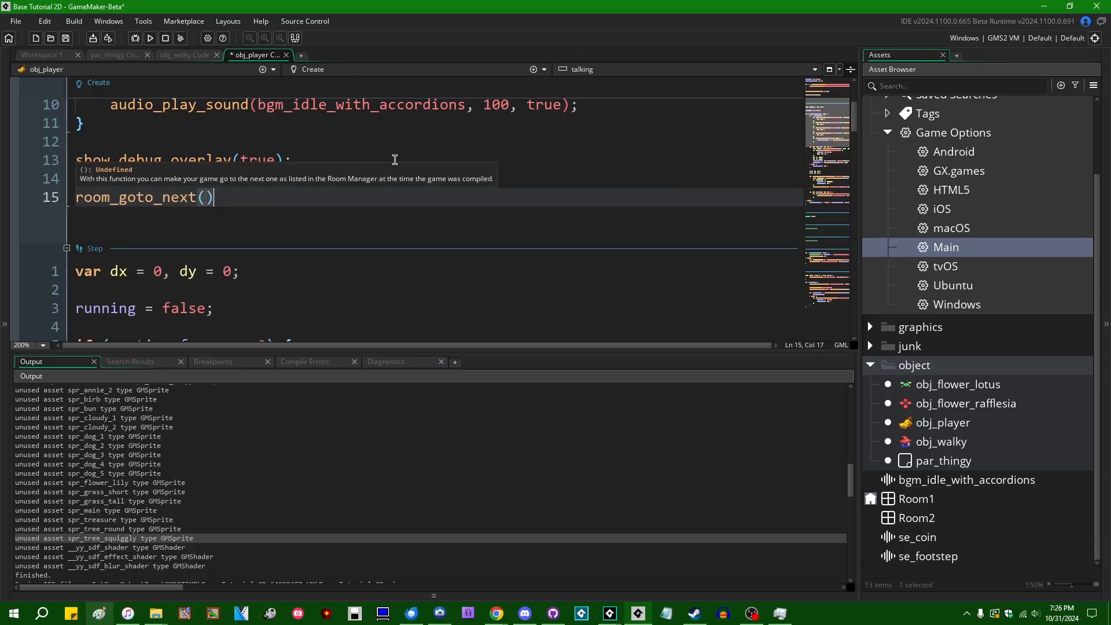
{"action": "type", "text": "room_last"}
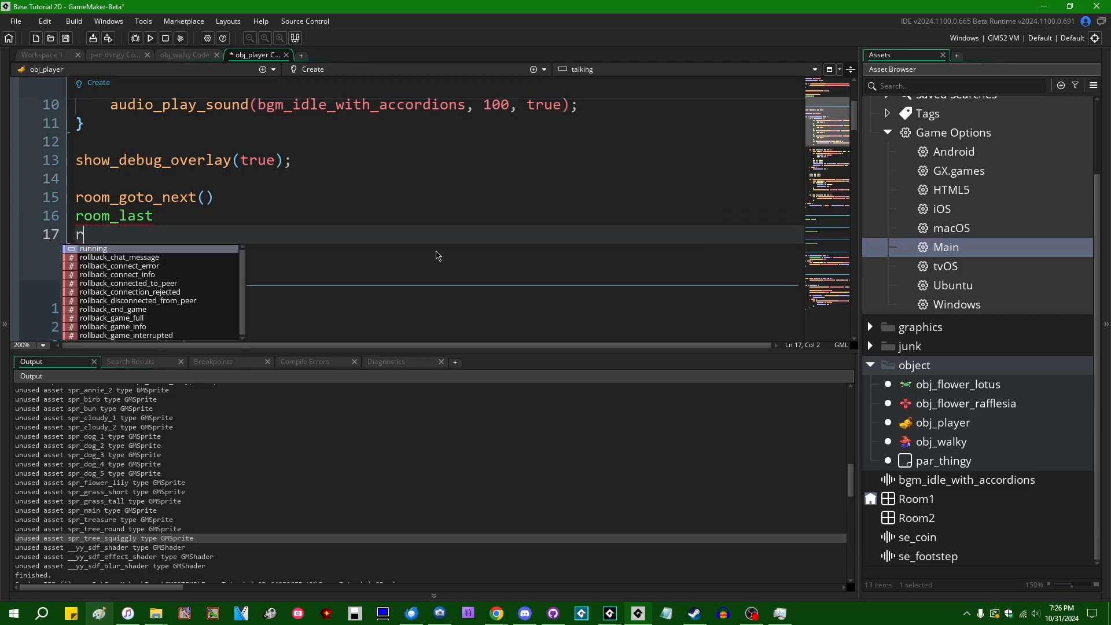
{"action": "type", "text": "oom_goto_"}
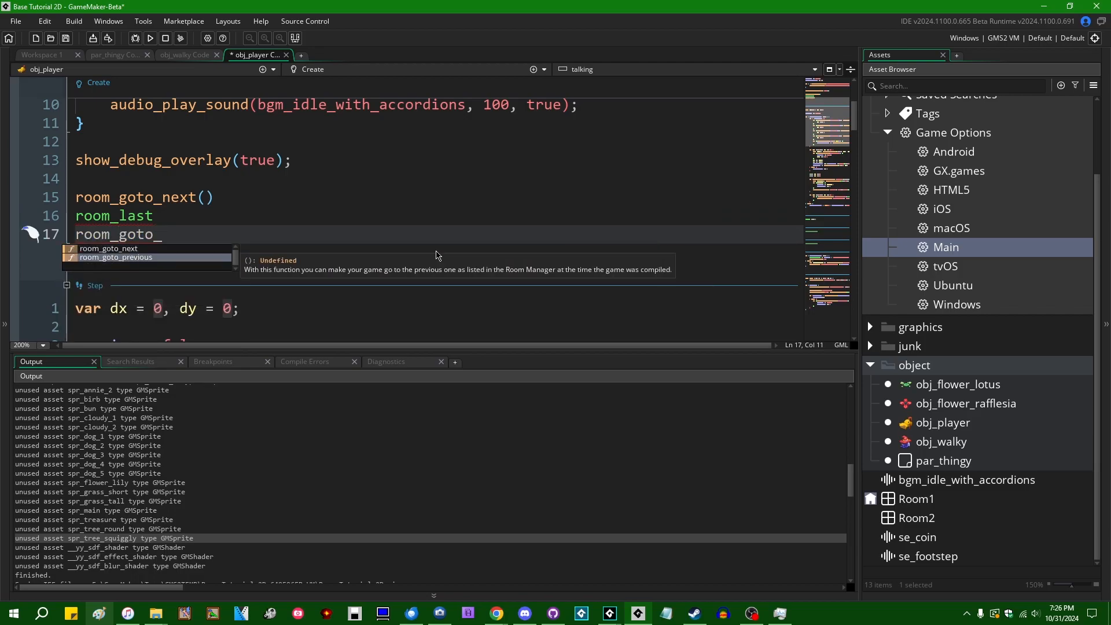
{"action": "left_click", "coordinate": [115, 257]}
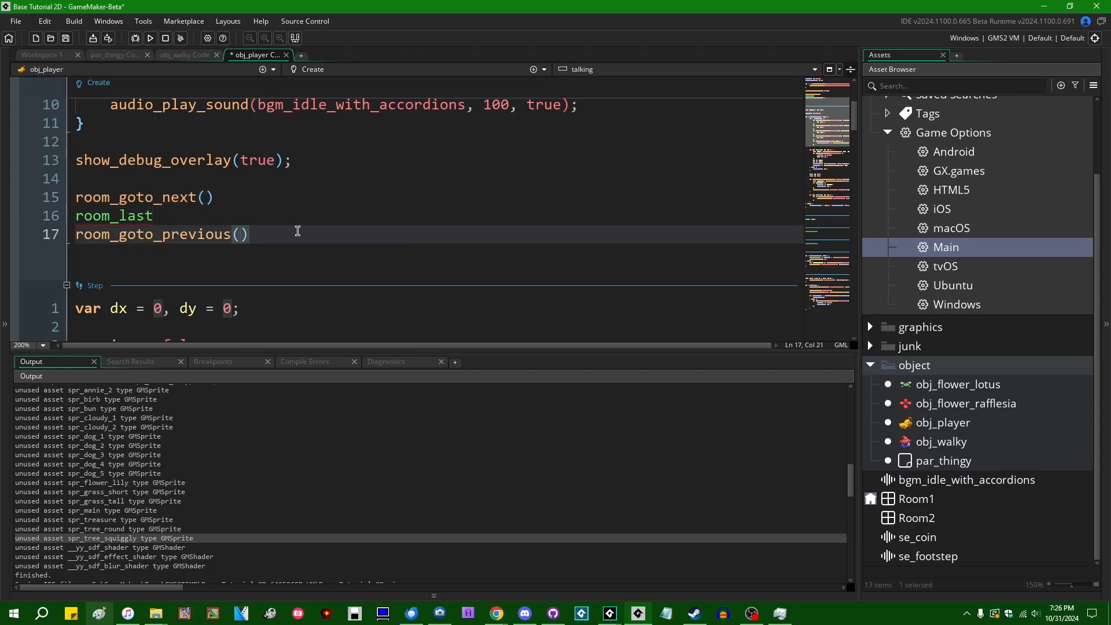
{"action": "mouse_move", "coordinate": [284, 241]}
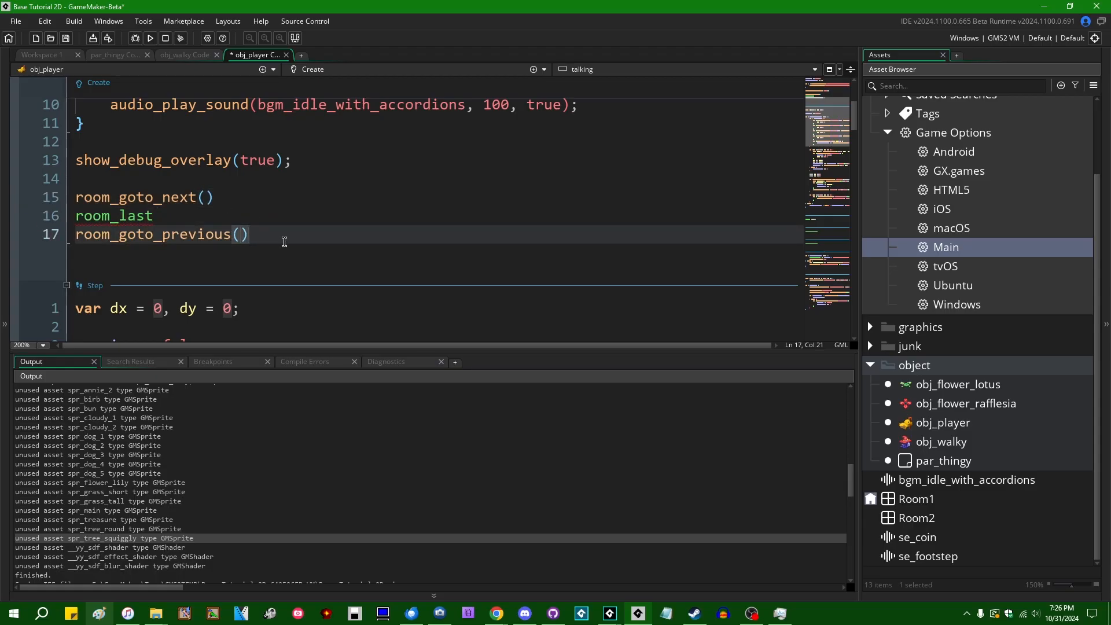
{"action": "mouse_move", "coordinate": [981, 464]}
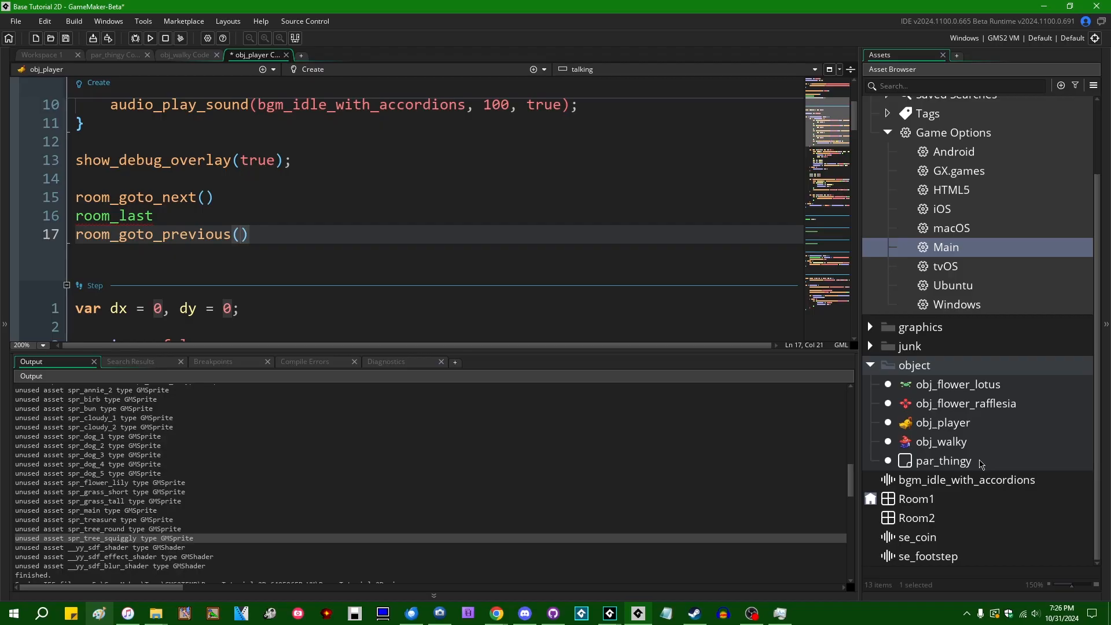
{"action": "mouse_move", "coordinate": [823, 398]}
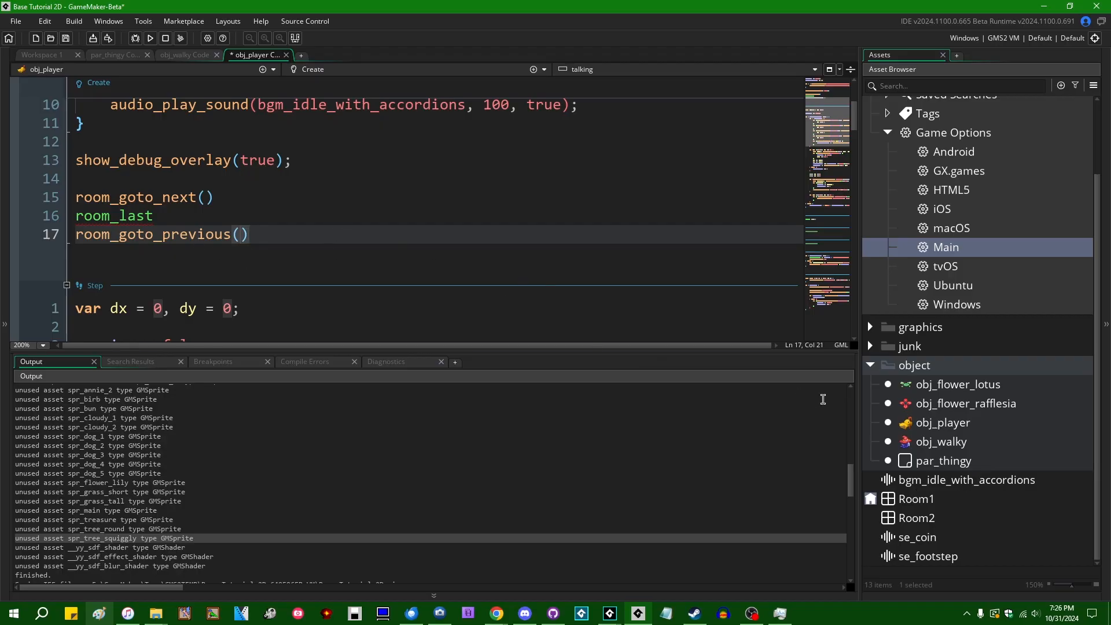
{"action": "left_click", "coordinate": [127, 234]}
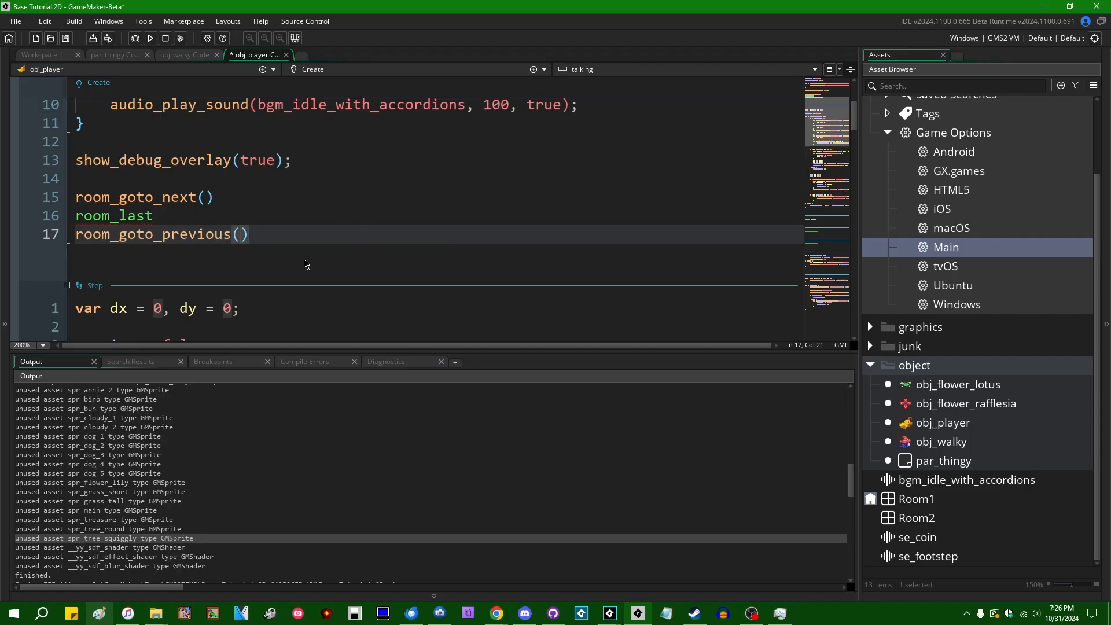
{"action": "mouse_move", "coordinate": [938, 514]}
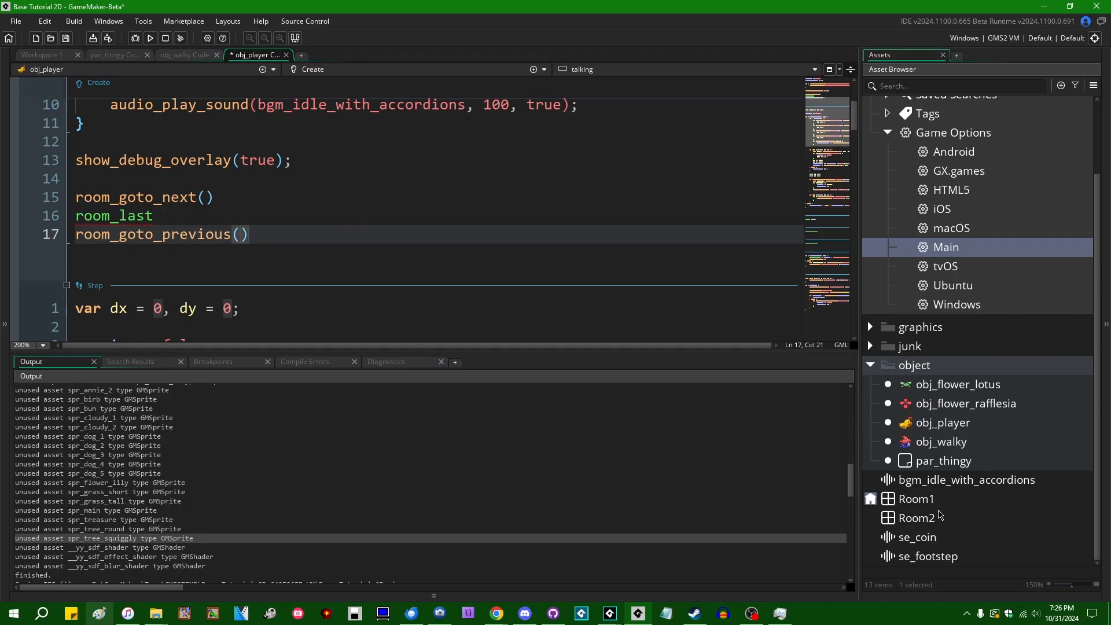
- Open Room2 and add a new asset layer above its Instances layer
{"action": "double_click", "coordinate": [915, 517]}
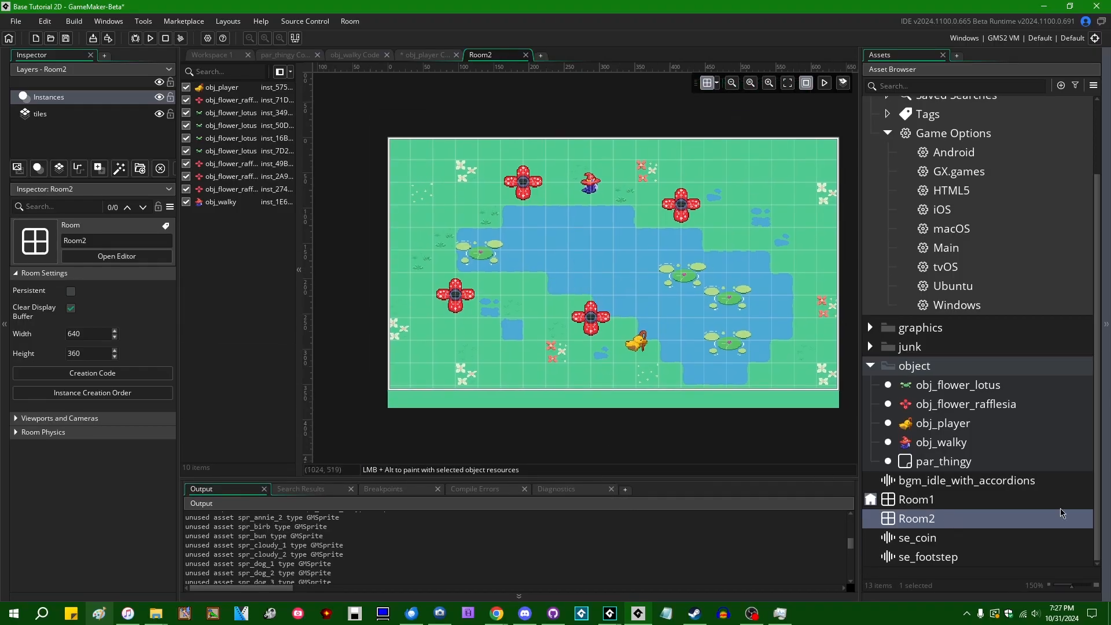
{"action": "mouse_move", "coordinate": [459, 343]}
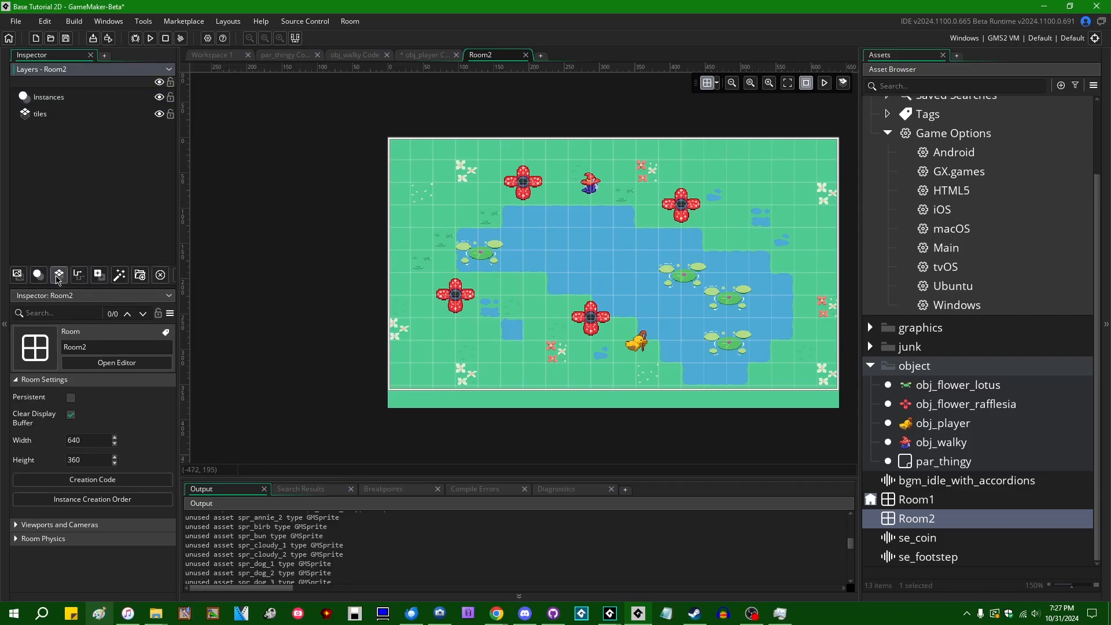
{"action": "mouse_move", "coordinate": [17, 275]}
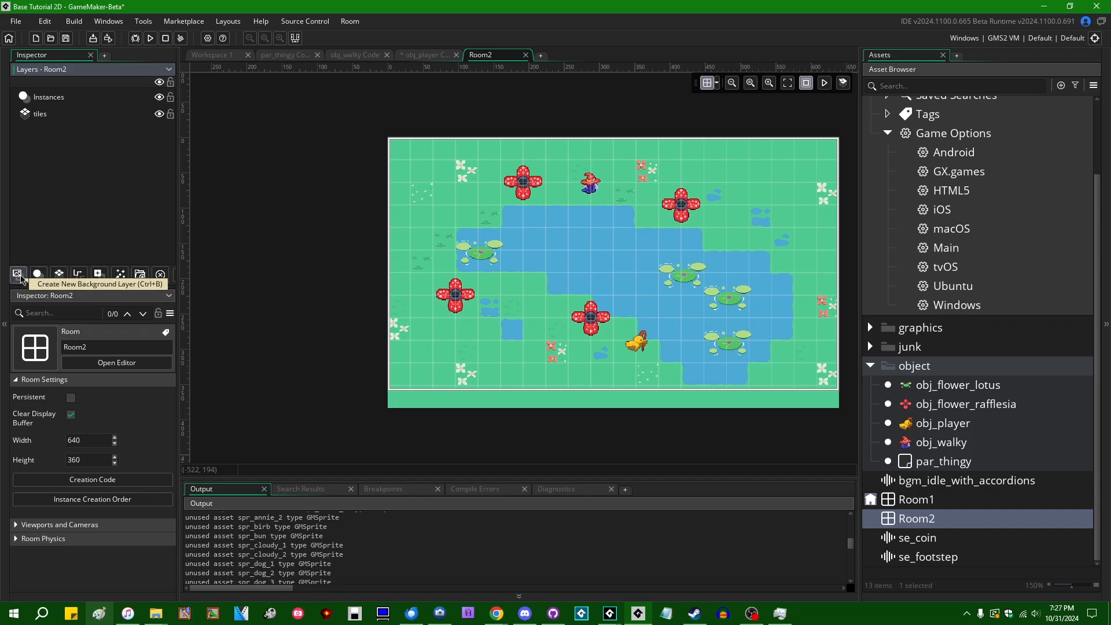
{"action": "left_click", "coordinate": [18, 274]}
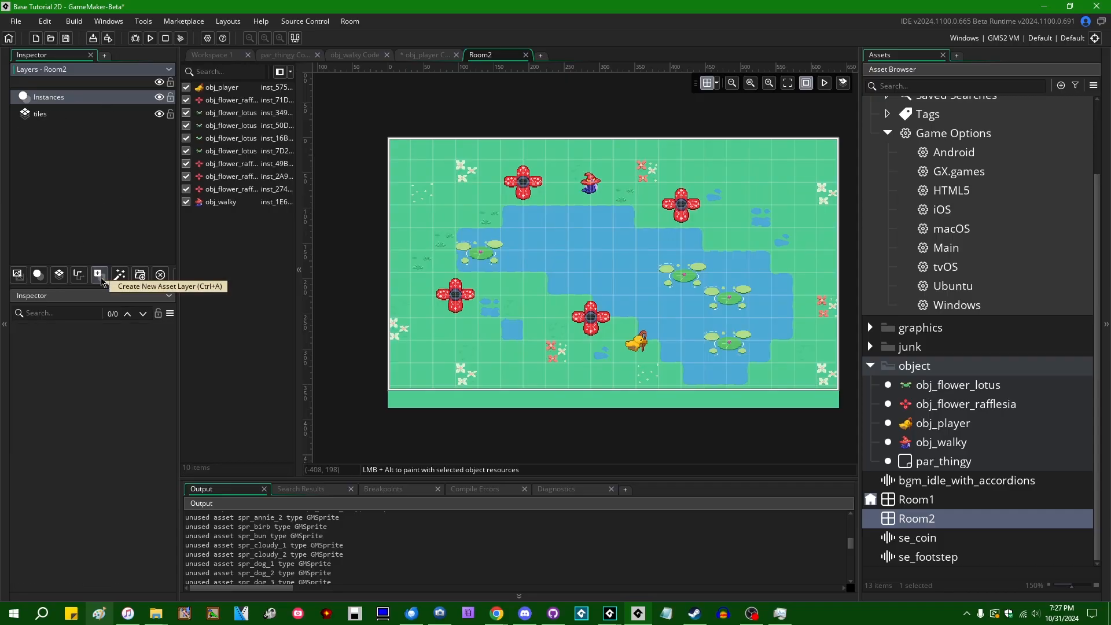
{"action": "left_click", "coordinate": [99, 274]}
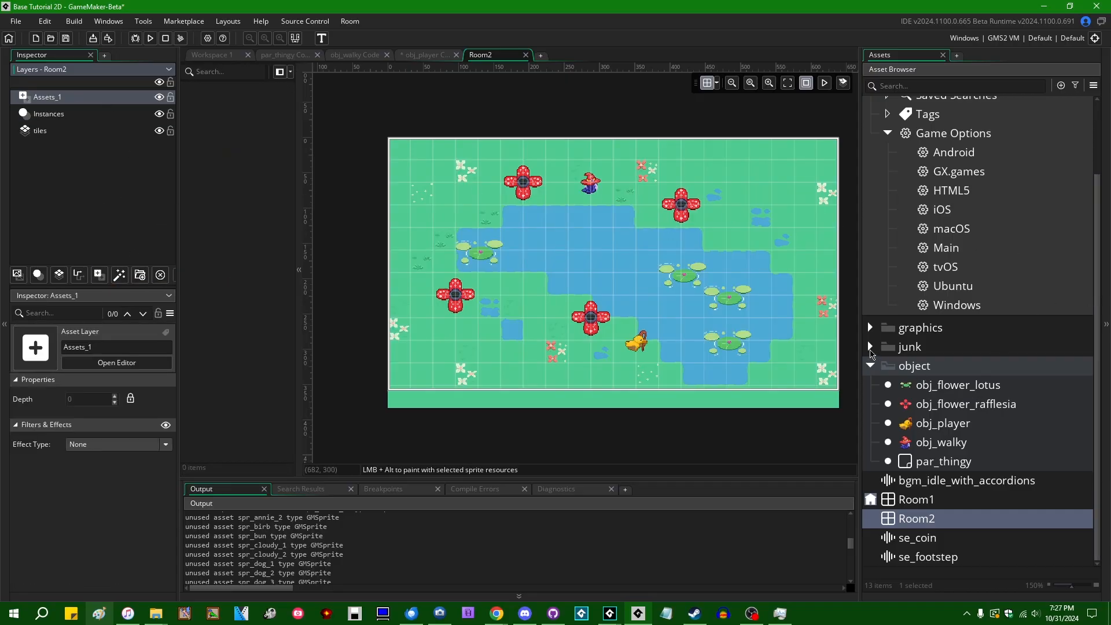
- Place junk sprites such as spr_dog_1, spr_chickens_3, spr_bun and spr_annie_1 into Room2
{"action": "left_click", "coordinate": [870, 347]}
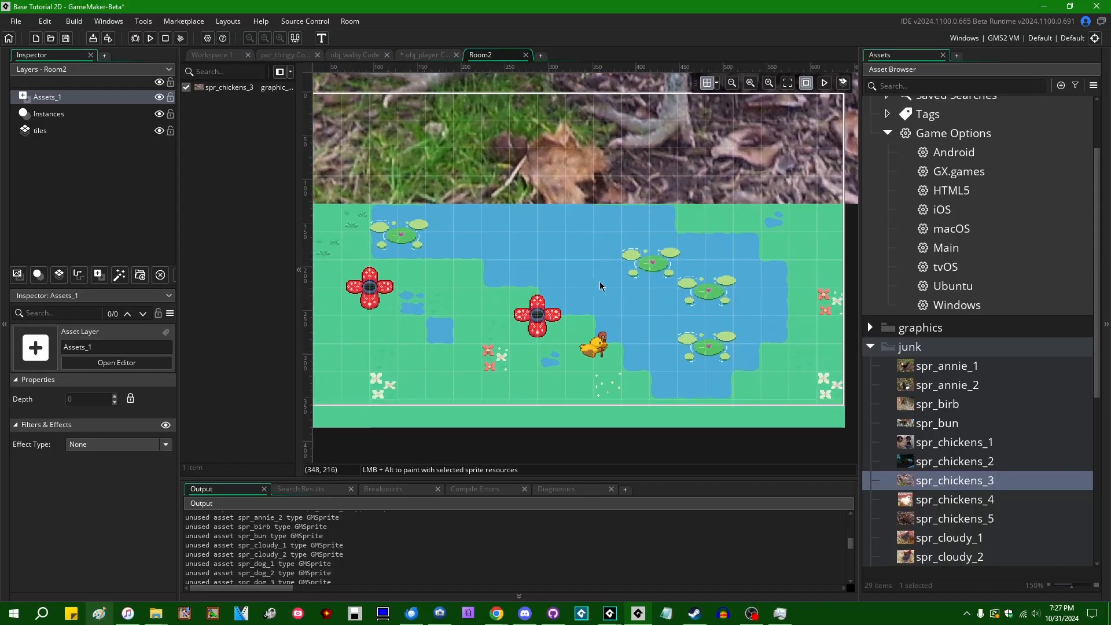
{"action": "left_click", "coordinate": [943, 414]}
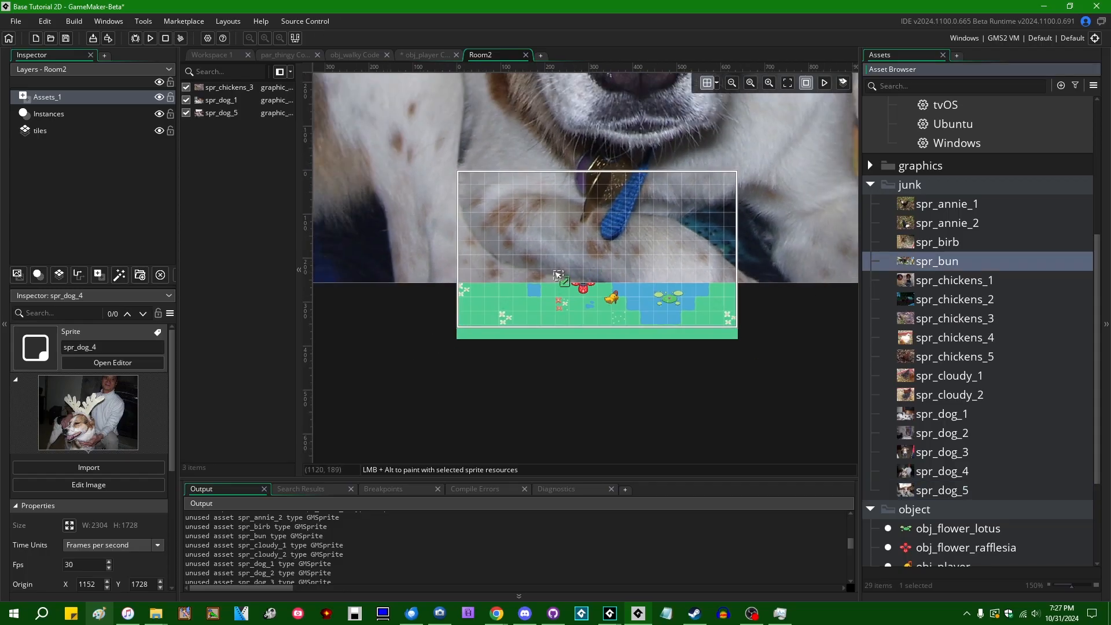
{"action": "left_click", "coordinate": [953, 337]}
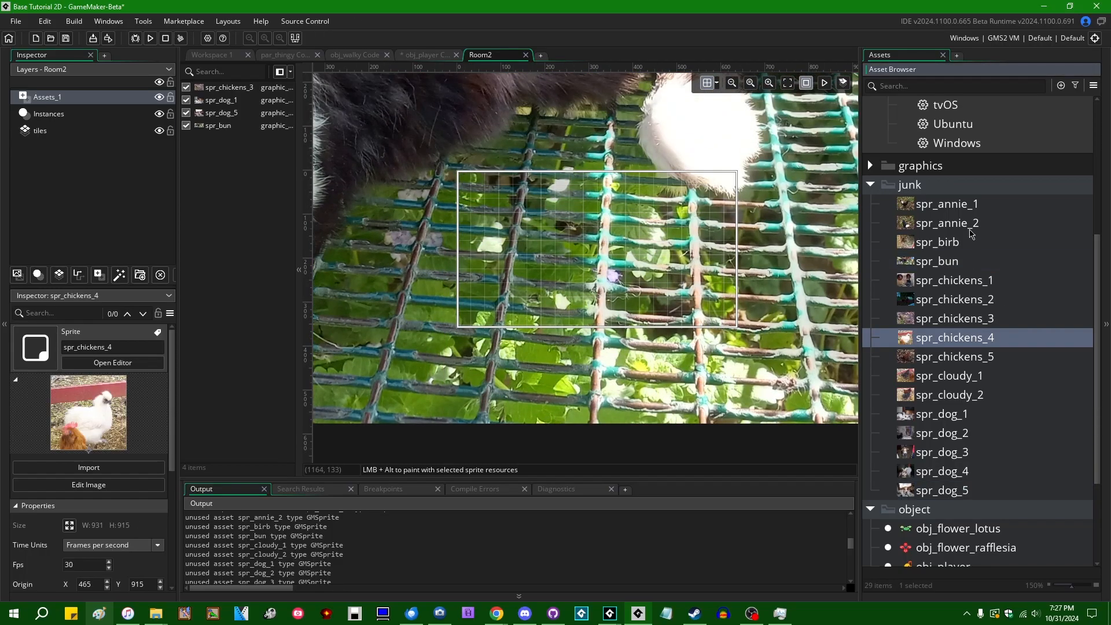
{"action": "left_click", "coordinate": [947, 203]}
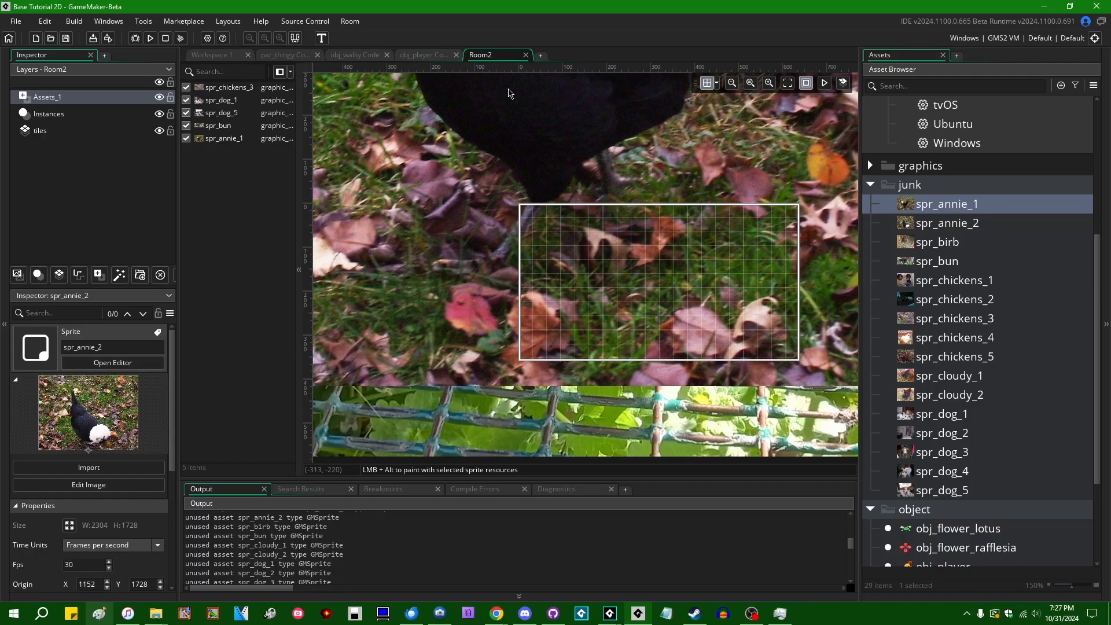
{"action": "left_click", "coordinate": [253, 54]}
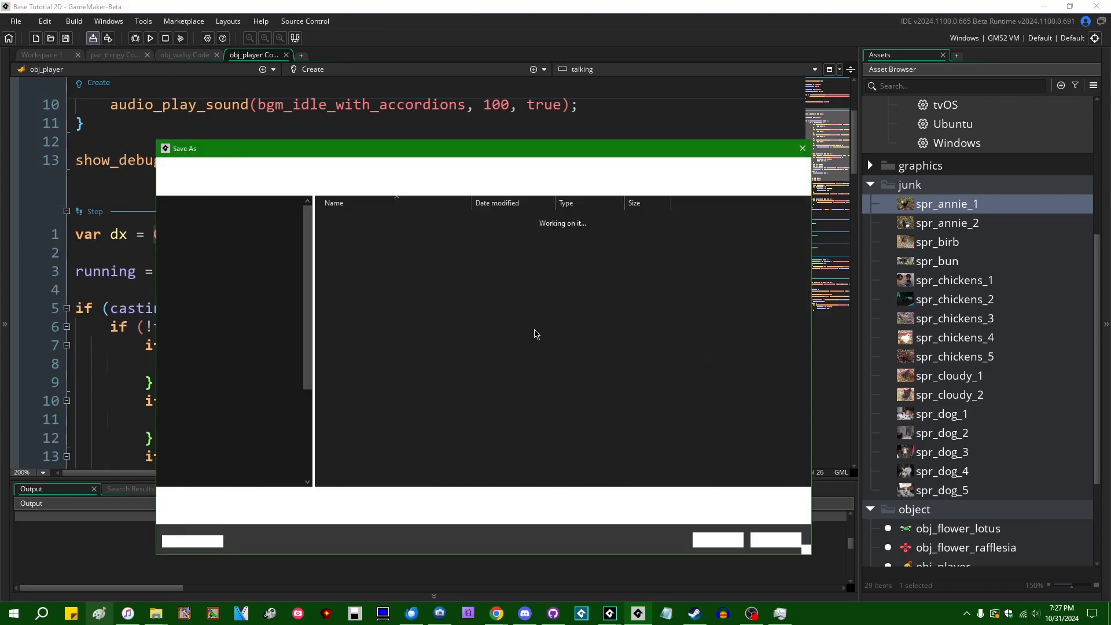
- Save the export over the old Base Tutorial 2D.zip and inspect the 11,751 KB file
{"action": "left_click", "coordinate": [716, 539]}
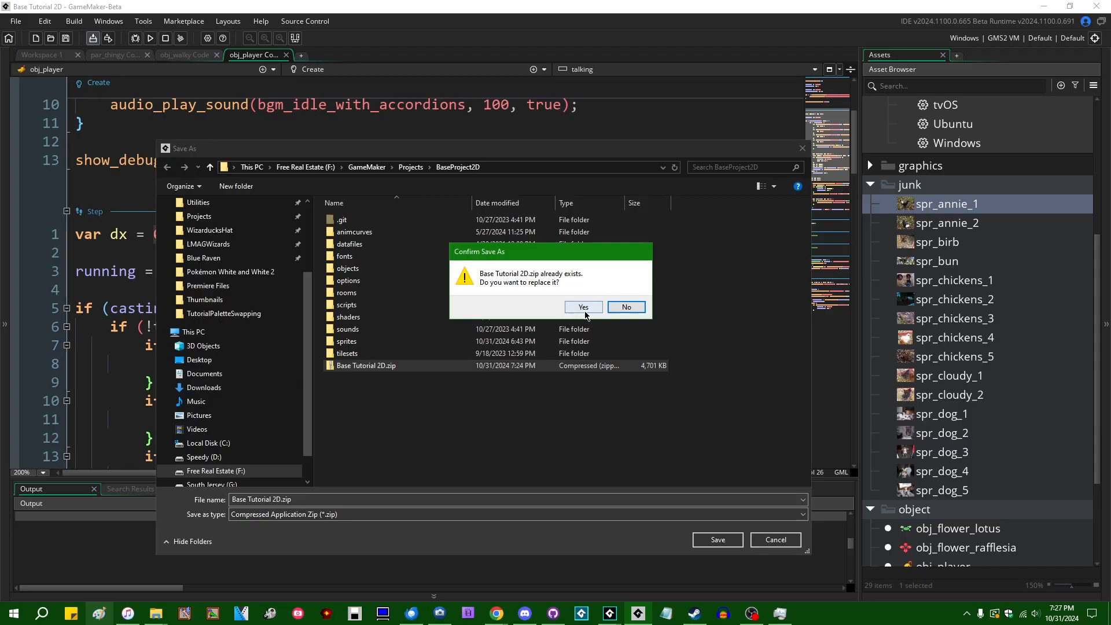
{"action": "left_click", "coordinate": [582, 306]}
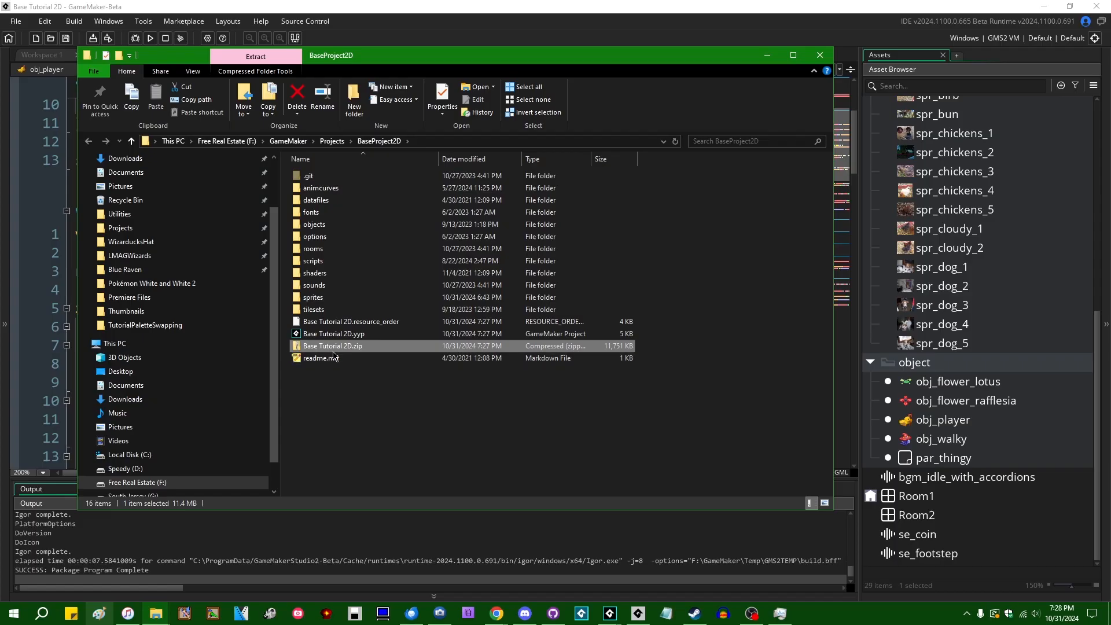
{"action": "mouse_move", "coordinate": [637, 274]}
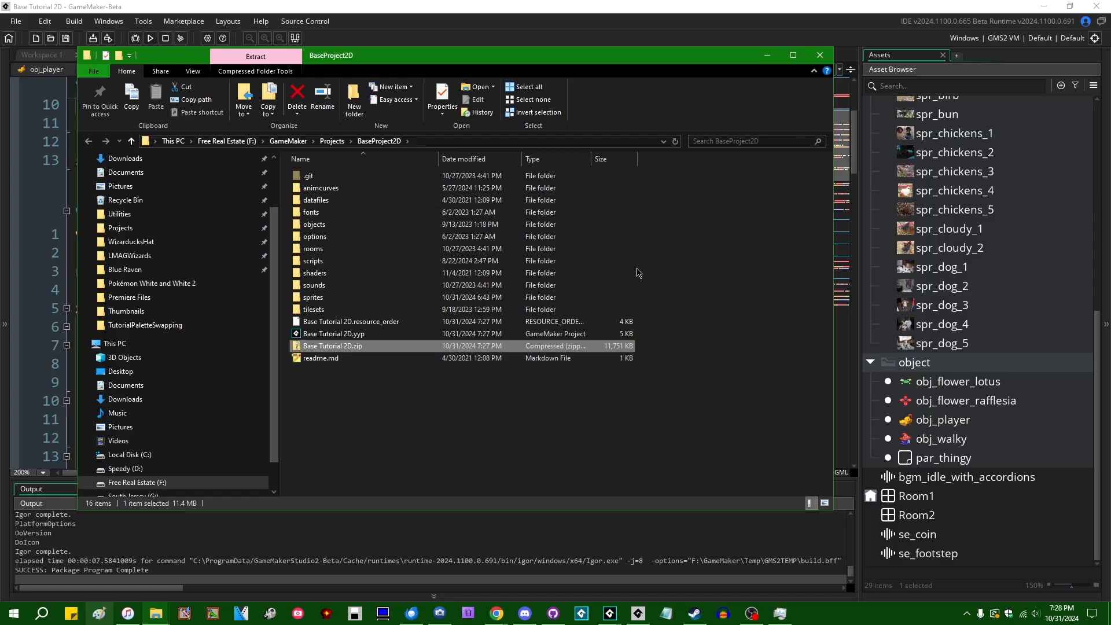
{"action": "mouse_move", "coordinate": [376, 348]}
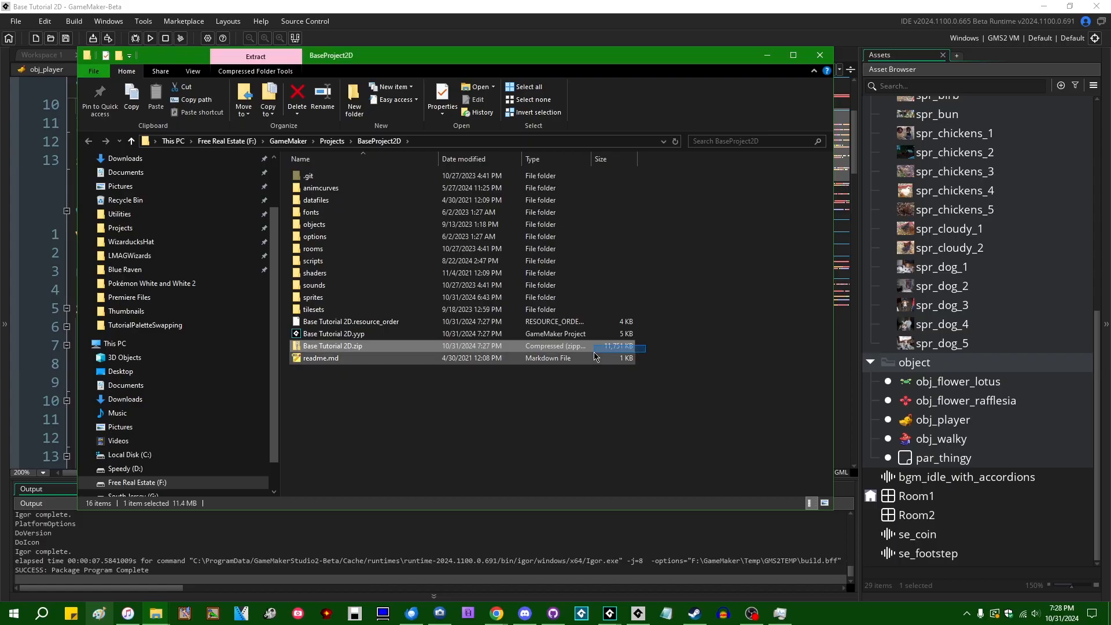
{"action": "left_click", "coordinate": [655, 416]}
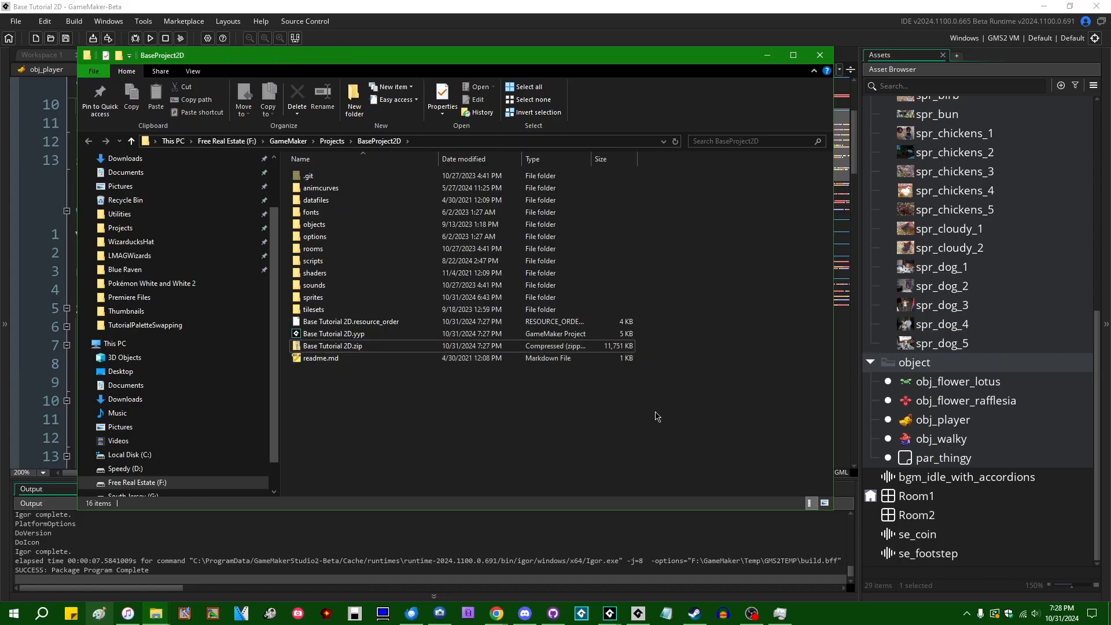
{"action": "left_click", "coordinate": [332, 346]}
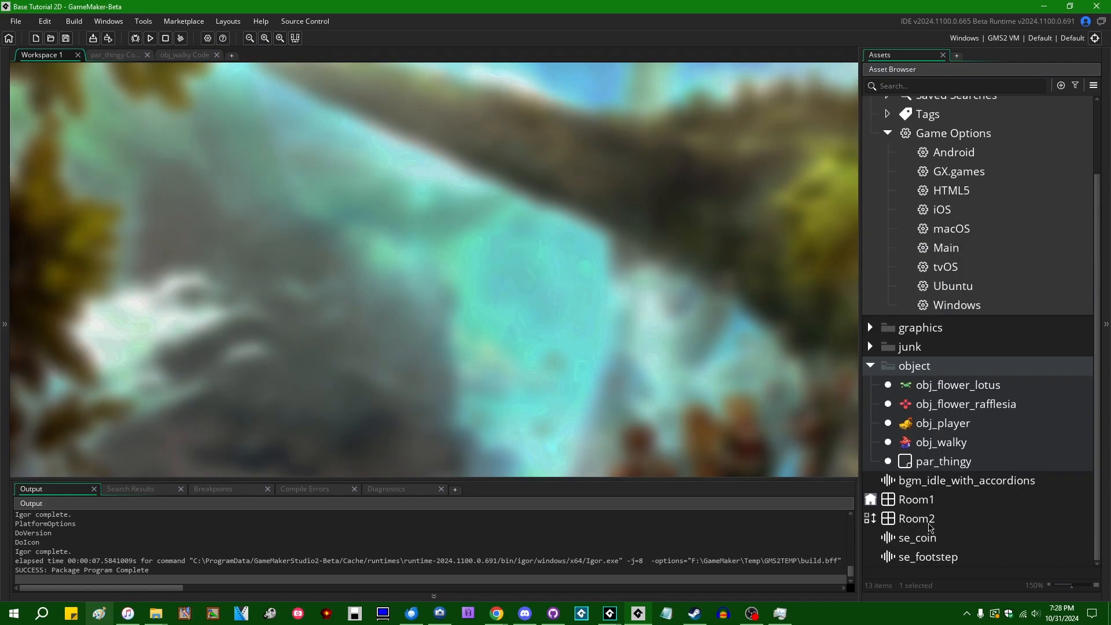
- Delete Room2 from the project
{"action": "left_click", "coordinate": [916, 518]}
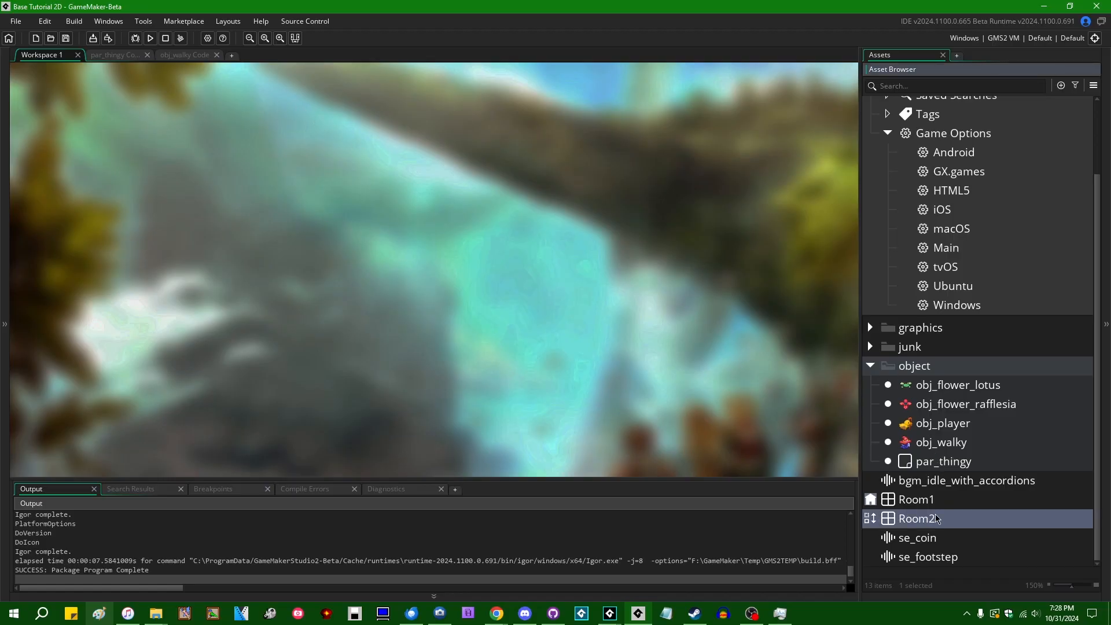
{"action": "double_click", "coordinate": [917, 518]}
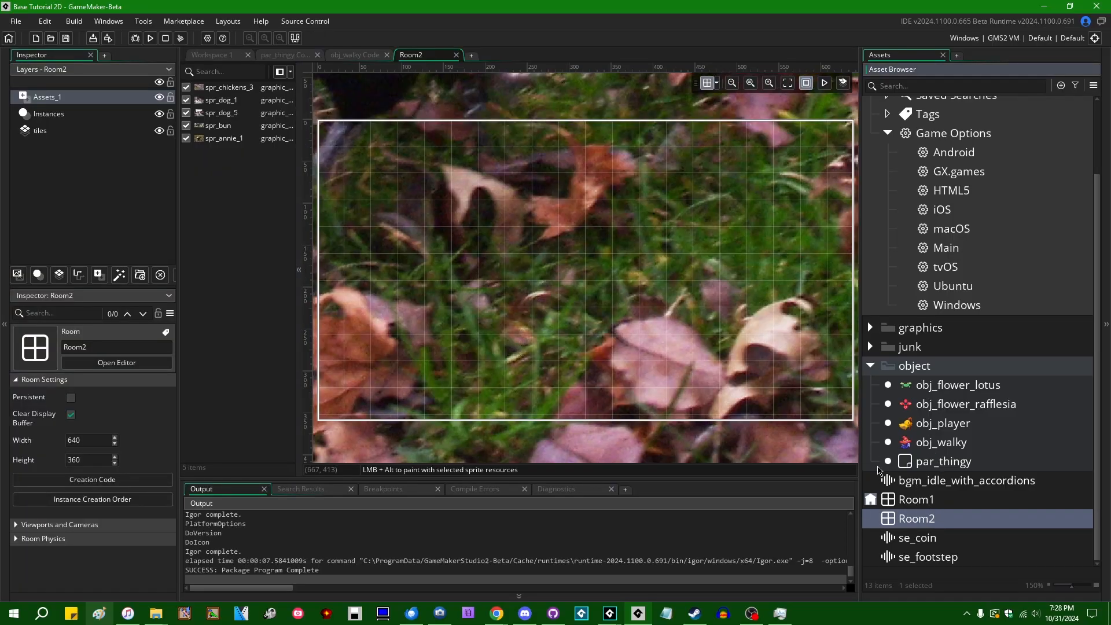
{"action": "left_click", "coordinate": [455, 54]}
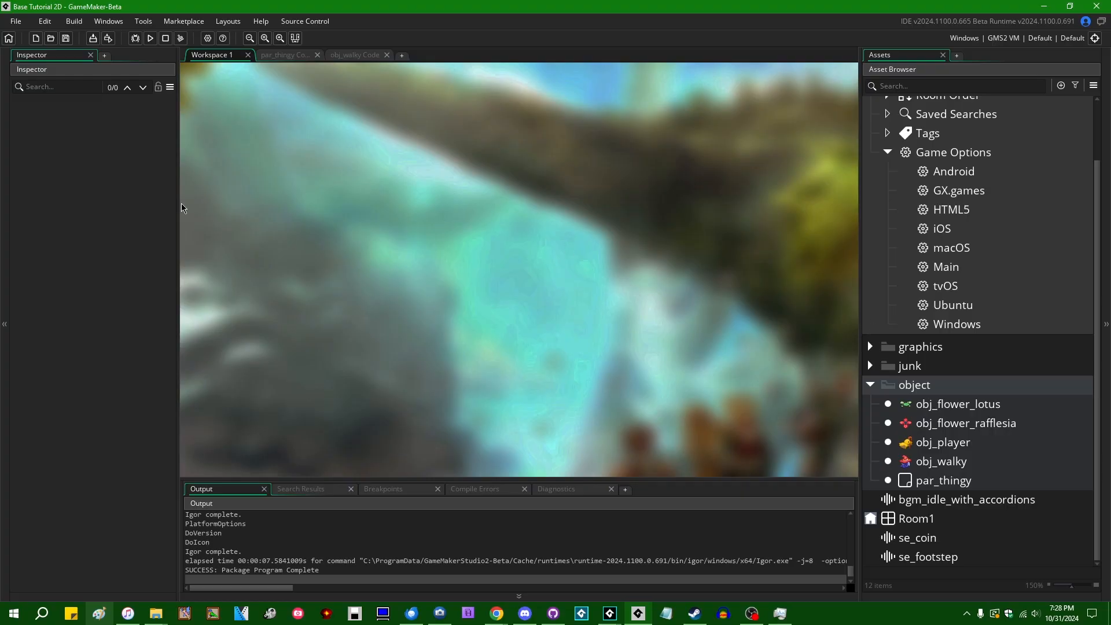
- Create a new object asset from se_coin's right-click menu
{"action": "left_click", "coordinate": [917, 537]}
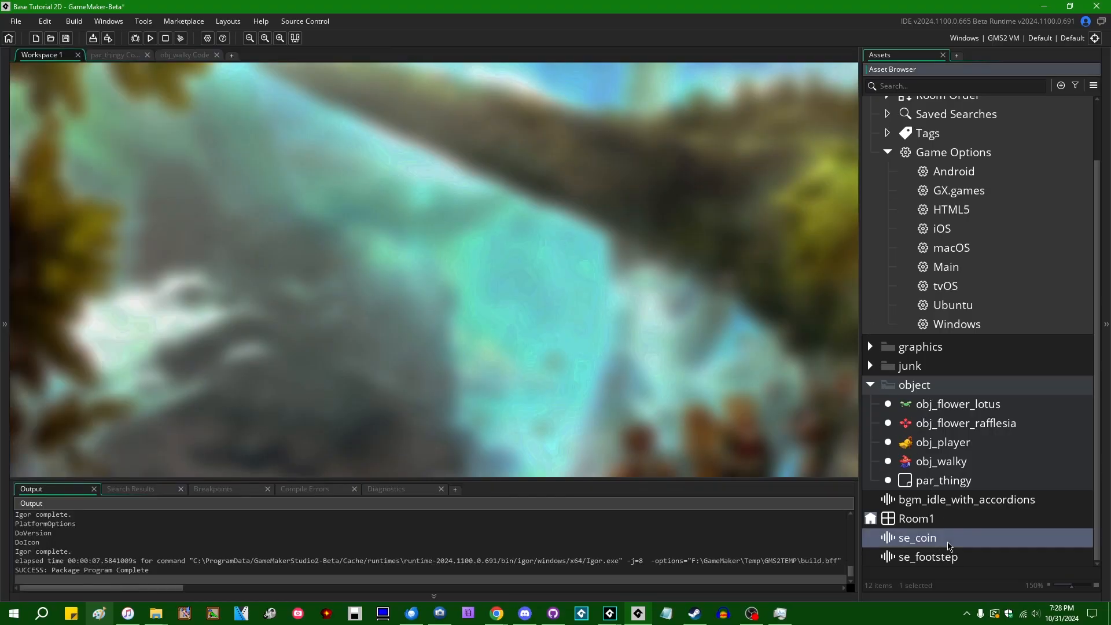
{"action": "right_click", "coordinate": [914, 537]}
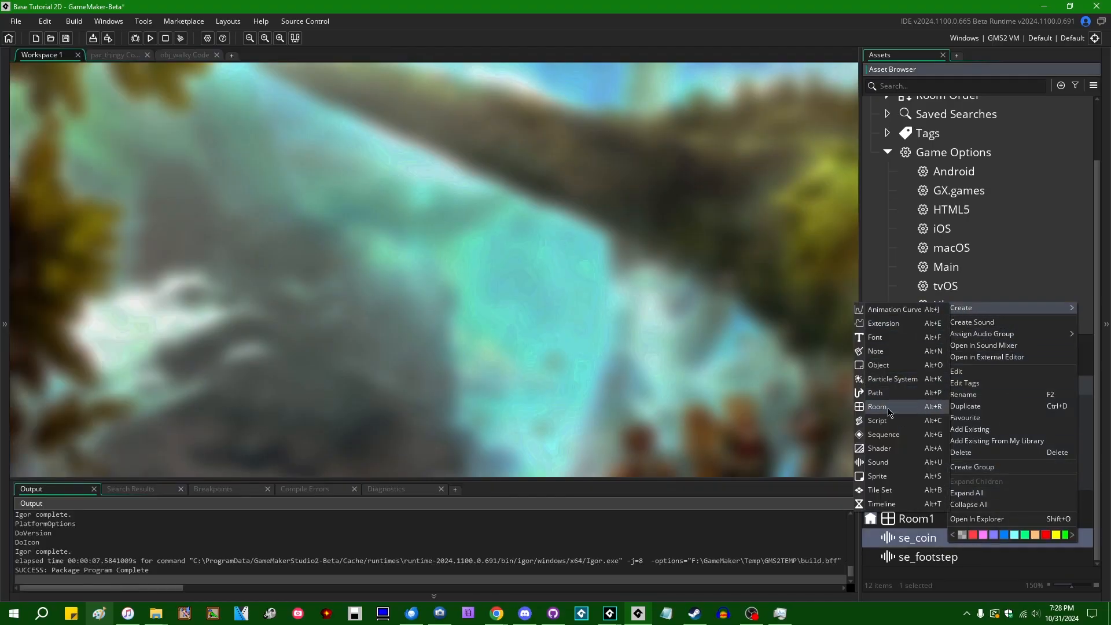
{"action": "left_click", "coordinate": [877, 364]}
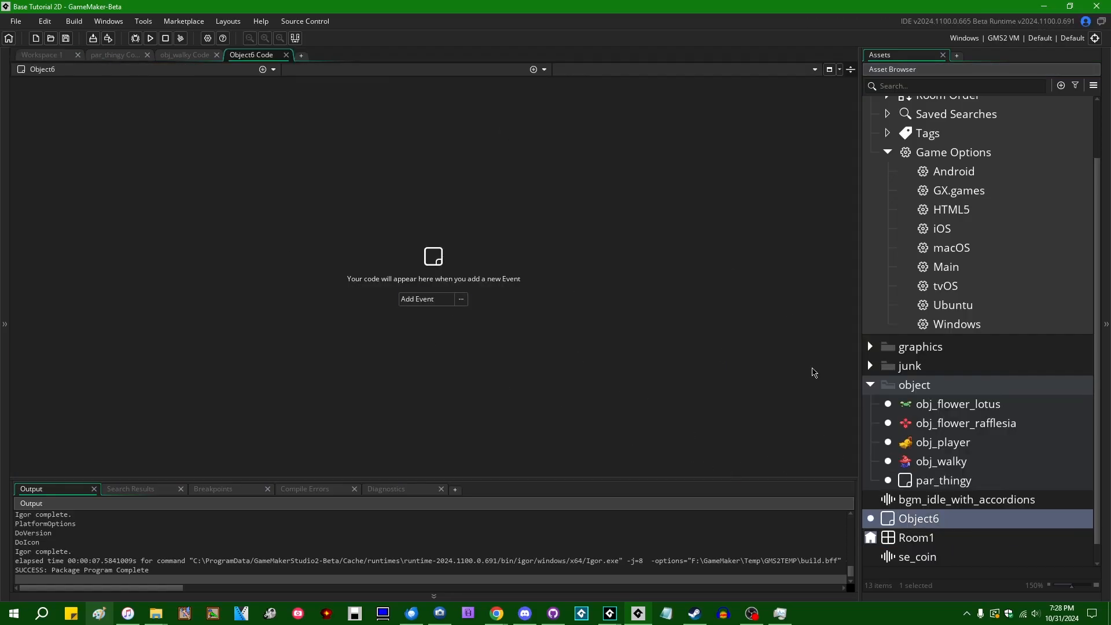
{"action": "mouse_move", "coordinate": [850, 366]}
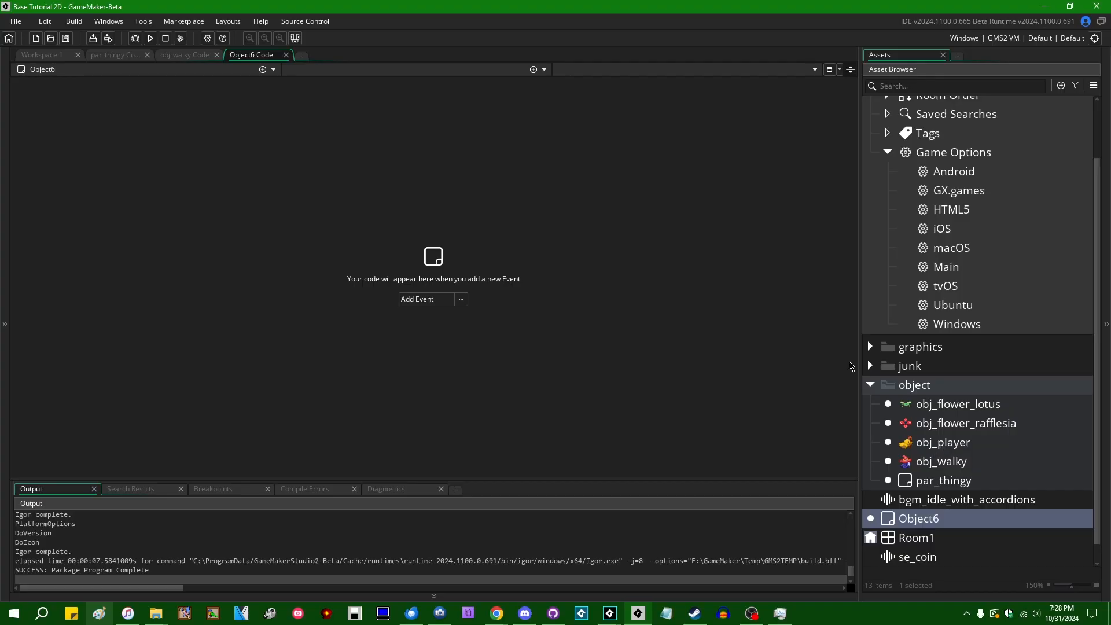
{"action": "mouse_move", "coordinate": [935, 371]}
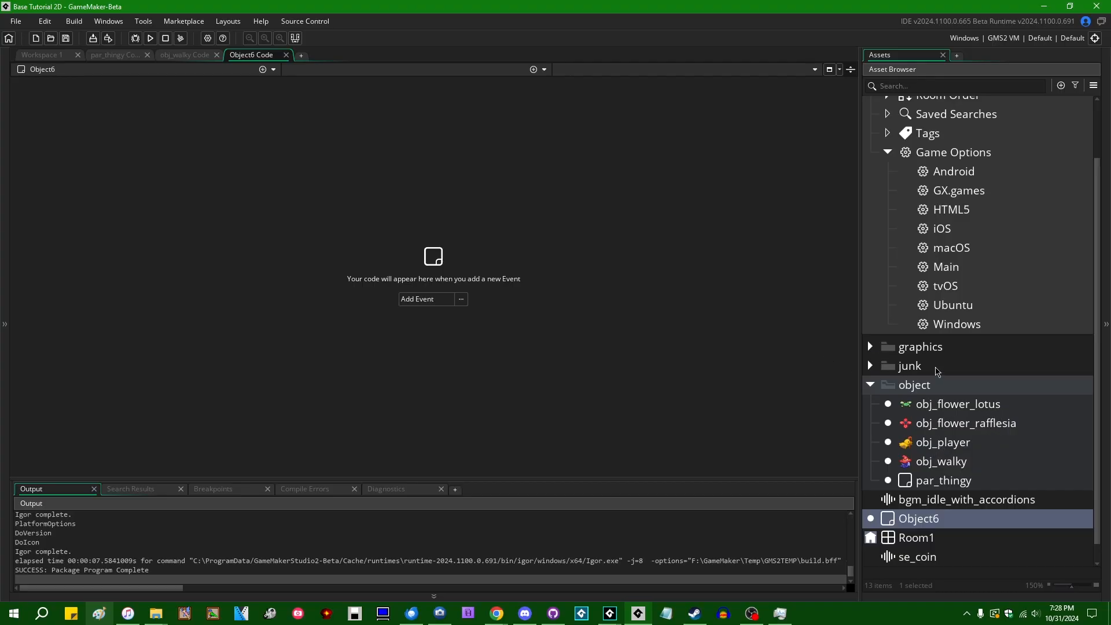
- Assign spr_chickens_5 as Object6's sprite and spr_dog_4 as its collision mask
{"action": "left_click", "coordinate": [869, 365]}
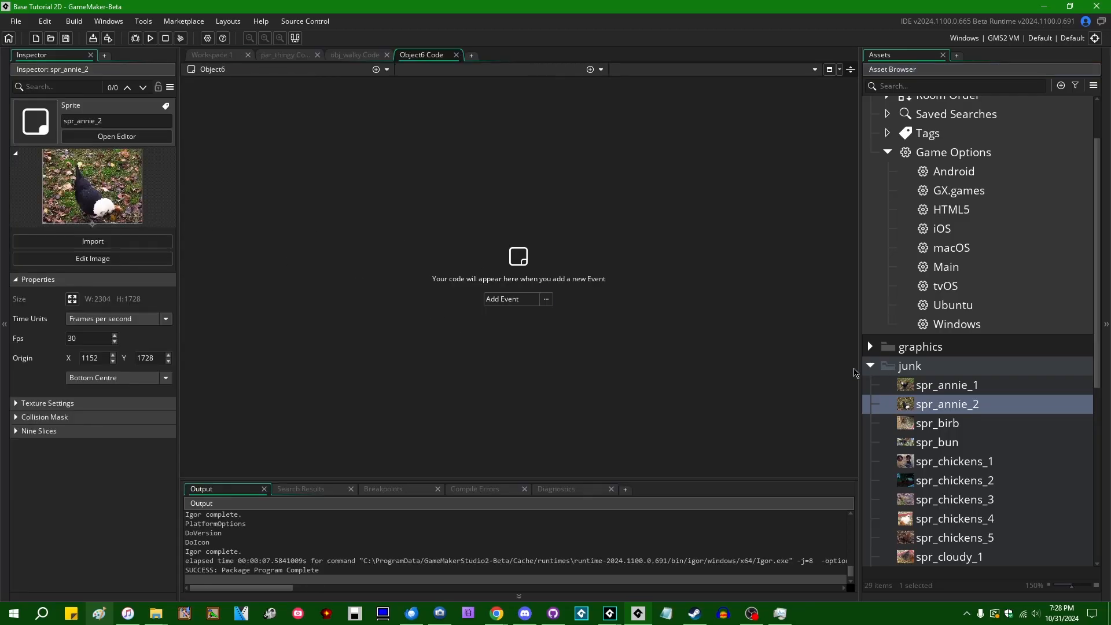
{"action": "scroll", "scroll_direction": "down", "scroll_amount": 3}
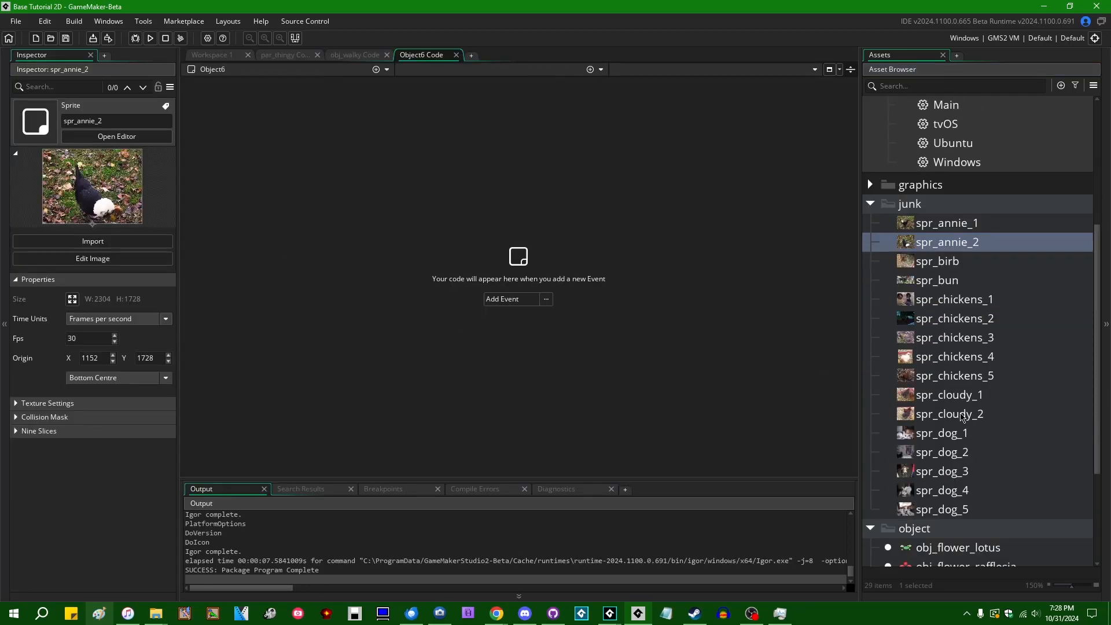
{"action": "left_click", "coordinate": [918, 520]}
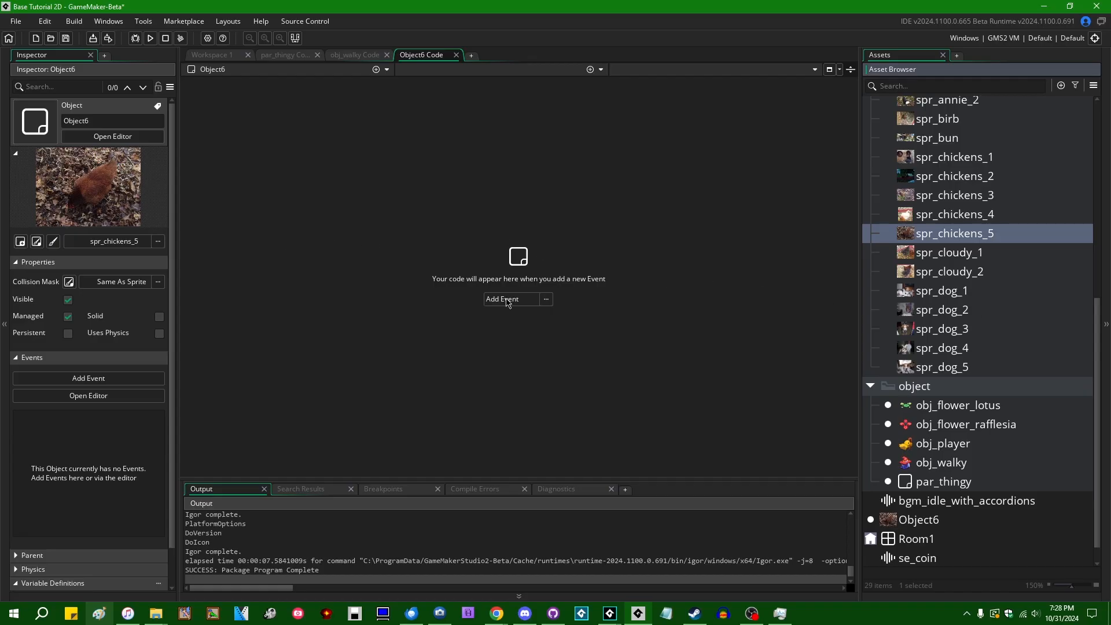
{"action": "mouse_move", "coordinate": [994, 347]}
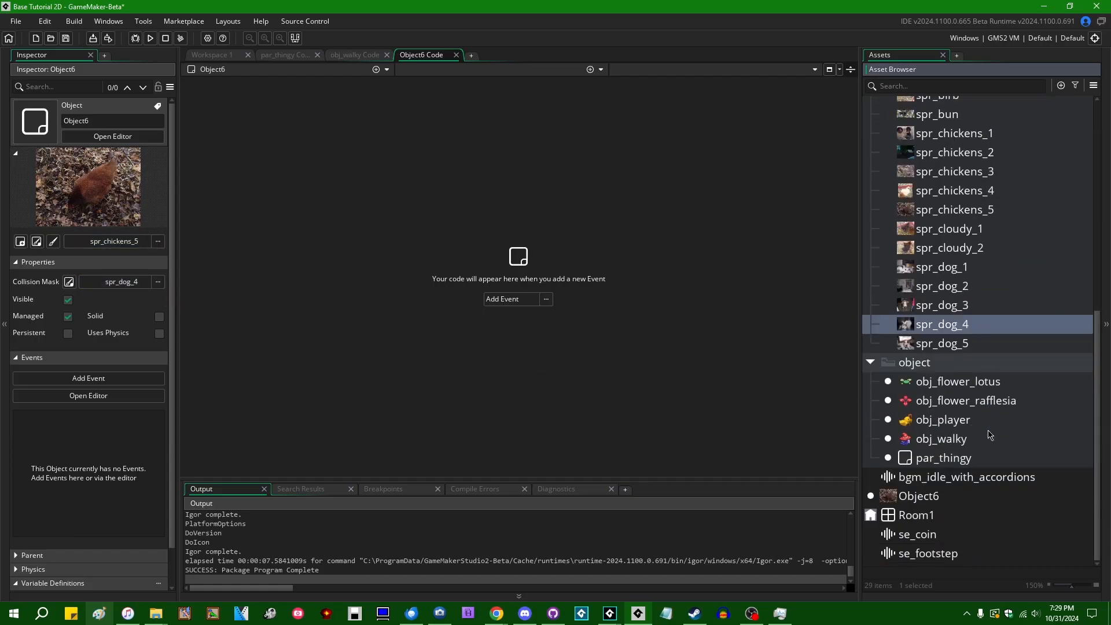
{"action": "left_click", "coordinate": [954, 209]}
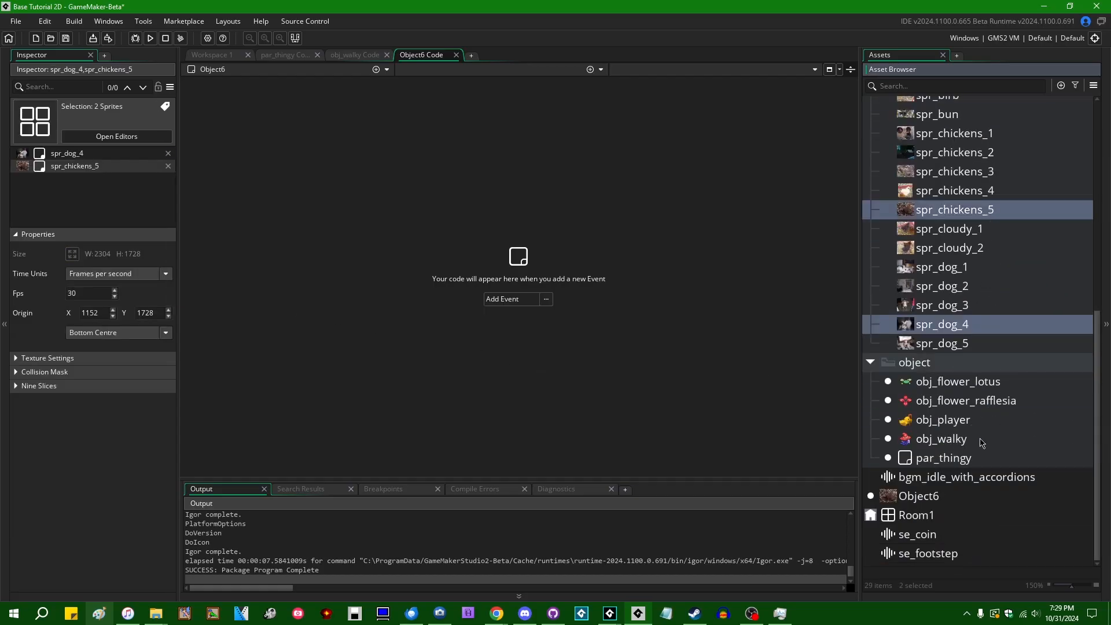
{"action": "mouse_move", "coordinate": [969, 285]}
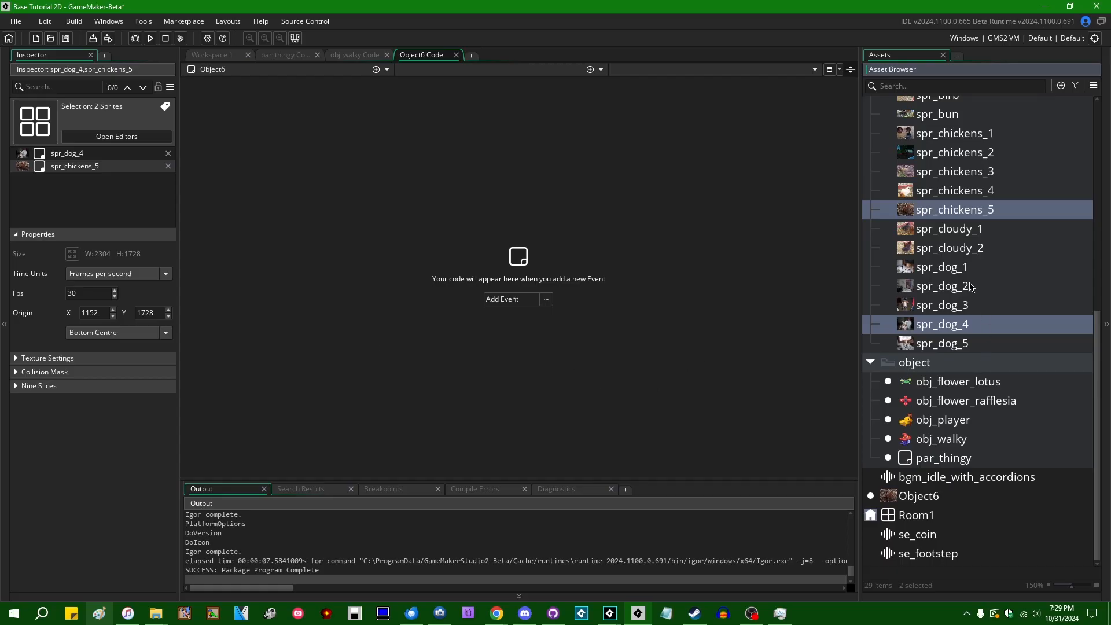
{"action": "left_click", "coordinate": [918, 495]}
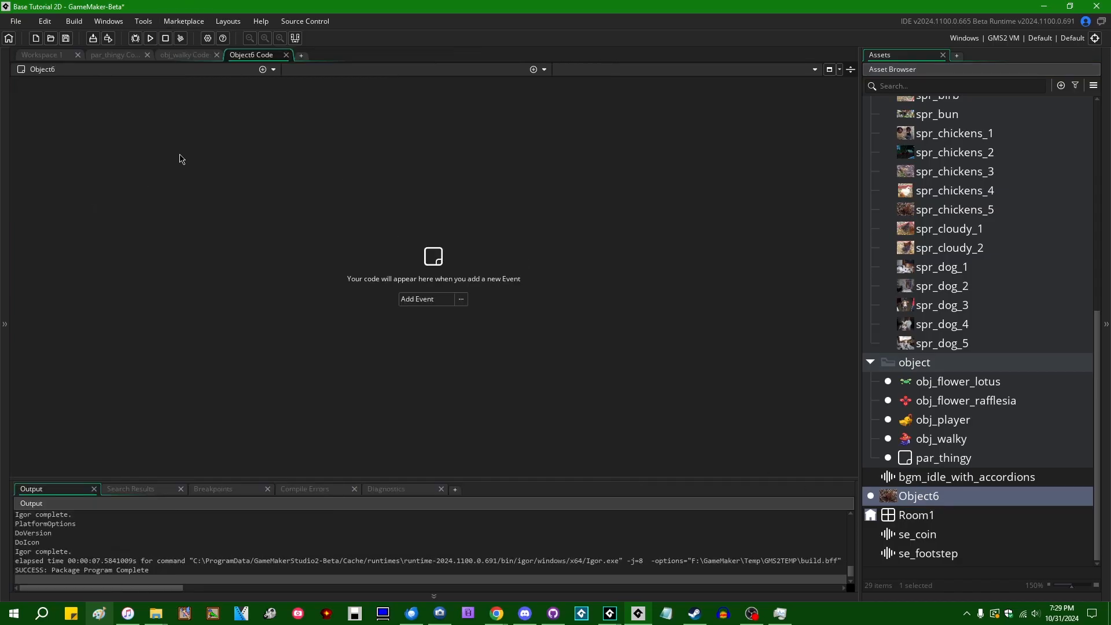
{"action": "mouse_move", "coordinate": [143, 173]}
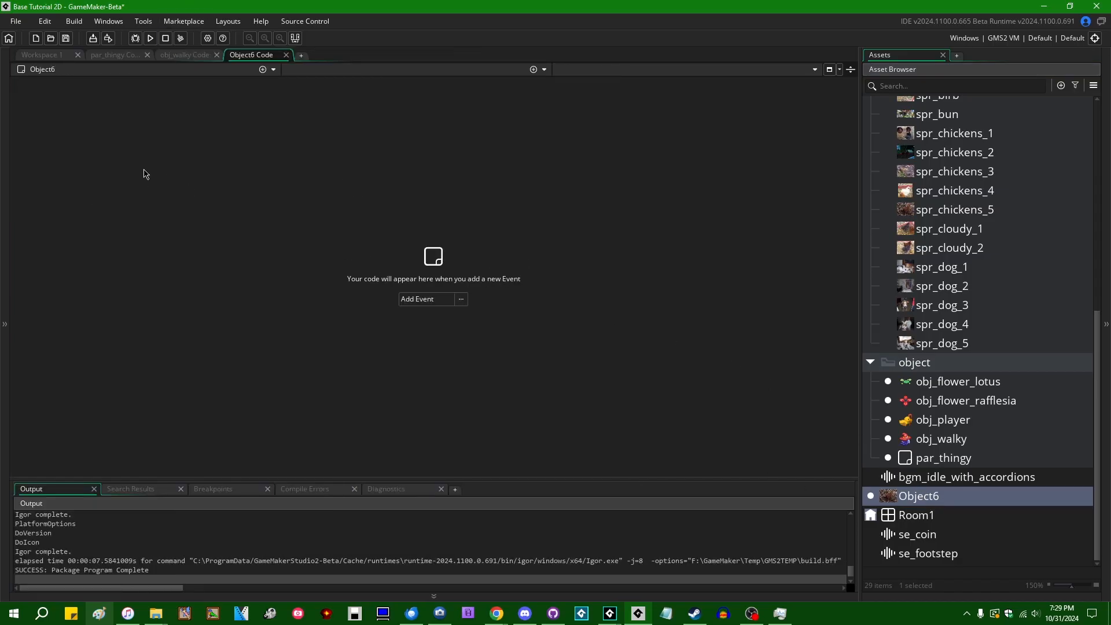
{"action": "mouse_move", "coordinate": [943, 512]}
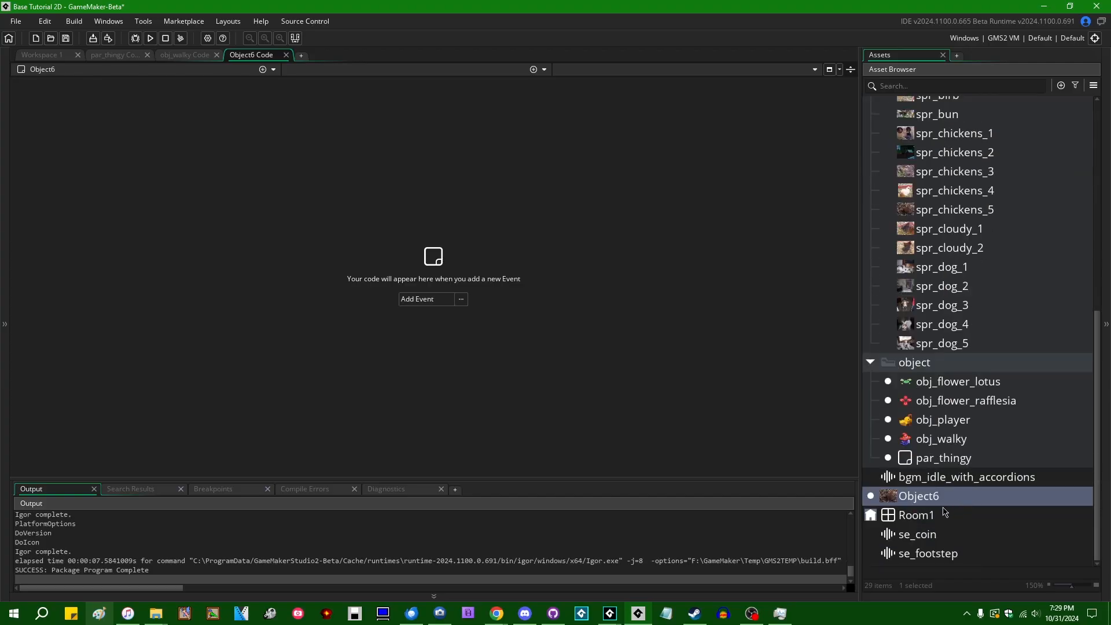
{"action": "mouse_move", "coordinate": [228, 220]}
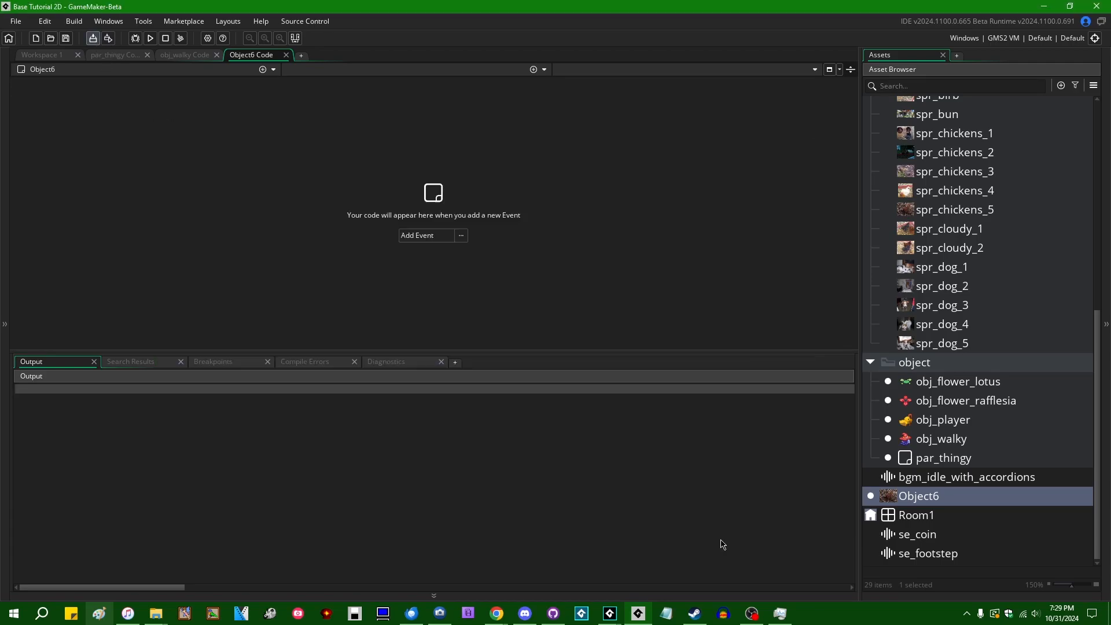
- Save the exported Base Tutorial 2D.zip archive, then close its folder to return to GameMaker
{"action": "left_click", "coordinate": [148, 39]}
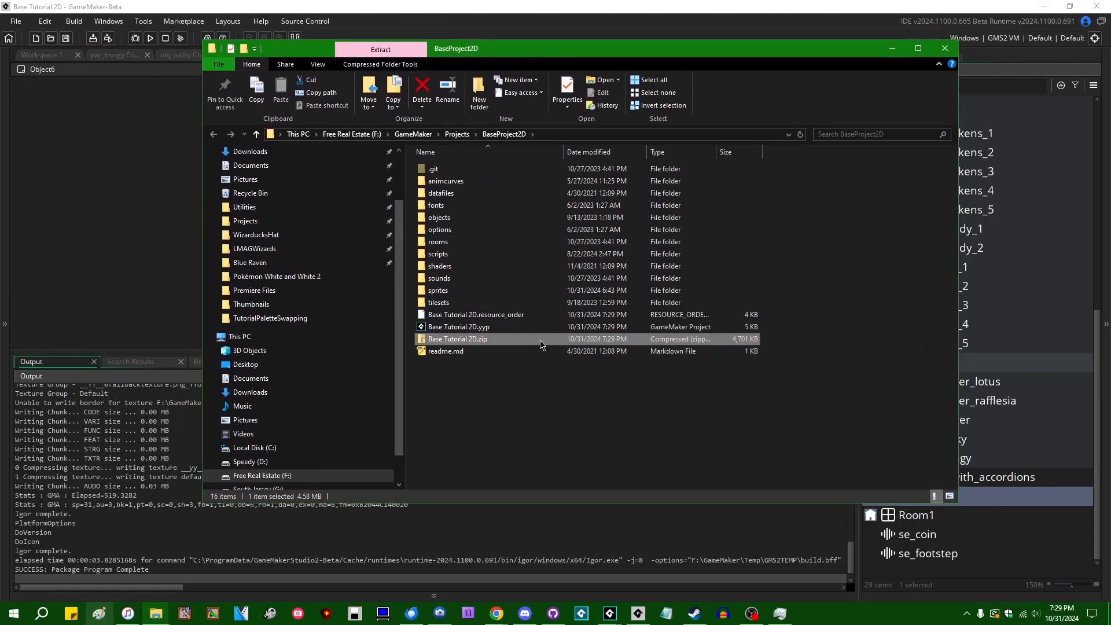
{"action": "left_click", "coordinate": [459, 326]}
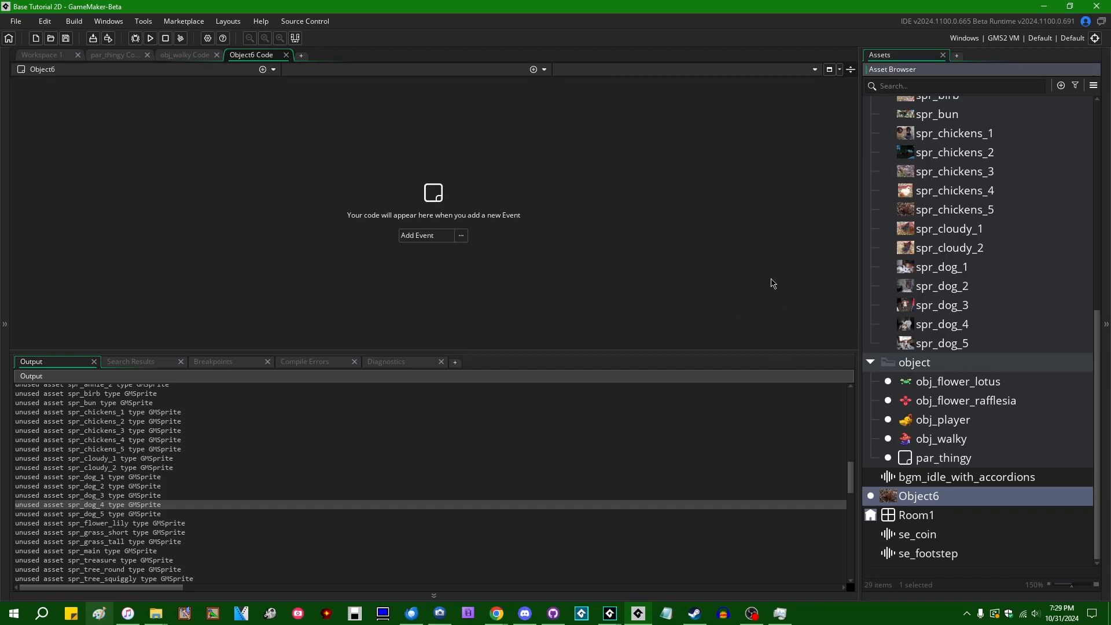
{"action": "mouse_move", "coordinate": [984, 501]}
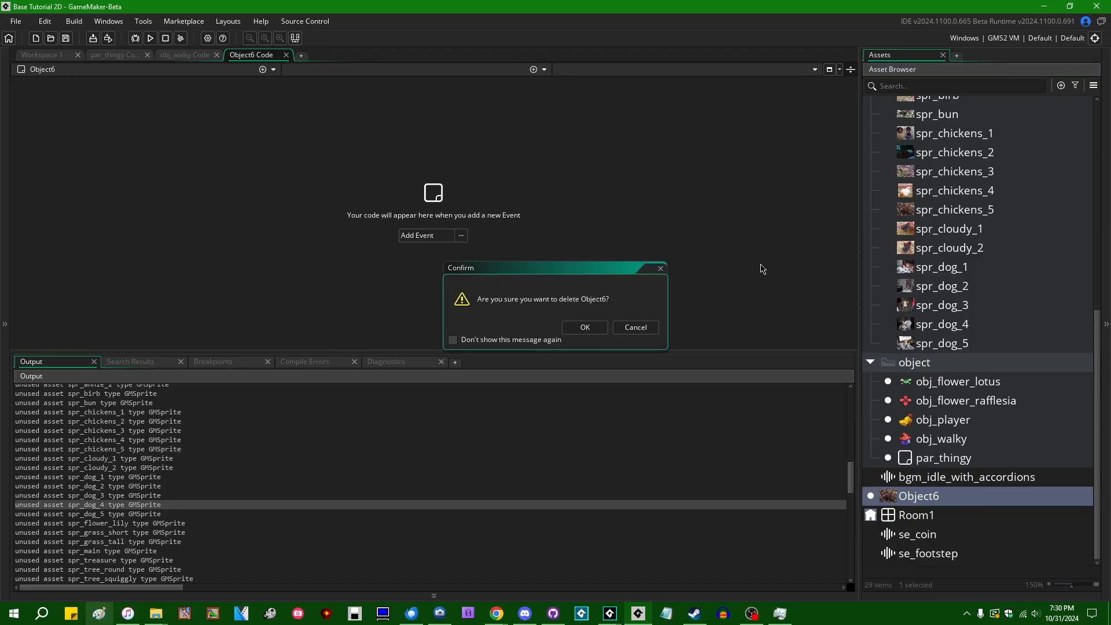
- Confirm deleting Object6 and collapse the Game Options group in the Asset Browser
{"action": "left_click", "coordinate": [583, 327]}
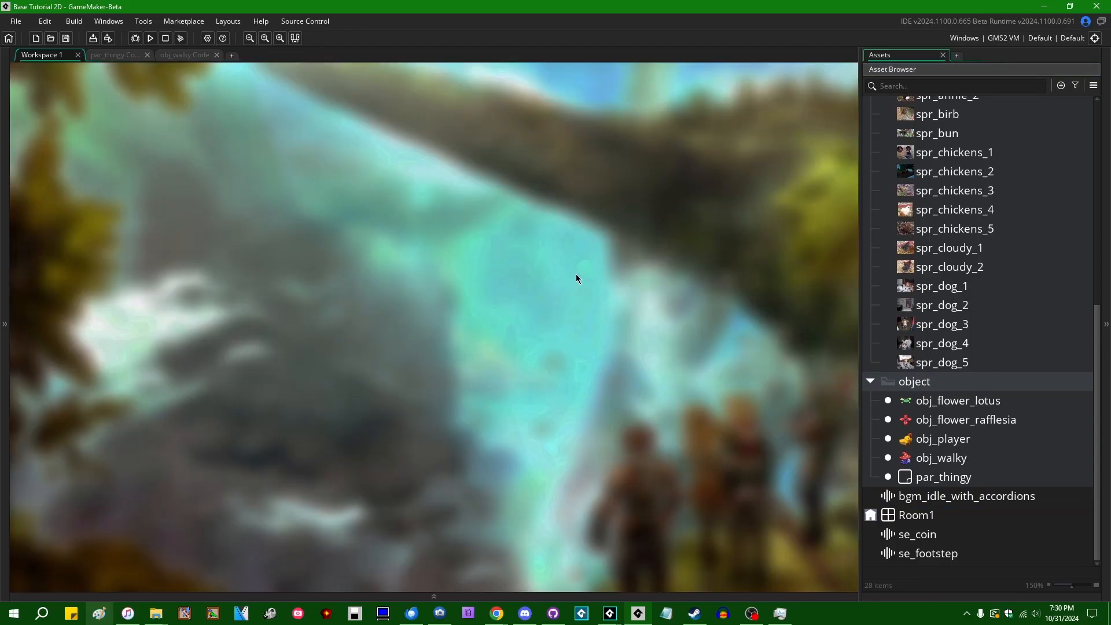
{"action": "scroll", "scroll_direction": "up", "scroll_amount": 3}
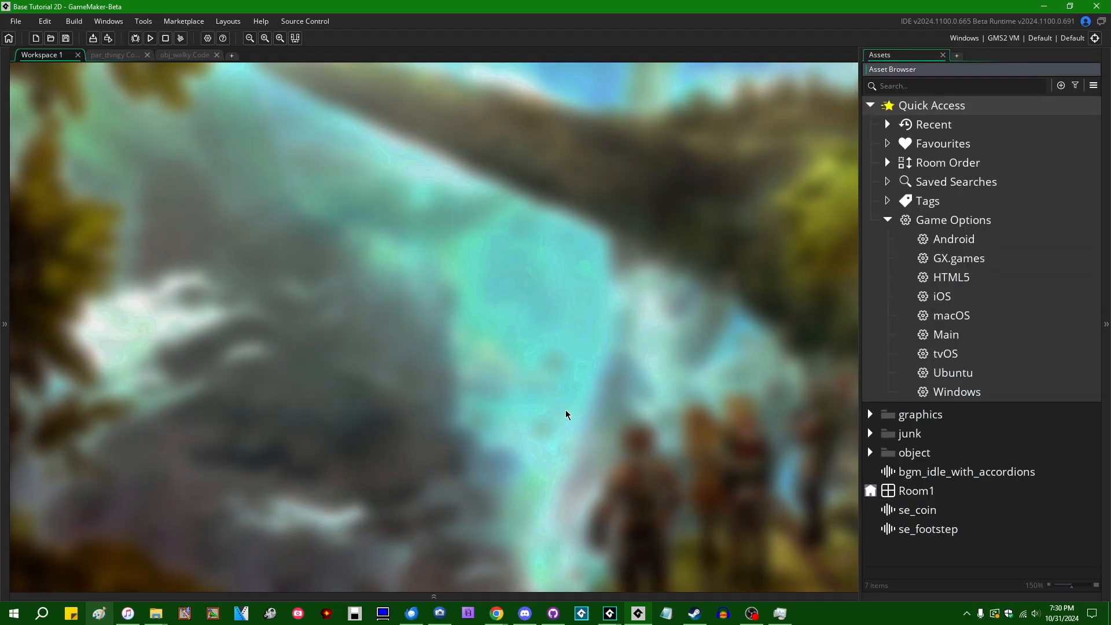
{"action": "mouse_move", "coordinate": [903, 235]}
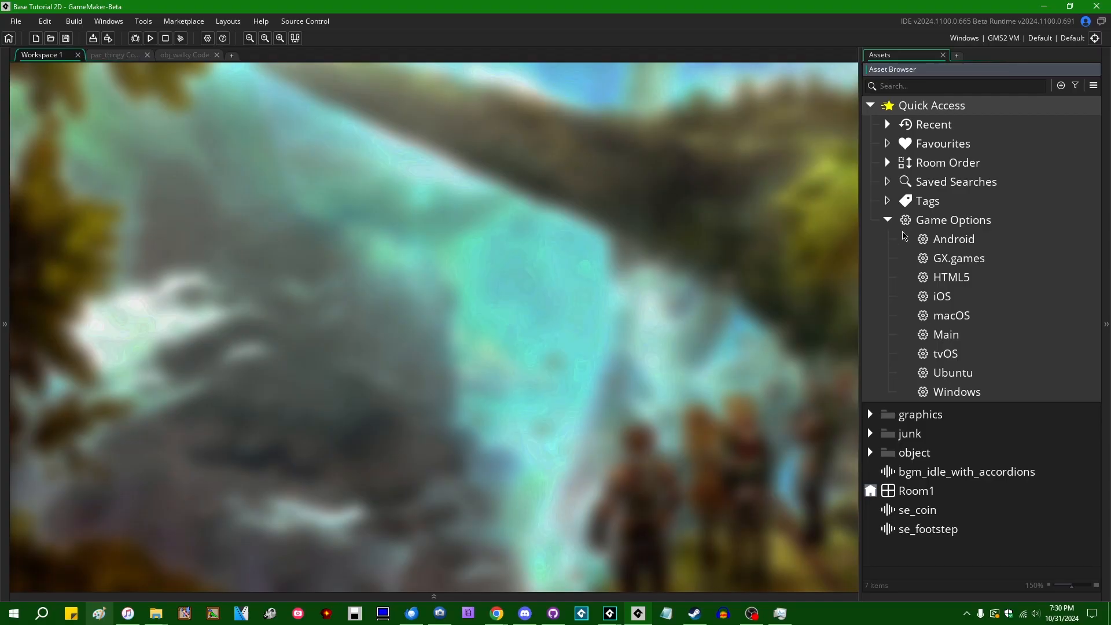
{"action": "left_click", "coordinate": [887, 220]}
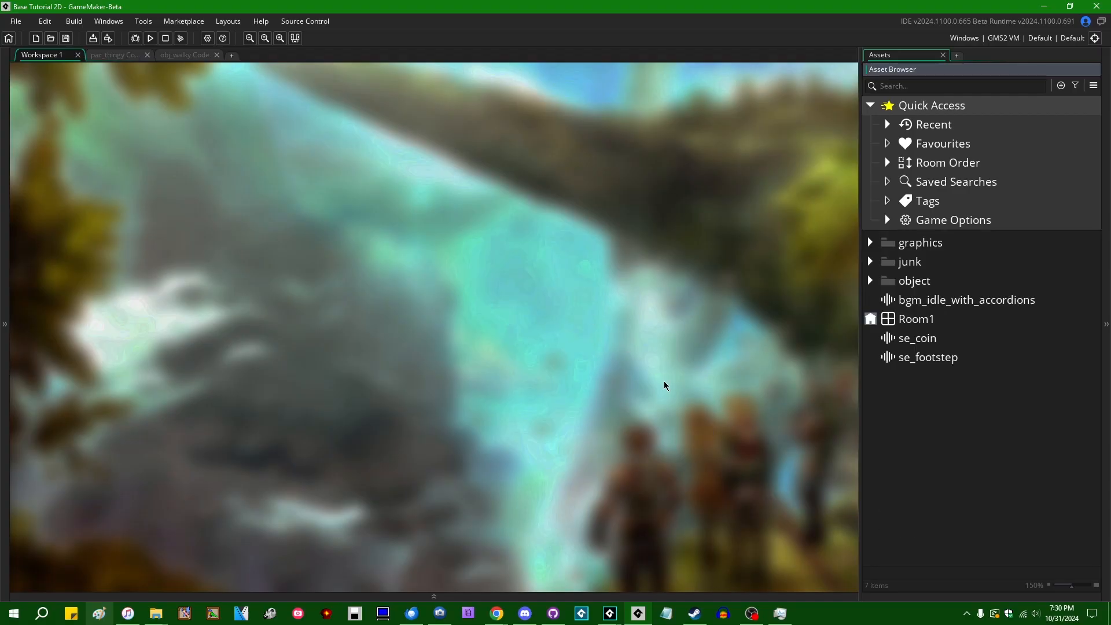
{"action": "mouse_move", "coordinate": [737, 407]}
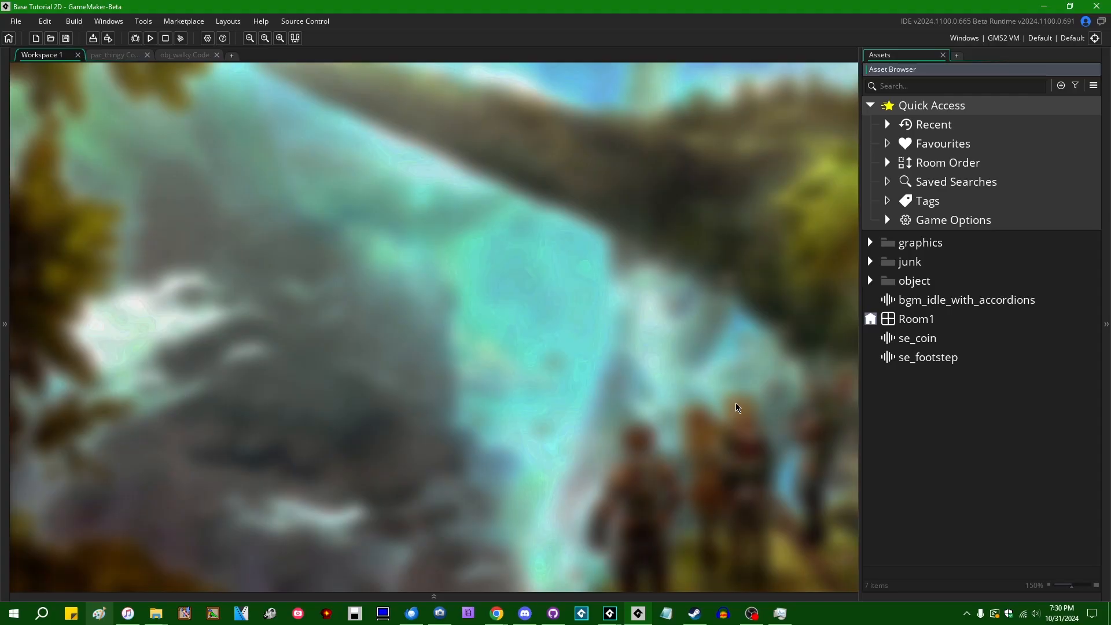
{"action": "mouse_move", "coordinate": [952, 441]}
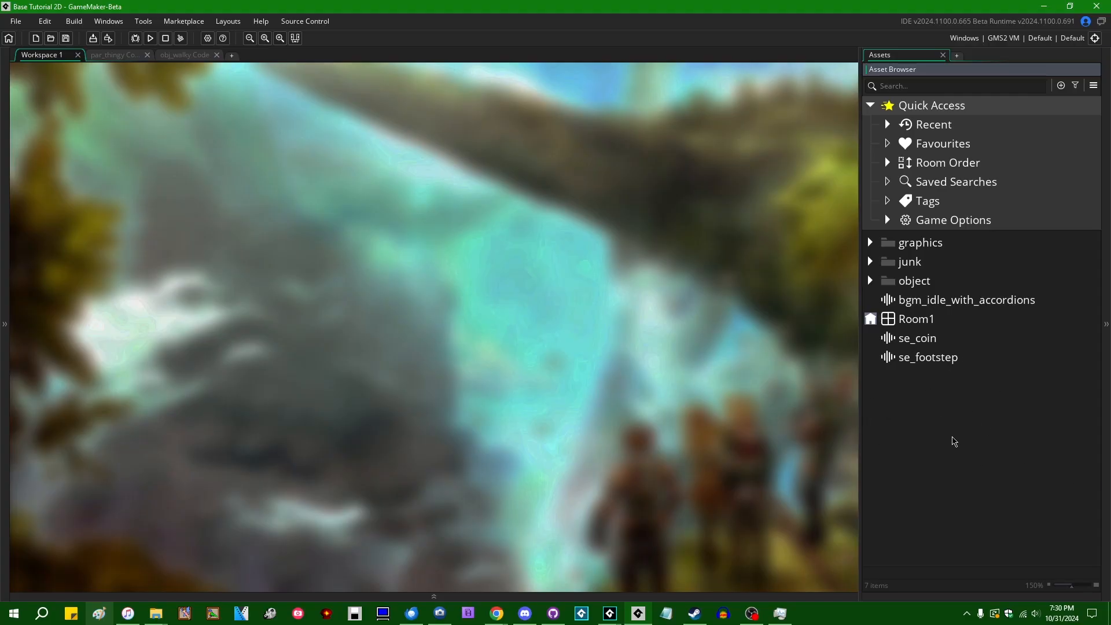
{"action": "mouse_move", "coordinate": [724, 411]}
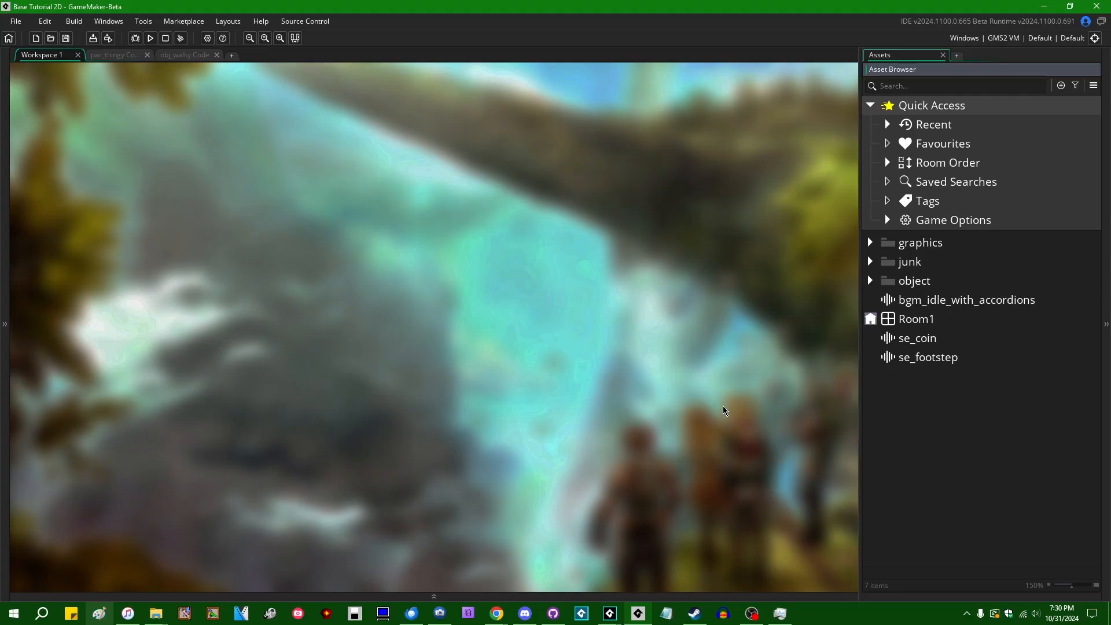
{"action": "mouse_move", "coordinate": [937, 414]}
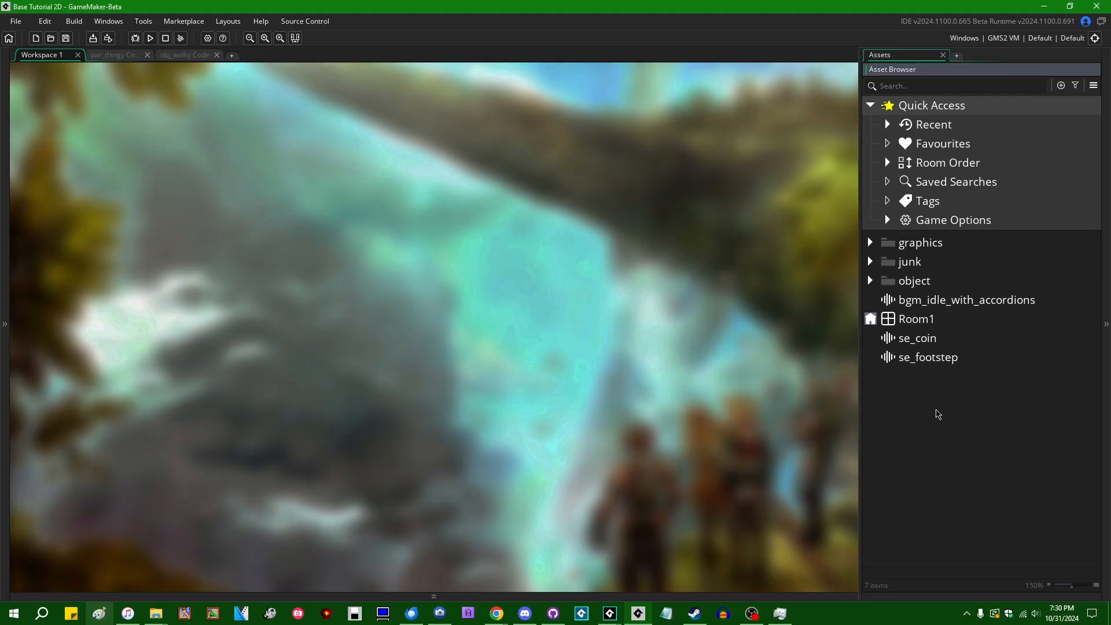
{"action": "mouse_move", "coordinate": [942, 432]}
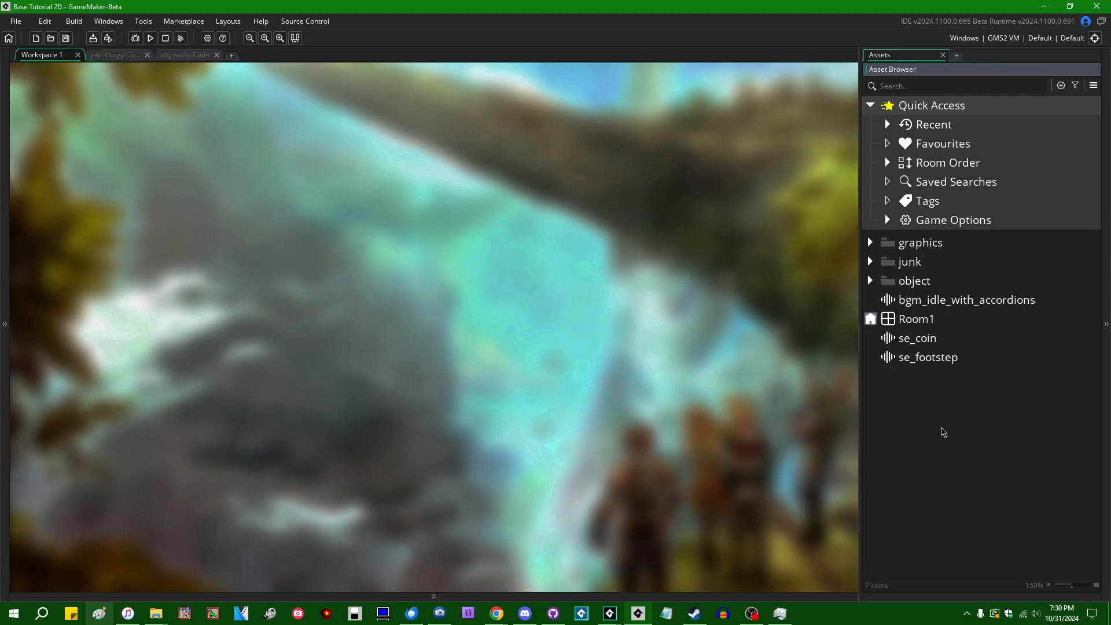
{"action": "mouse_move", "coordinate": [460, 337]}
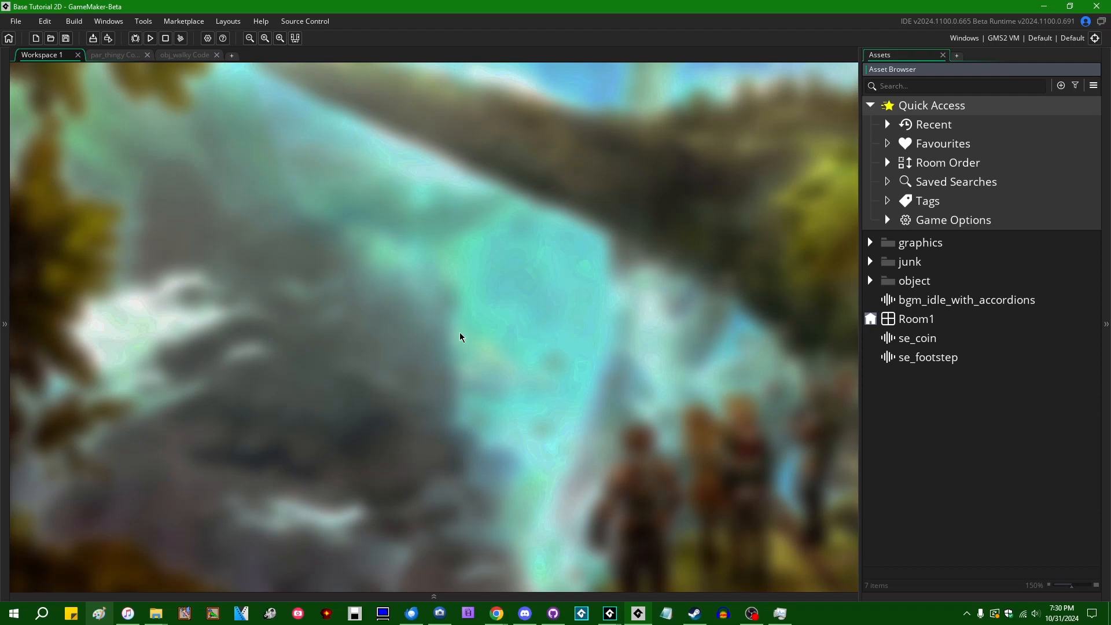
{"action": "mouse_move", "coordinate": [584, 340]}
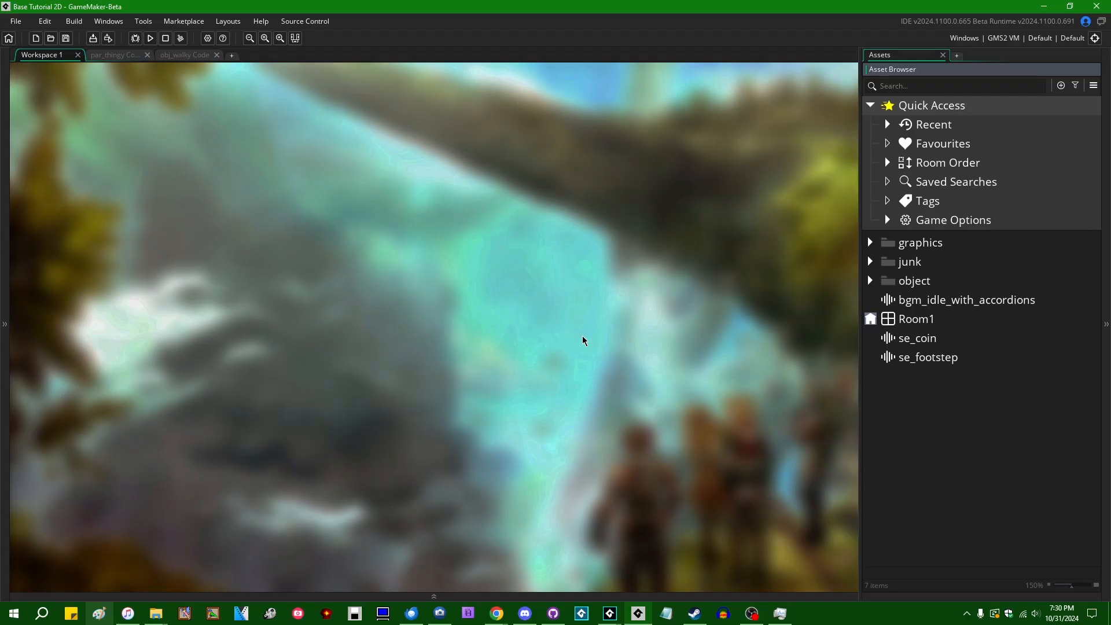
{"action": "mouse_move", "coordinate": [931, 365]}
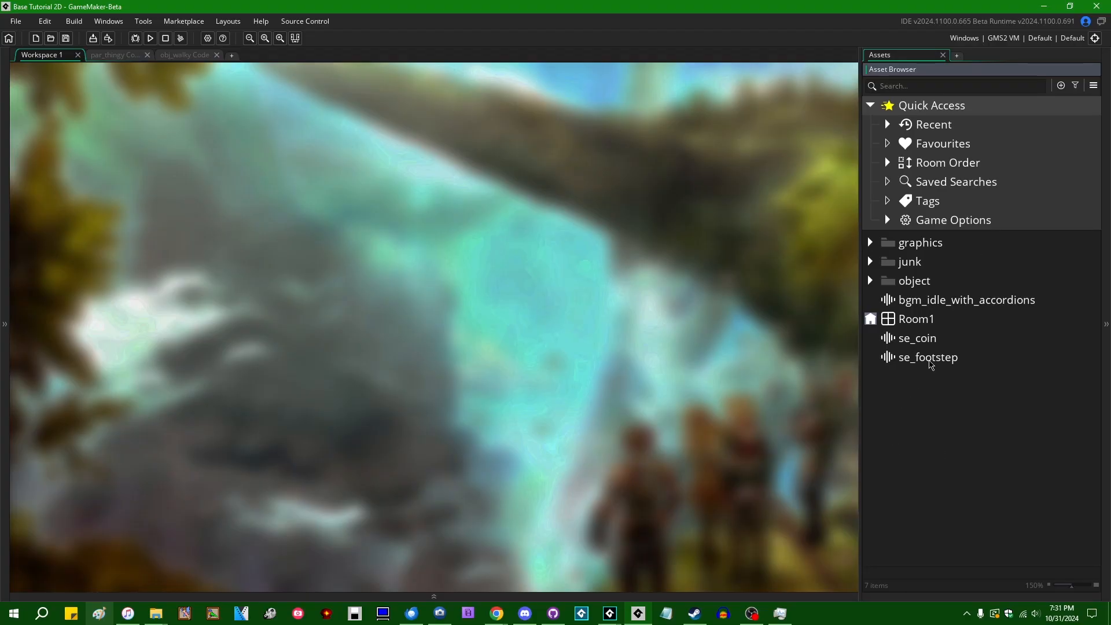
{"action": "mouse_move", "coordinate": [914, 255]}
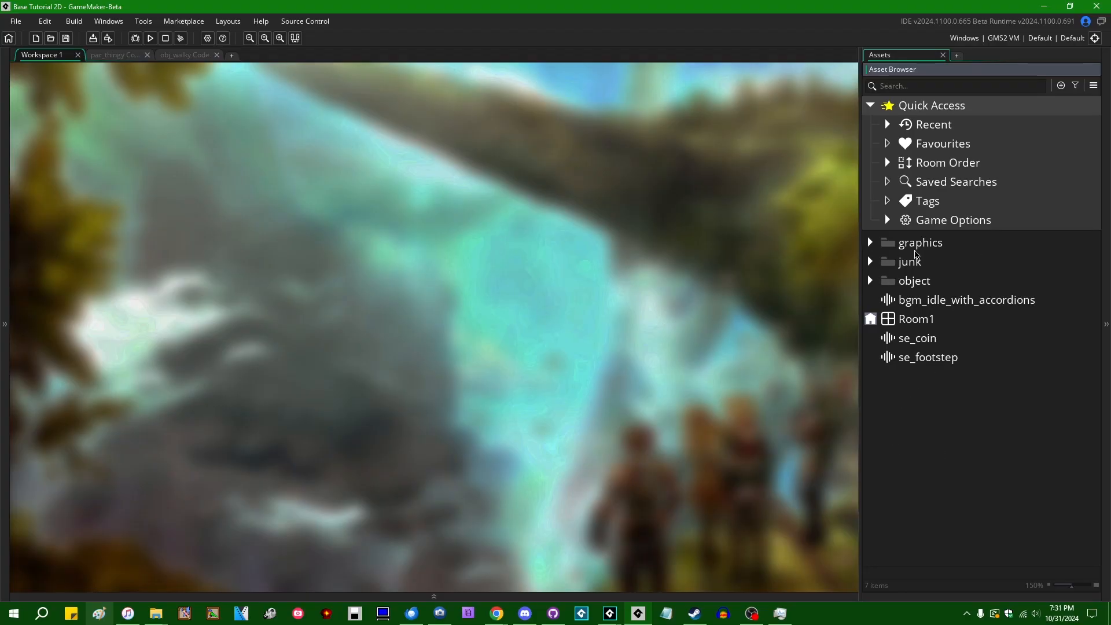
- Open the Main game options from the Game Options group, then close them
{"action": "left_click", "coordinate": [887, 220]}
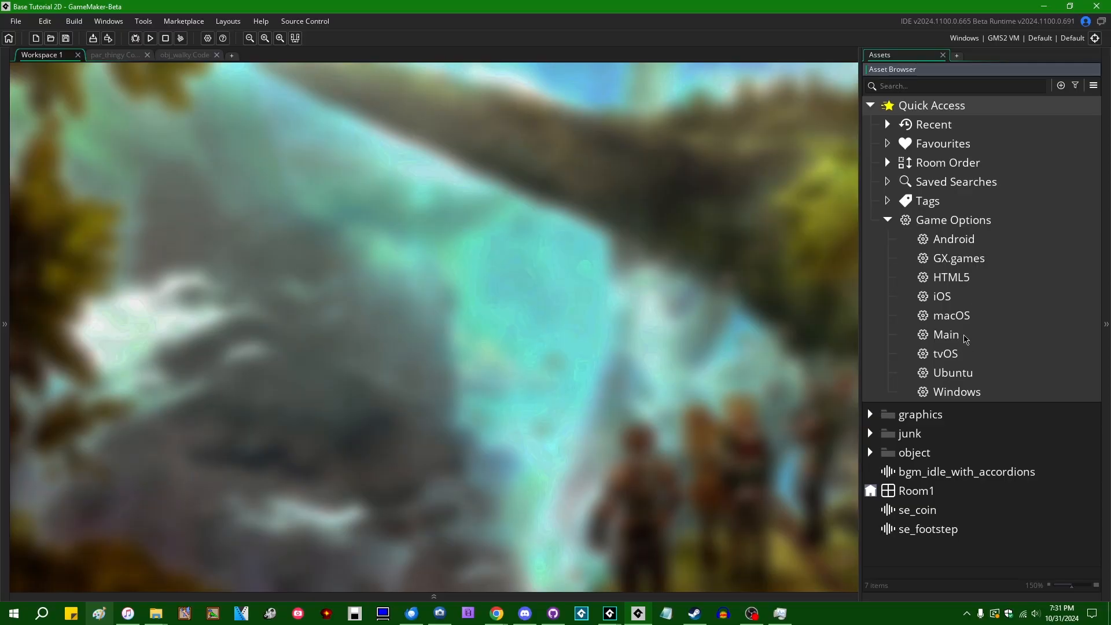
{"action": "double_click", "coordinate": [944, 334]}
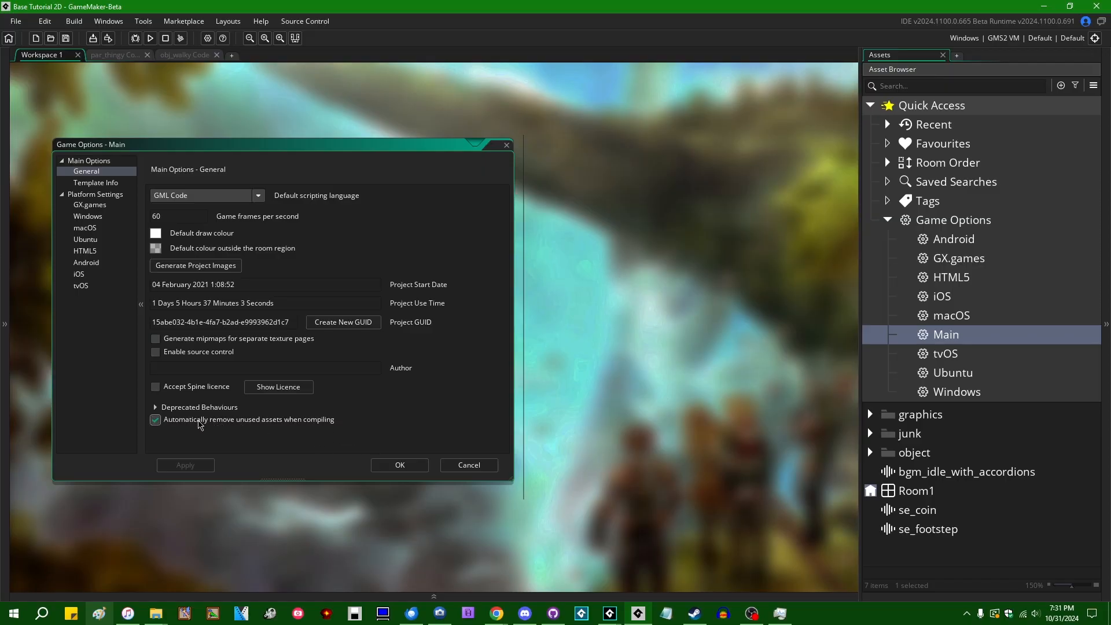
{"action": "mouse_move", "coordinate": [227, 423]}
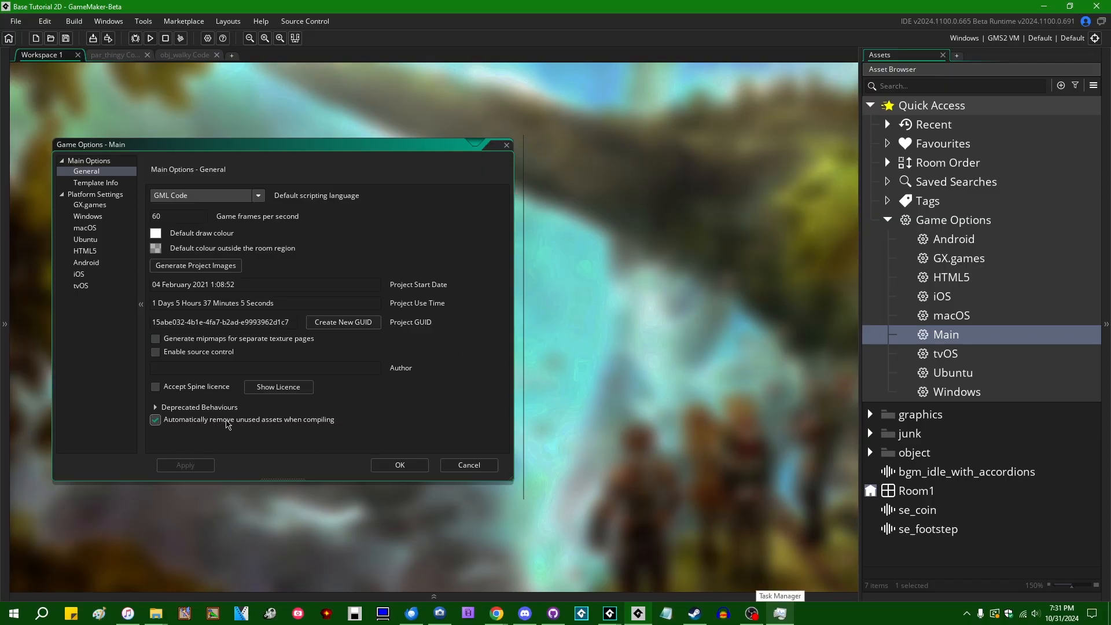
{"action": "left_click", "coordinate": [399, 465]}
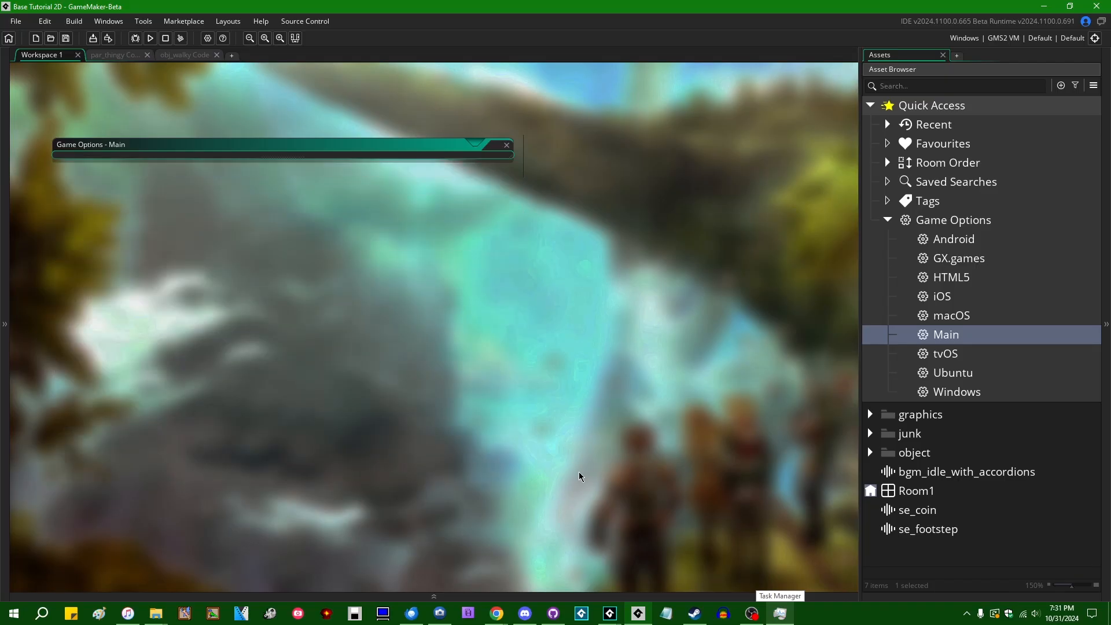
- Expand the graphics folder and open obj_player's event code
{"action": "left_click", "coordinate": [506, 145]}
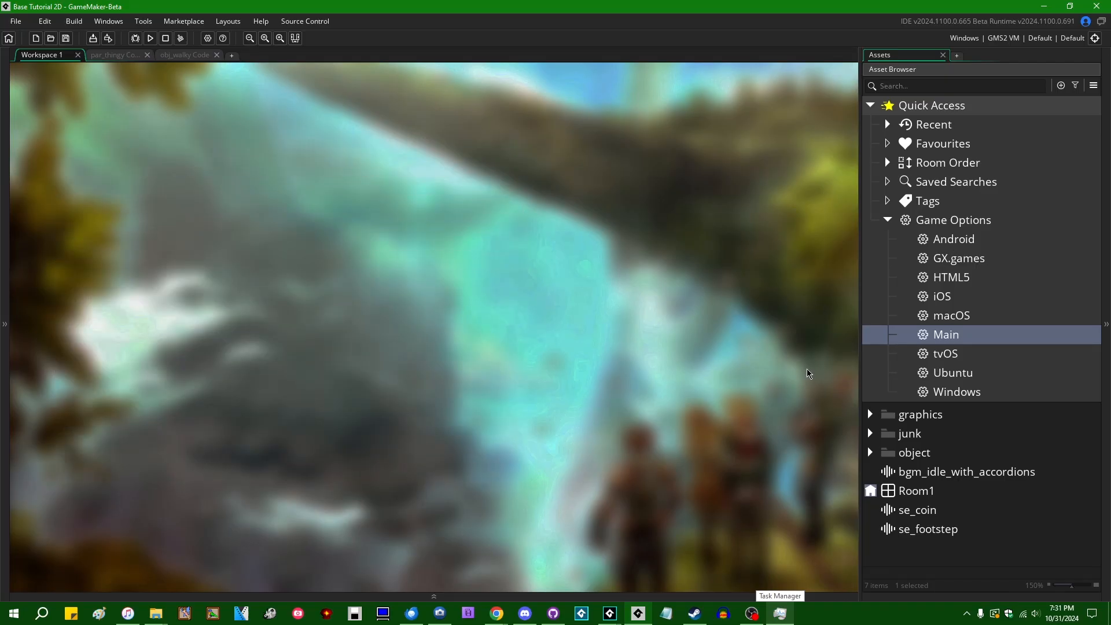
{"action": "left_click", "coordinate": [868, 413]}
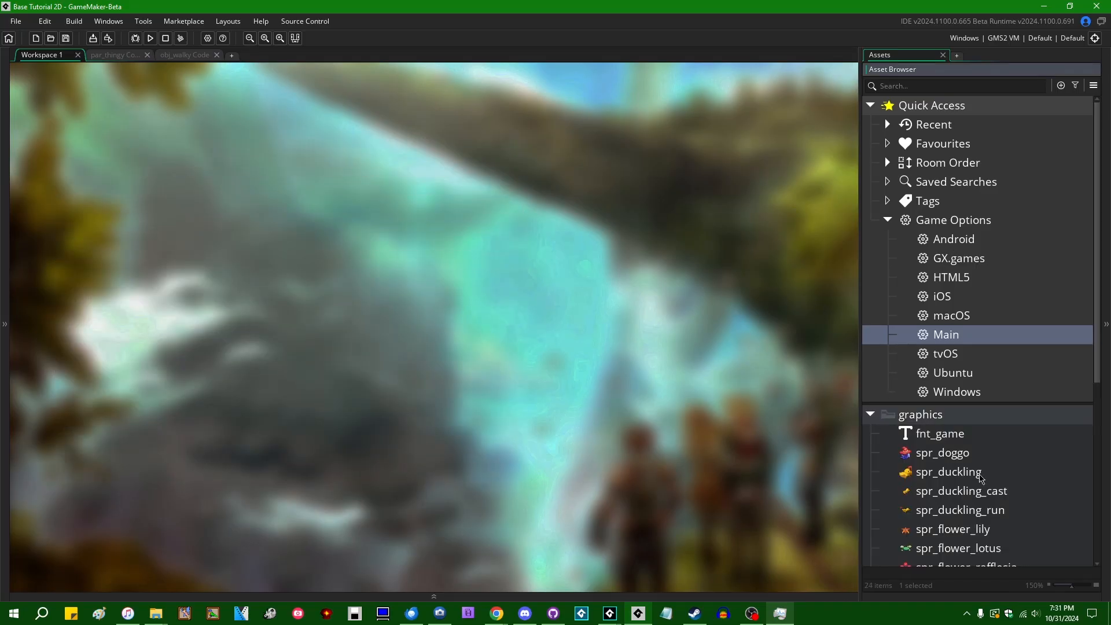
{"action": "scroll", "scroll_direction": "down", "scroll_amount": 3}
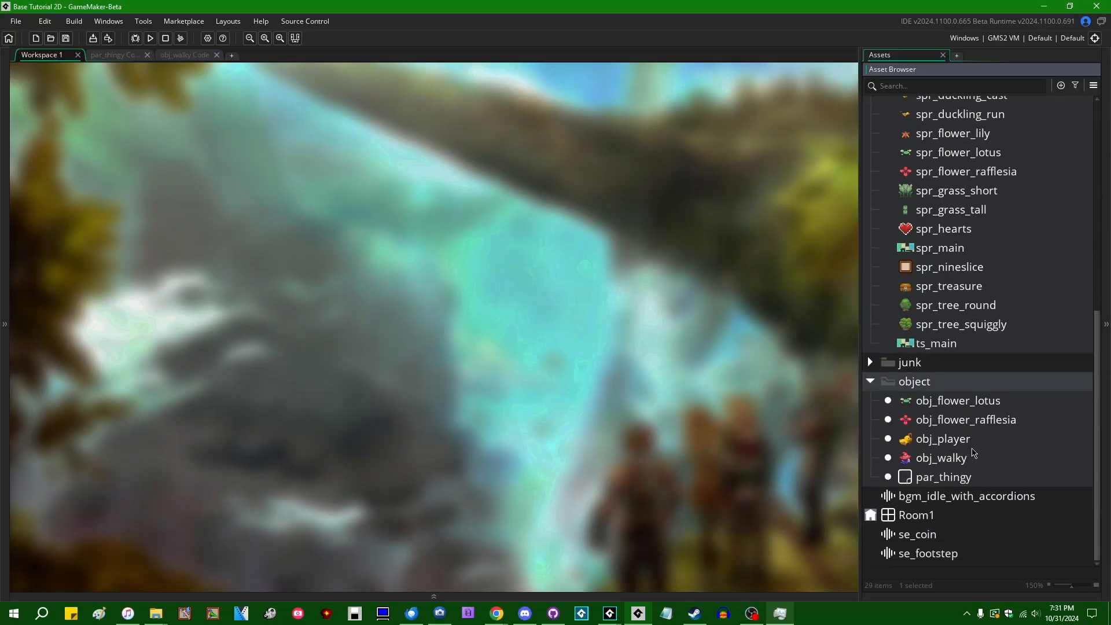
{"action": "double_click", "coordinate": [942, 438]}
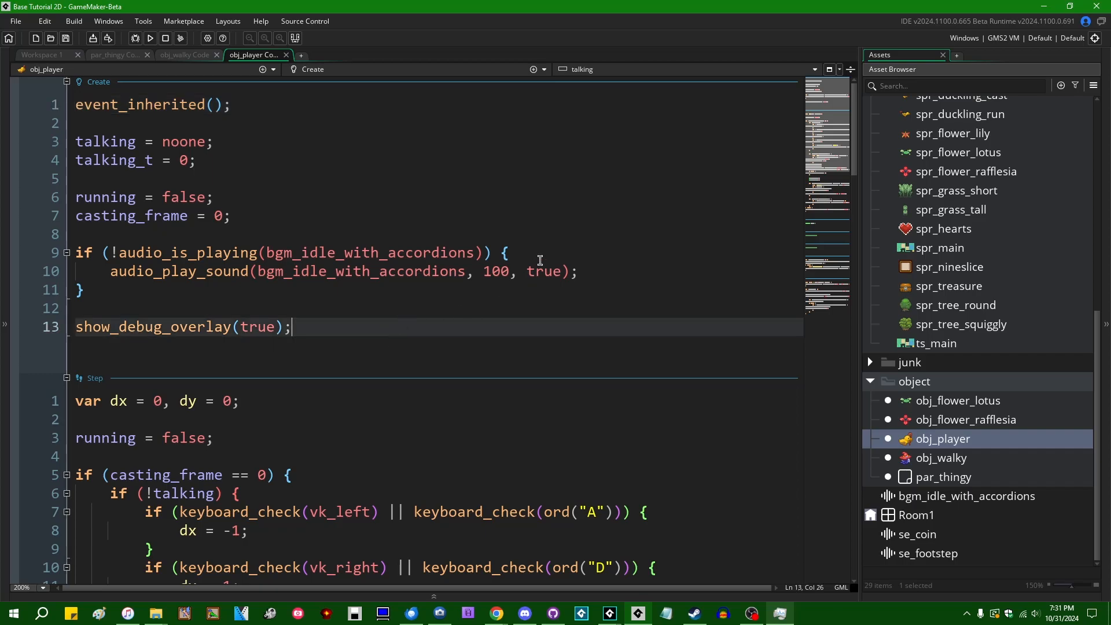
{"action": "mouse_move", "coordinate": [627, 254]}
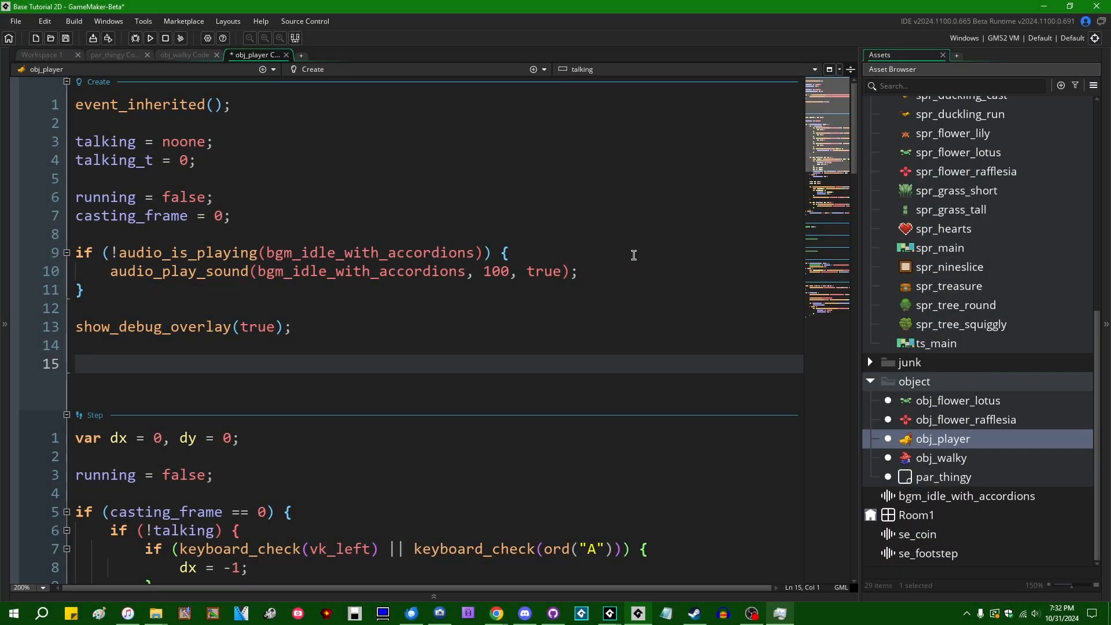
- Type a repeat (10000) loop with if (font_exists(i)) and a // do something comment
{"action": "type", "text": "repeat (1000"}
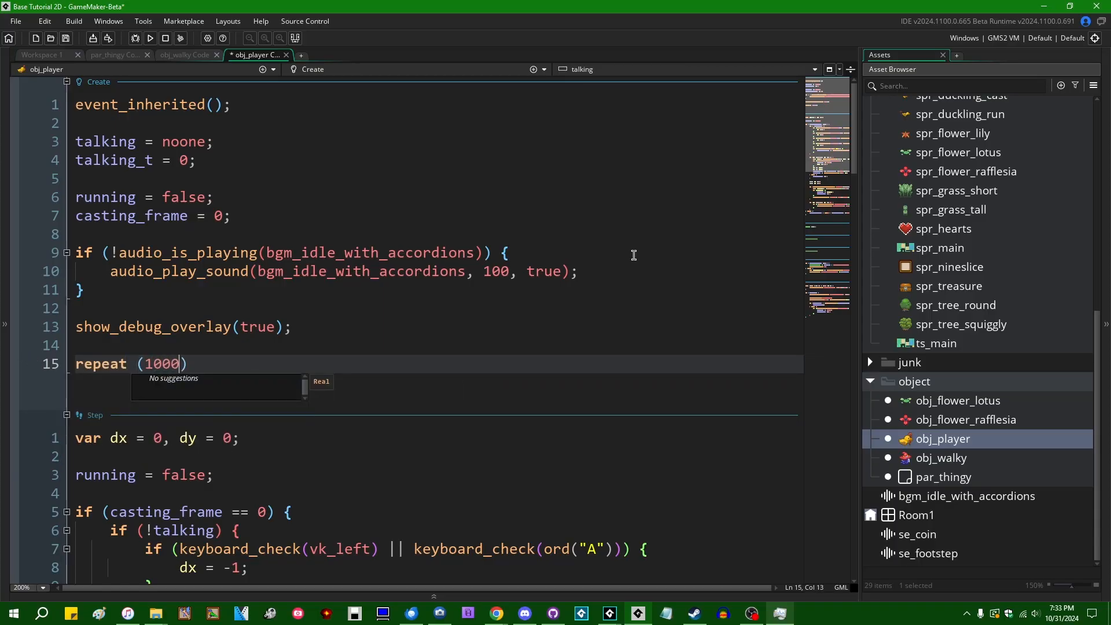
{"action": "type", "text": "0{"}
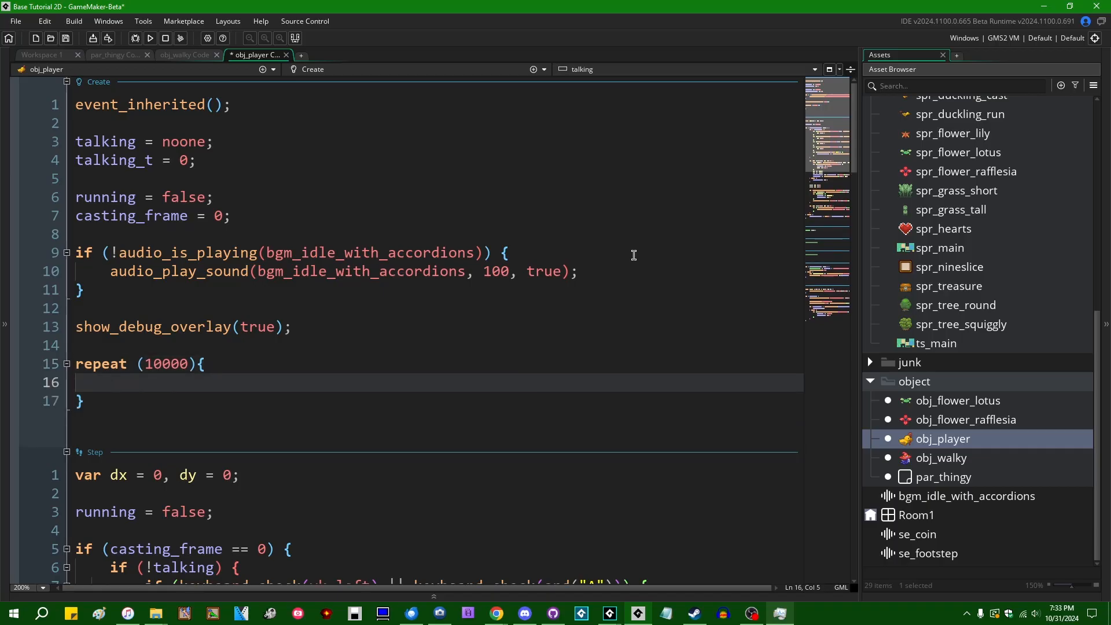
{"action": "type", "text": "if (font_exists(i)) {"}
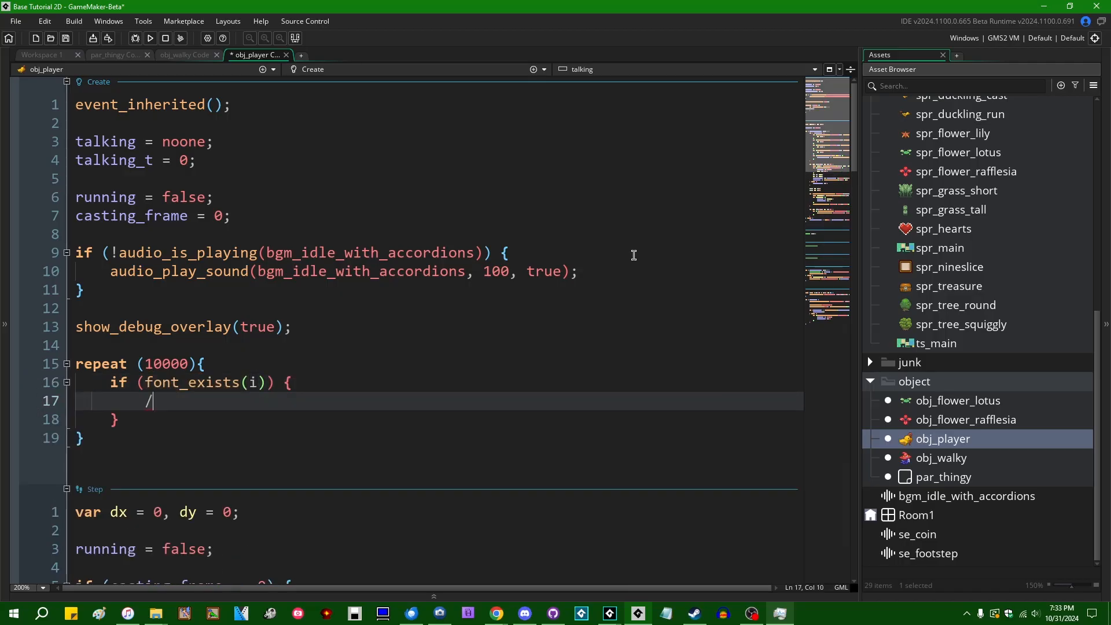
{"action": "type", "text": "/ do something"}
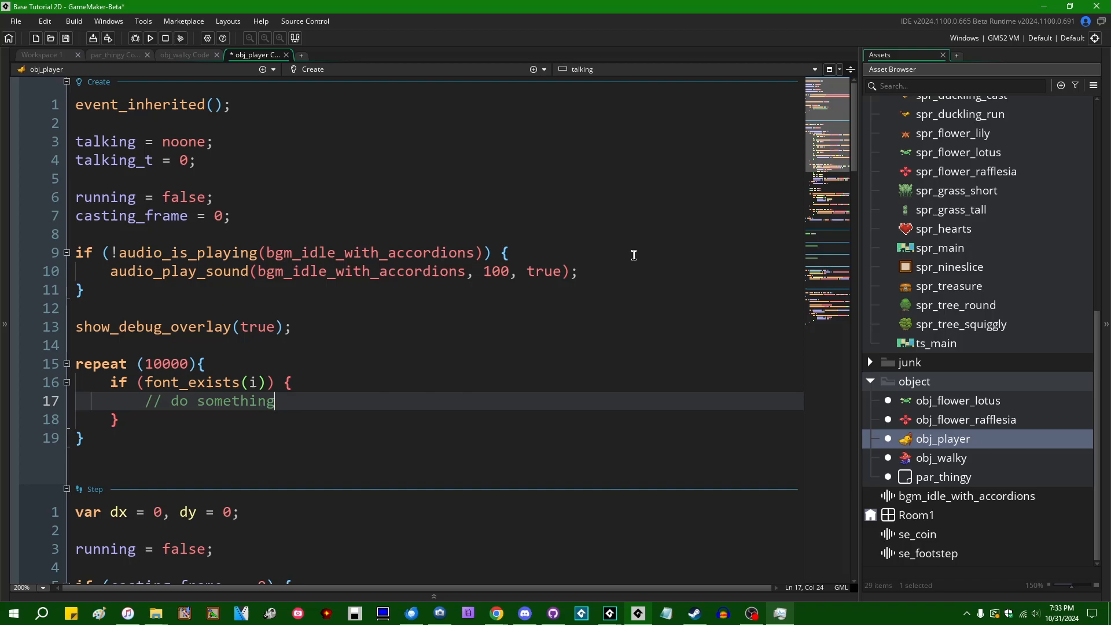
- Add an asset_get_ids line after the loop, undo it, and return to the room workspace
{"action": "left_click", "coordinate": [82, 438]}
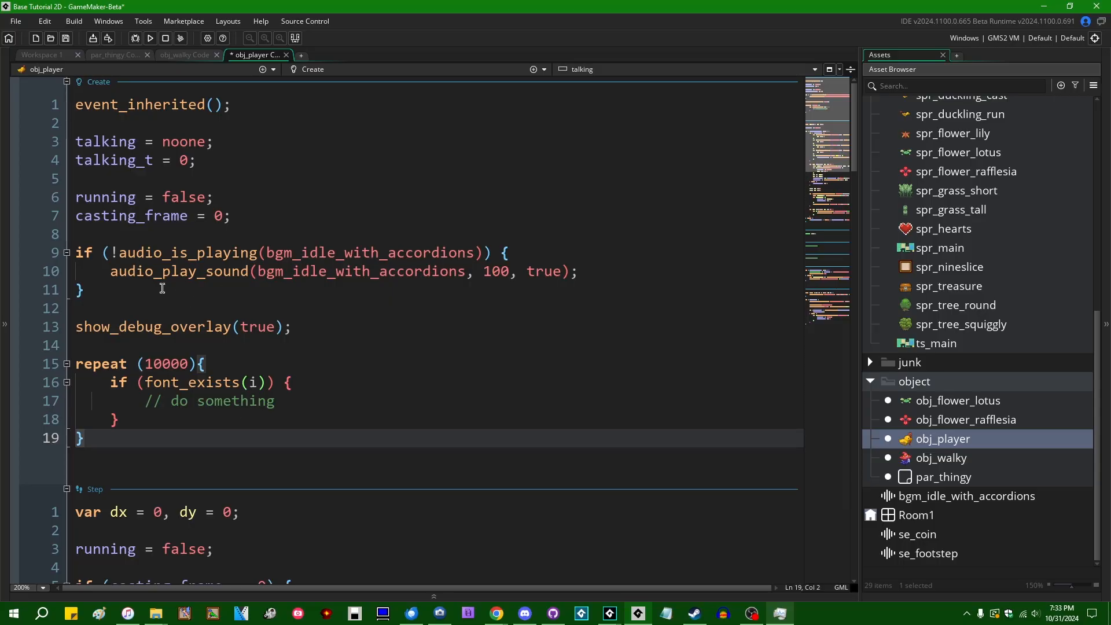
{"action": "mouse_move", "coordinate": [224, 403]}
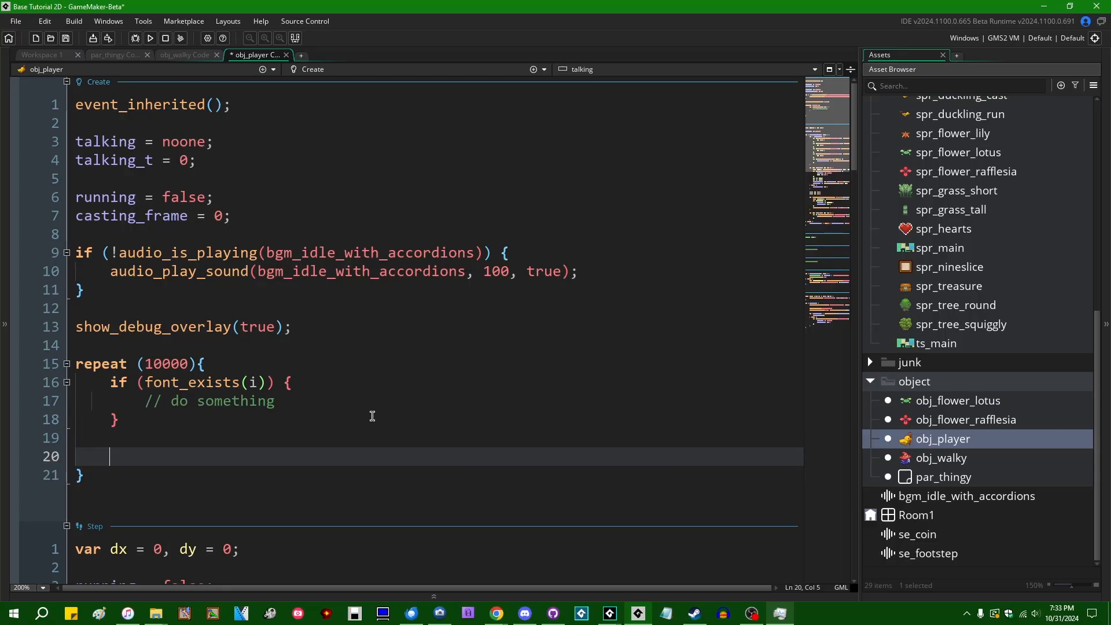
{"action": "type", "text": "get_ids("}
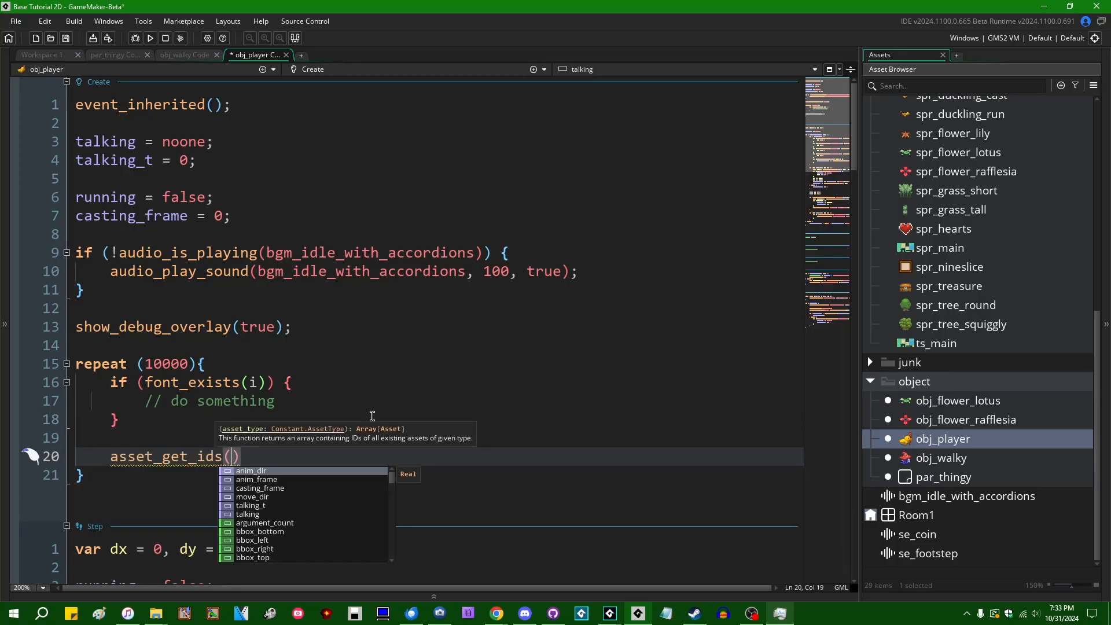
{"action": "type", "text": "asset"}
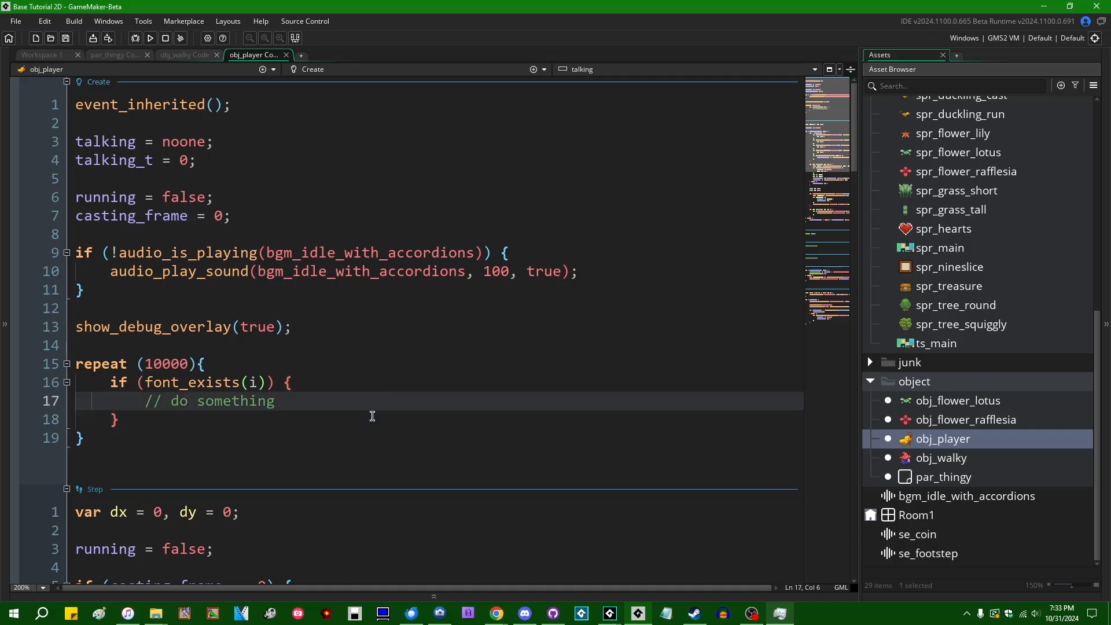
{"action": "scroll", "scroll_direction": "down", "scroll_amount": 3}
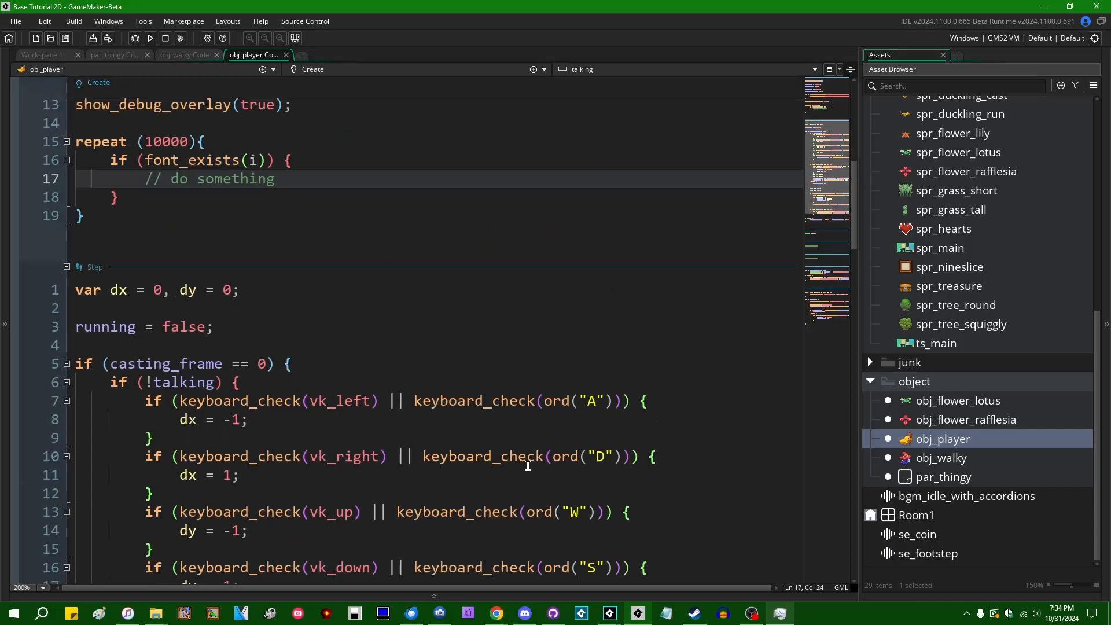
{"action": "scroll", "scroll_direction": "up", "scroll_amount": 3}
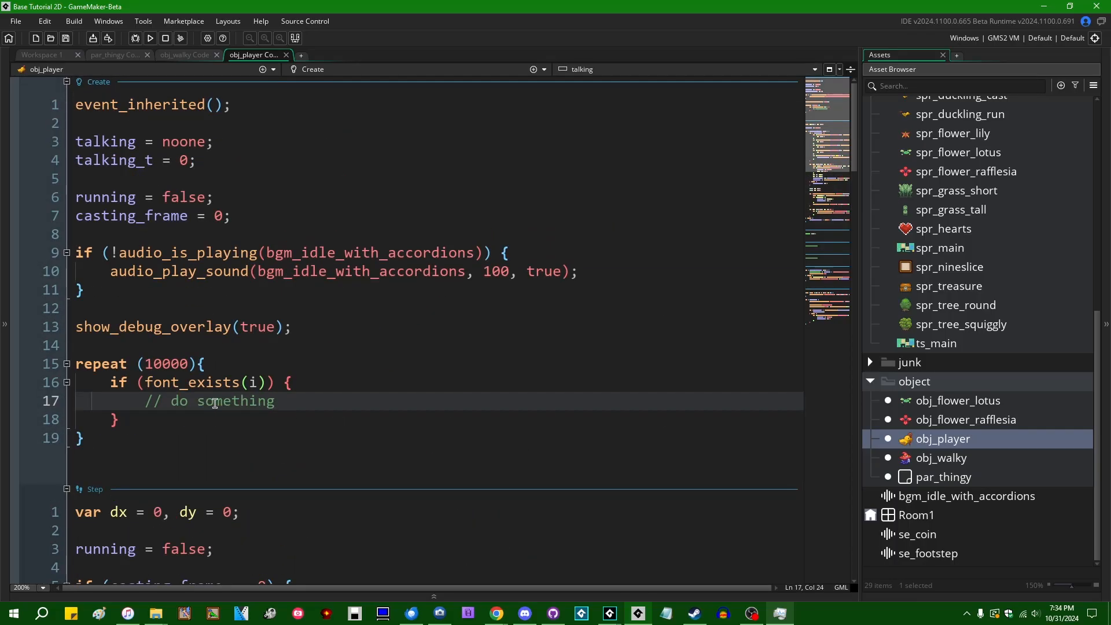
{"action": "mouse_move", "coordinate": [418, 397]}
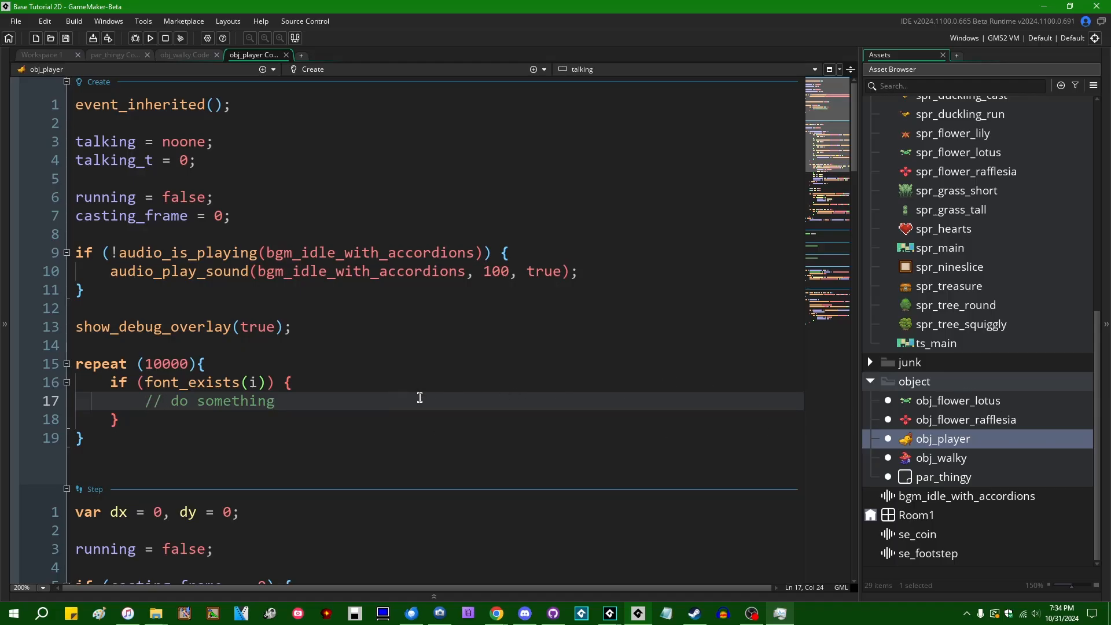
{"action": "mouse_move", "coordinate": [508, 328]}
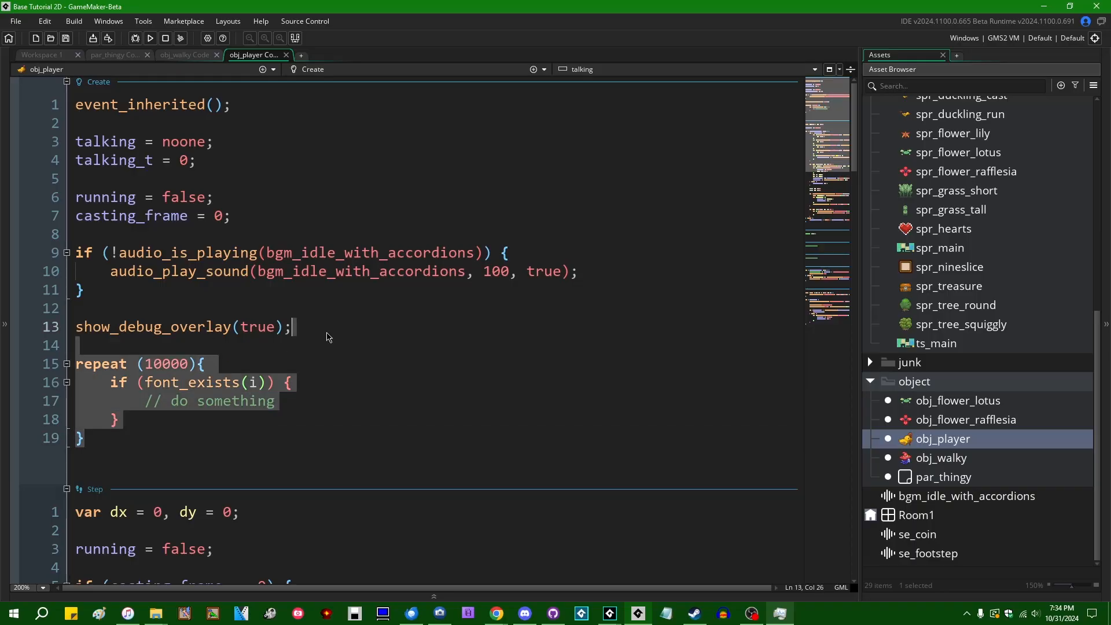
{"action": "left_click", "coordinate": [41, 55]}
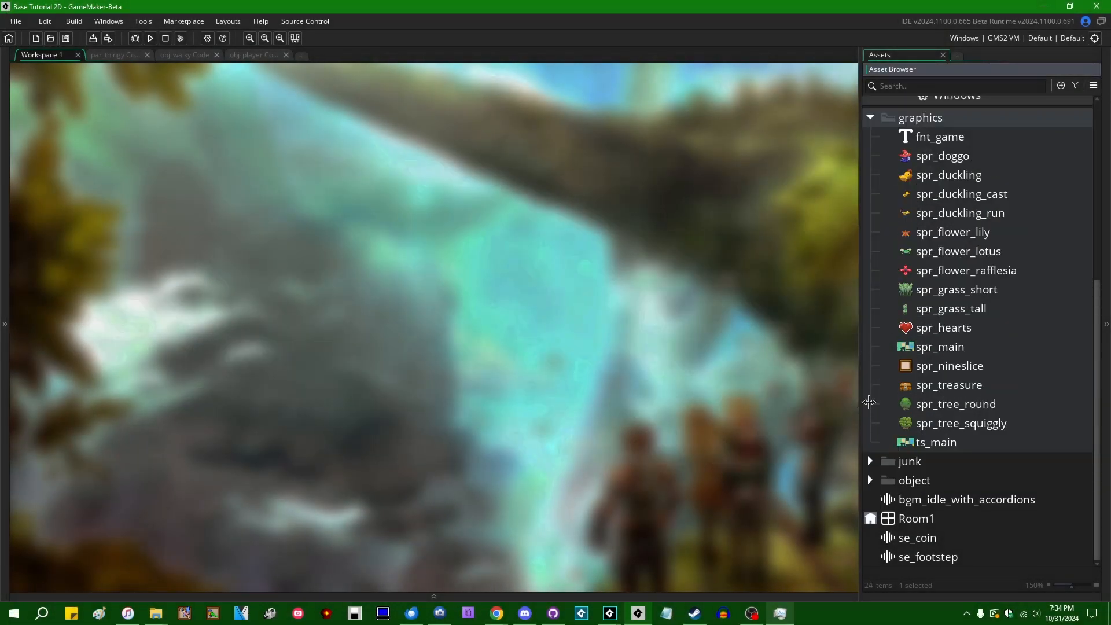
{"action": "mouse_move", "coordinate": [530, 363]}
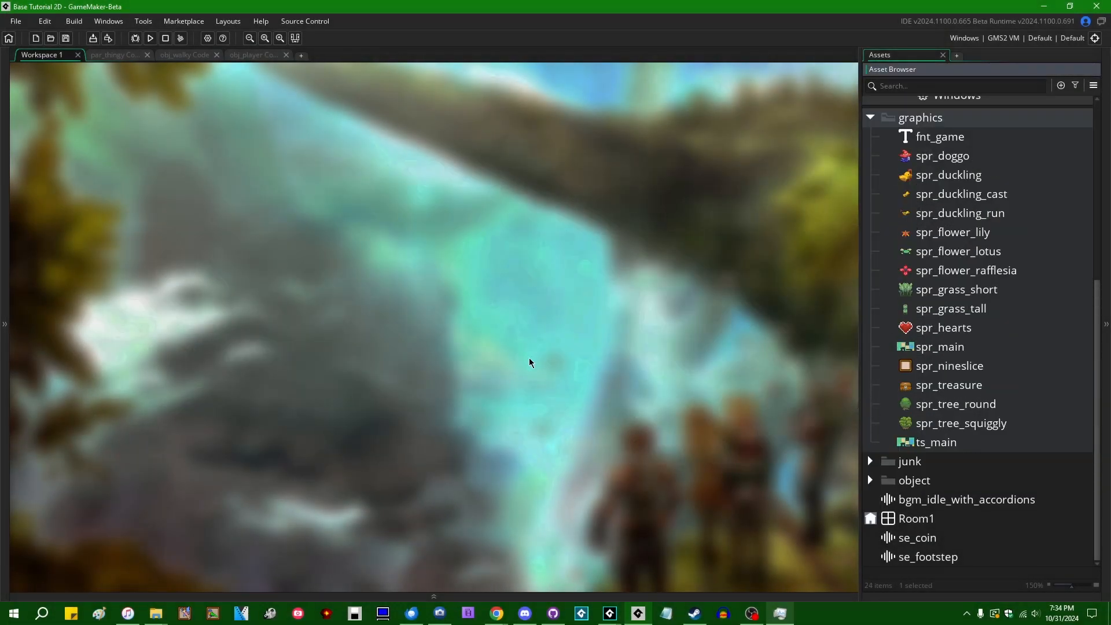
{"action": "mouse_move", "coordinate": [508, 348]}
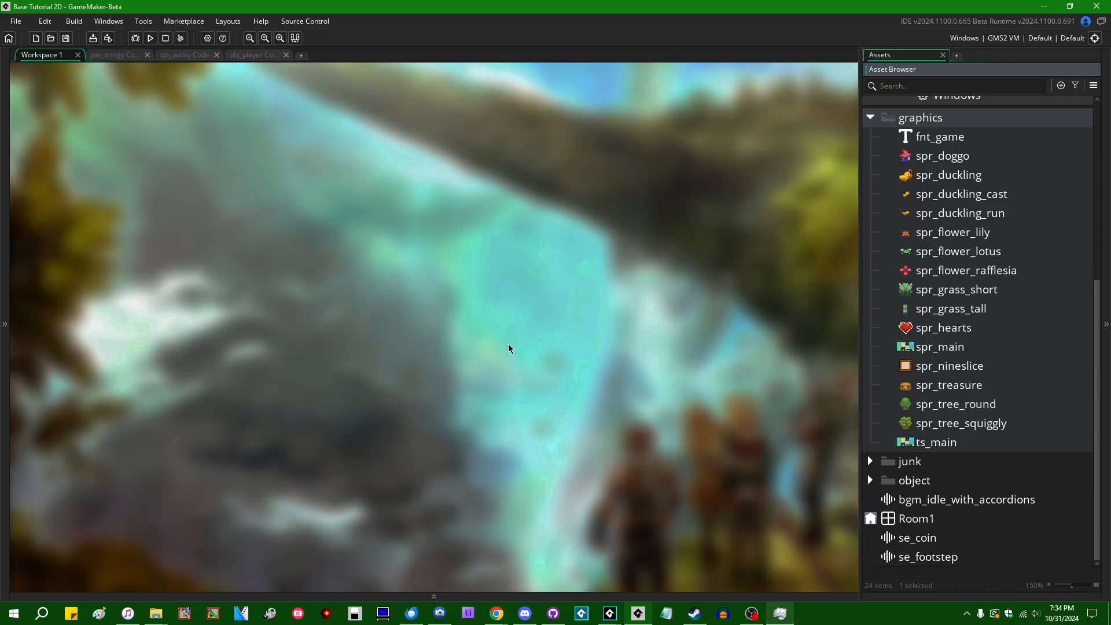
{"action": "mouse_move", "coordinate": [478, 389]}
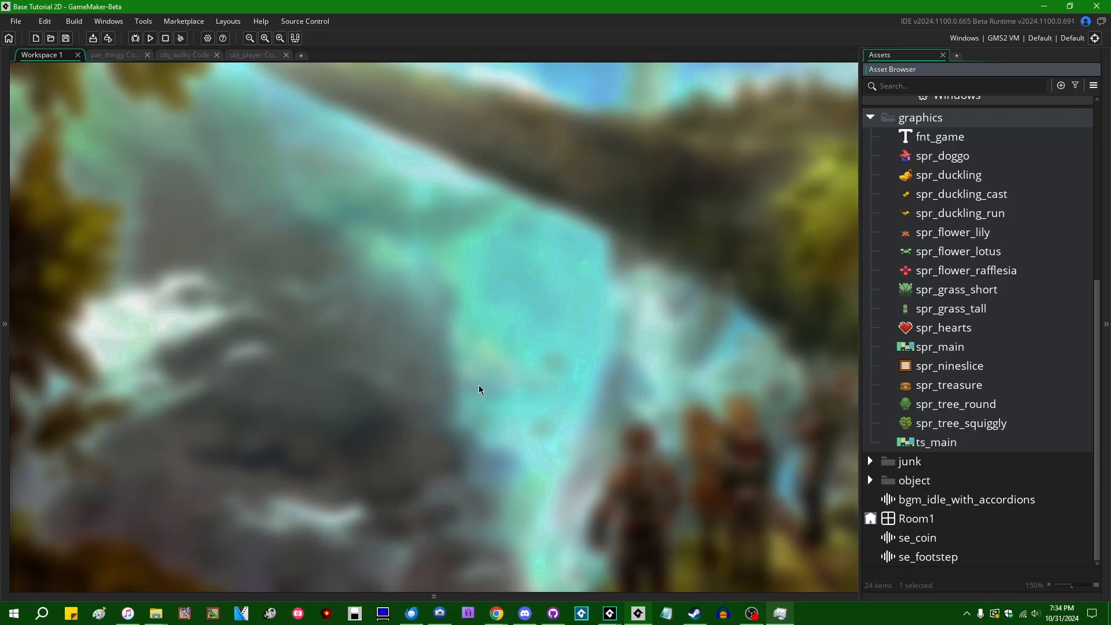
{"action": "mouse_move", "coordinate": [773, 426]}
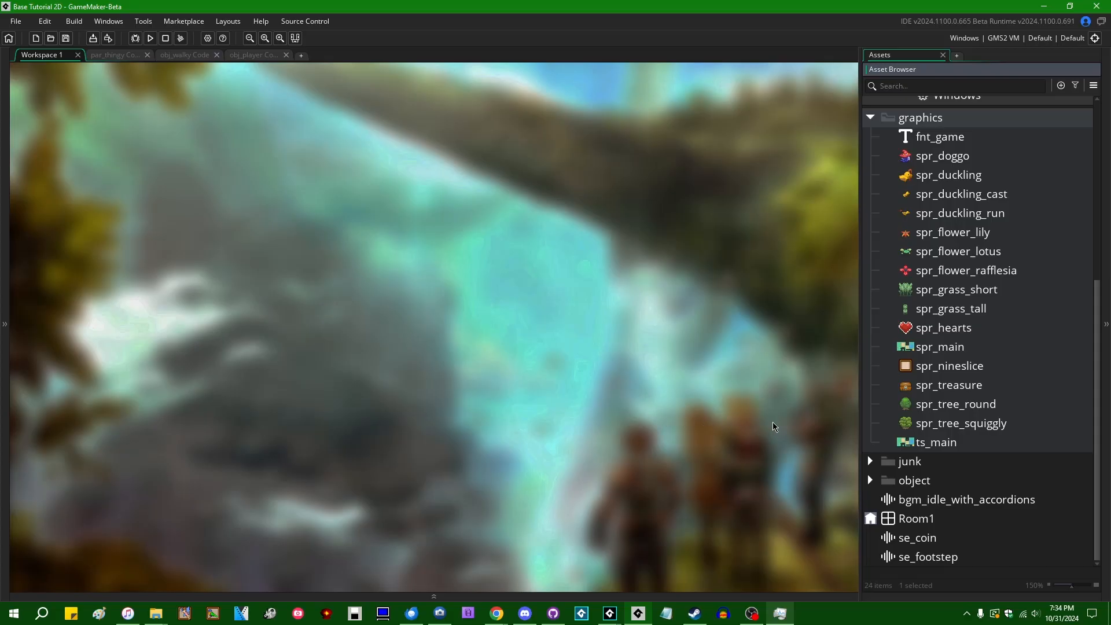
{"action": "mouse_move", "coordinate": [769, 432]}
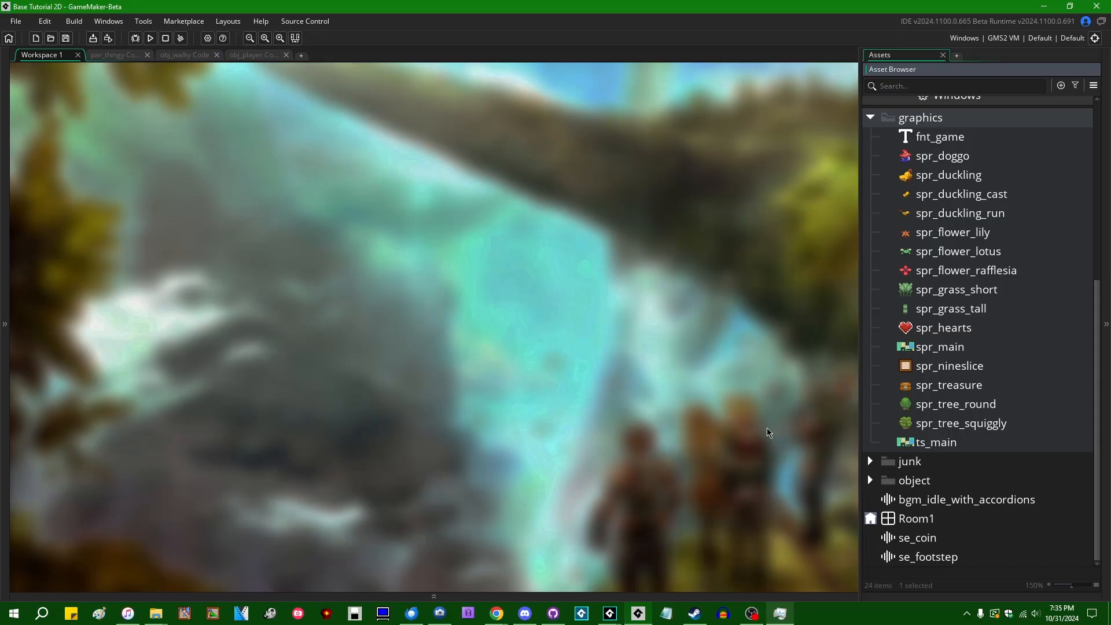